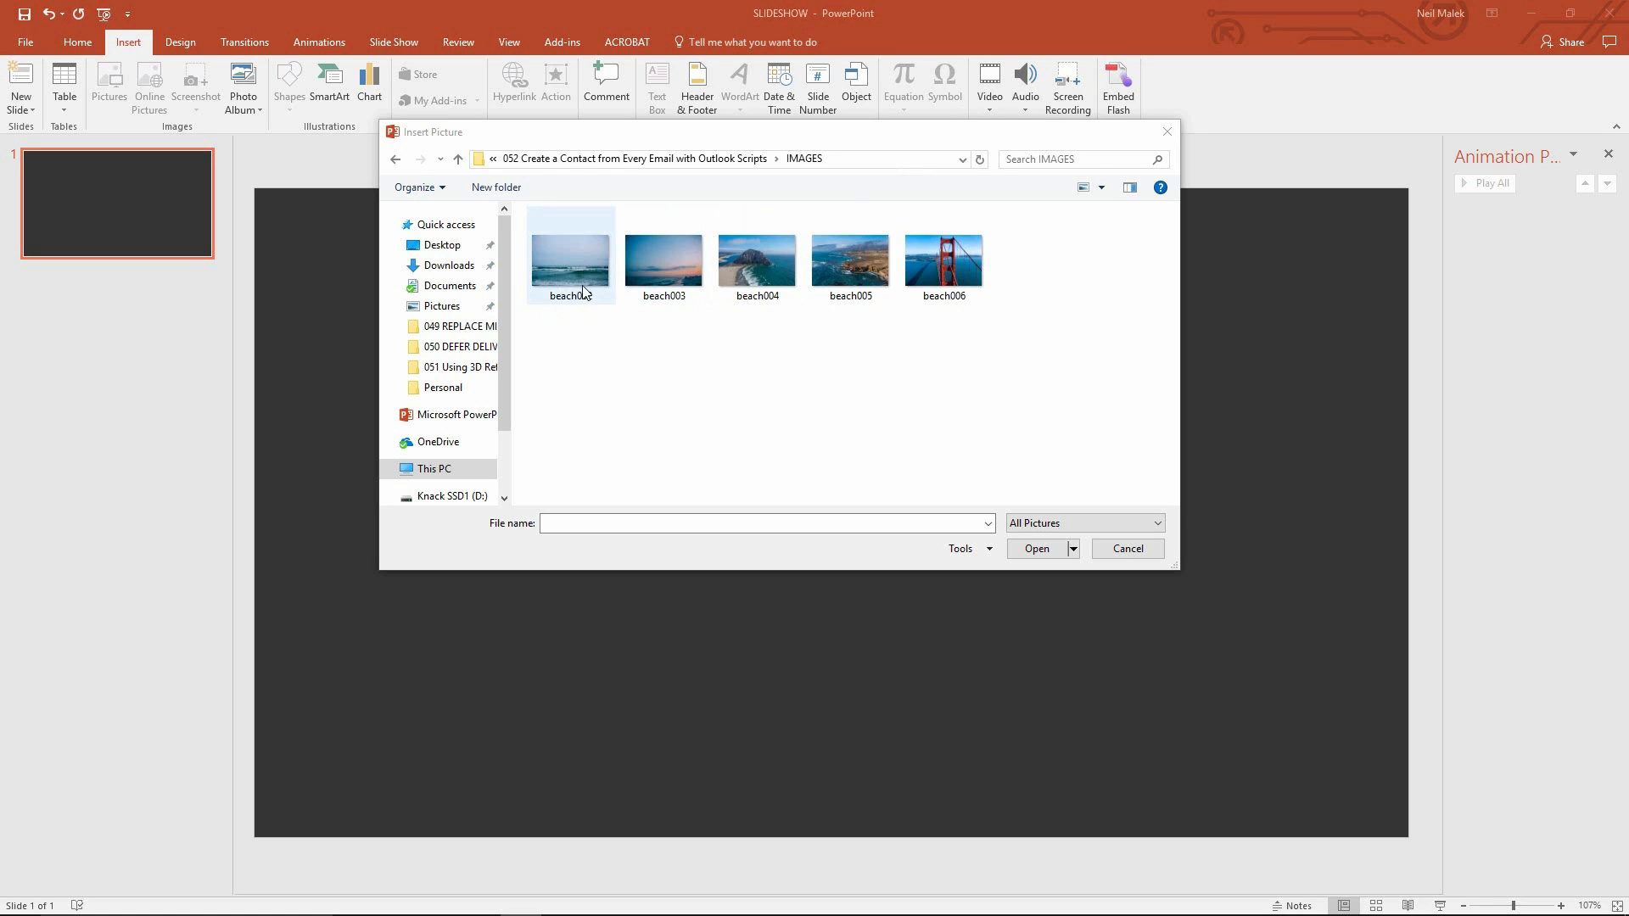
# Insert the five beach photos beach002 through beach006 from the IMAGES folder
pyautogui.click(570, 259)
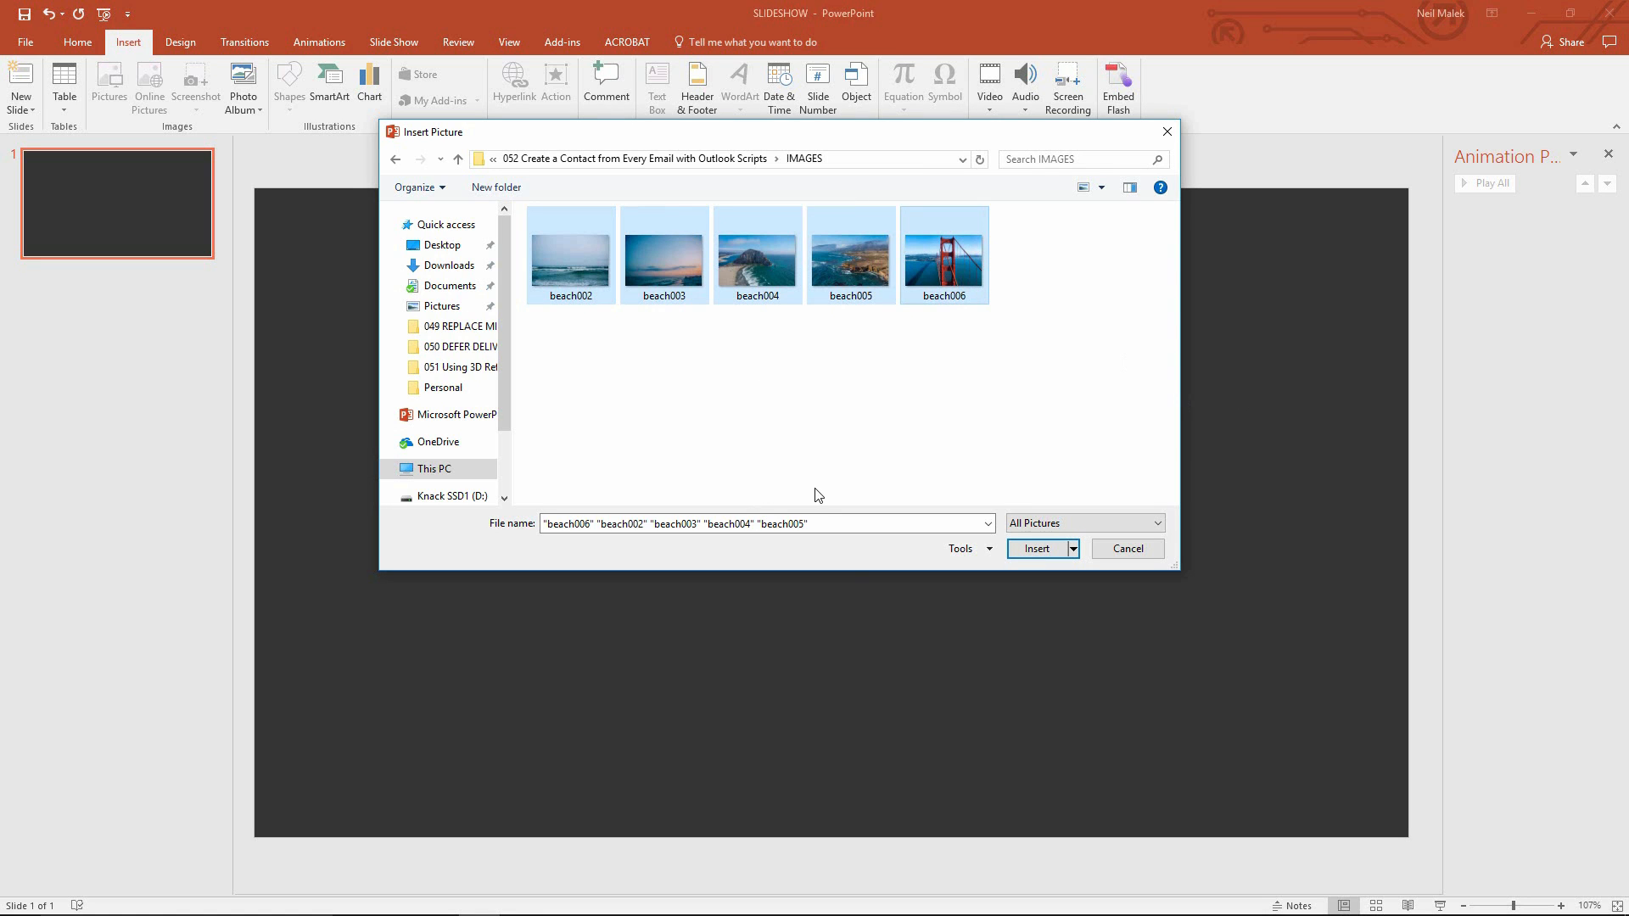
pyautogui.click(1037, 548)
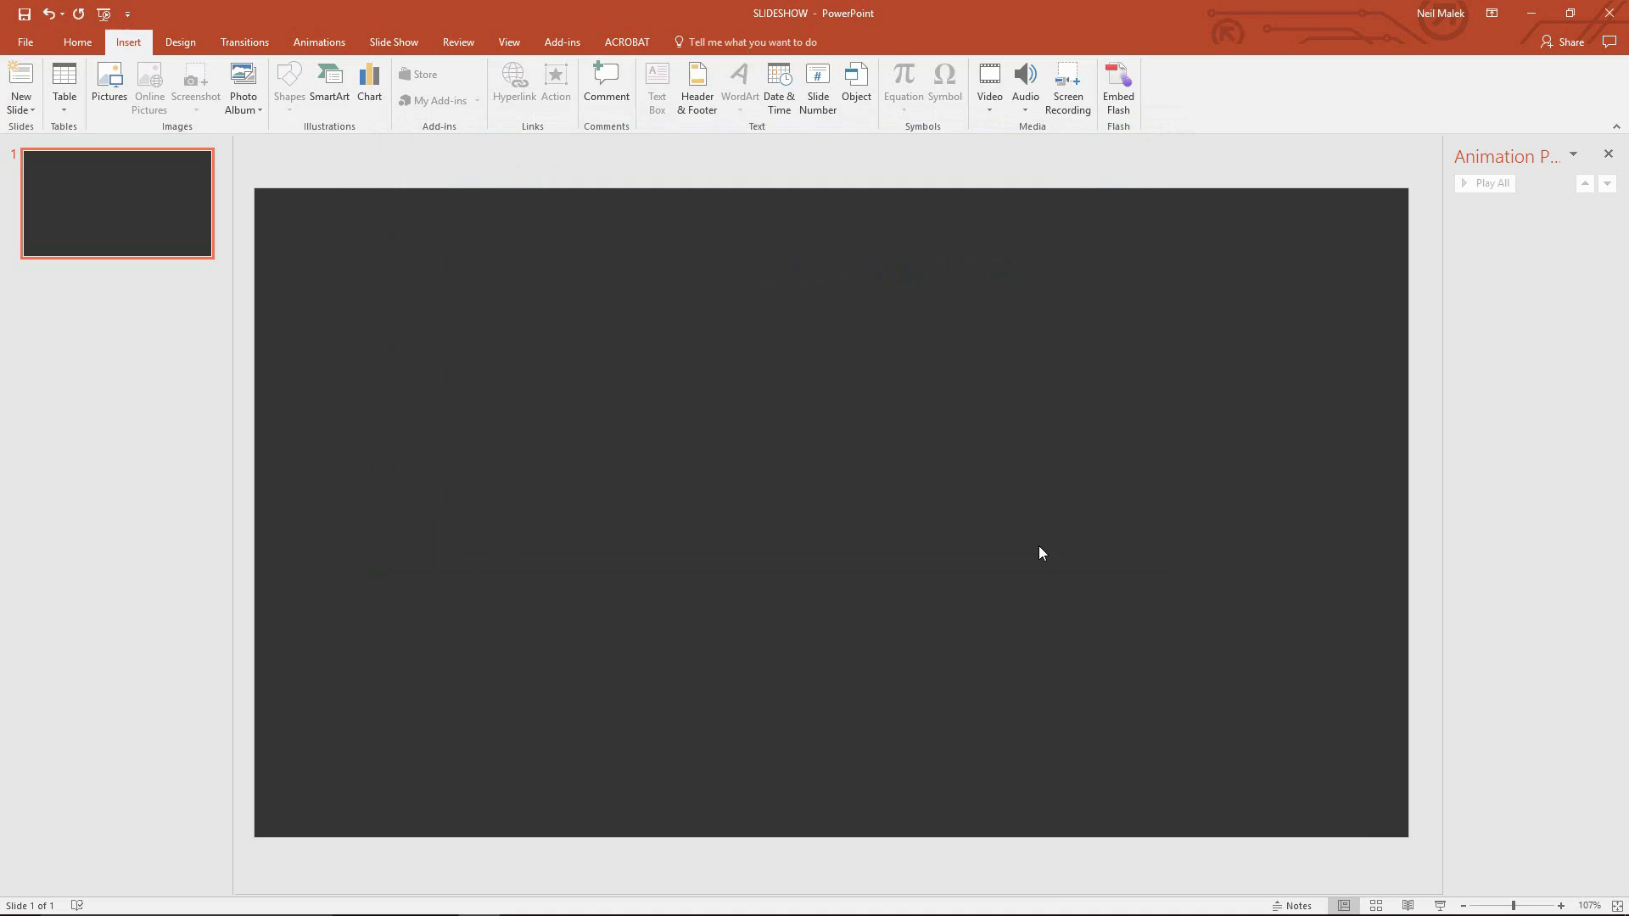
# Shrink the photos to 2.37" height and arrange them in one horizontal row across the slide middle
pyautogui.click(108, 83)
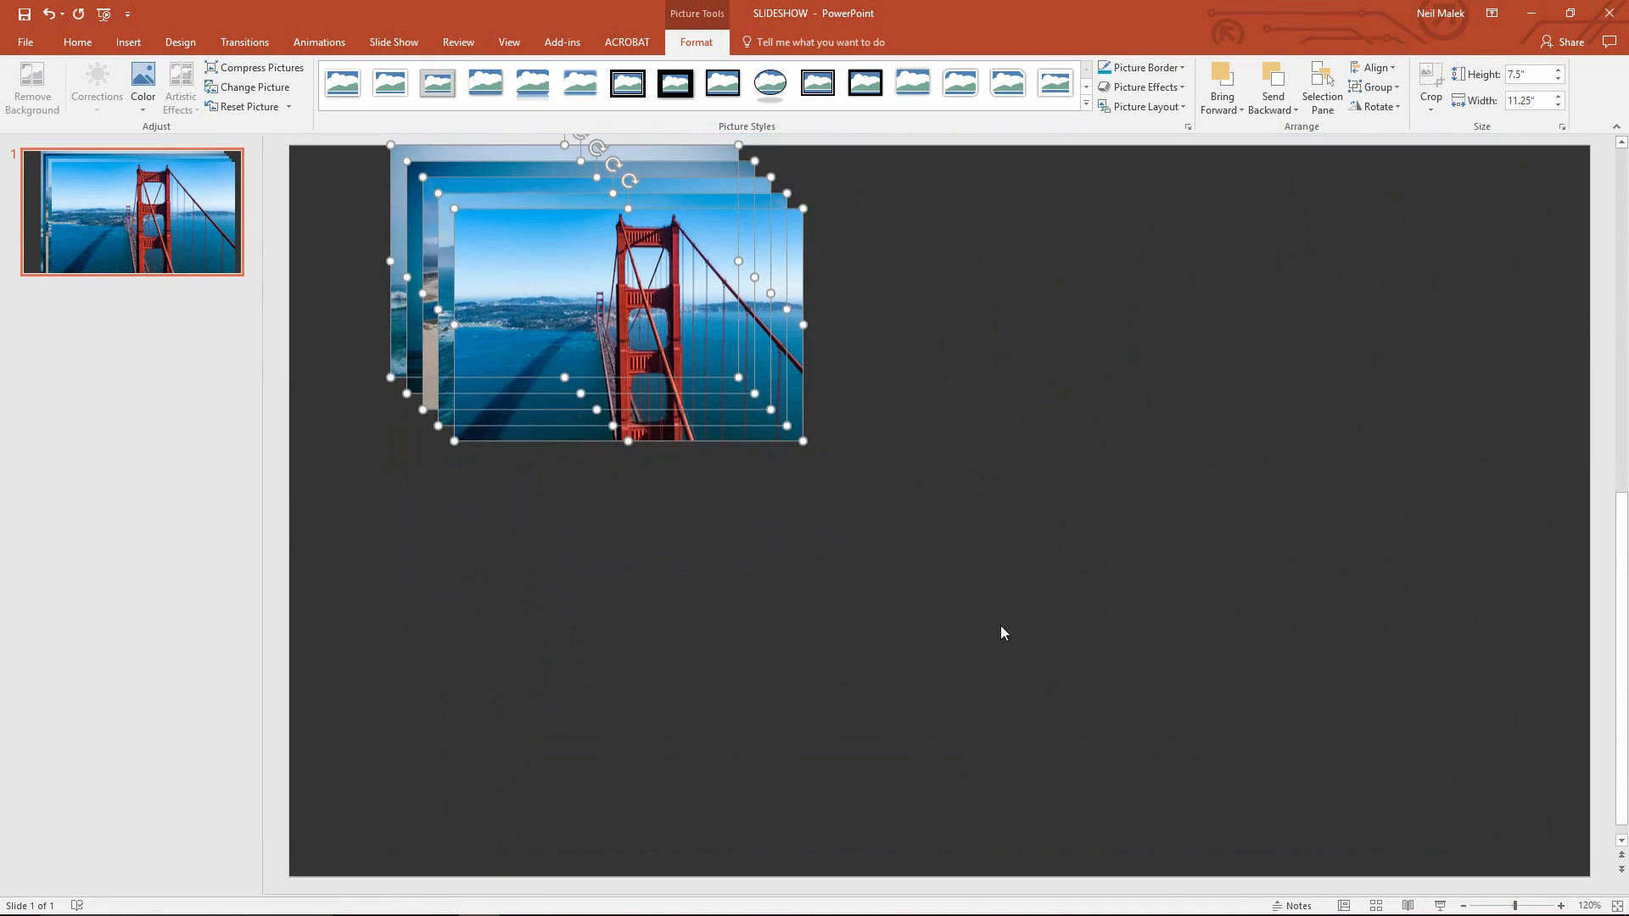
pyautogui.click(1002, 633)
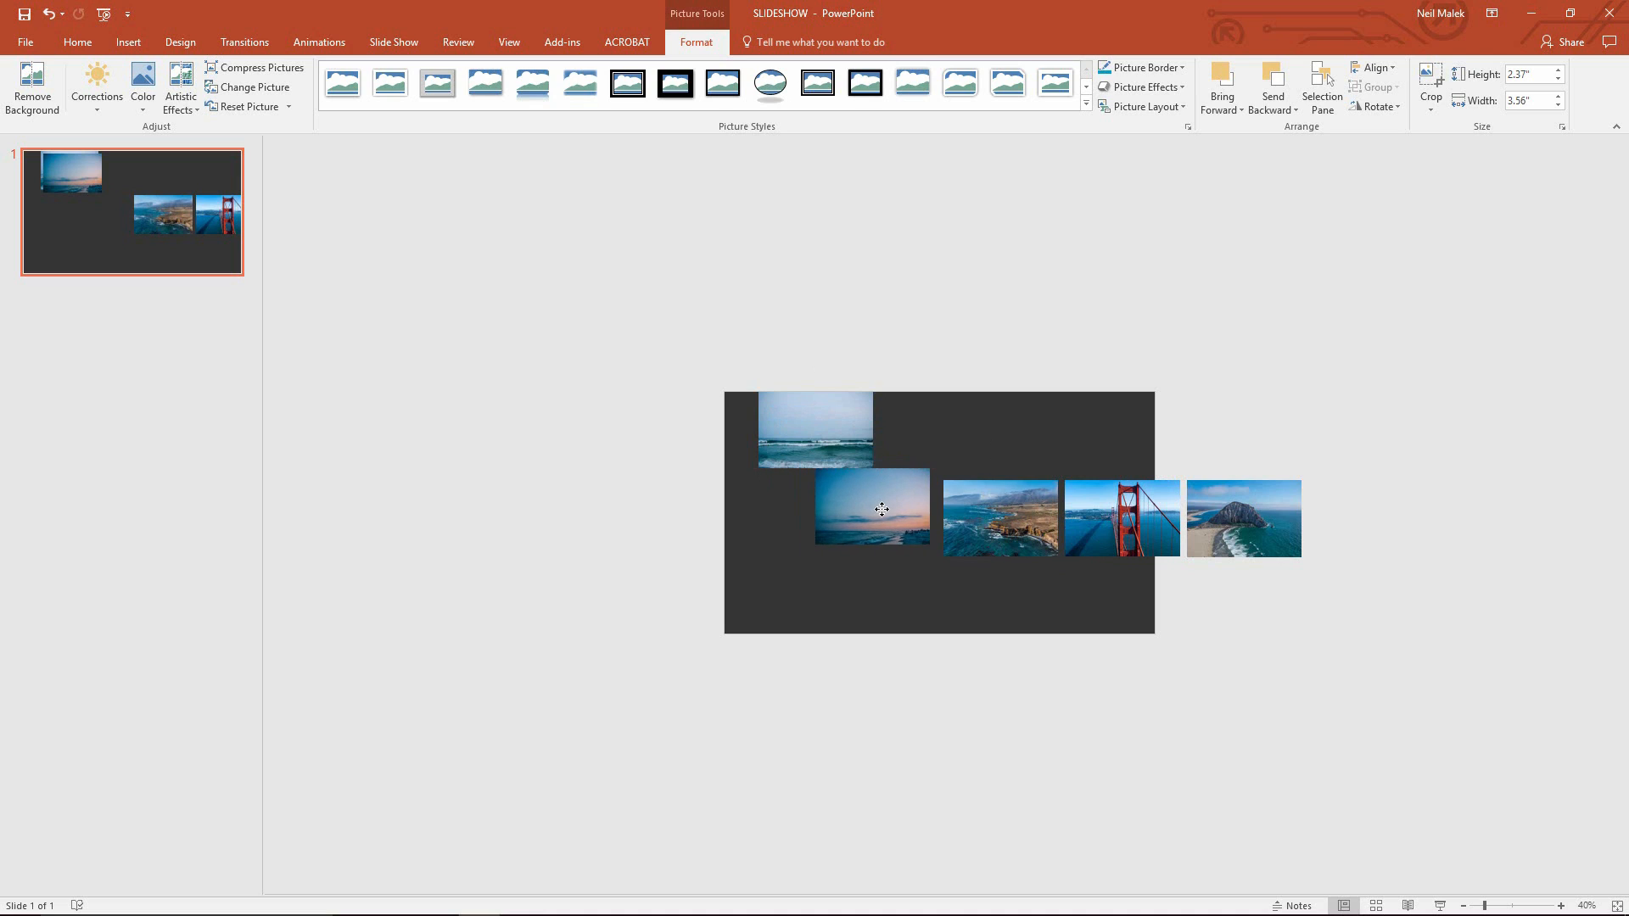
pyautogui.click(875, 515)
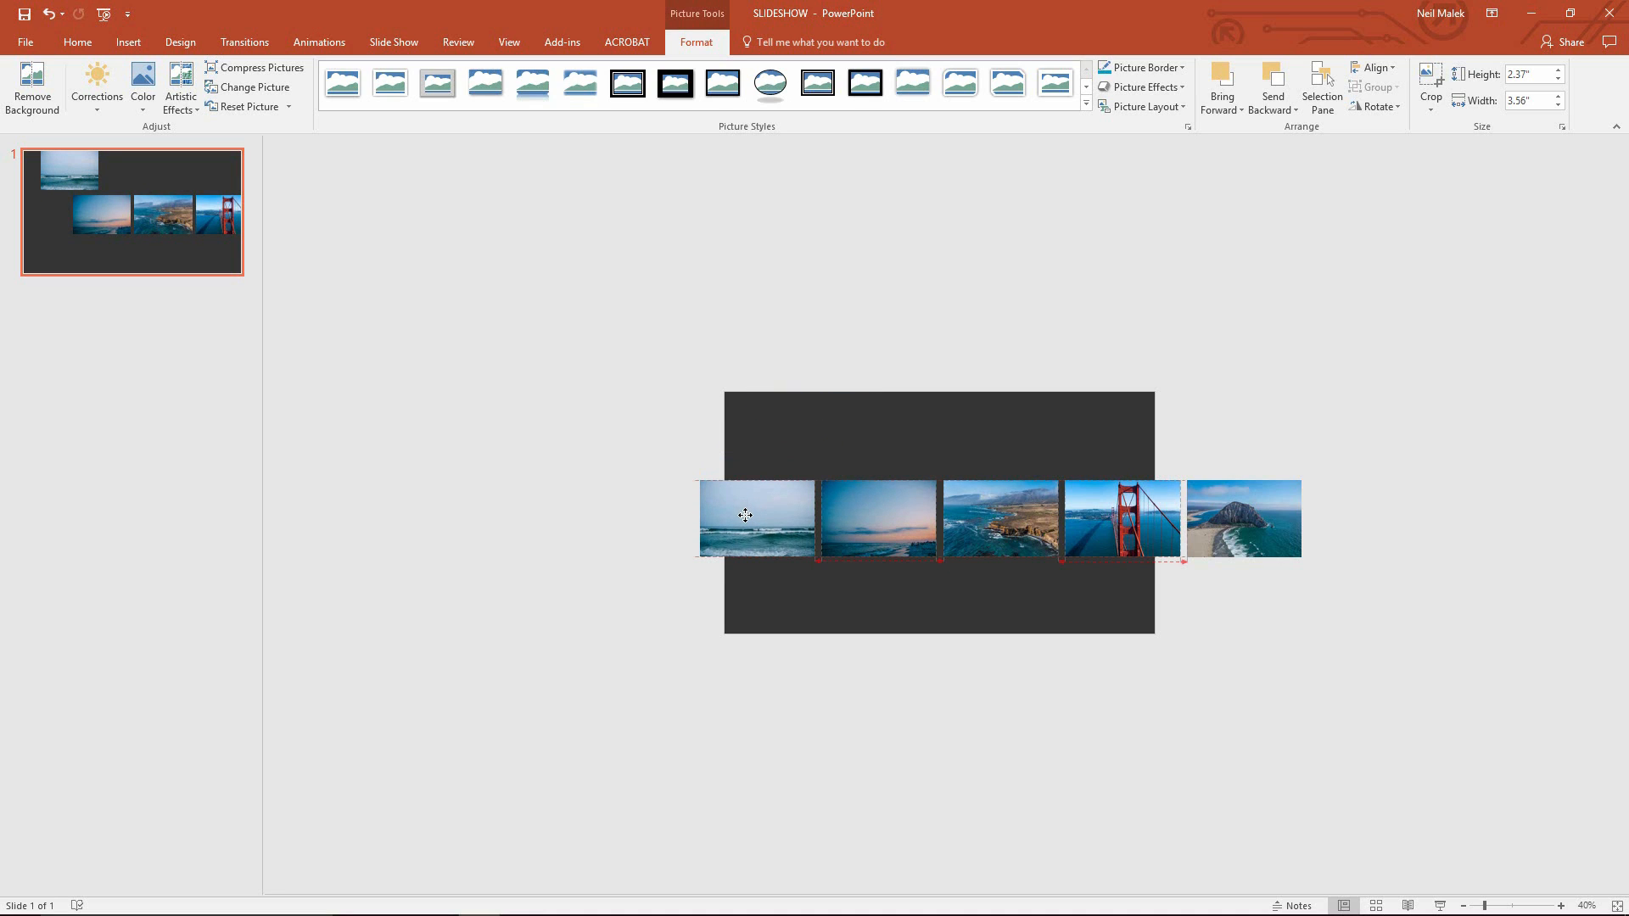
# Select all five photos in the row and group them into a single strip (Ctrl+G)
pyautogui.click(756, 517)
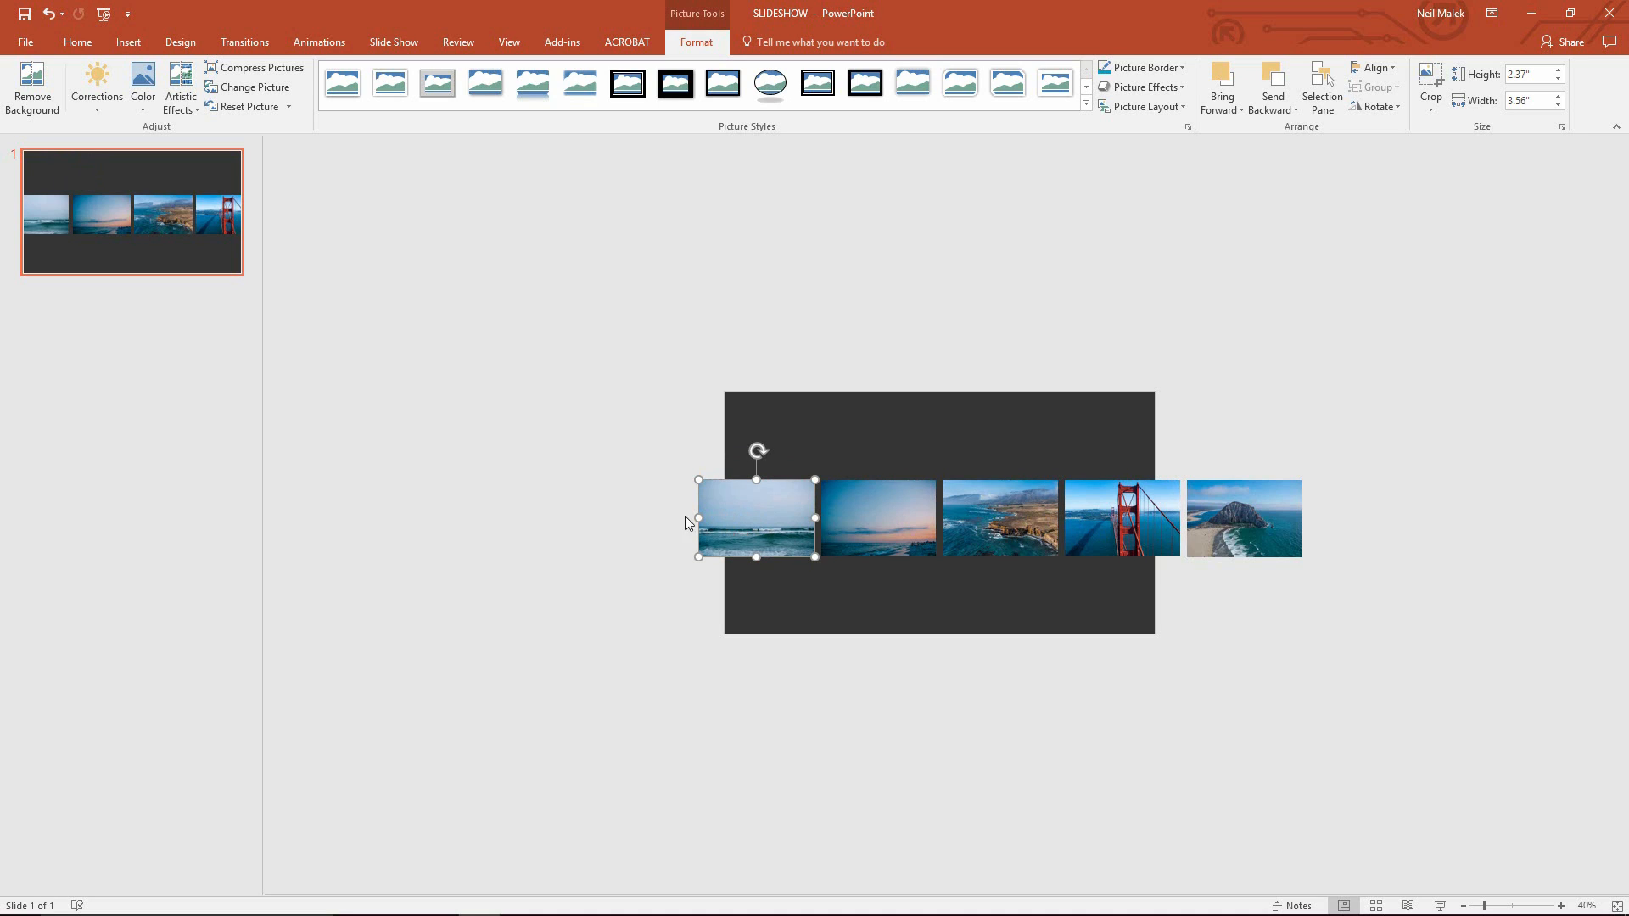
pyautogui.moveTo(759, 550)
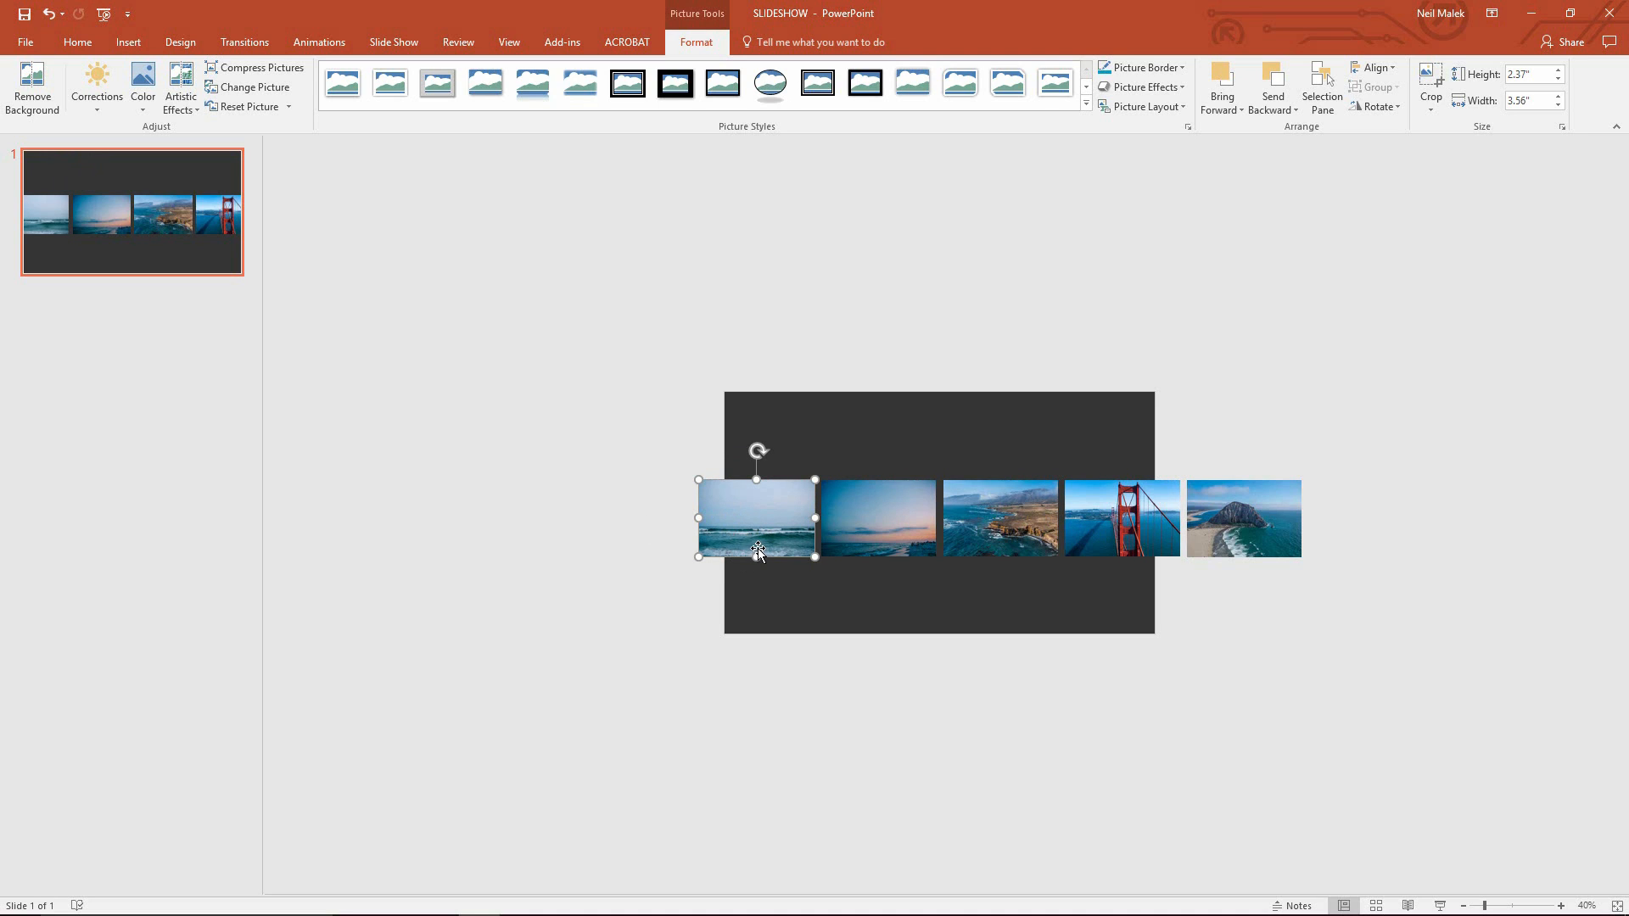
pyautogui.moveTo(754, 537)
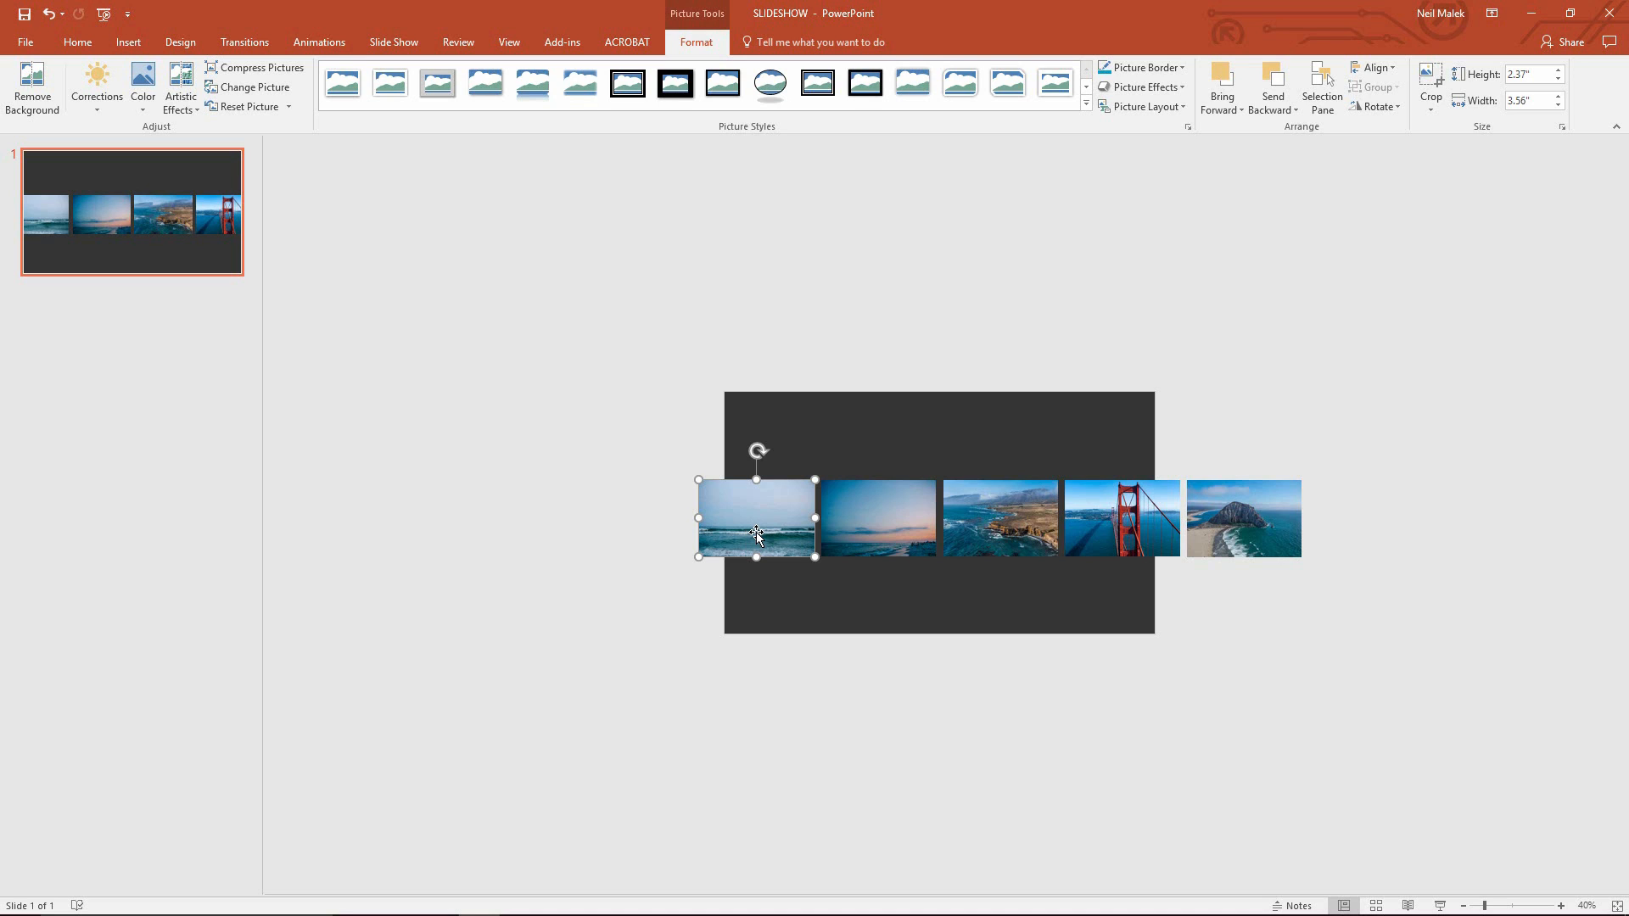
pyautogui.moveTo(602, 528)
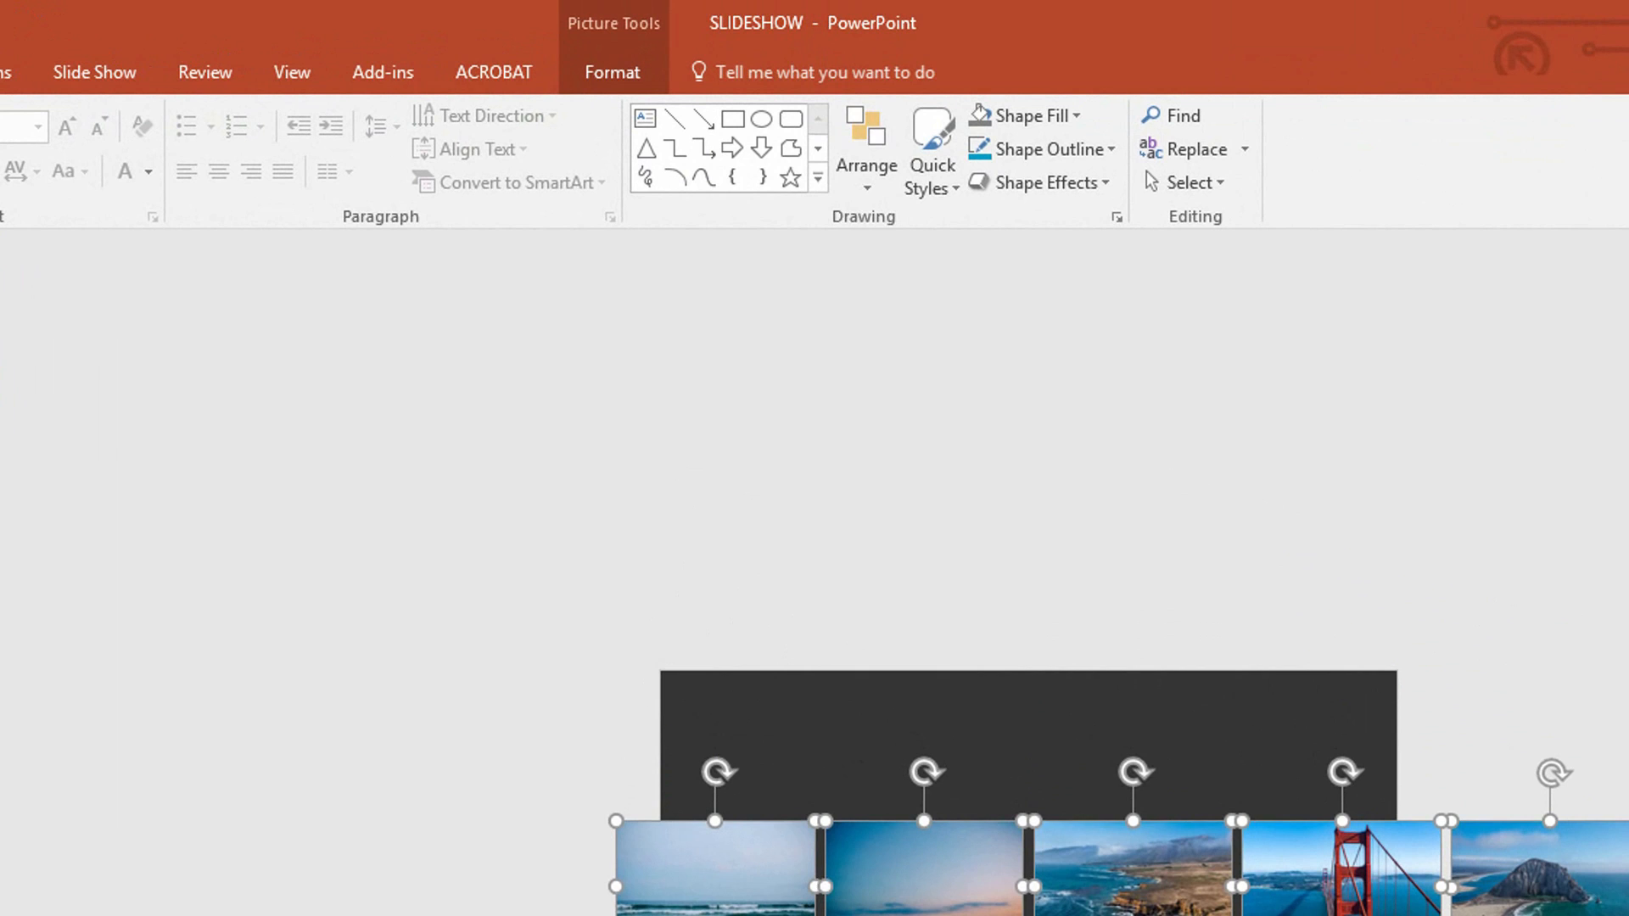
pyautogui.click(864, 151)
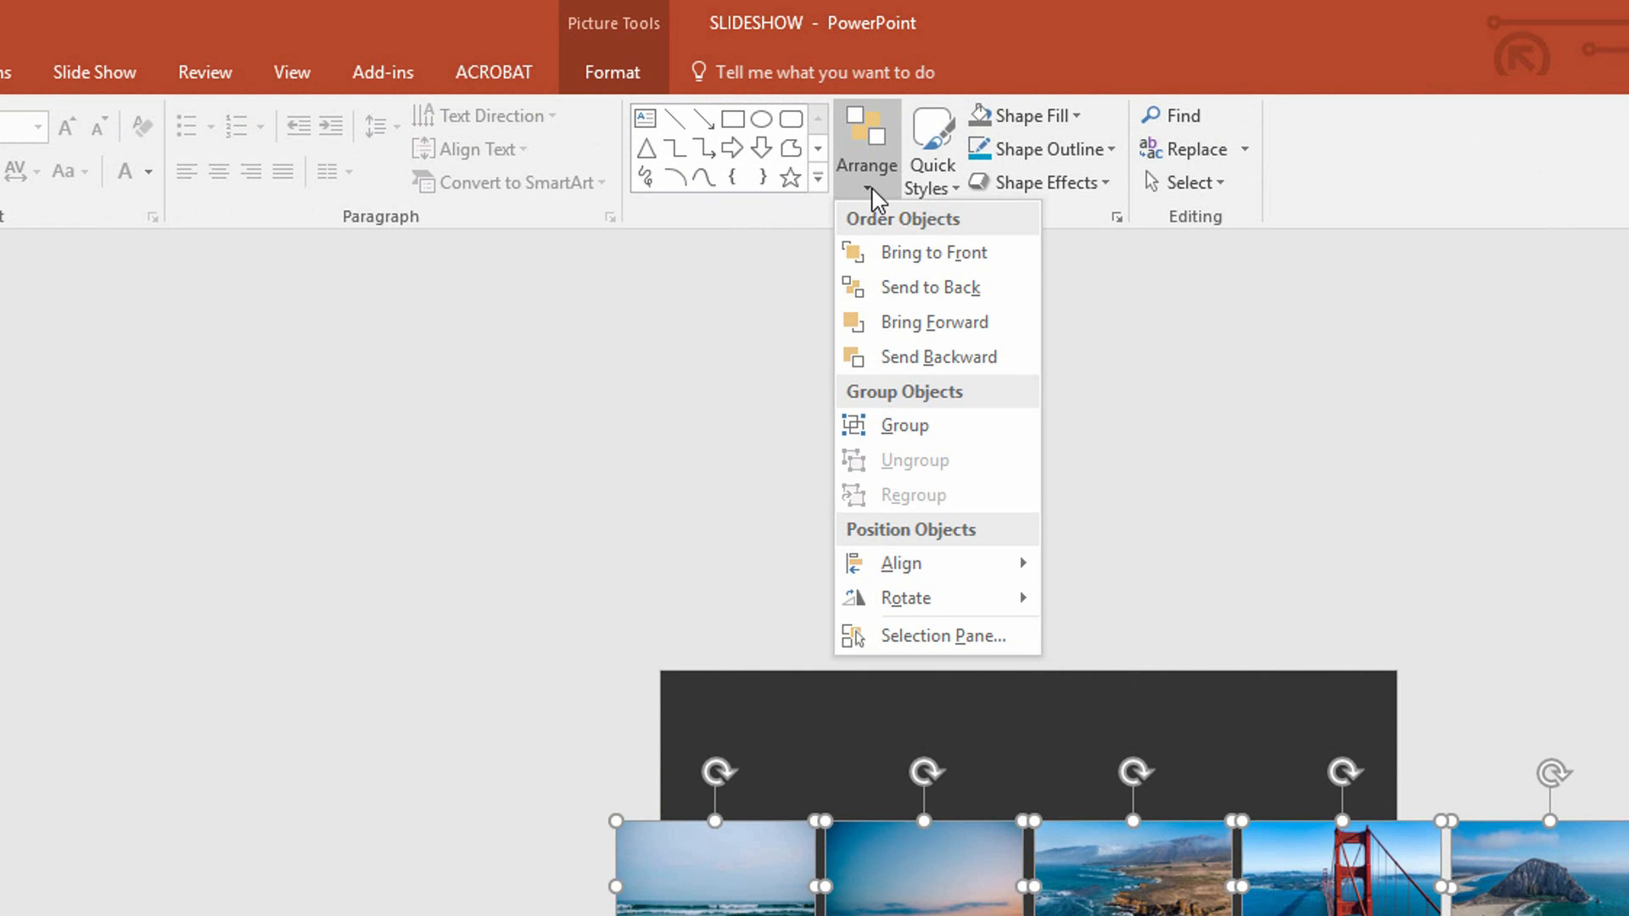
pyautogui.moveTo(940, 426)
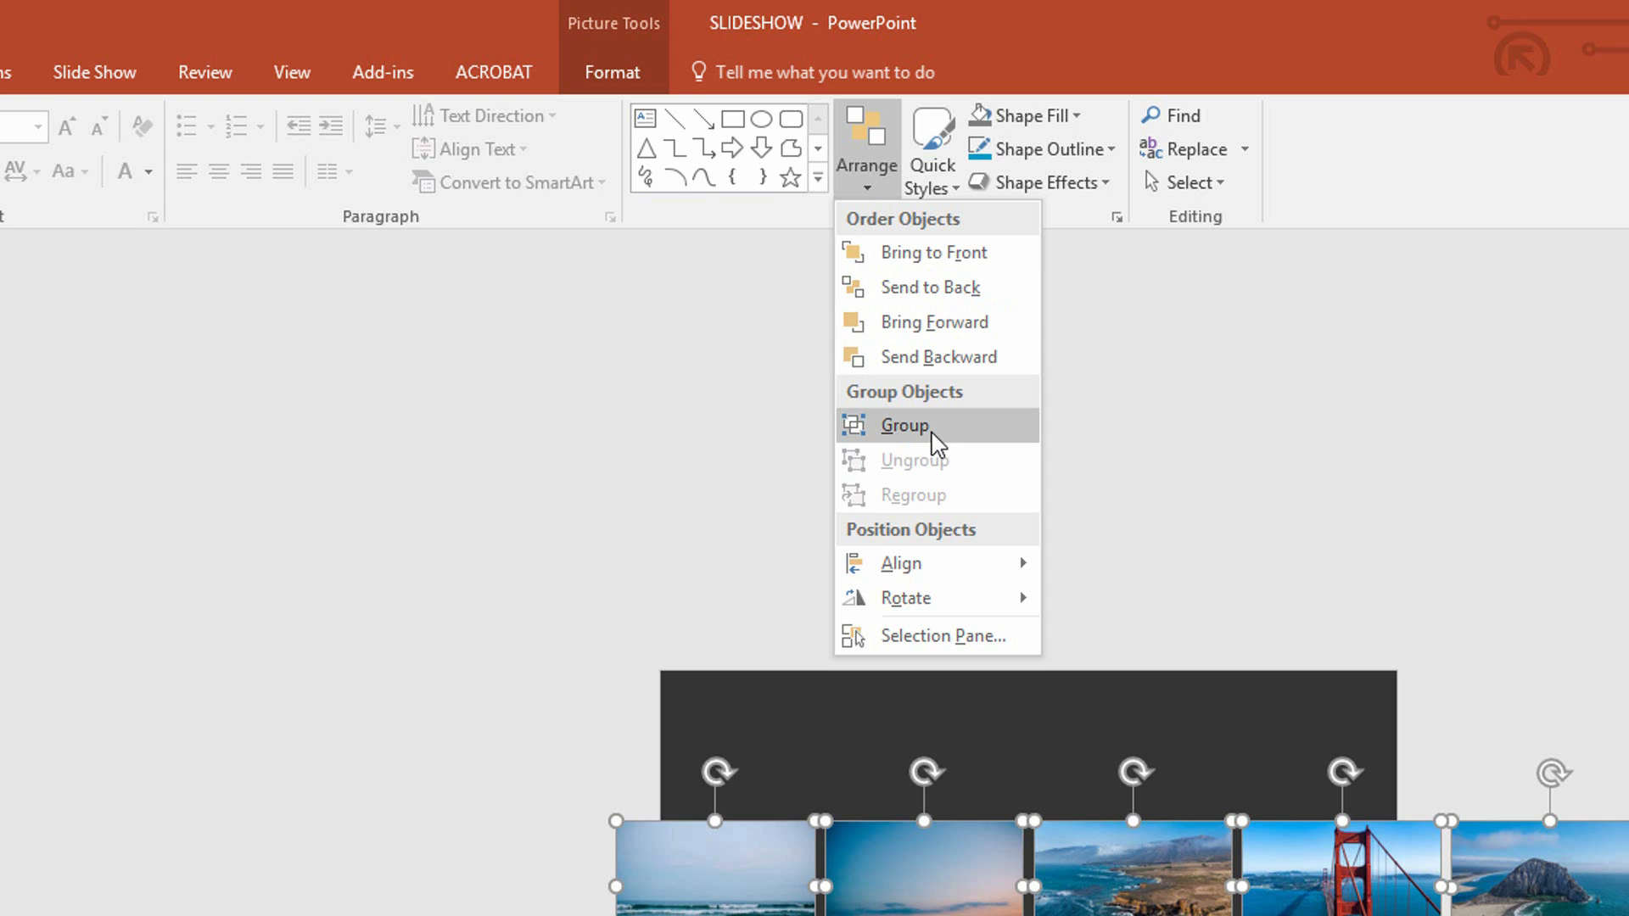
pyautogui.moveTo(940, 441)
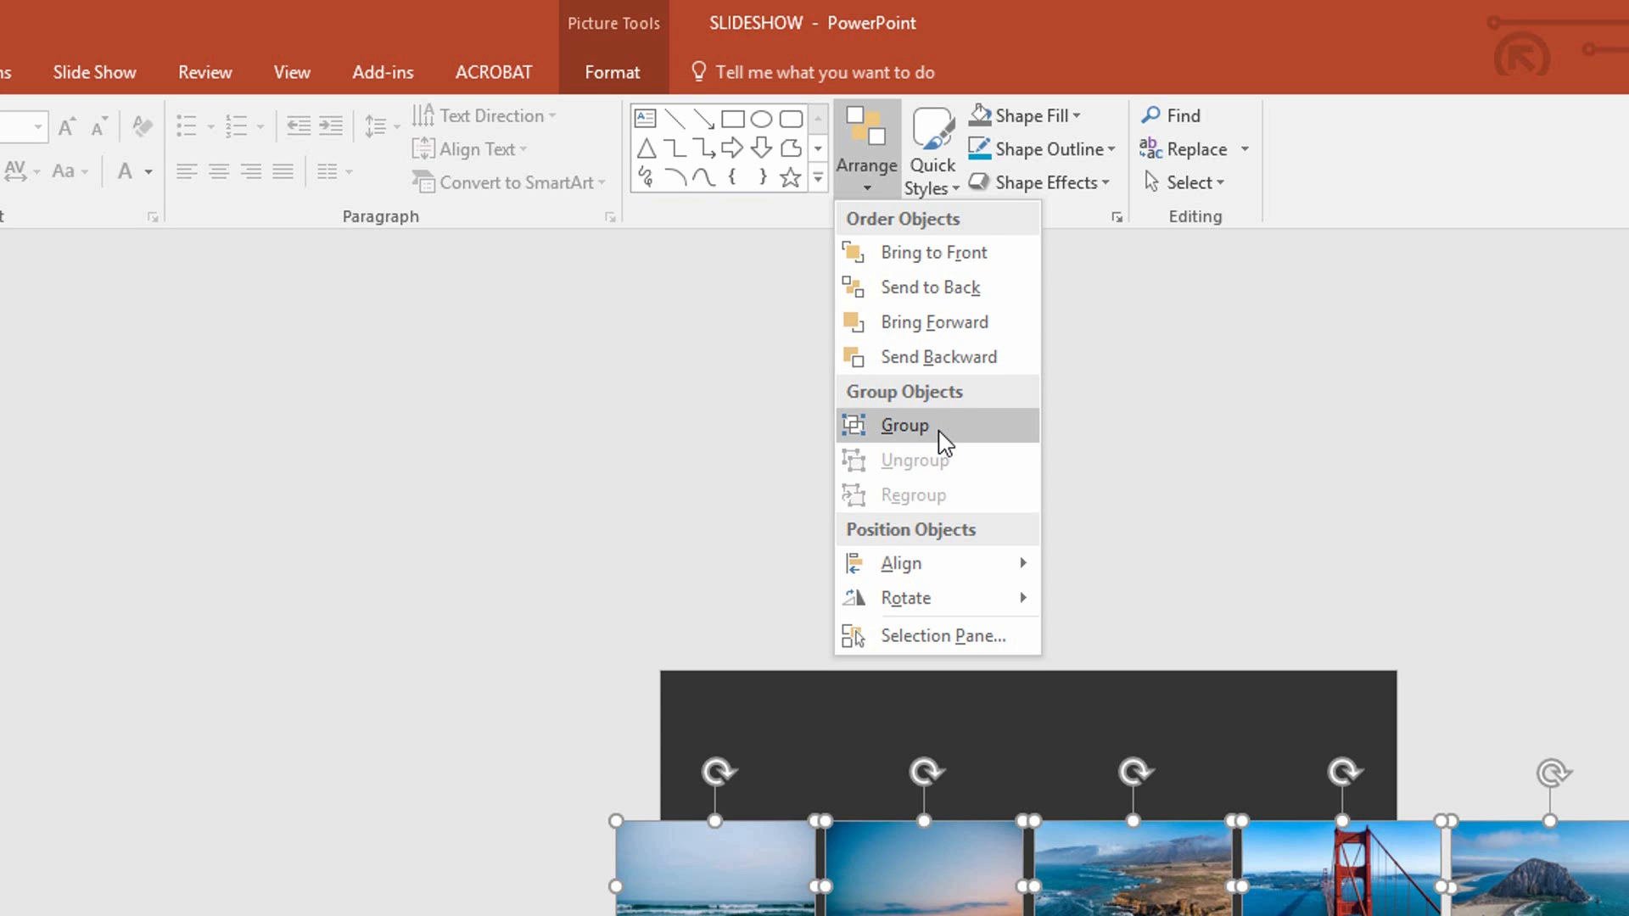
pyautogui.press('ctrl+g')
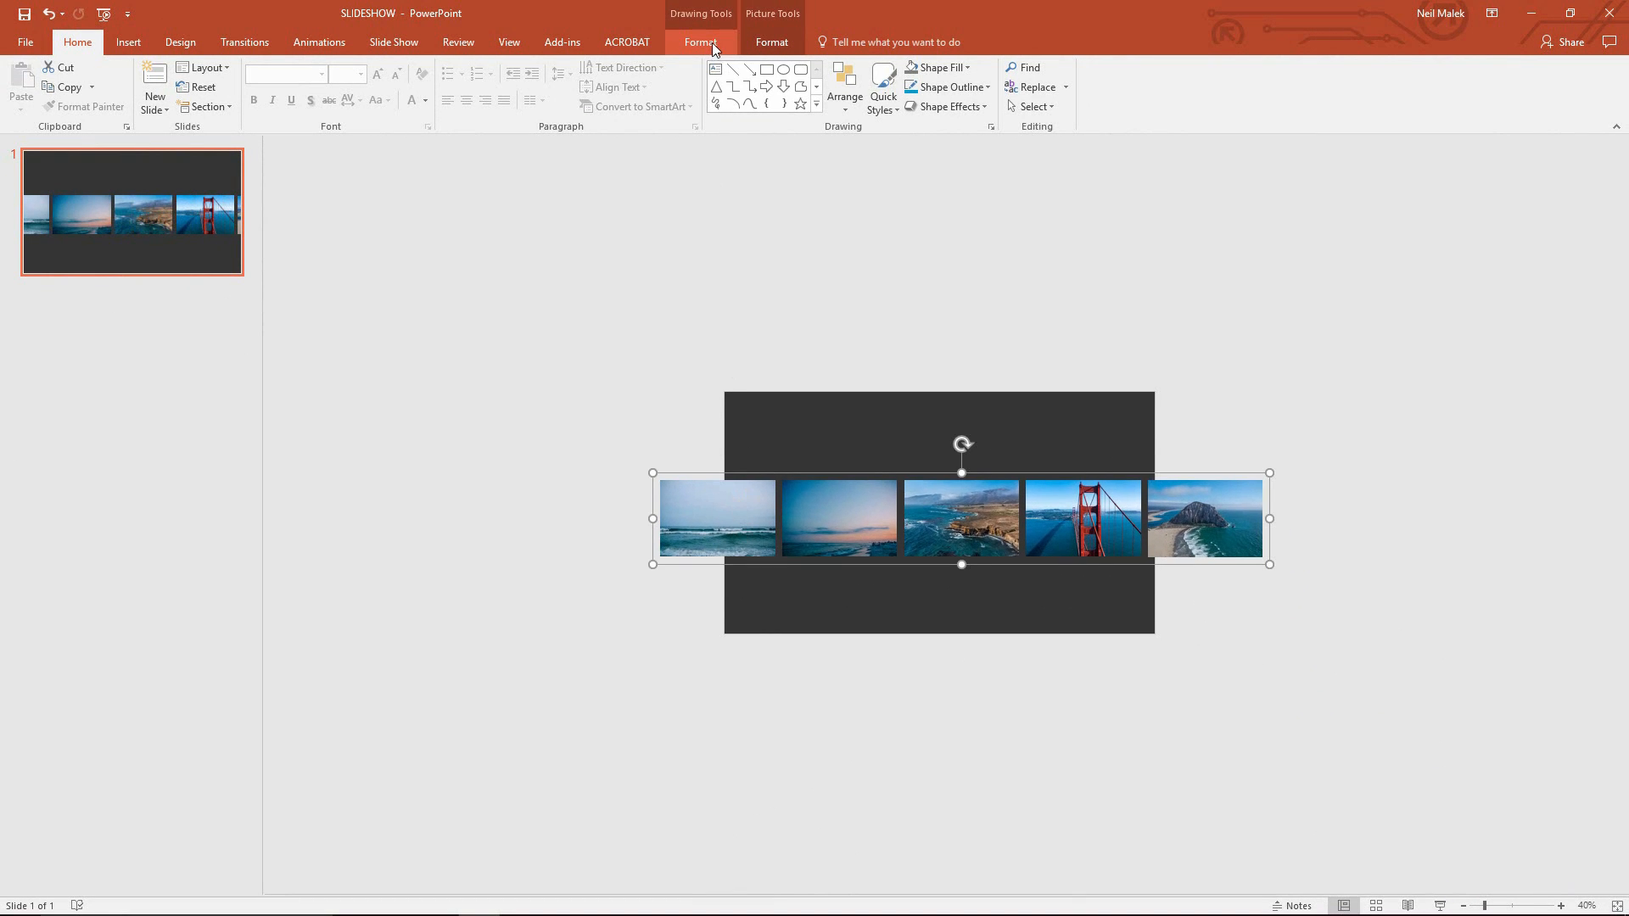
# Align the grouped photo strip to the vertical middle of the slide
pyautogui.click(700, 41)
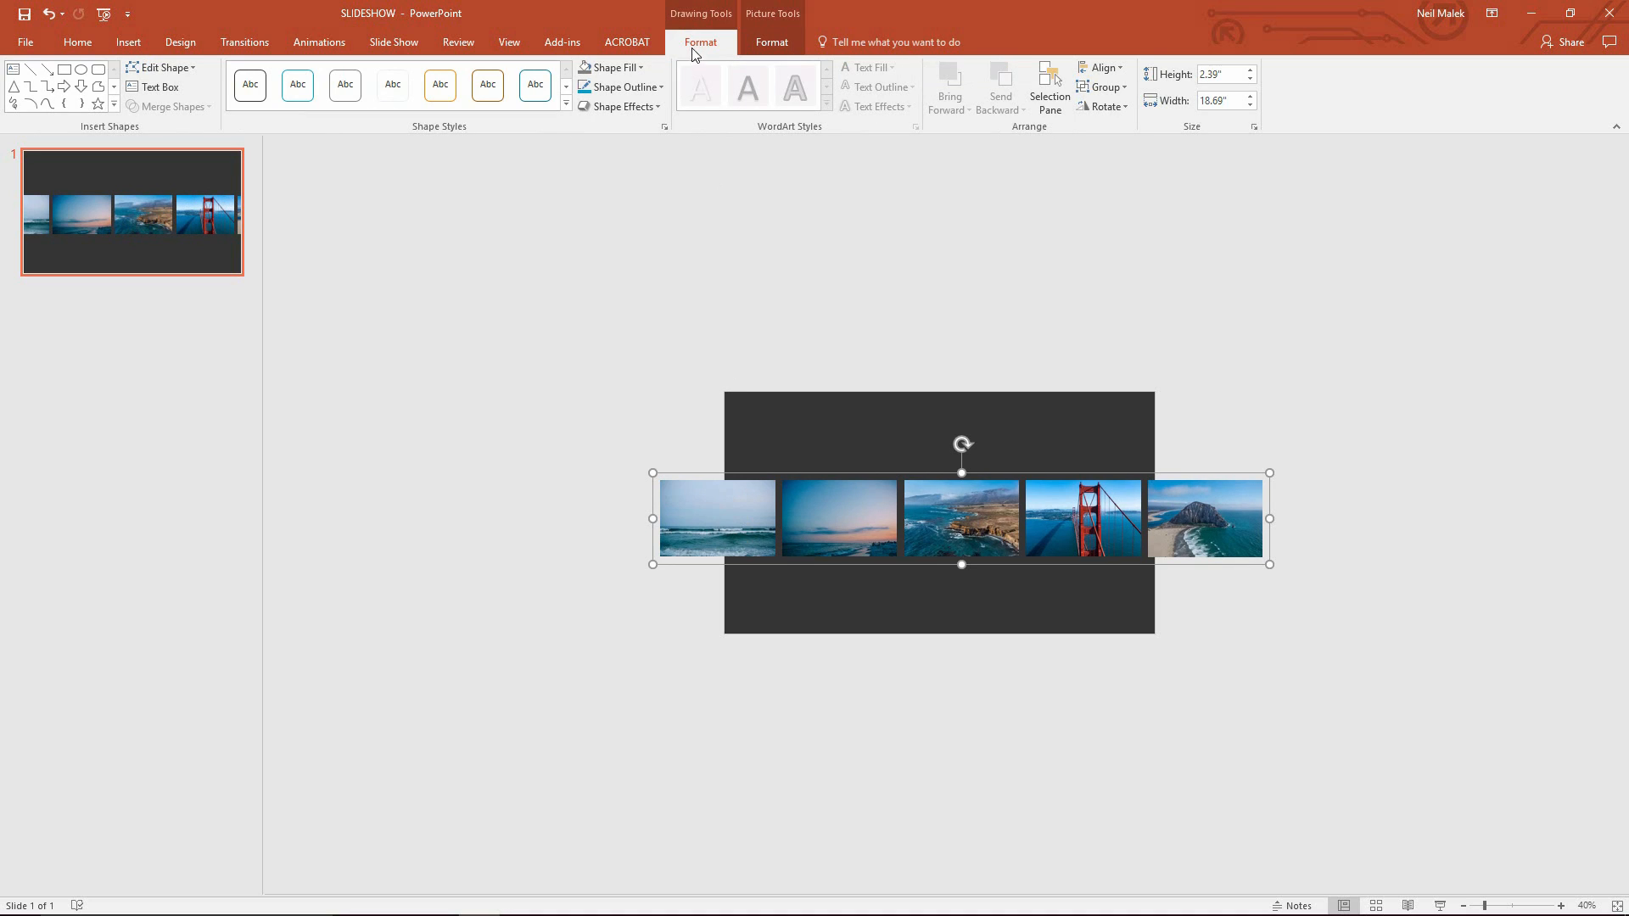
pyautogui.click(1100, 68)
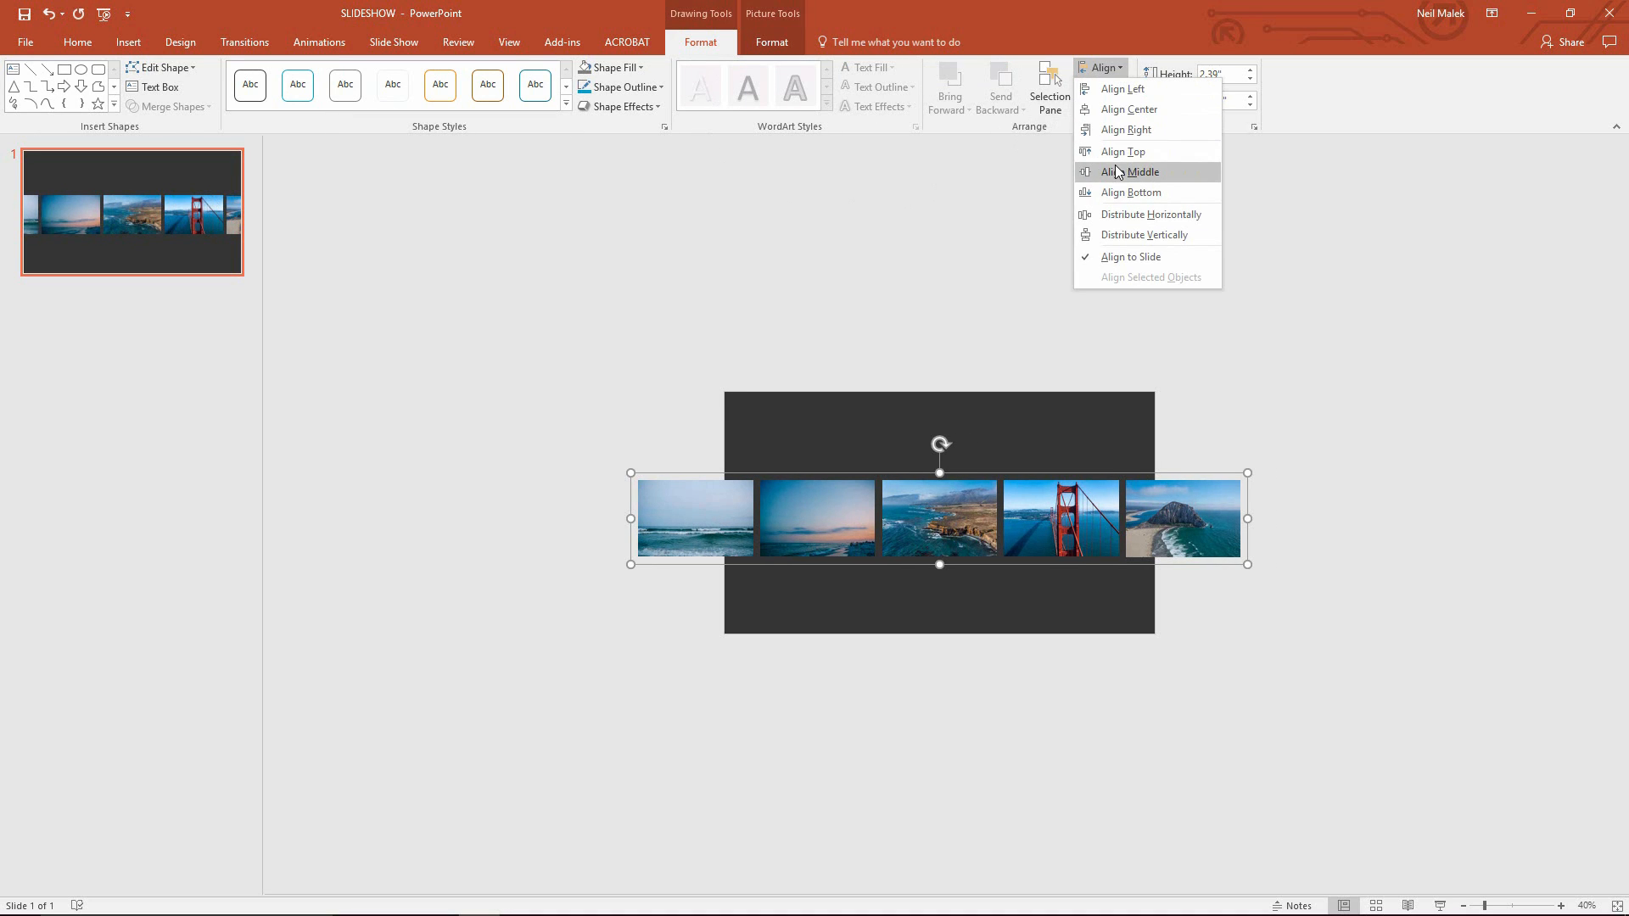
pyautogui.click(1130, 171)
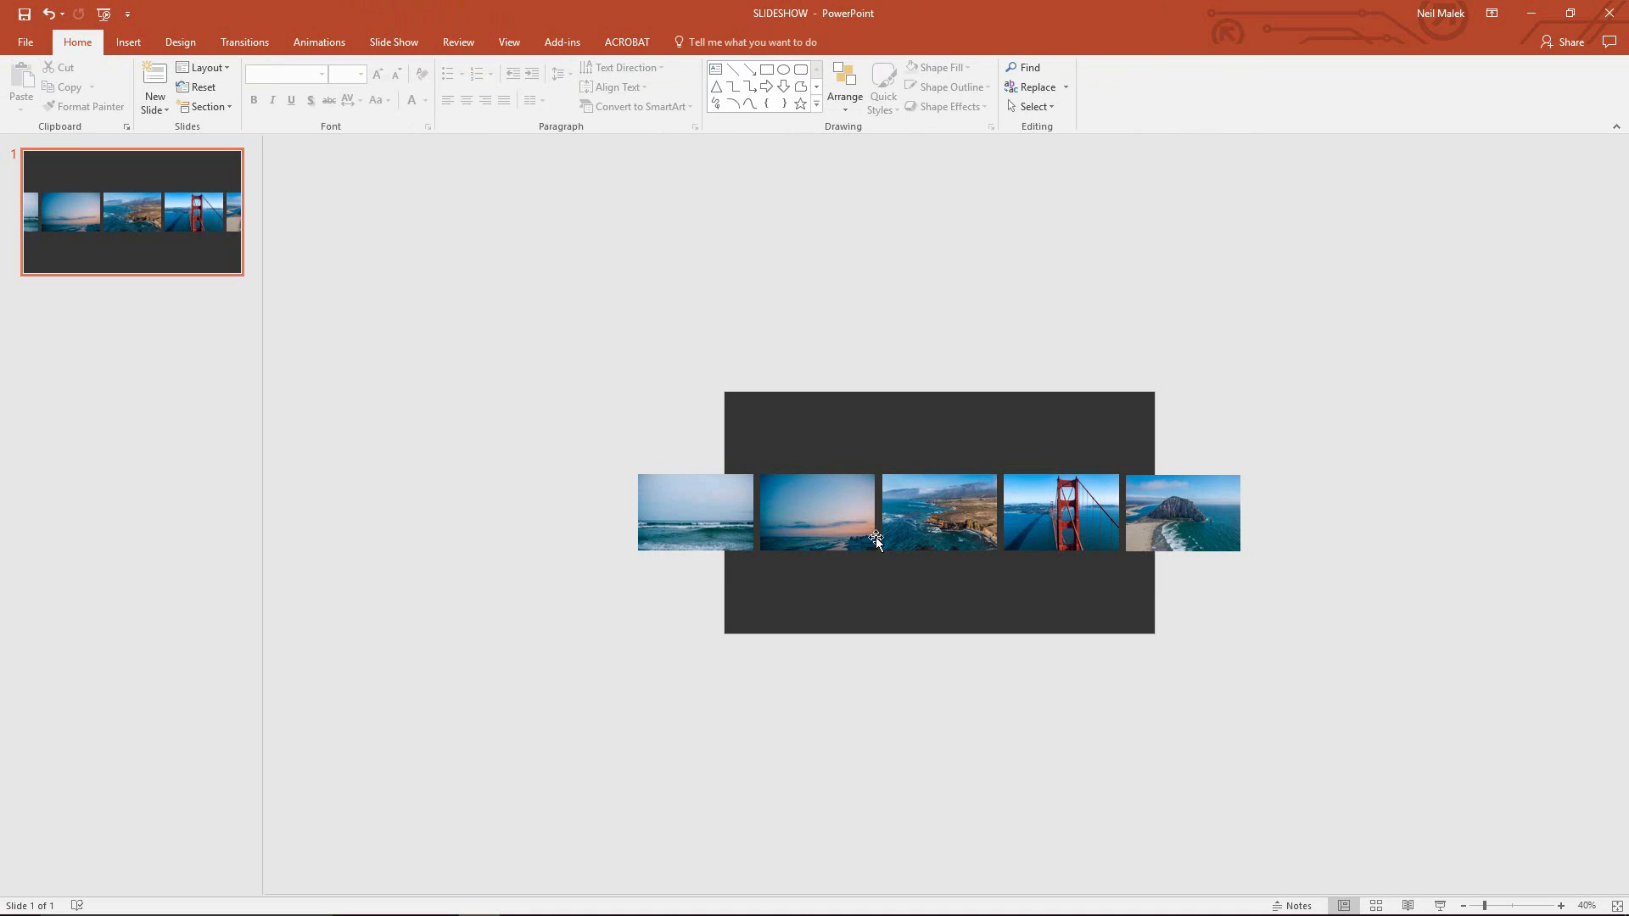
pyautogui.moveTo(128, 42)
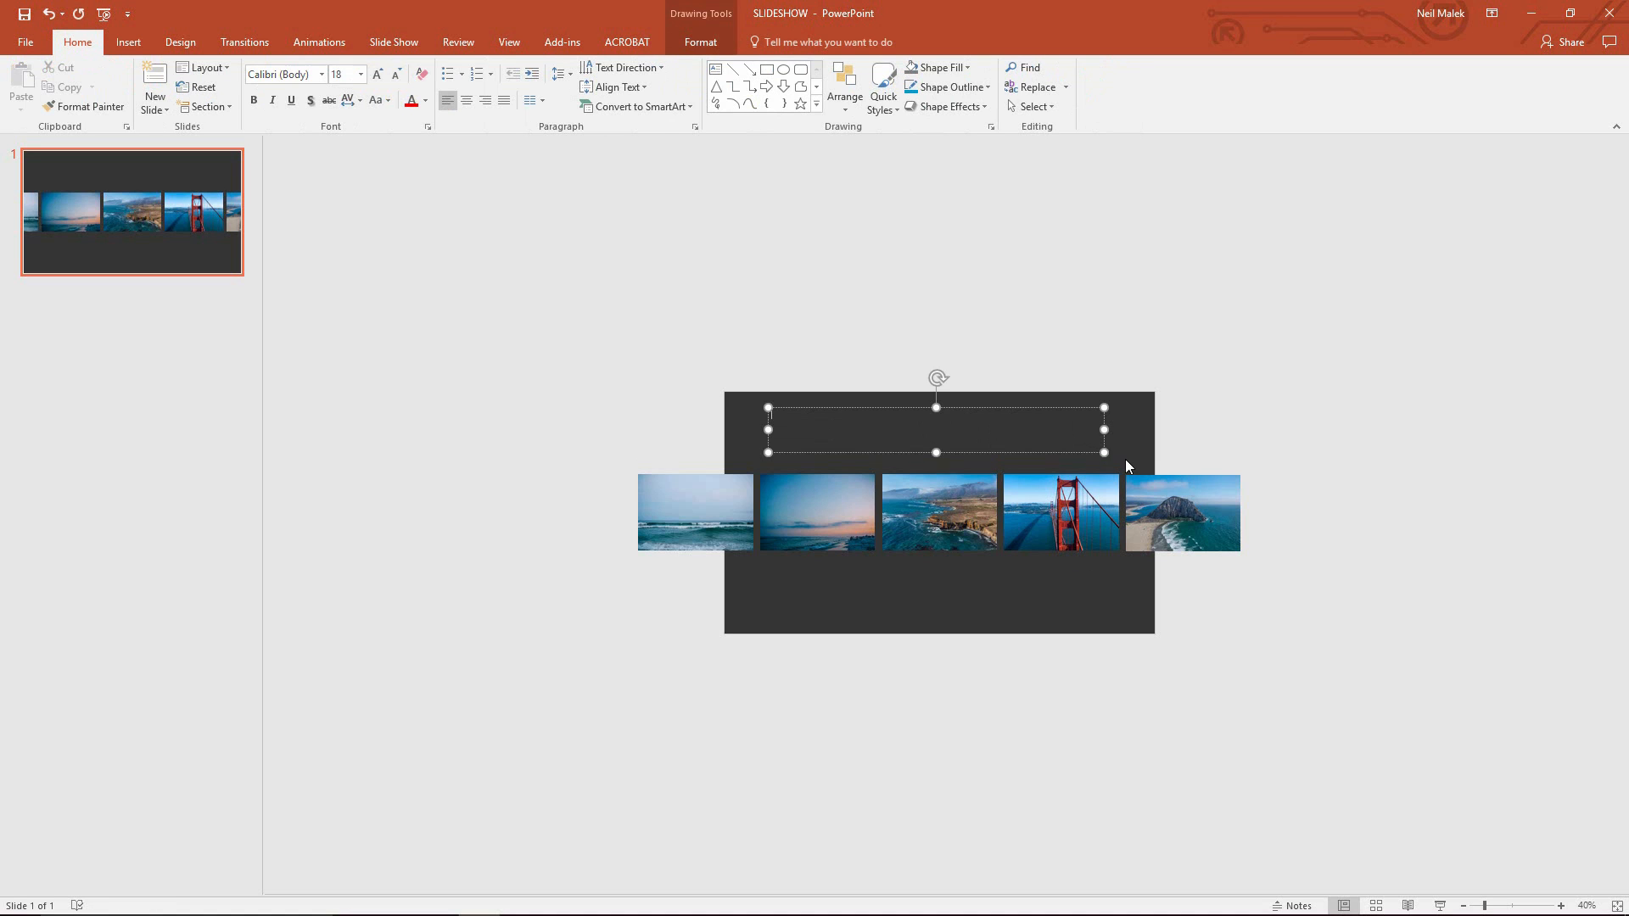
# Add a centred CALIFORNIA title in bold Avenir LT Std at 72 pt above the strip
pyautogui.write('cal')
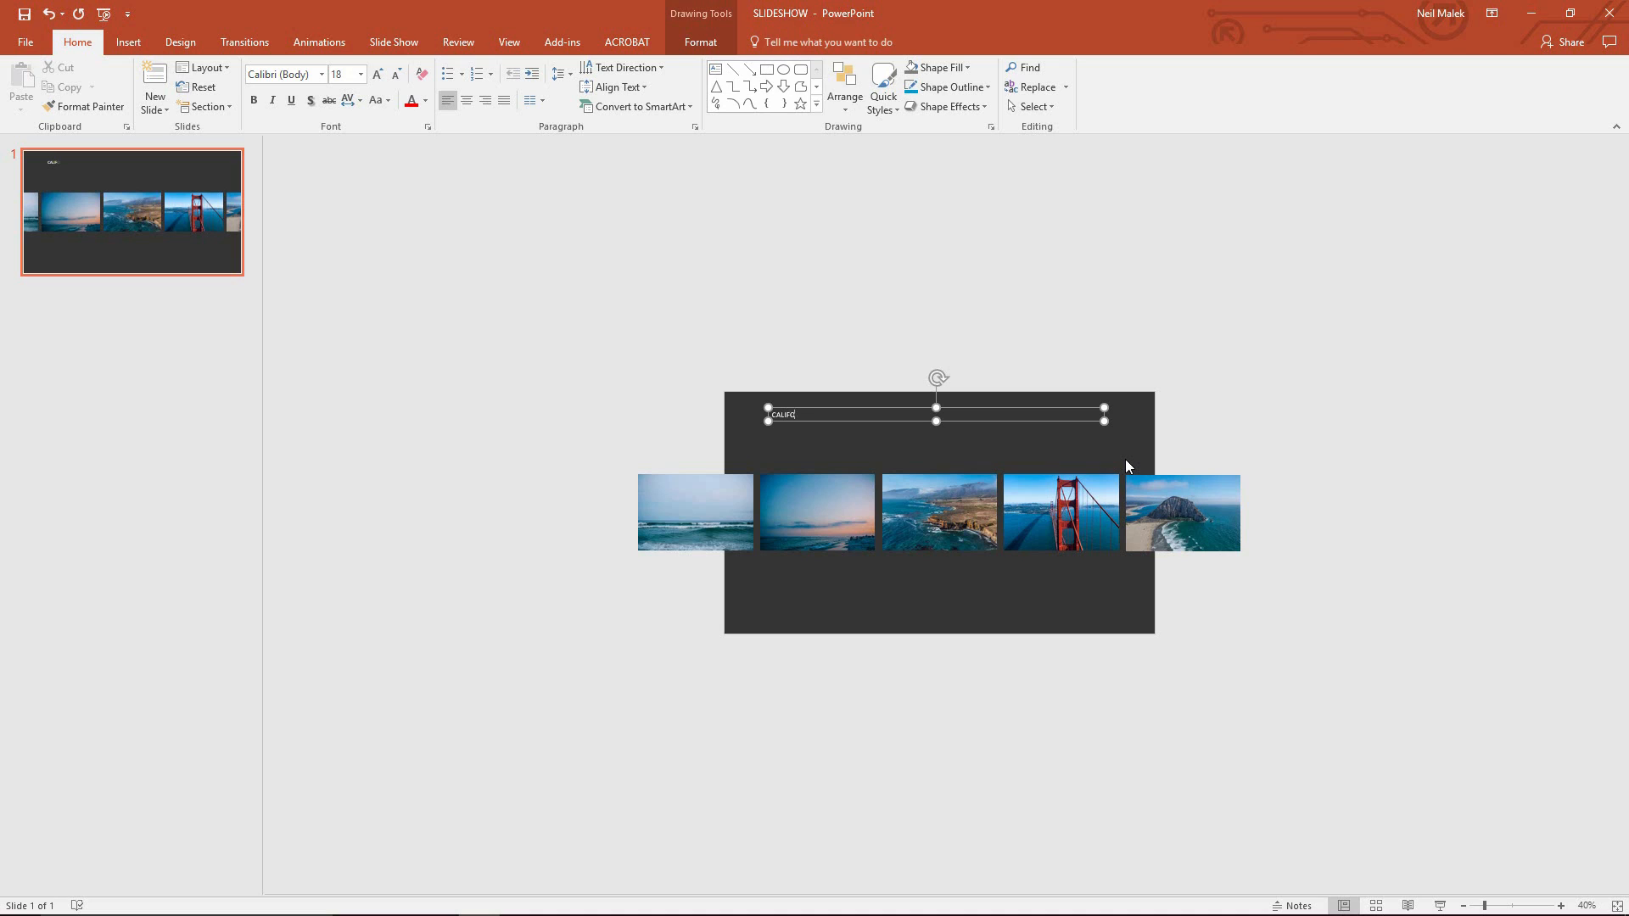
pyautogui.write('RNIA')
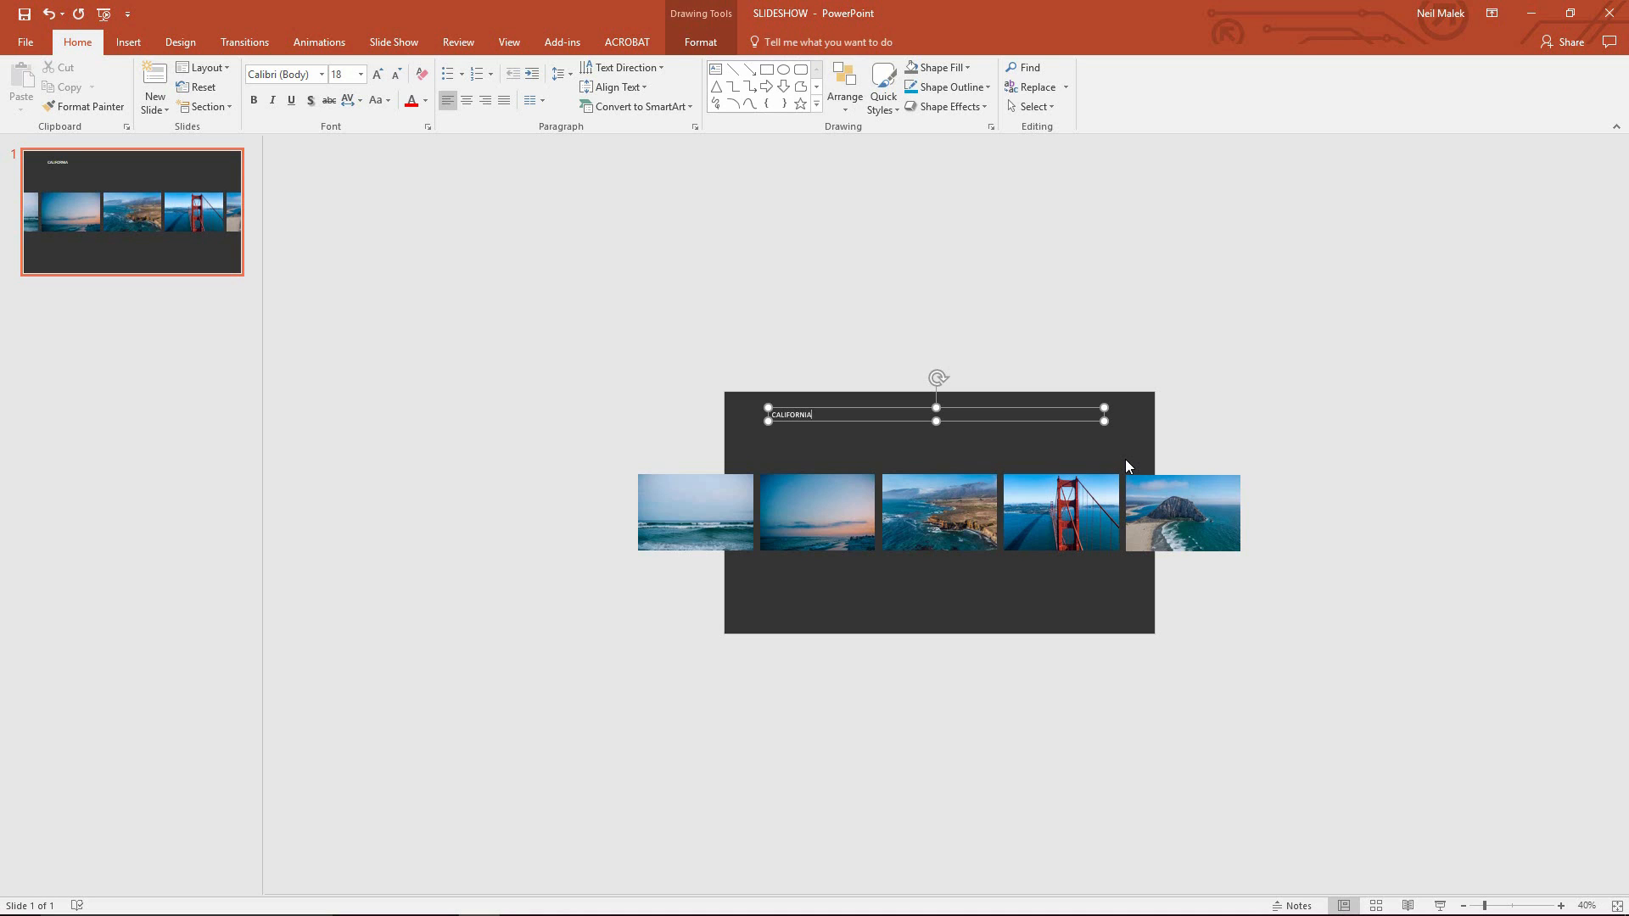
pyautogui.moveTo(214, 136)
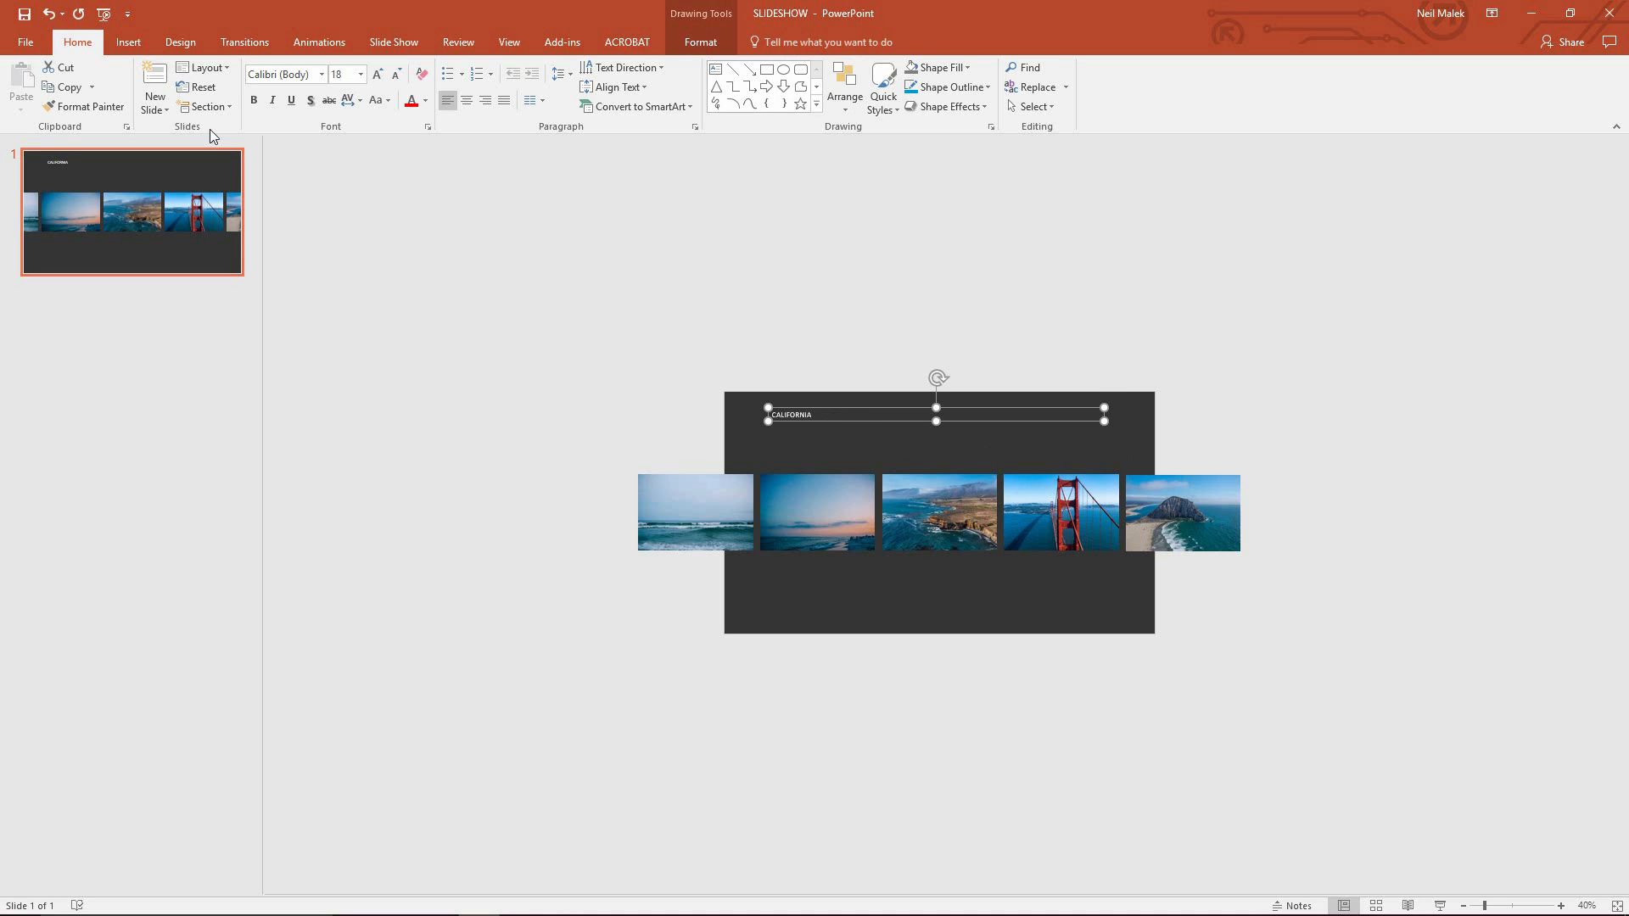
pyautogui.click(377, 73)
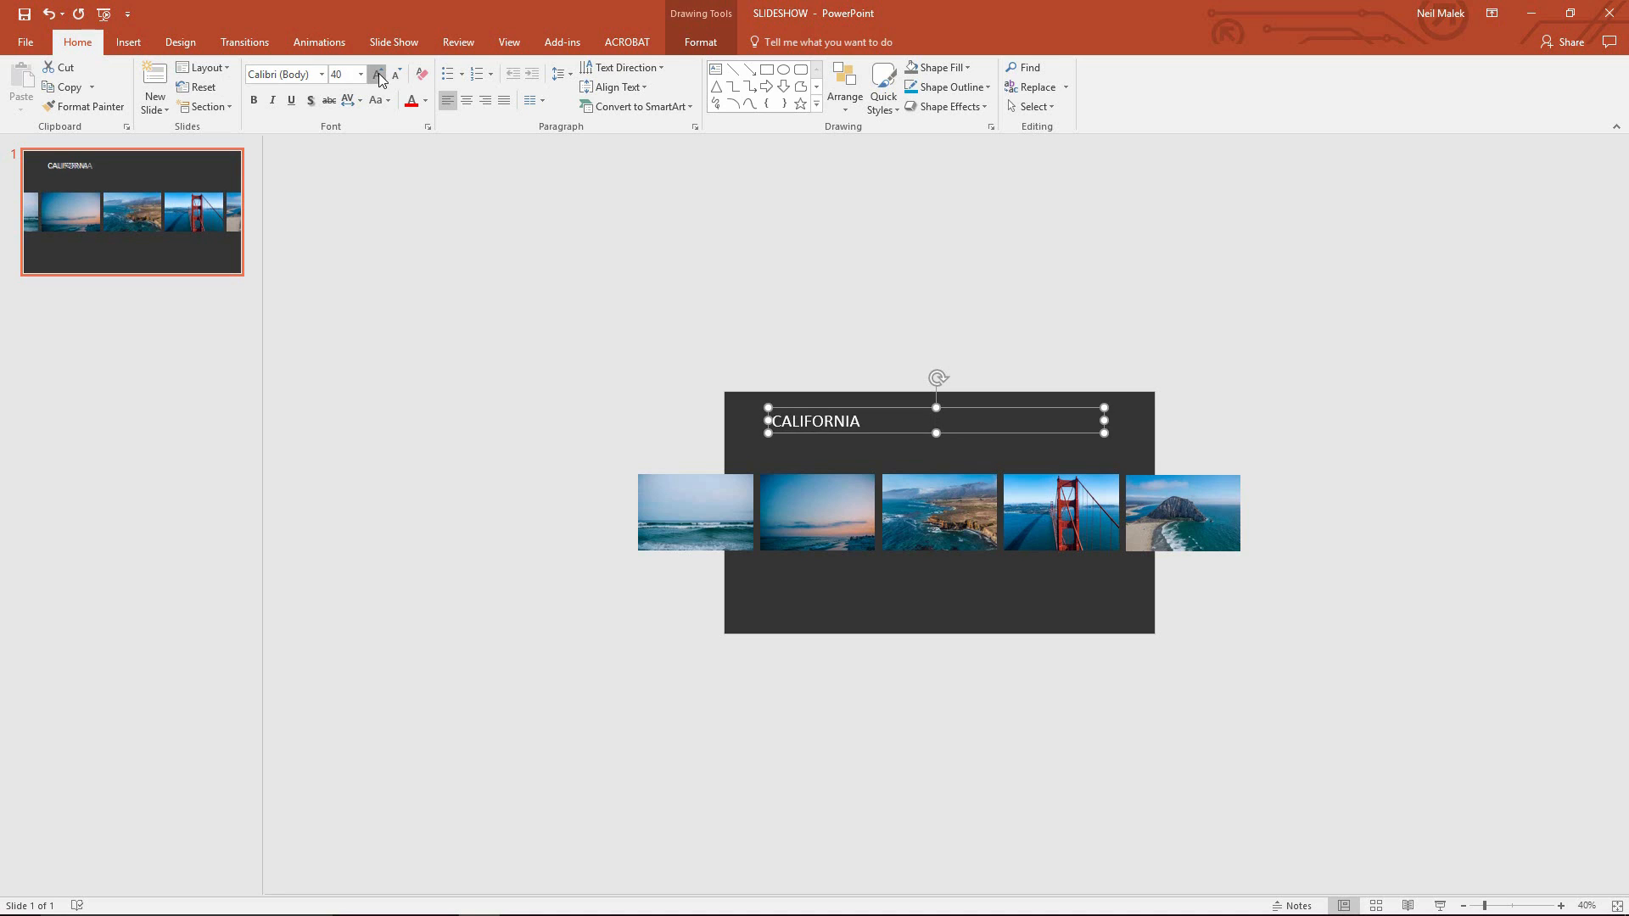
pyautogui.click(376, 73)
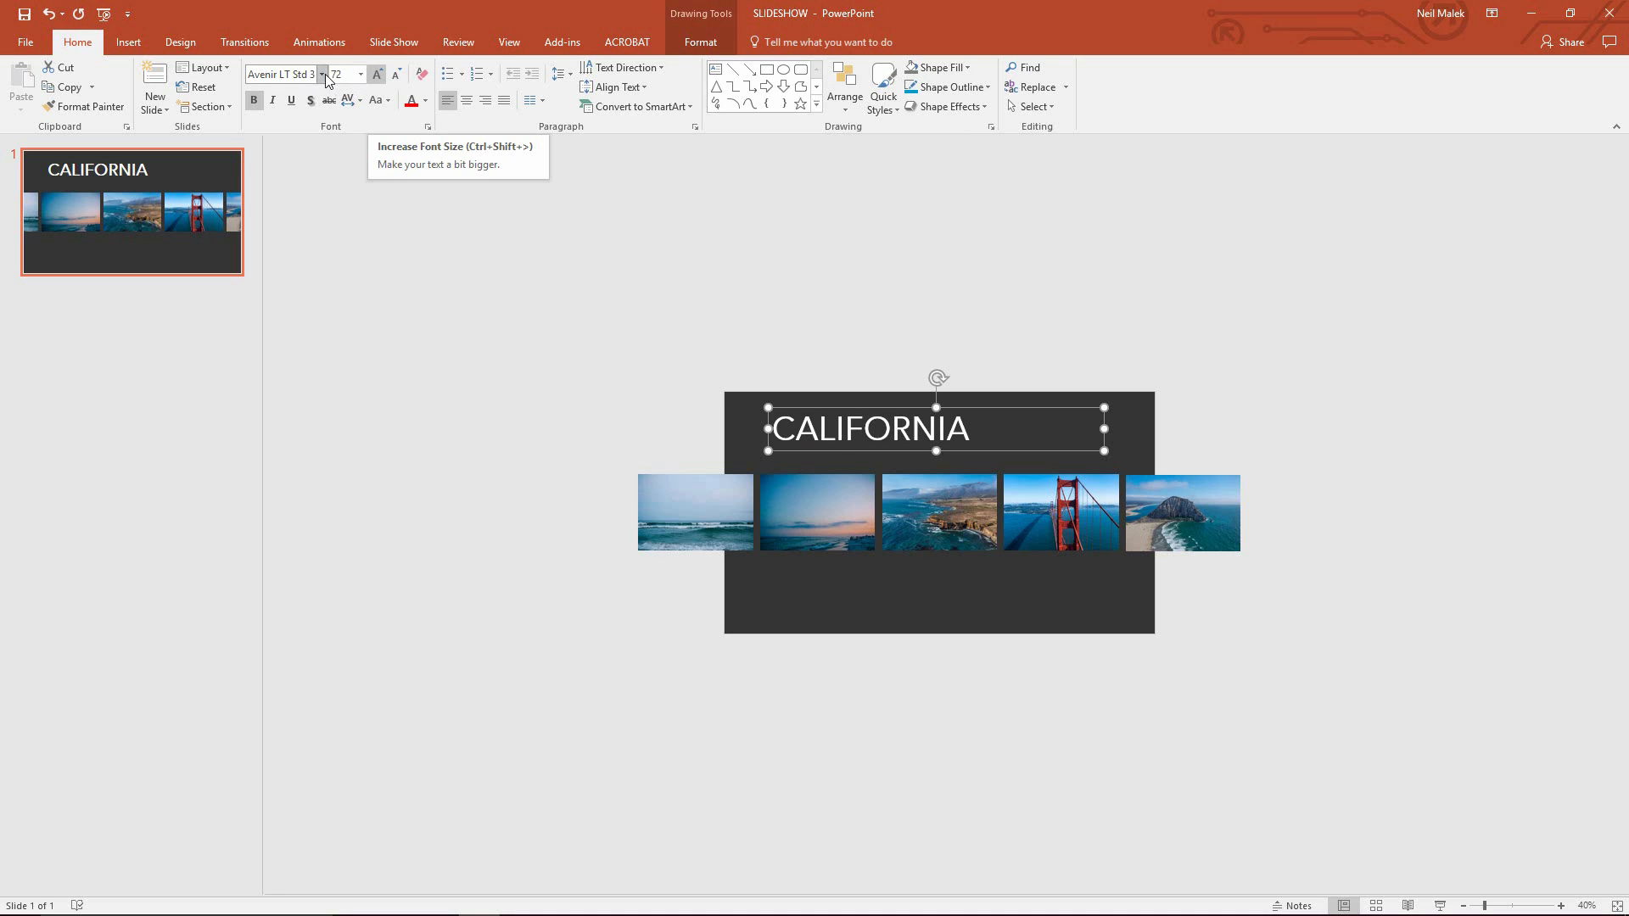
pyautogui.click(322, 75)
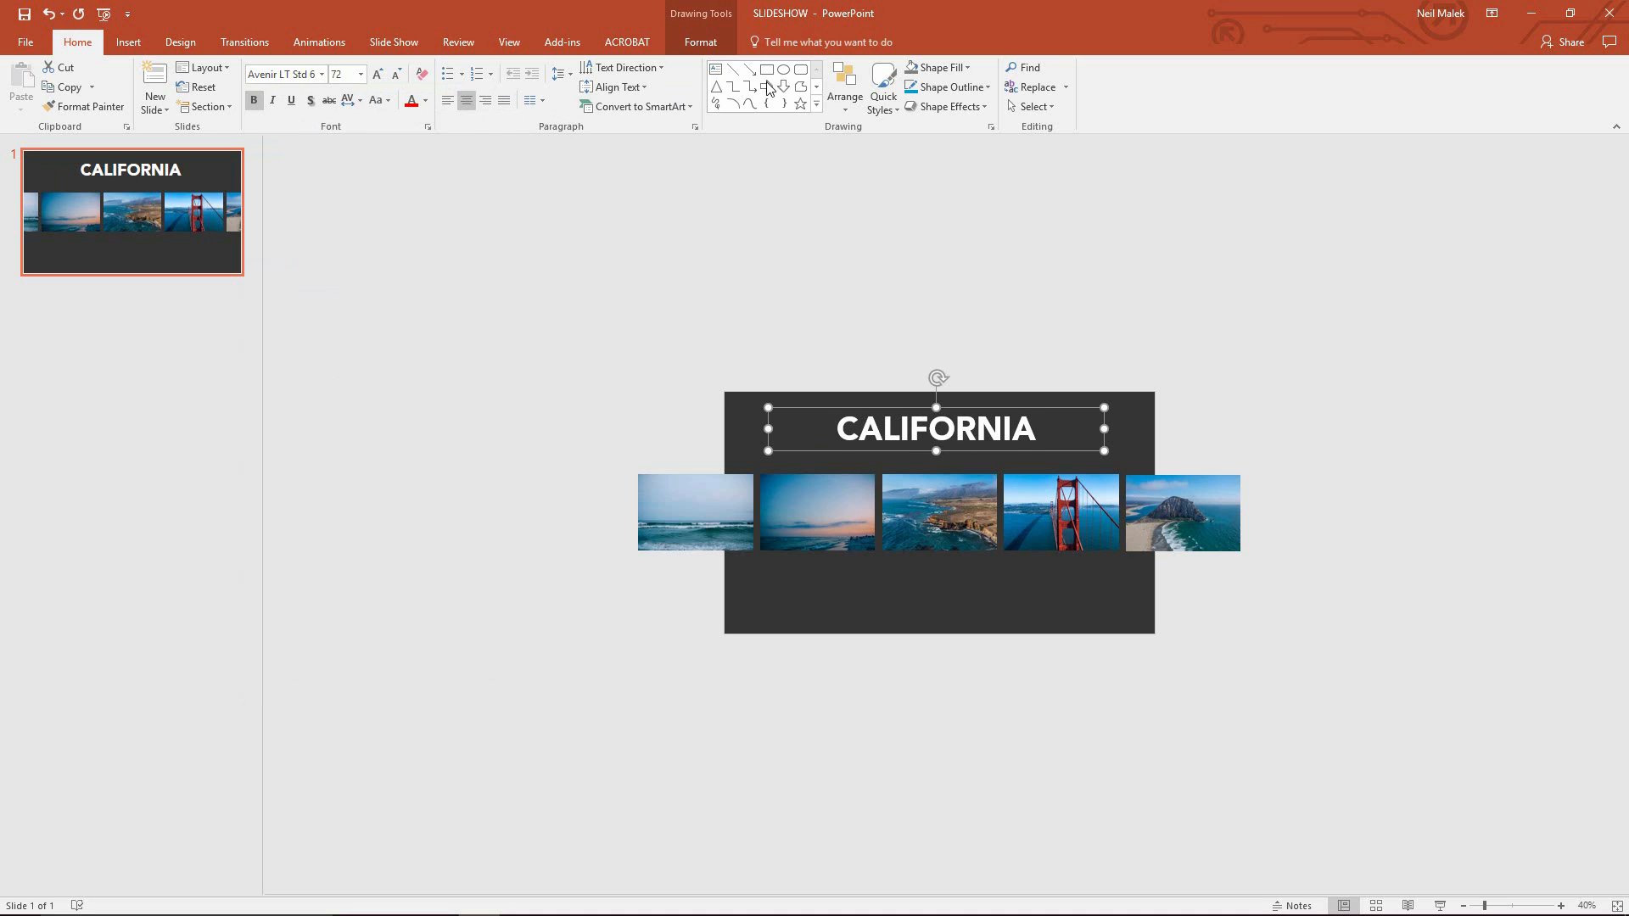
pyautogui.moveTo(701, 41)
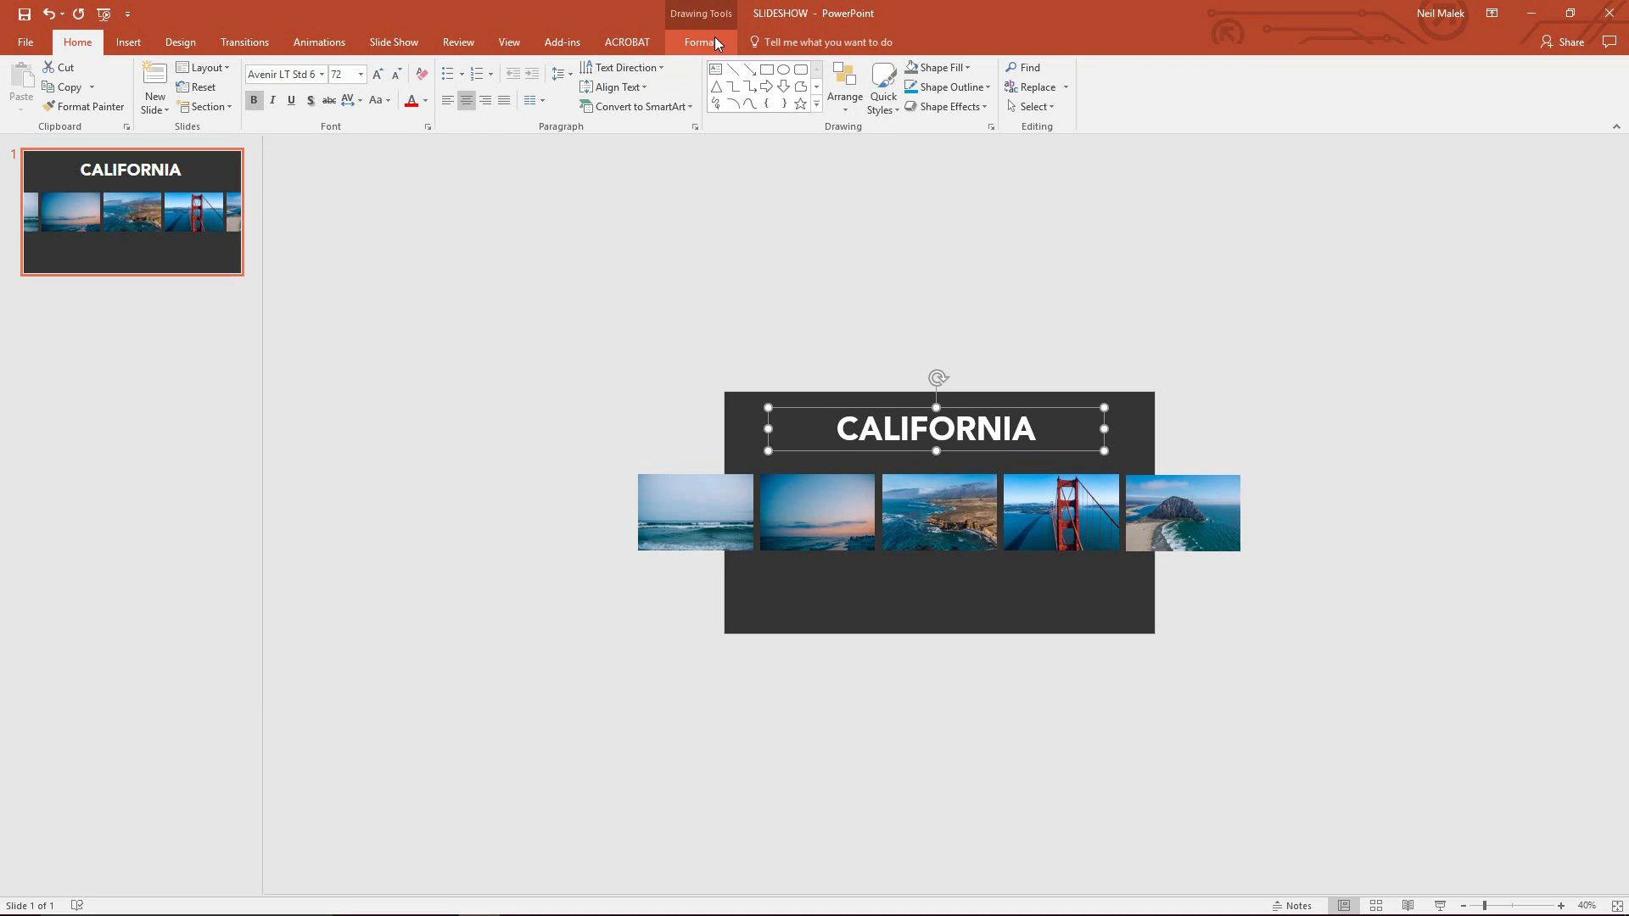
pyautogui.click(1099, 68)
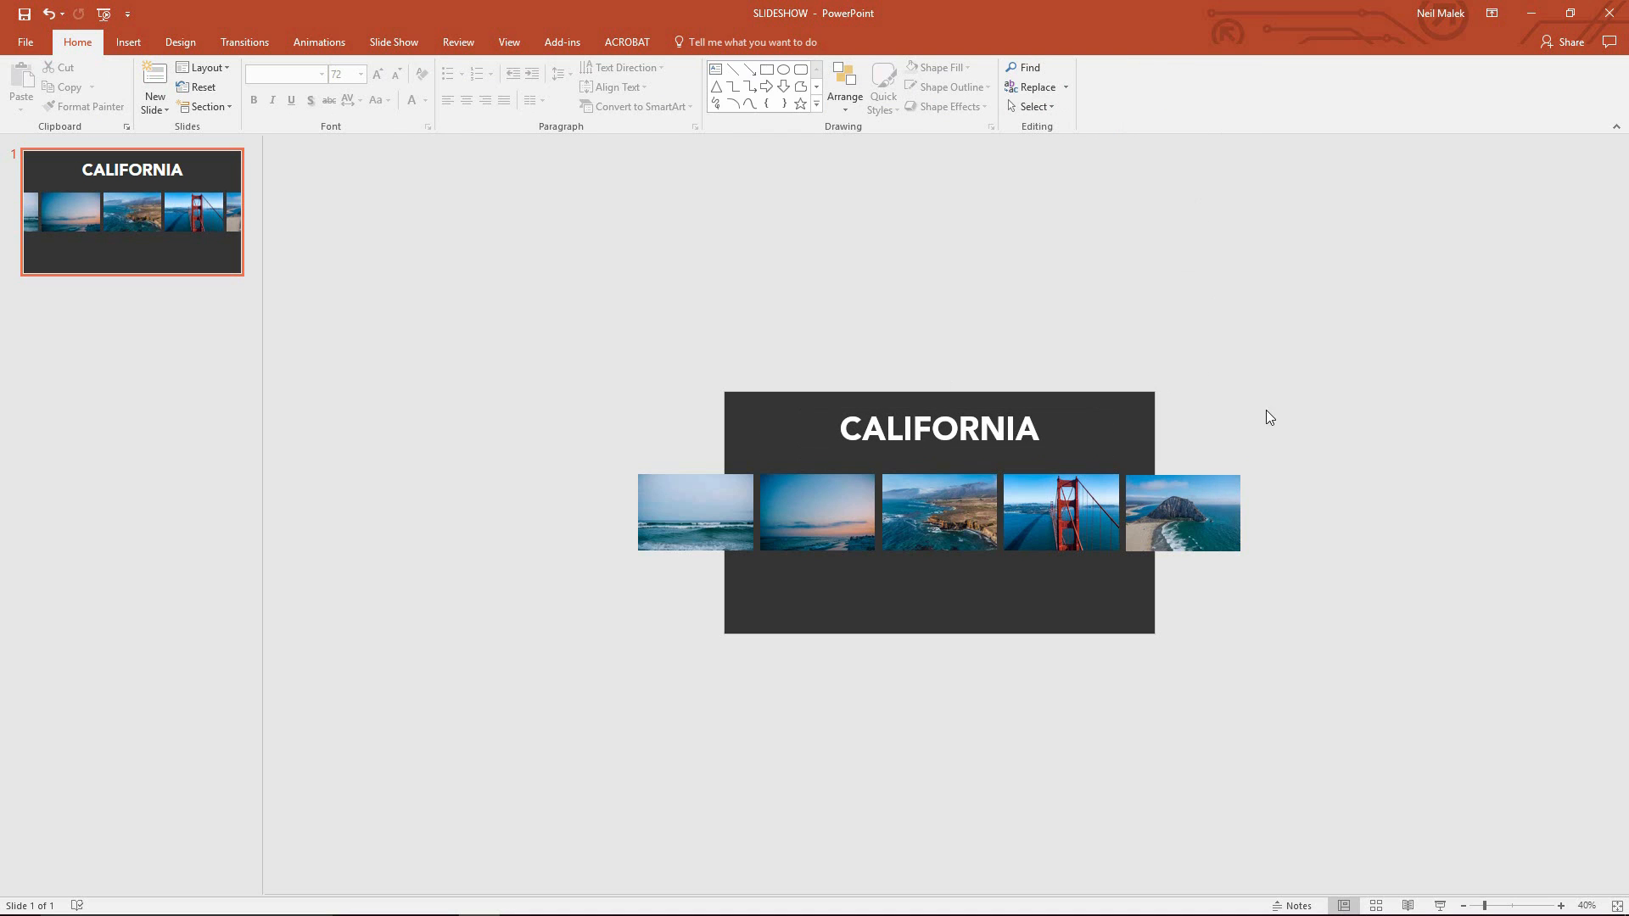
pyautogui.moveTo(811, 540)
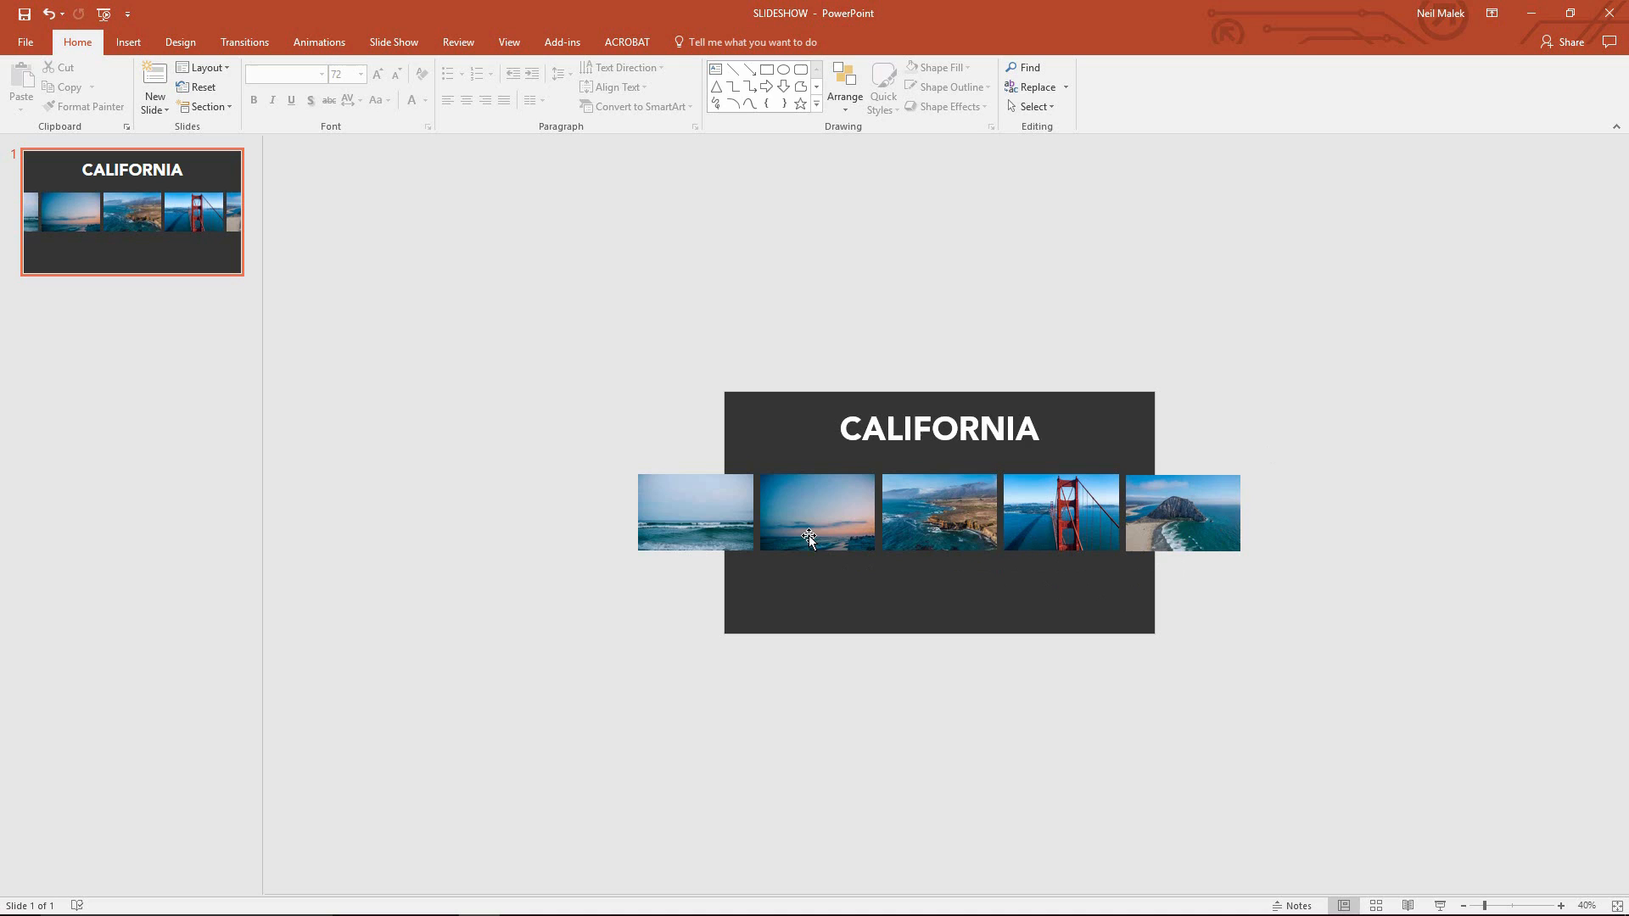
pyautogui.moveTo(1160, 524)
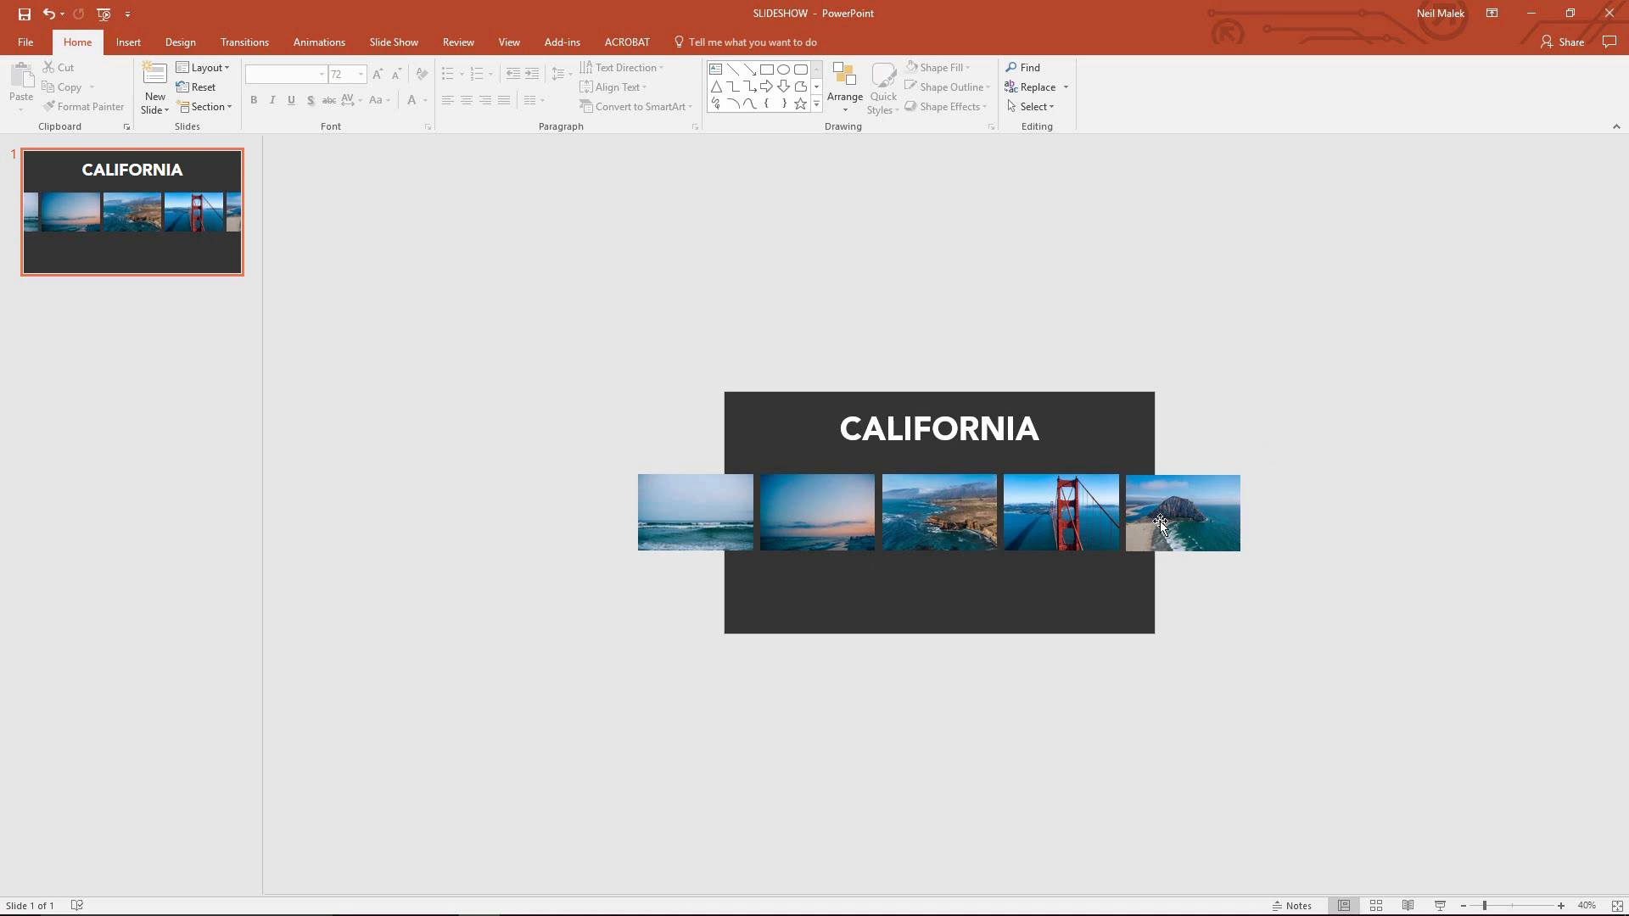
pyautogui.moveTo(734, 528)
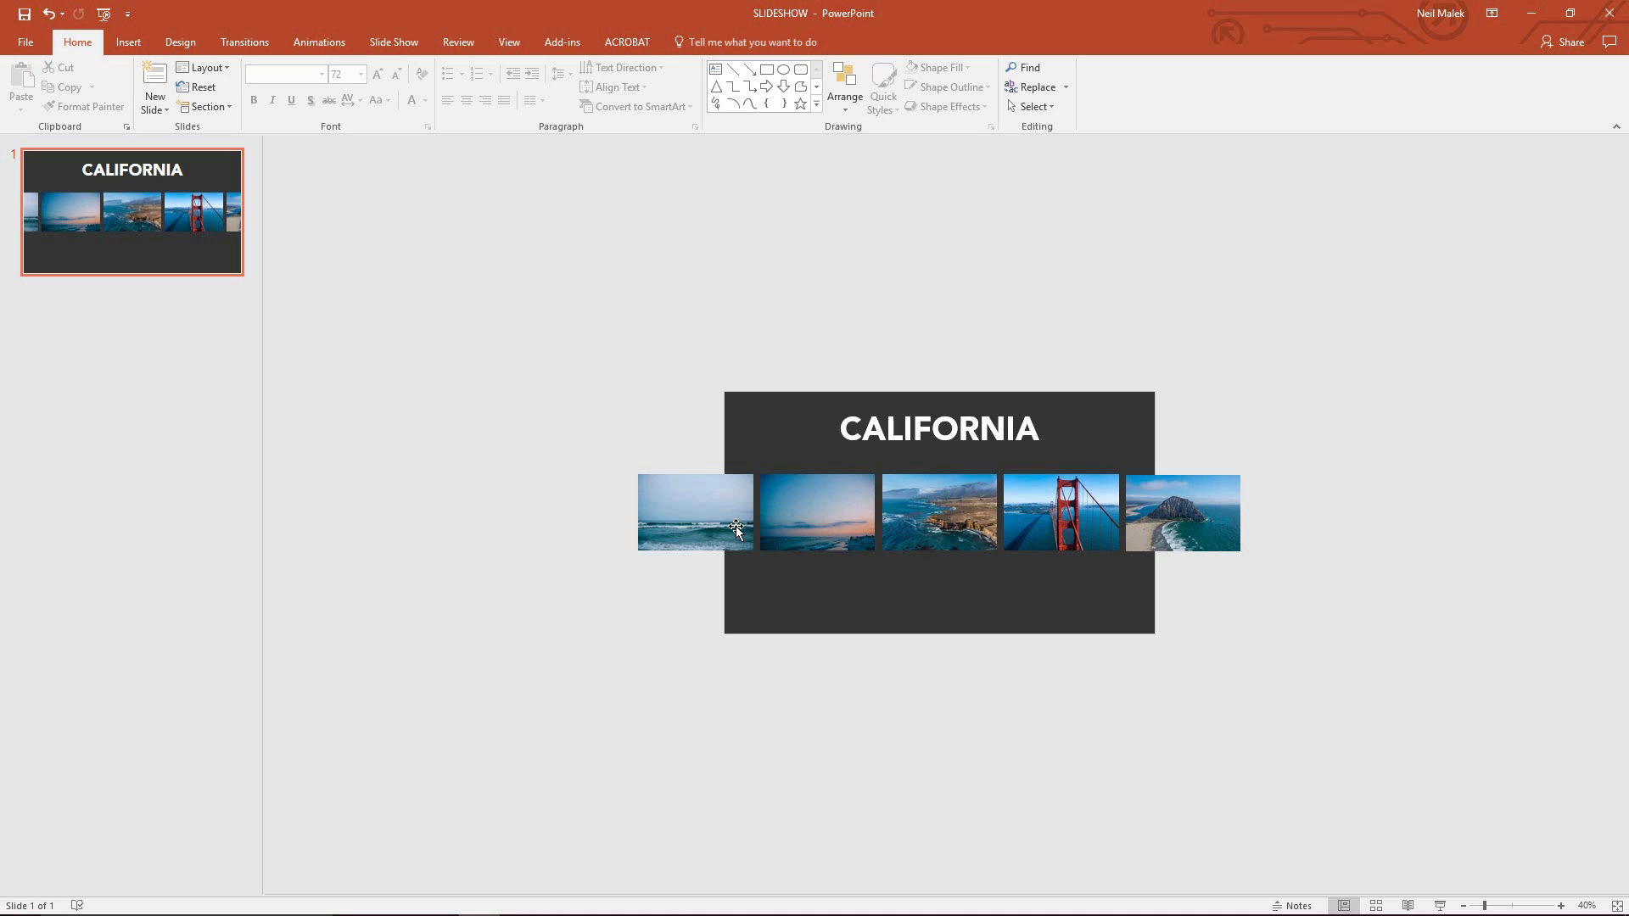
pyautogui.moveTo(743, 534)
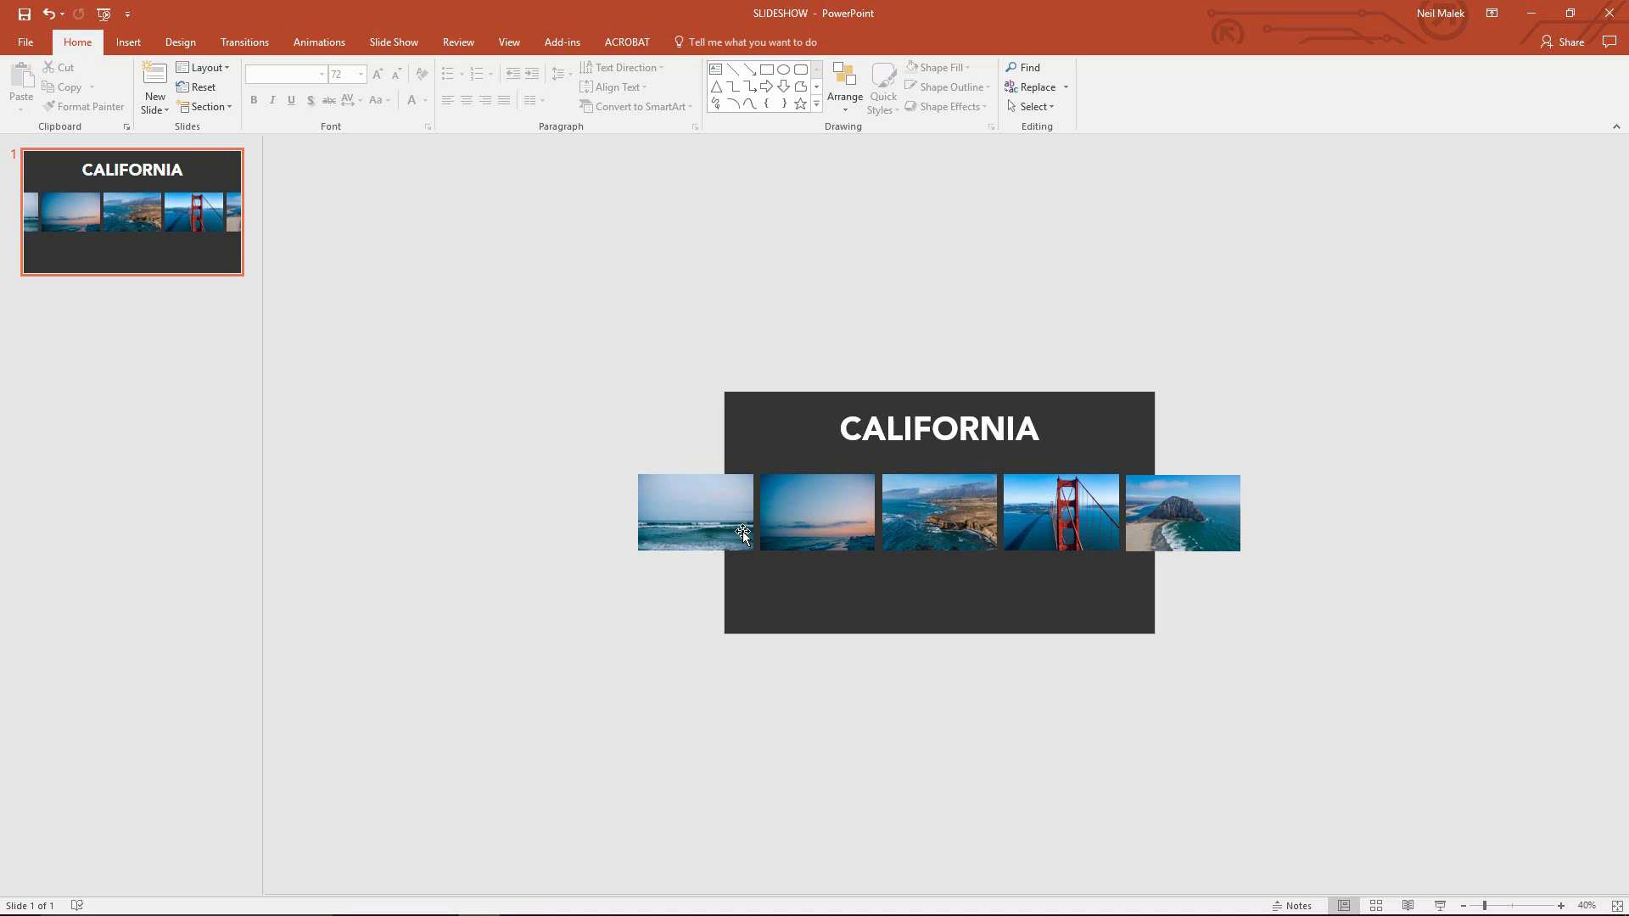
pyautogui.moveTo(727, 516)
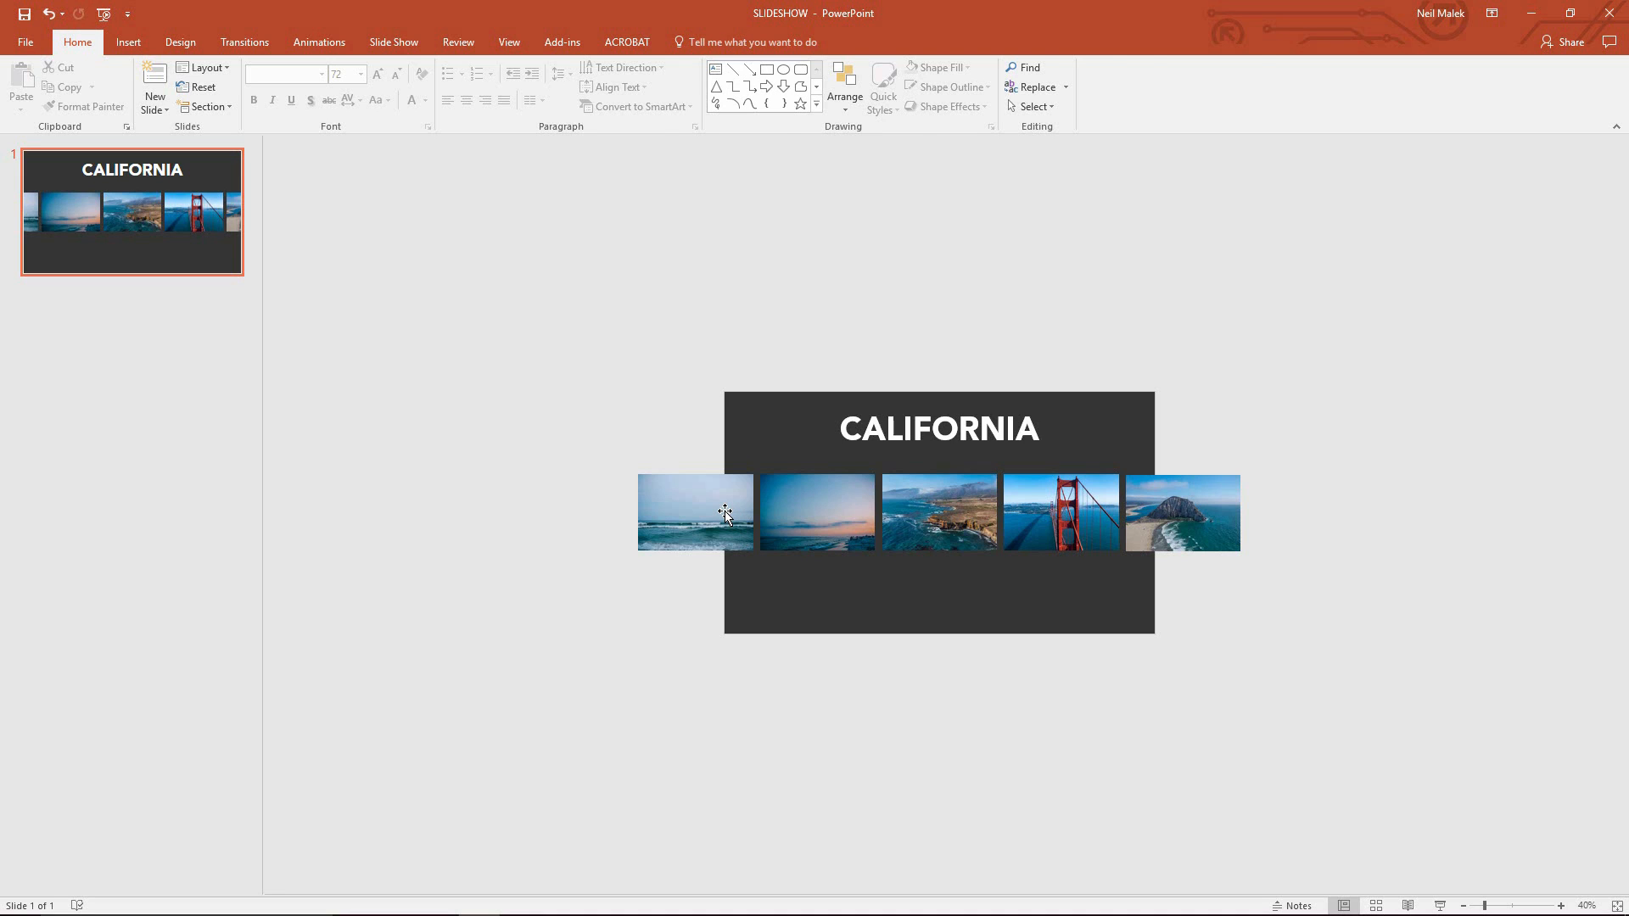
pyautogui.click(694, 513)
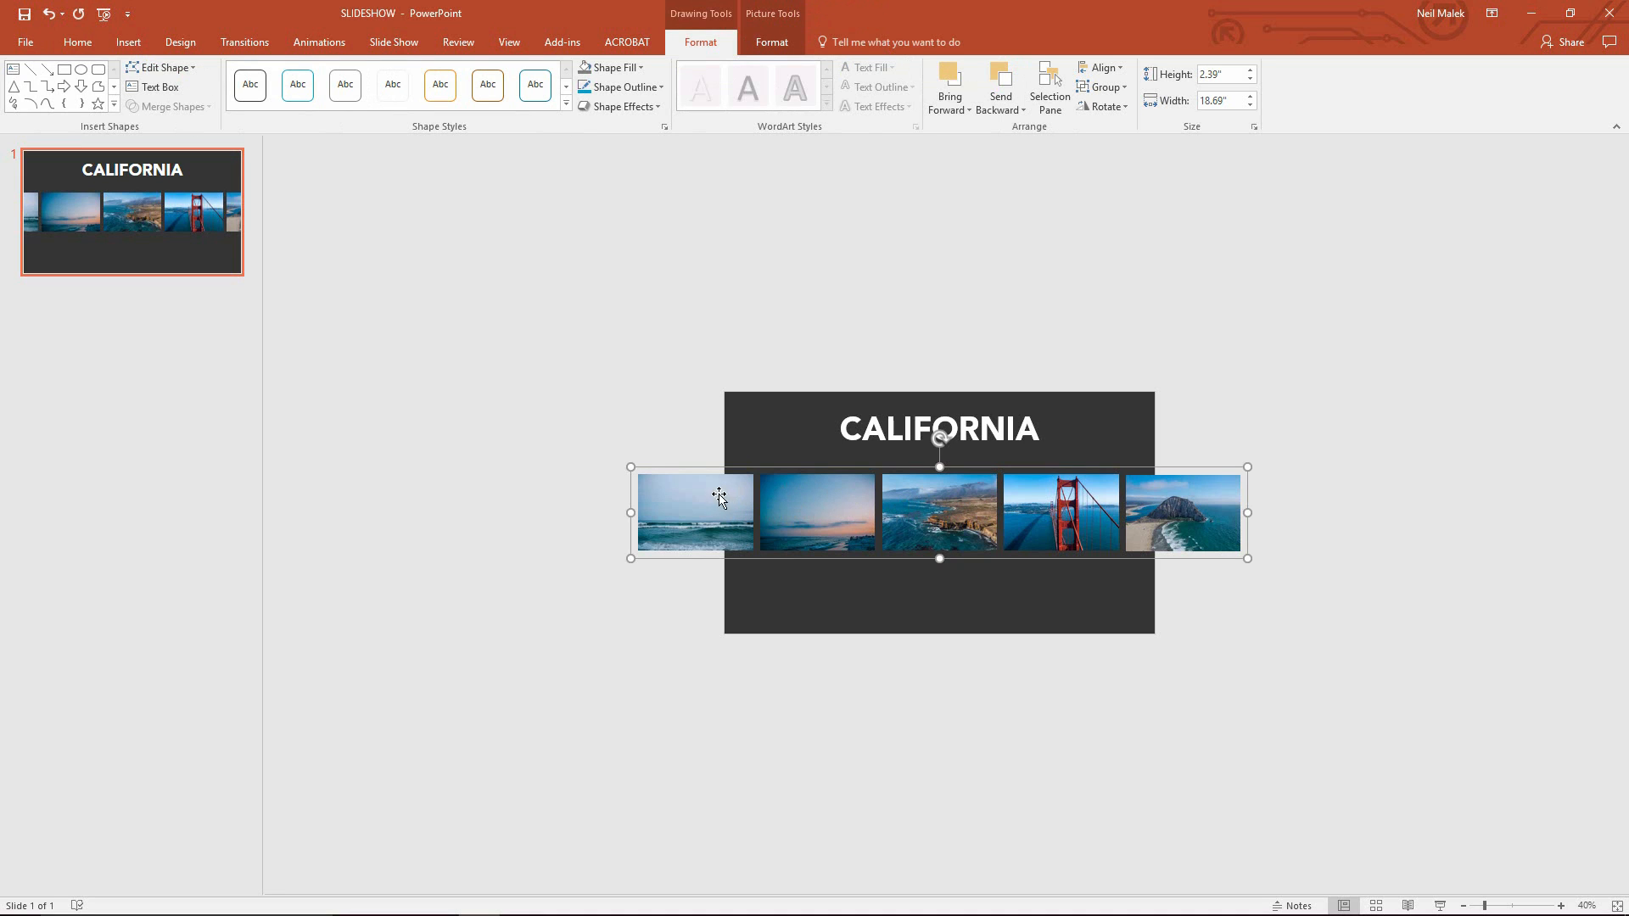
pyautogui.moveTo(735, 510)
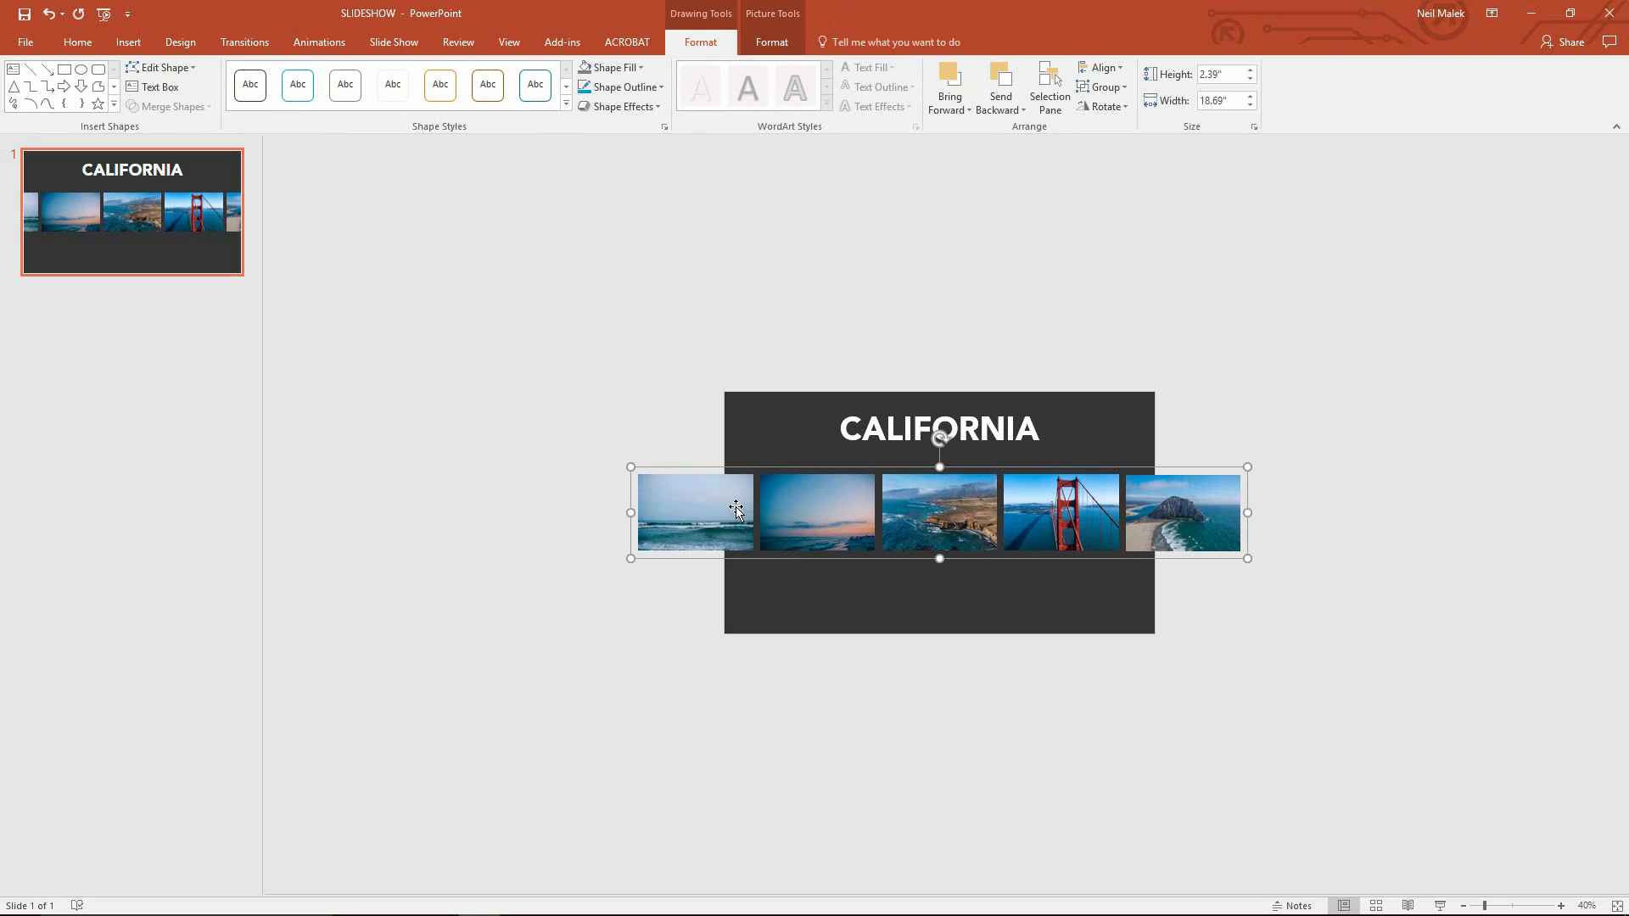
pyautogui.moveTo(670, 524)
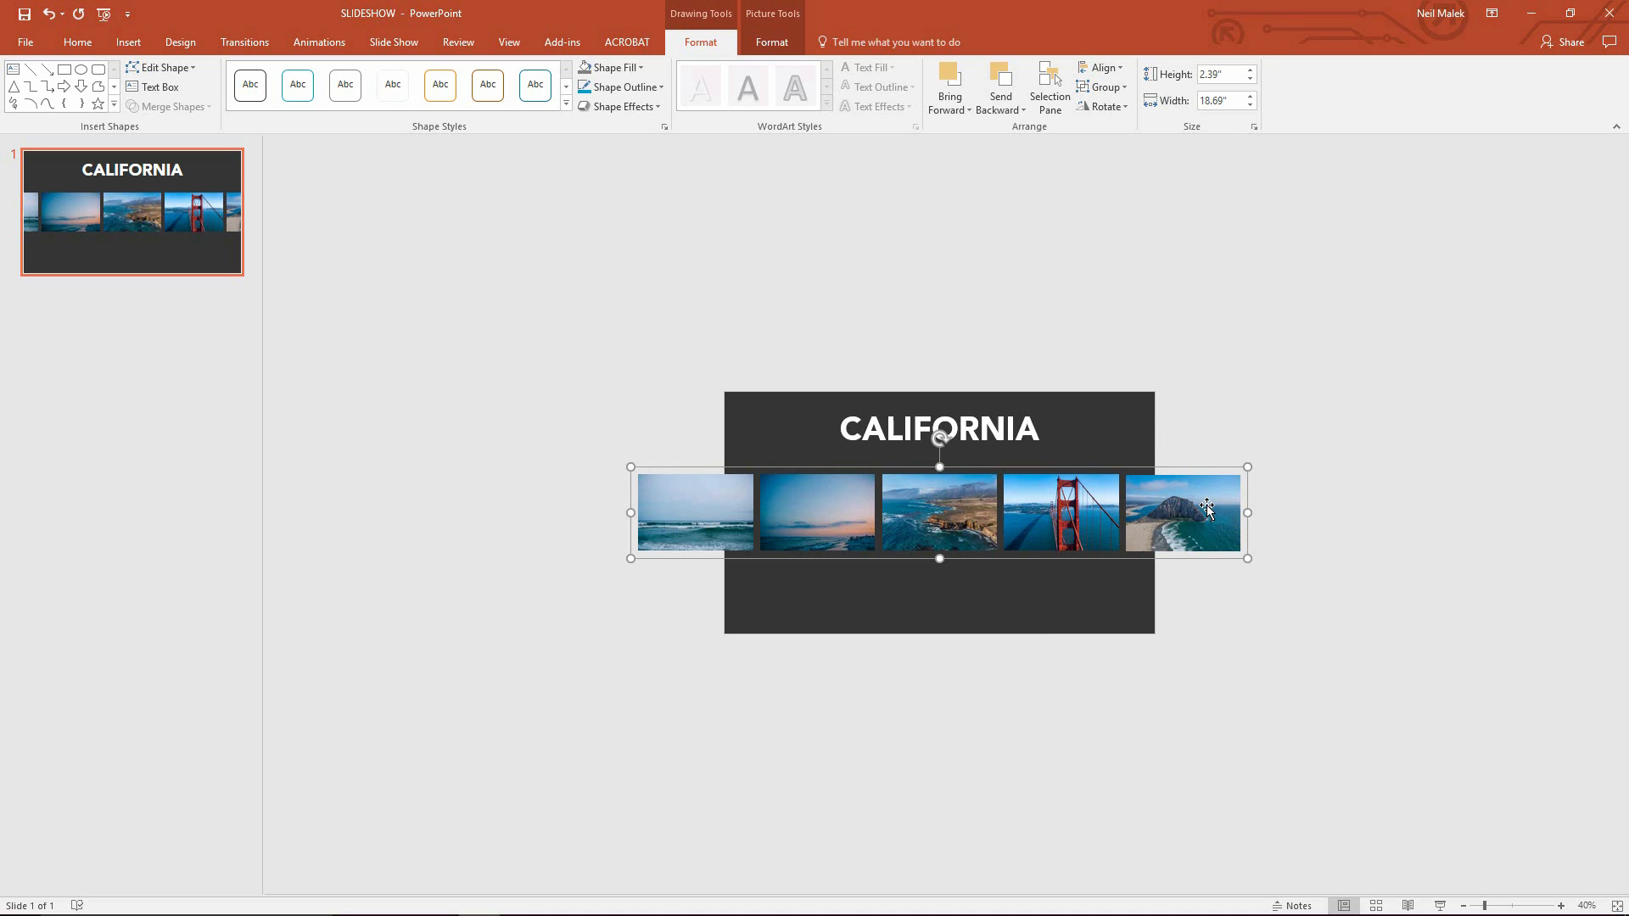
pyautogui.moveTo(690, 468)
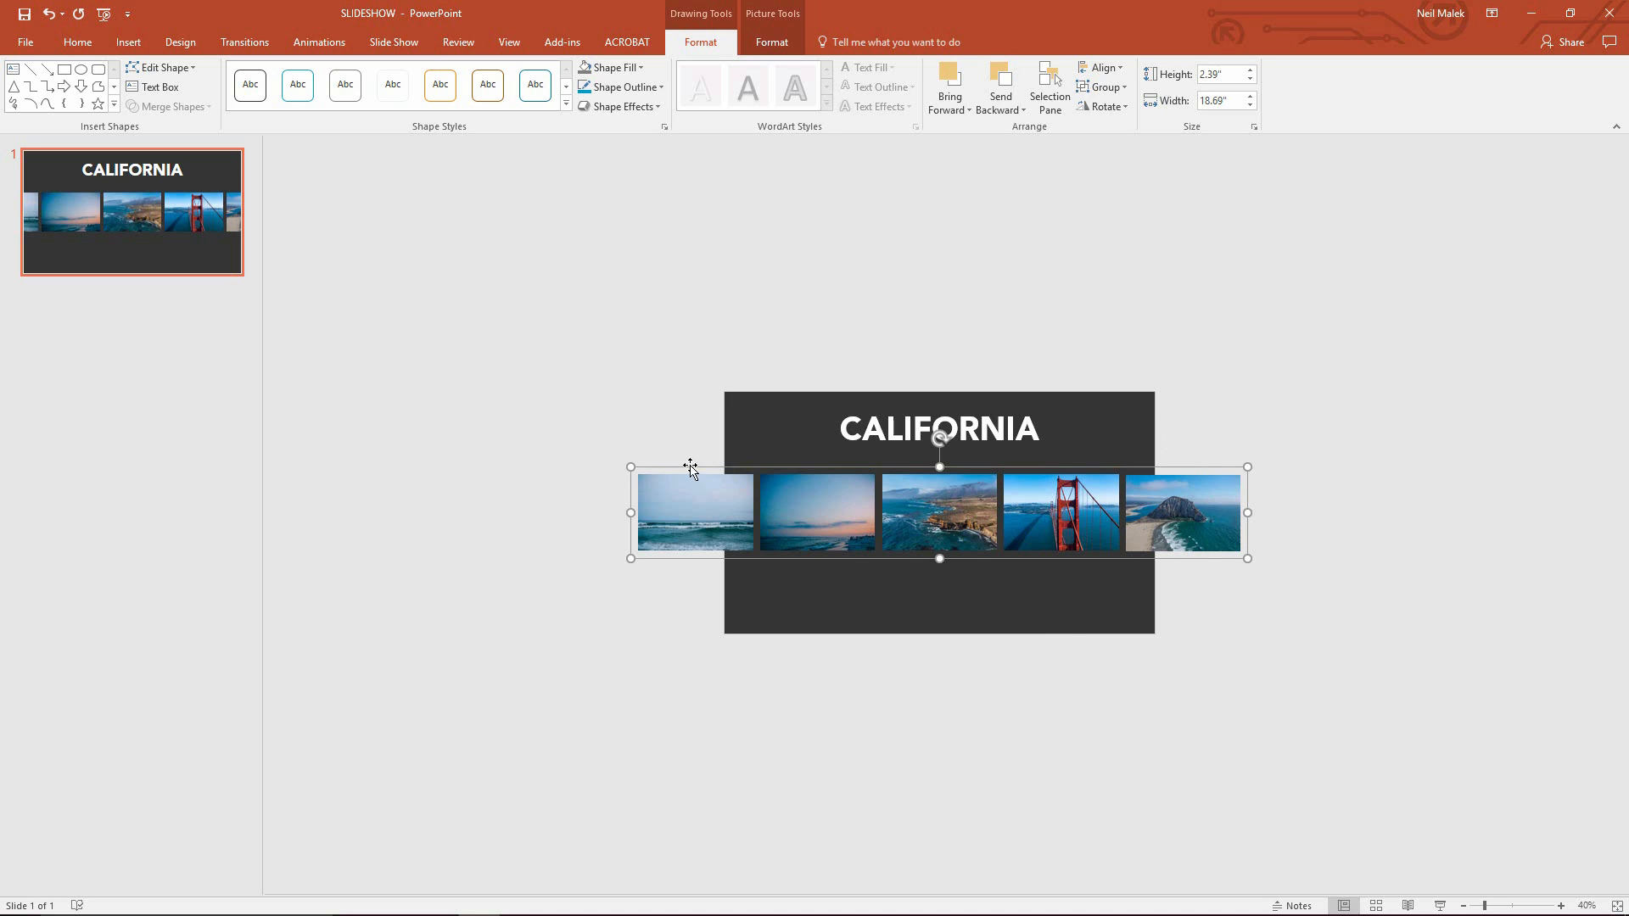
pyautogui.moveTo(709, 517)
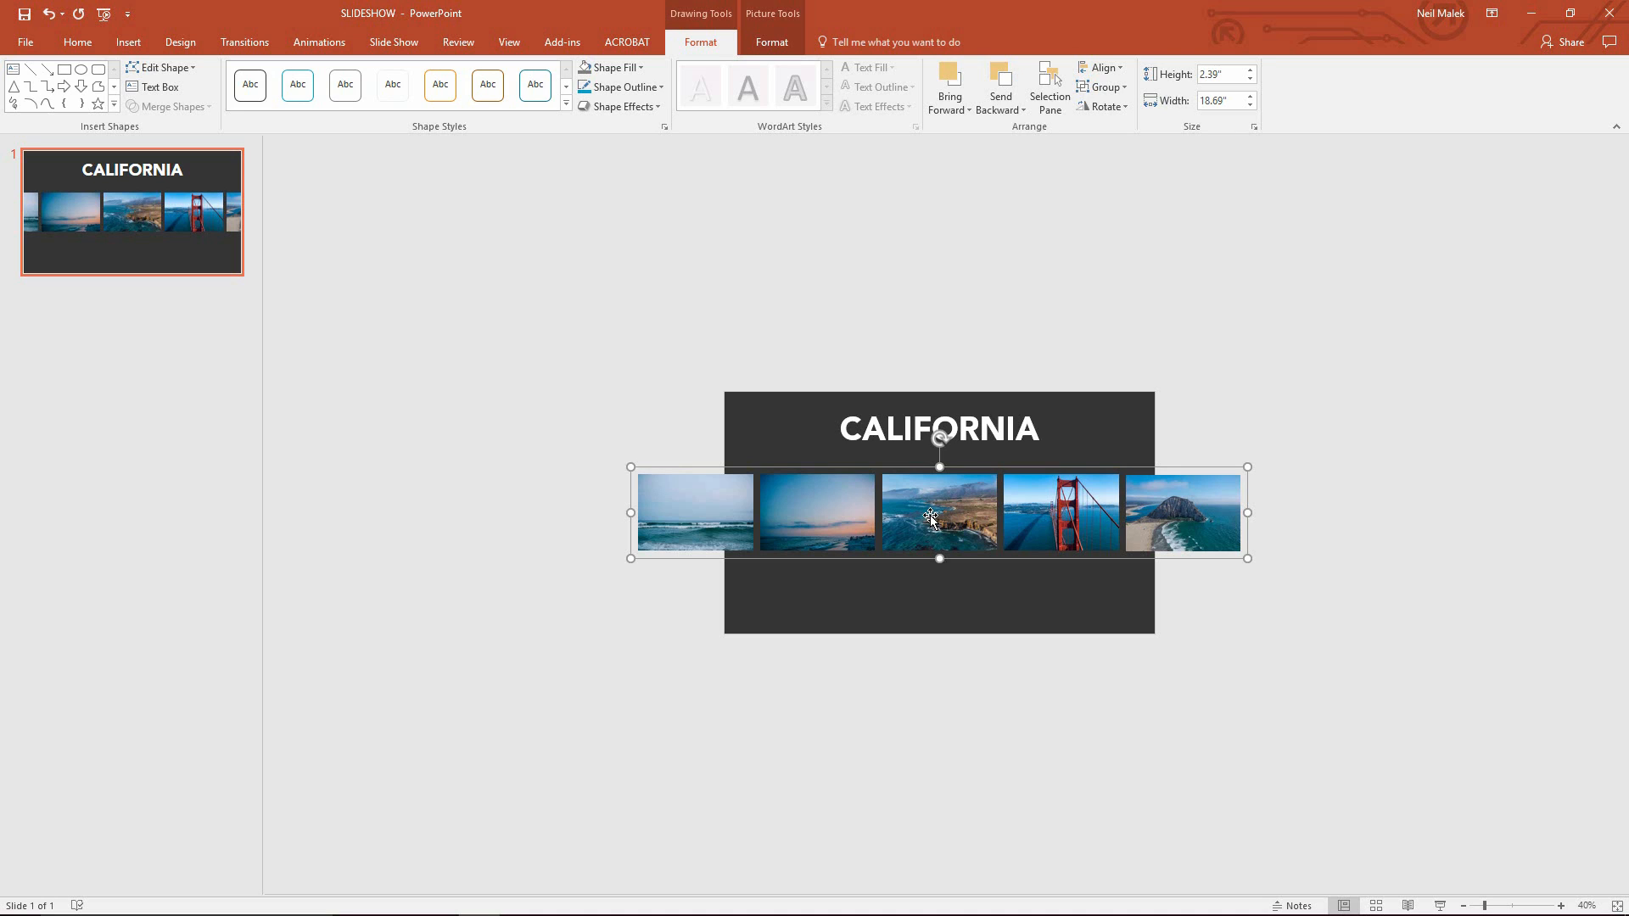
pyautogui.moveTo(723, 497)
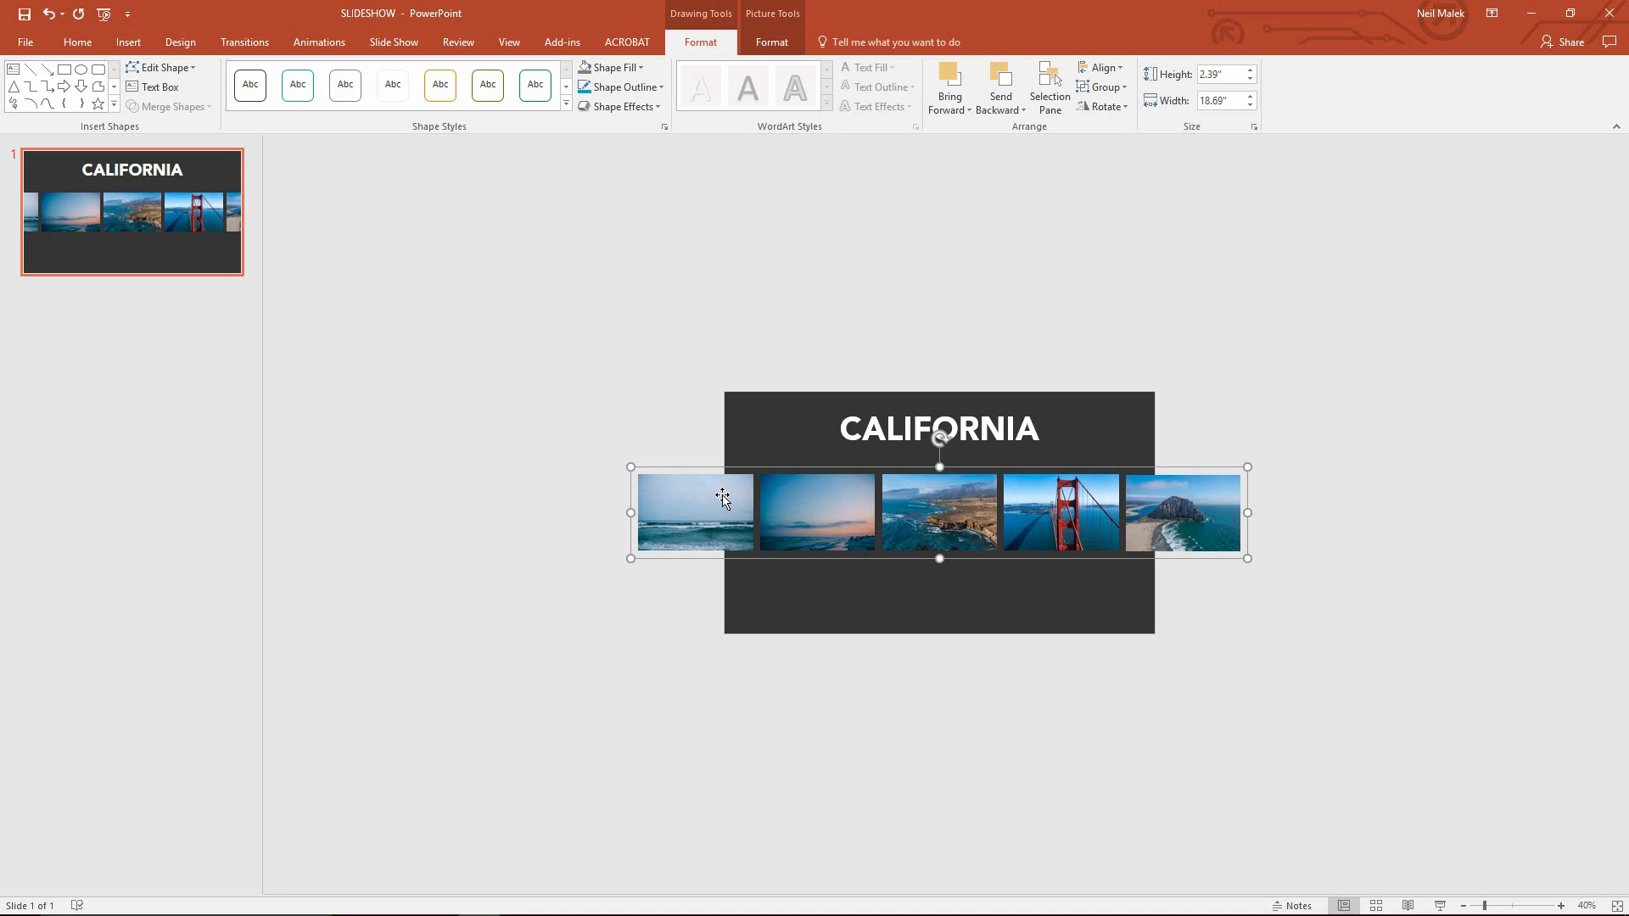
pyautogui.moveTo(666, 506)
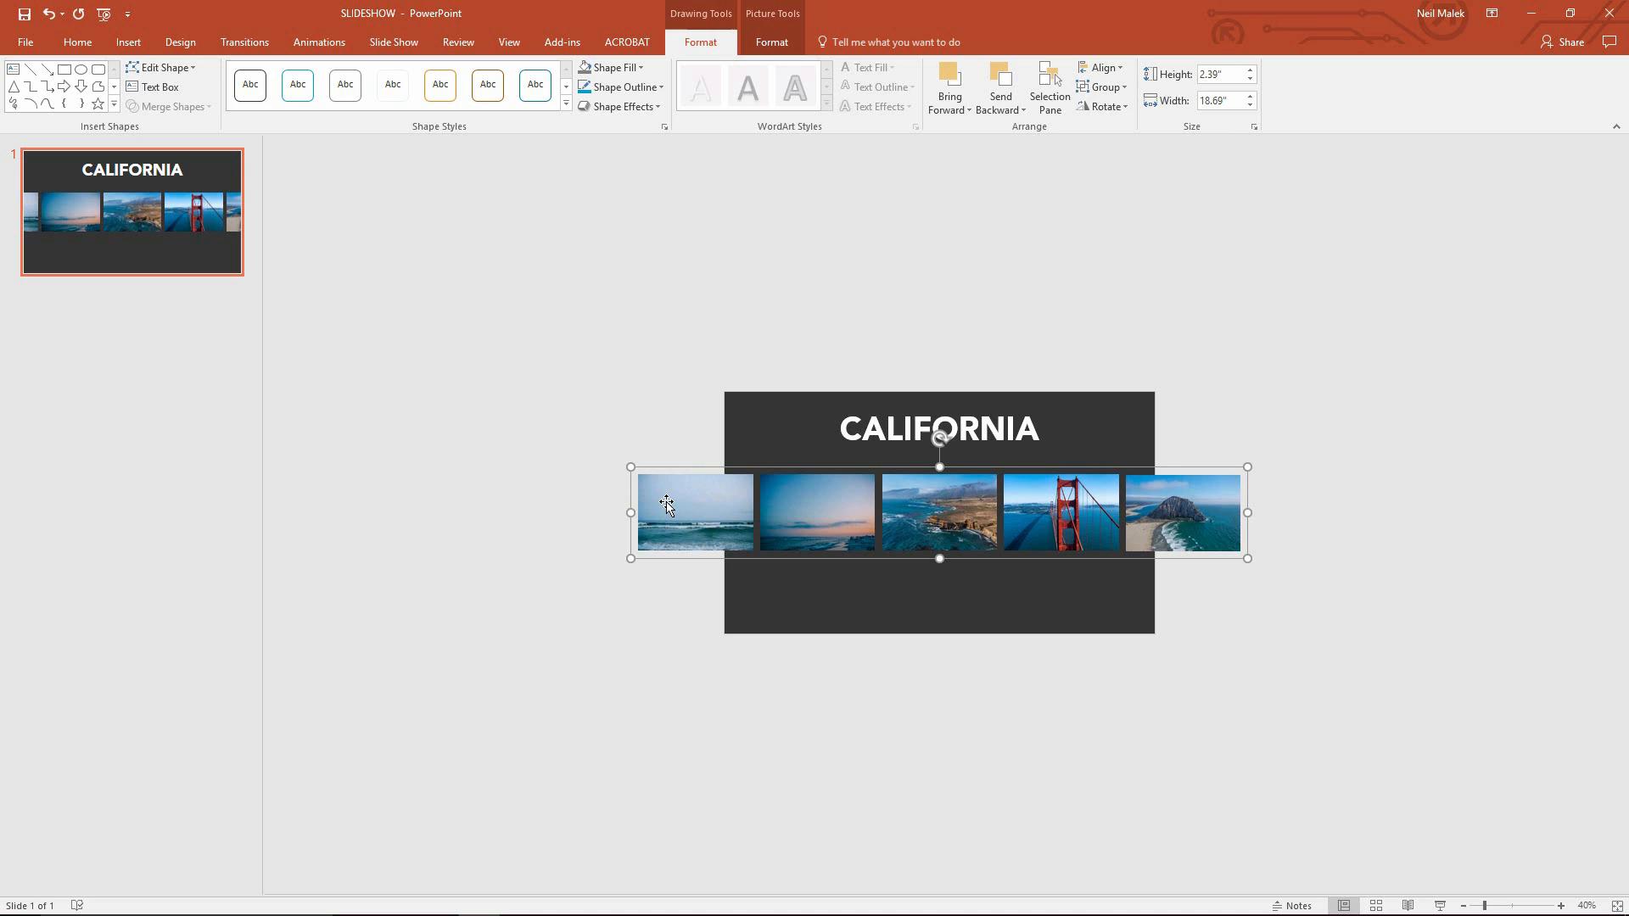
pyautogui.moveTo(1196, 538)
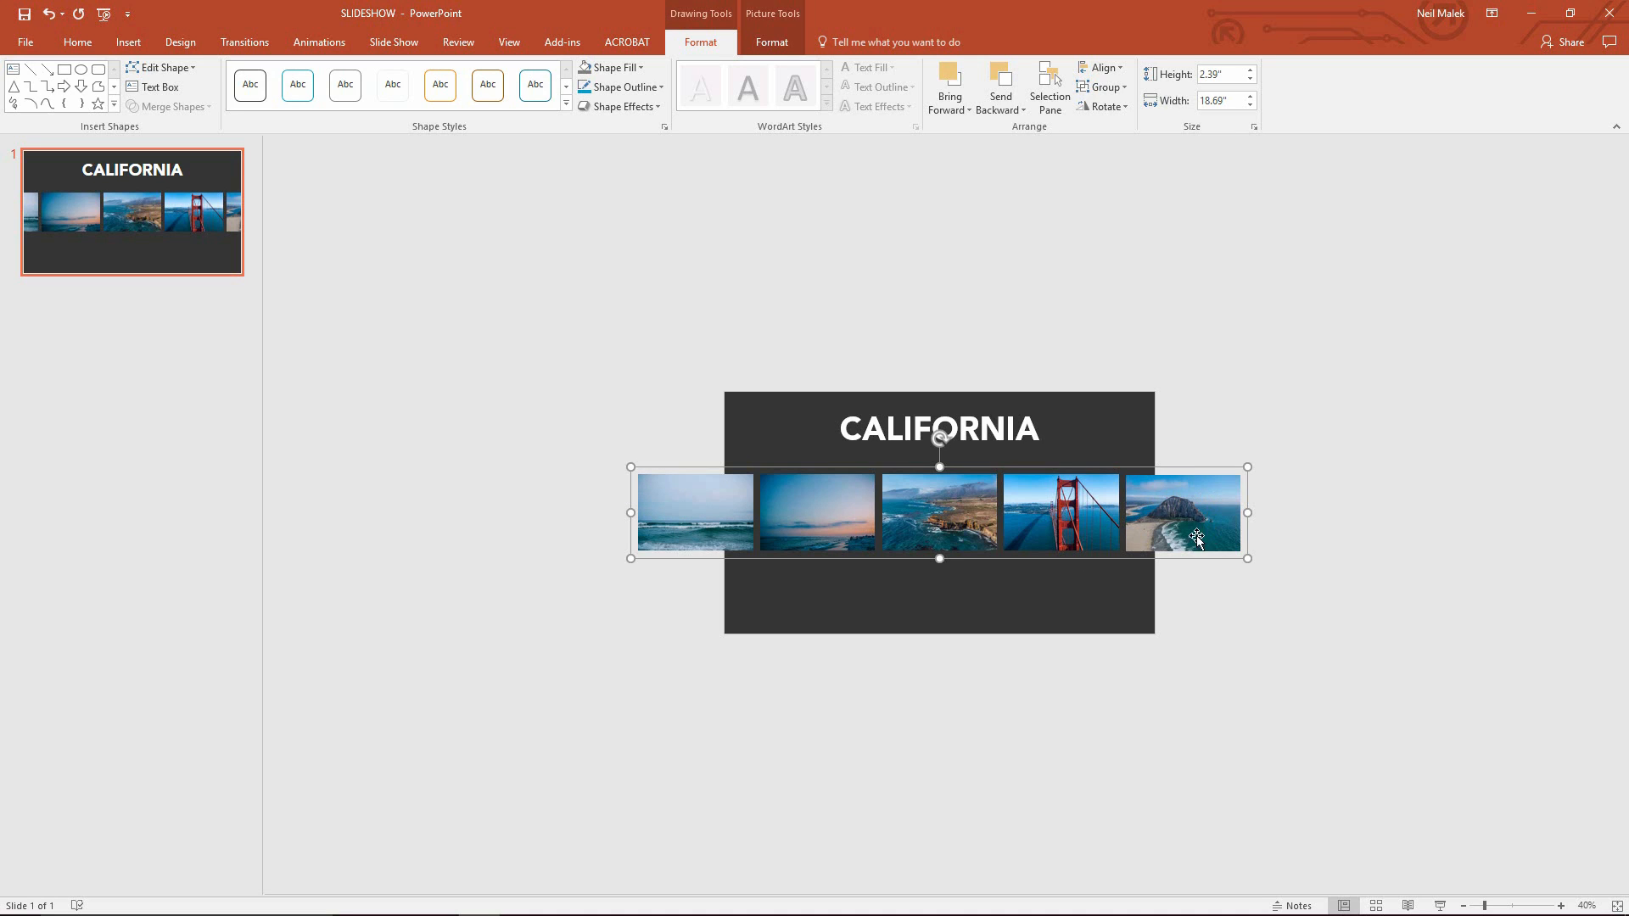
pyautogui.moveTo(1197, 521)
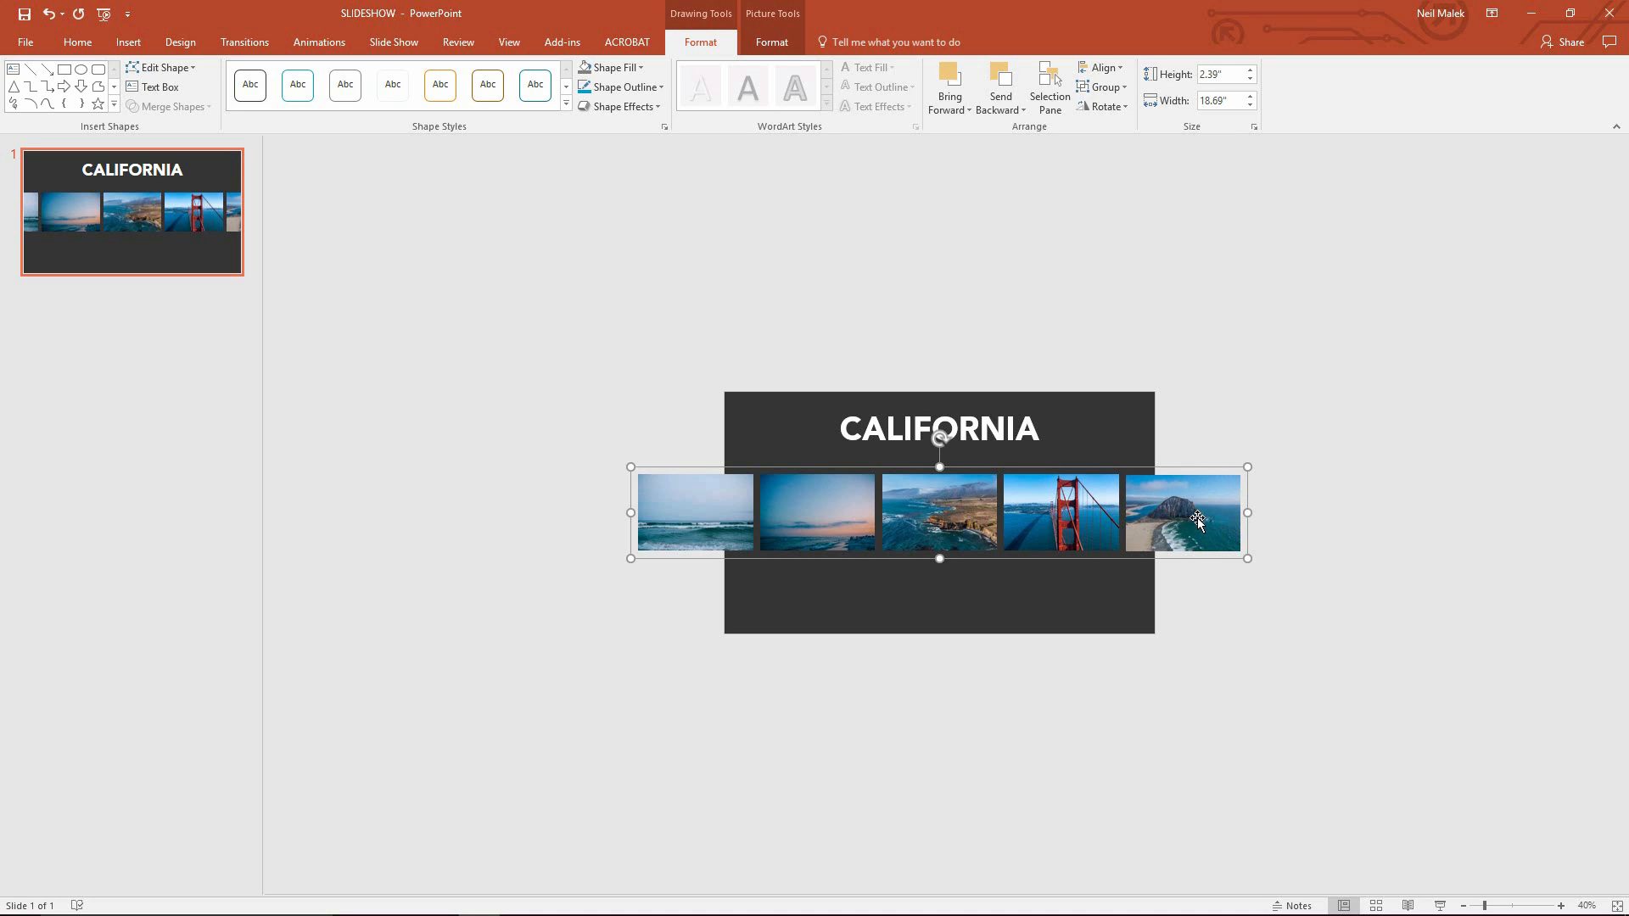
pyautogui.moveTo(831, 521)
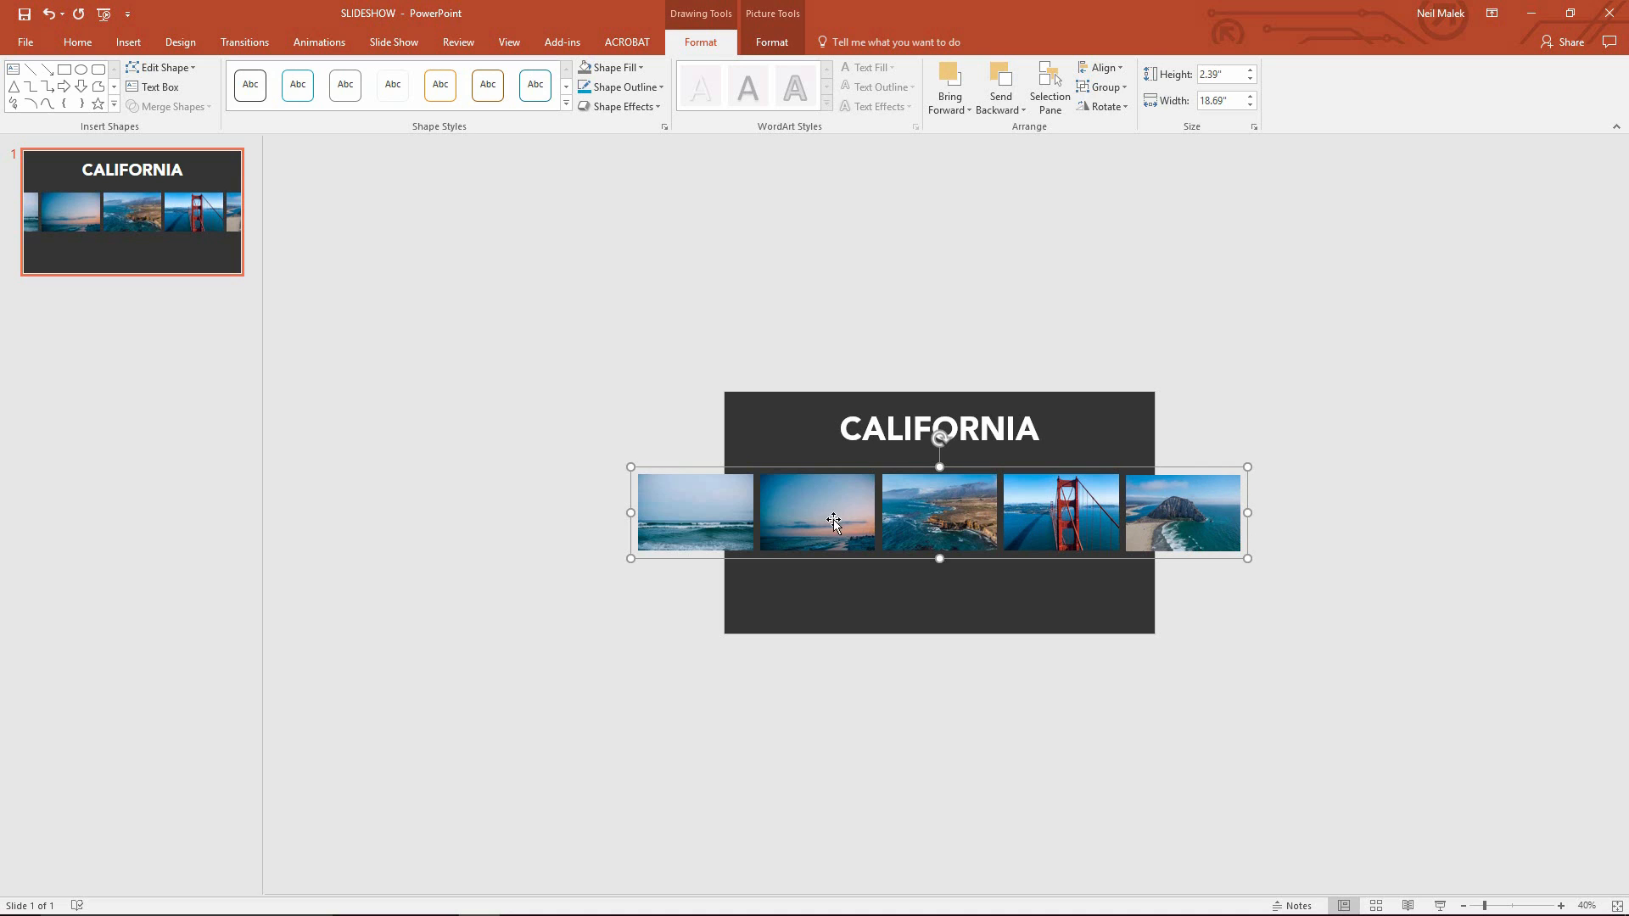
pyautogui.moveTo(816, 514)
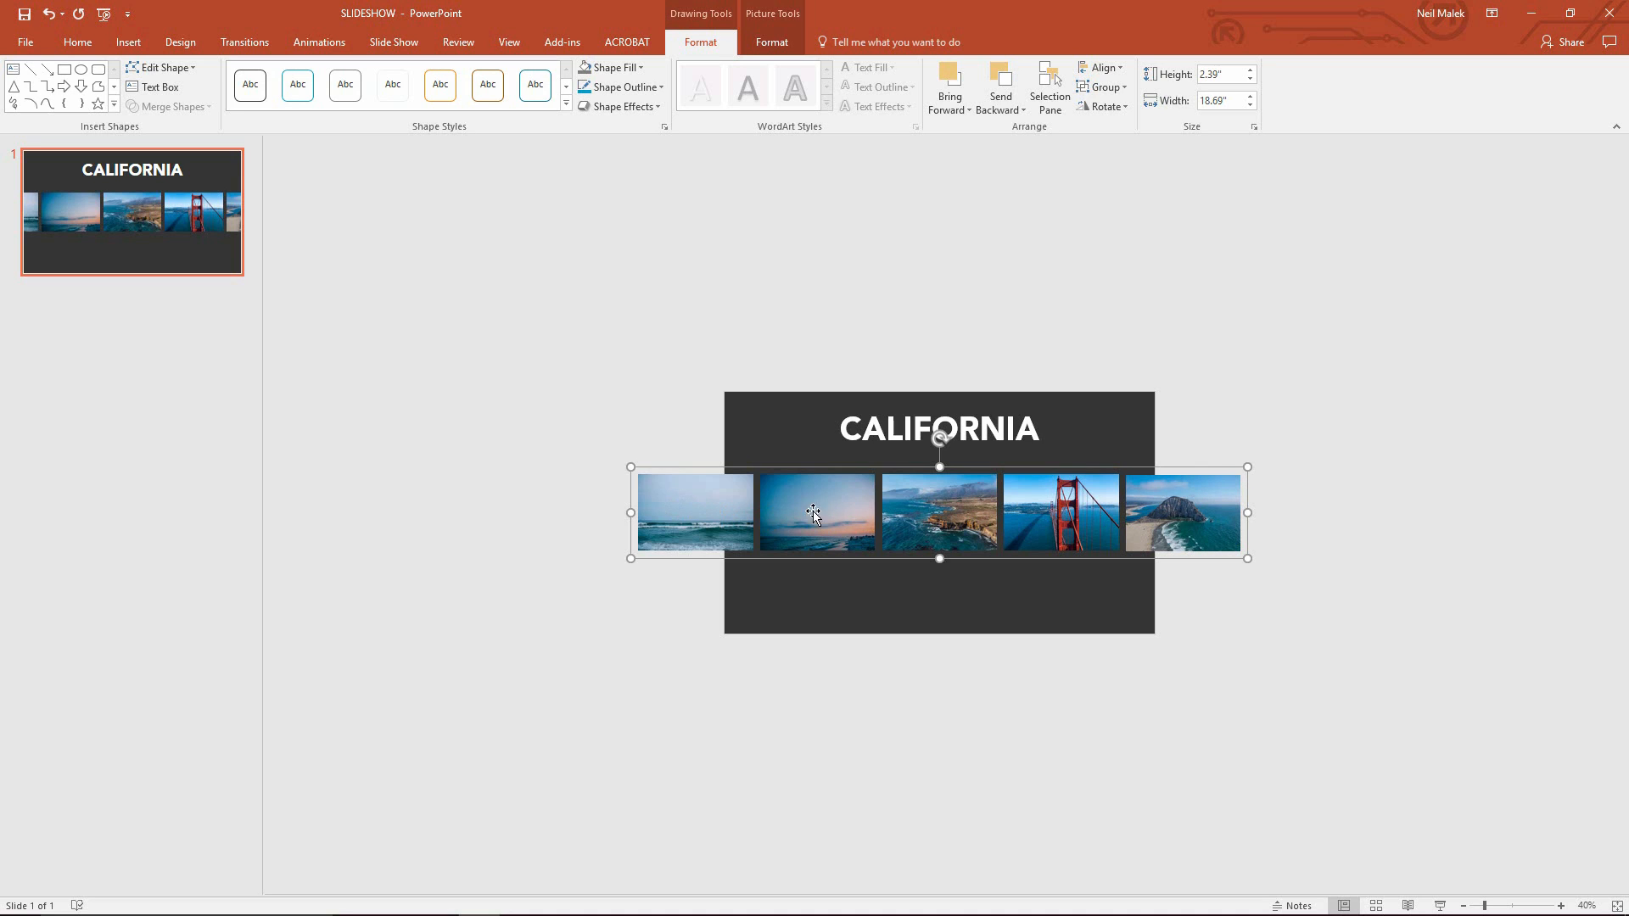
pyautogui.moveTo(1199, 509)
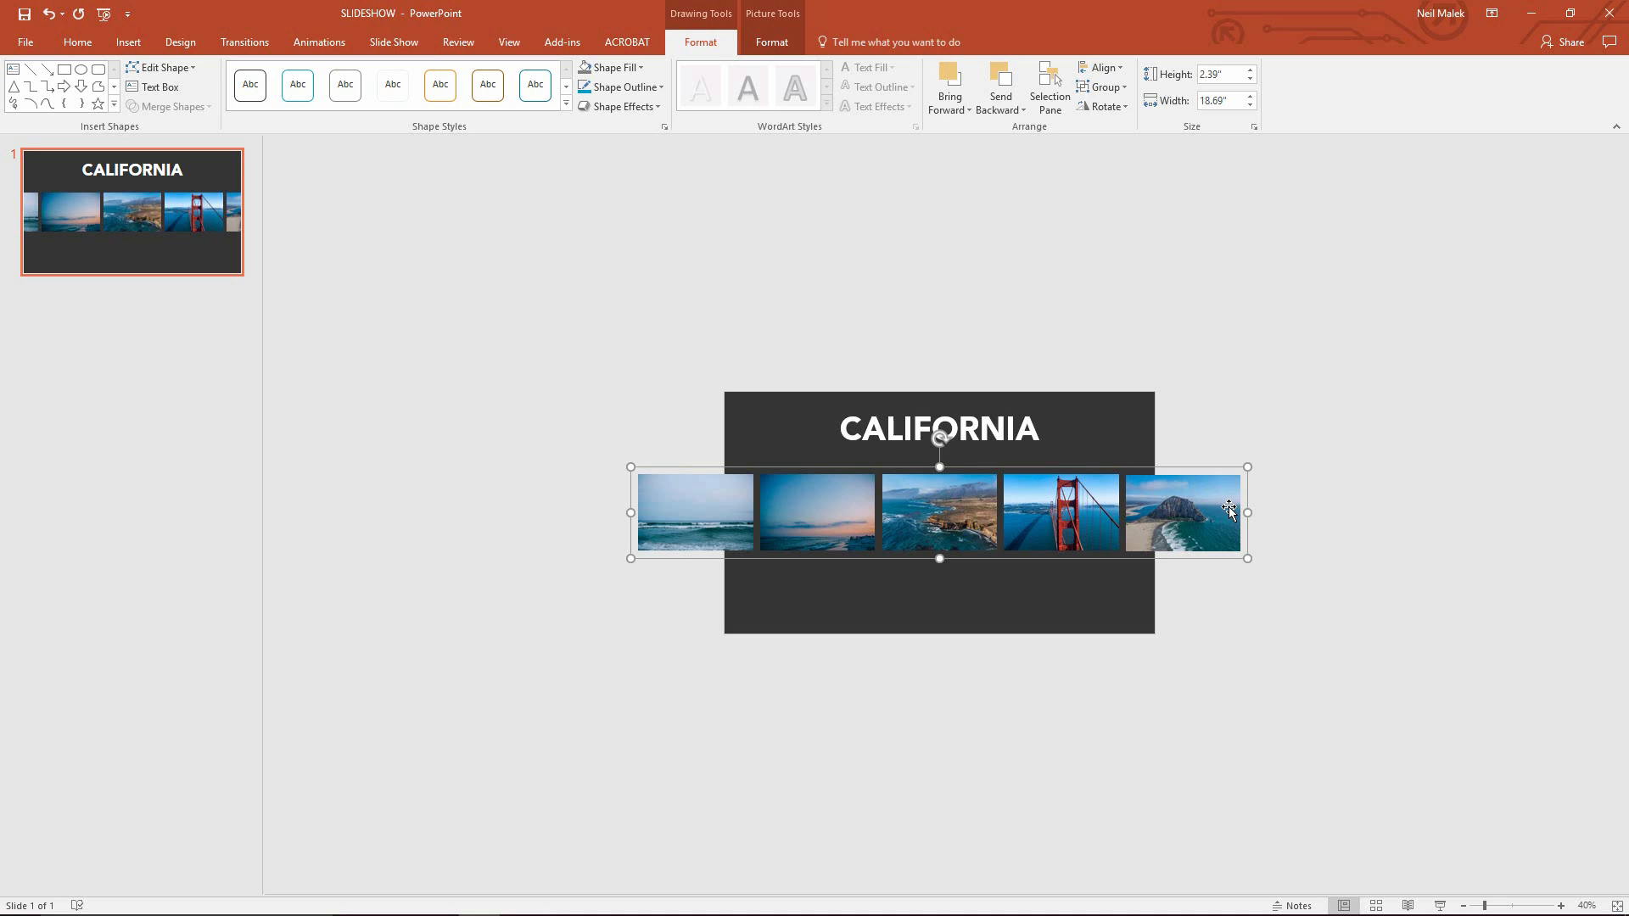
pyautogui.moveTo(856, 515)
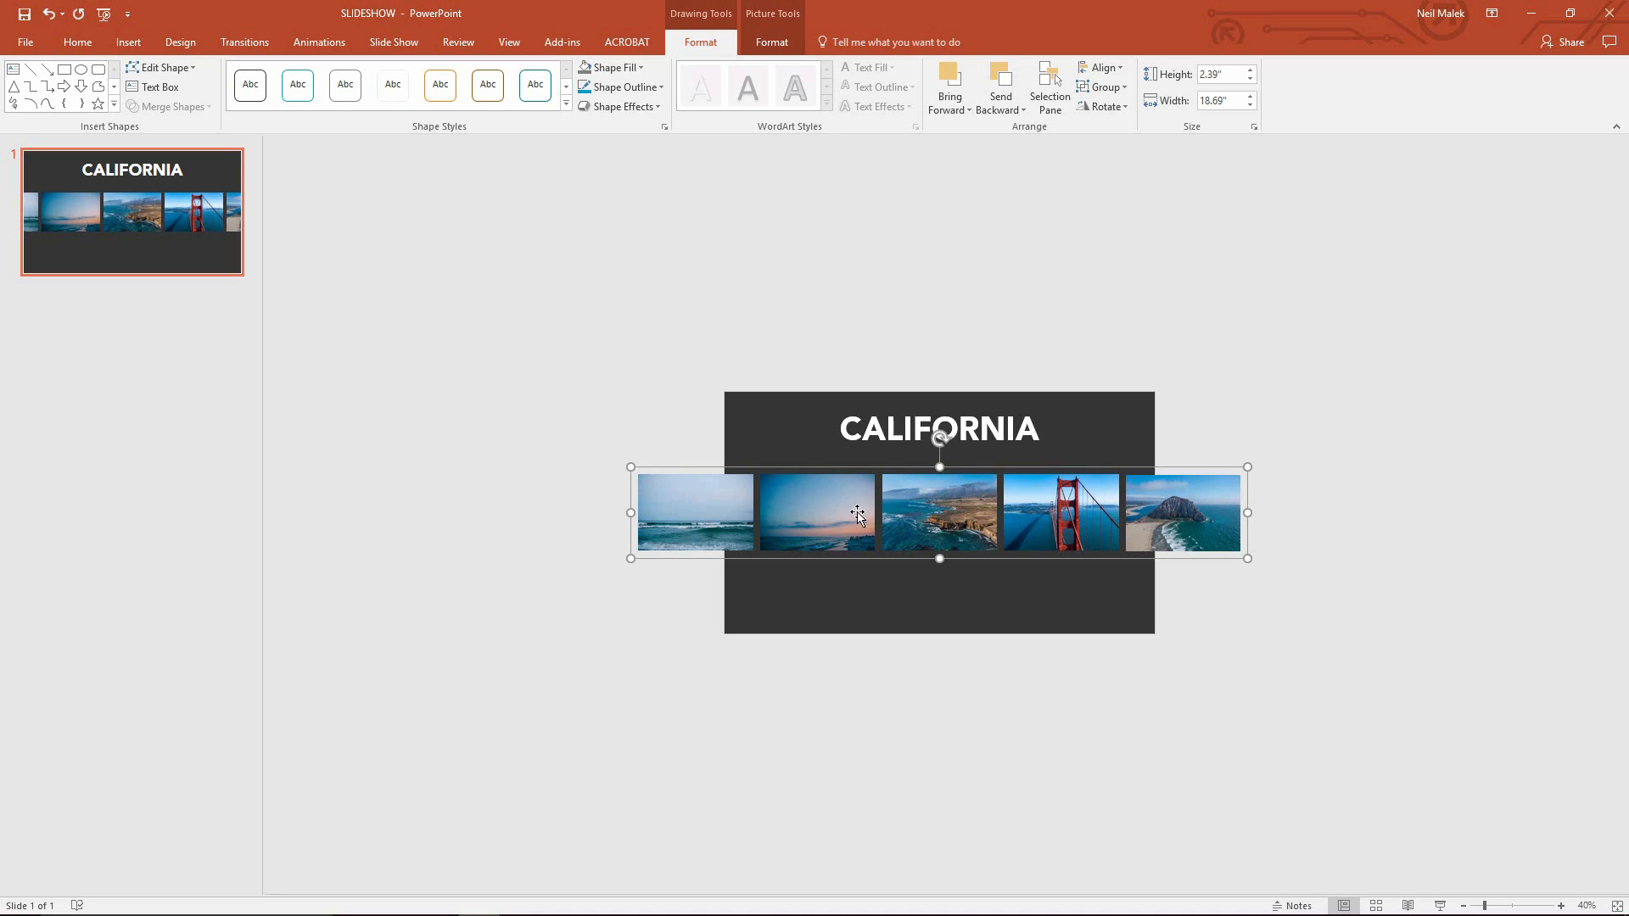
pyautogui.moveTo(684, 509)
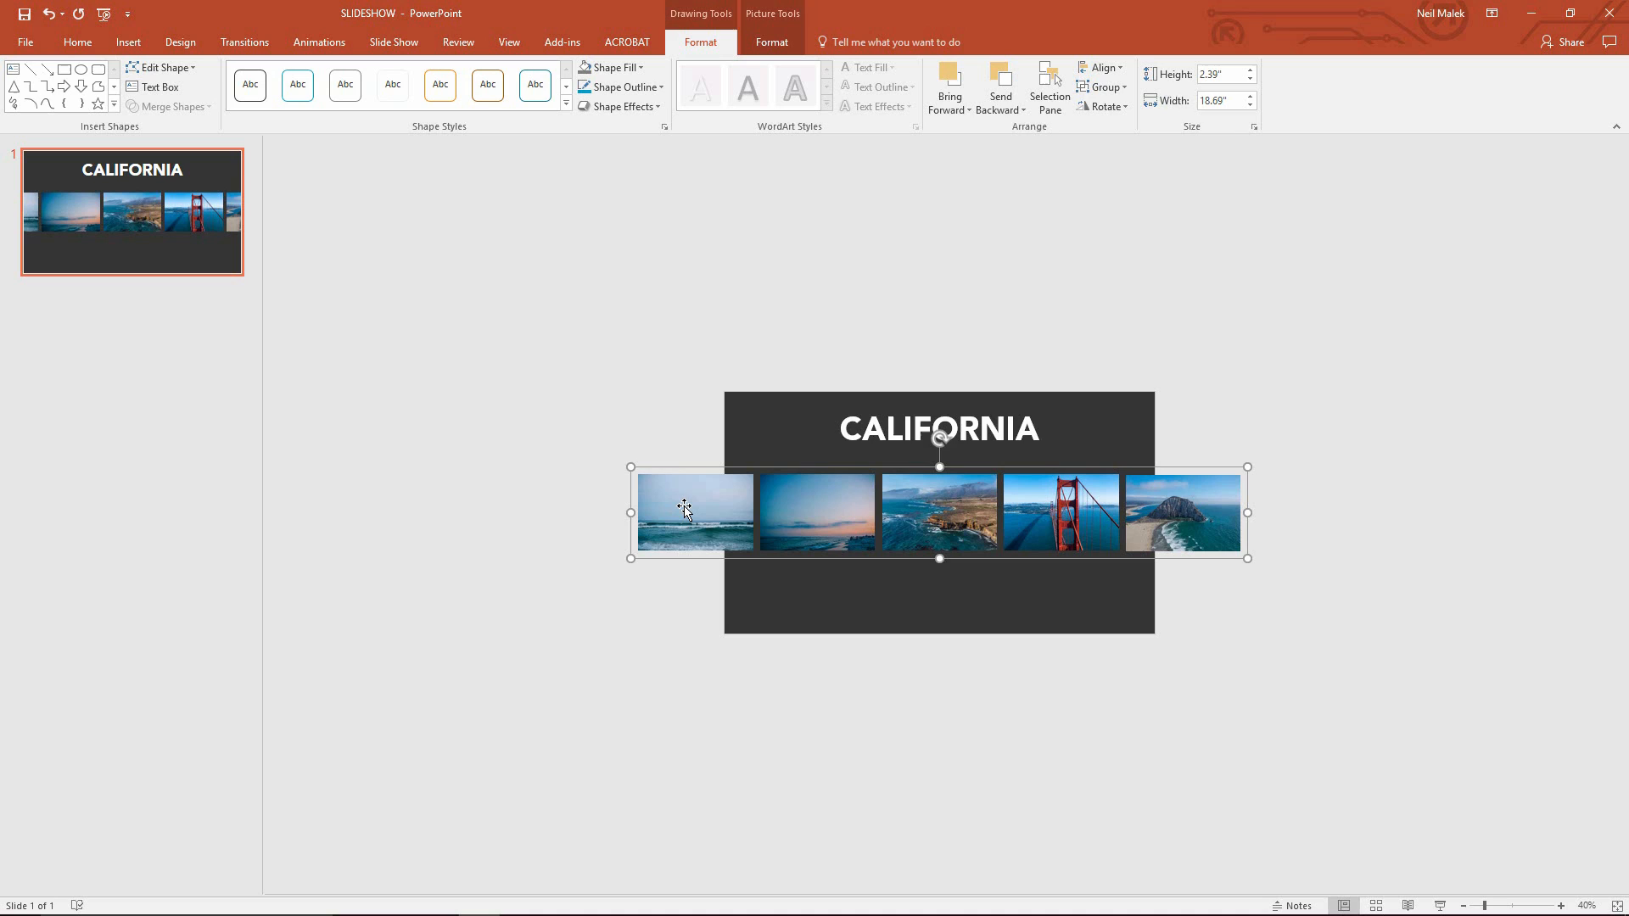
pyautogui.moveTo(1298, 508)
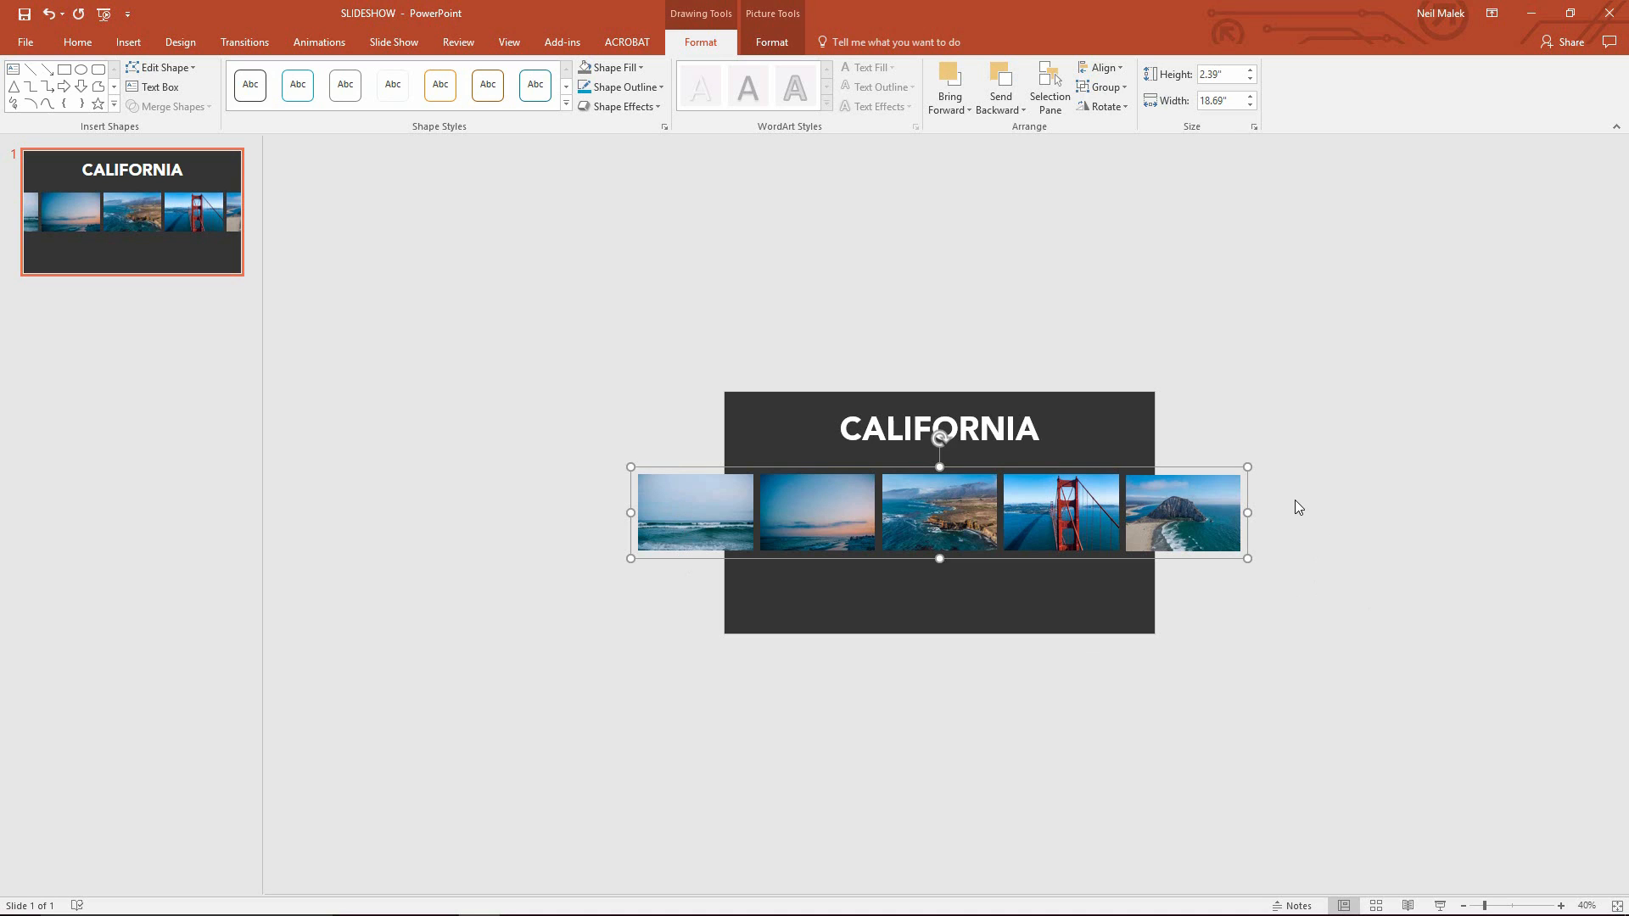
pyautogui.moveTo(793, 525)
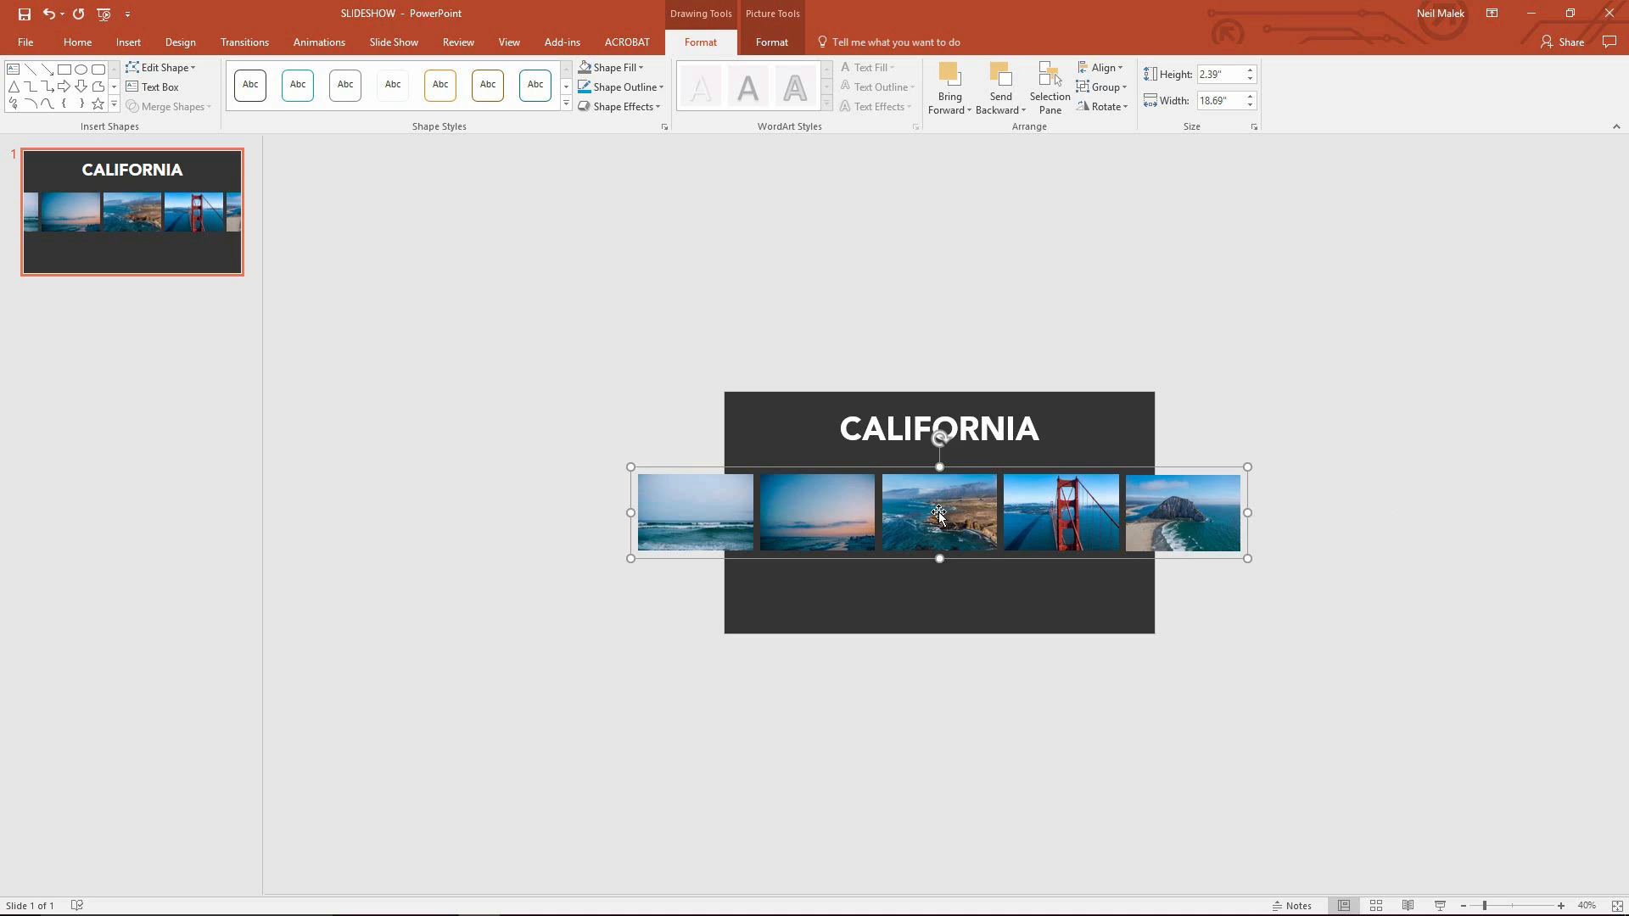
pyautogui.moveTo(1155, 487)
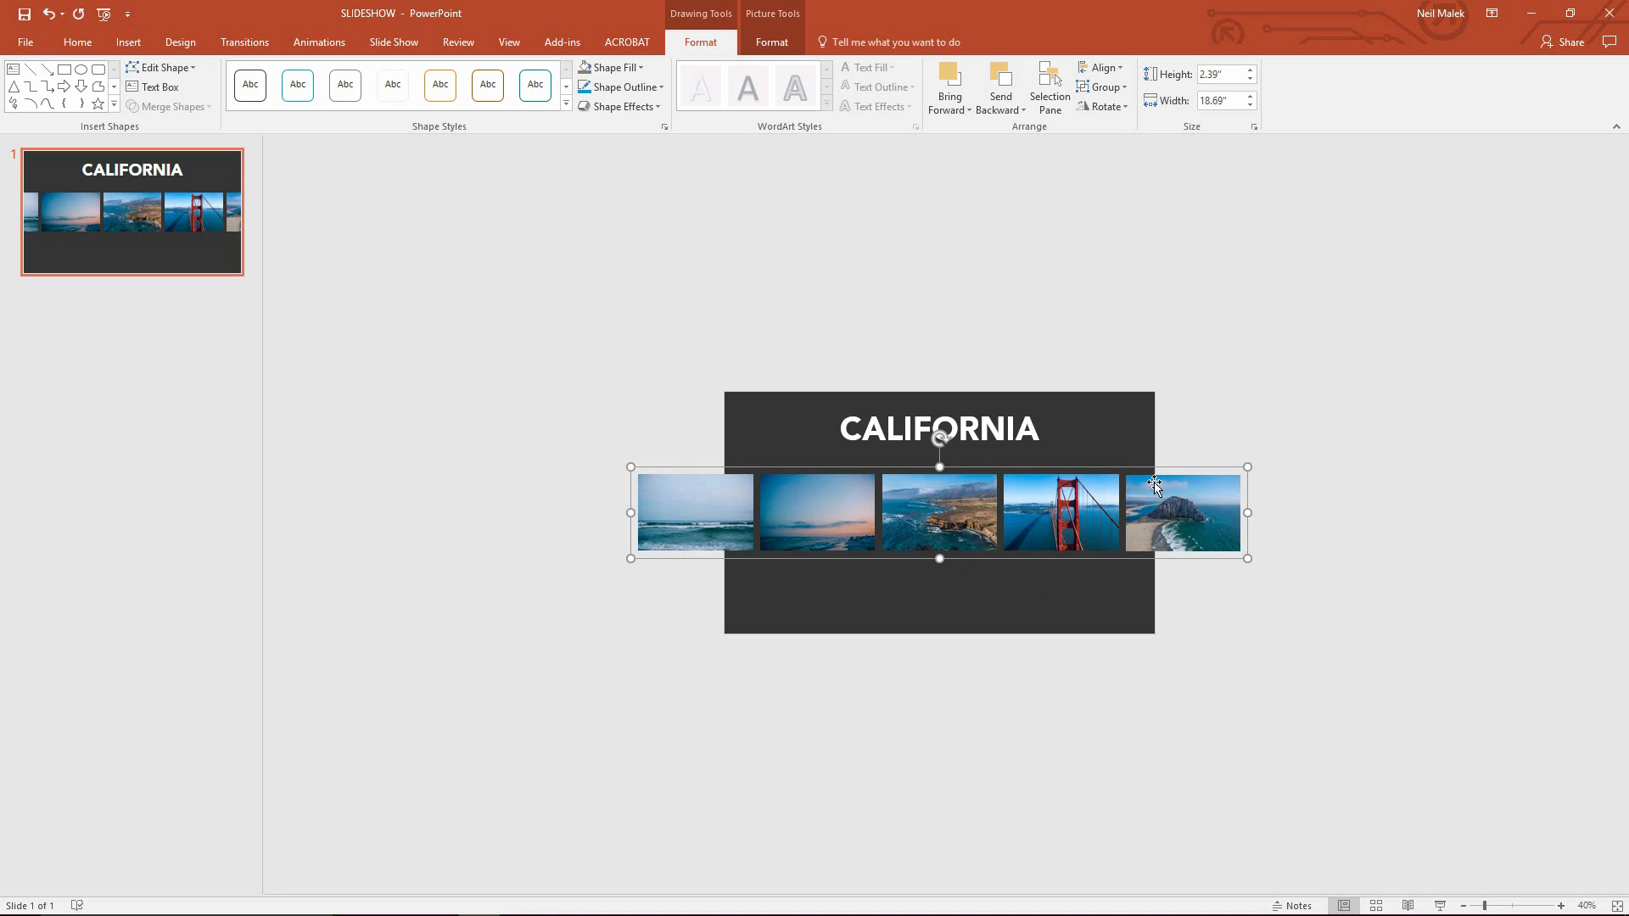
pyautogui.moveTo(1111, 494)
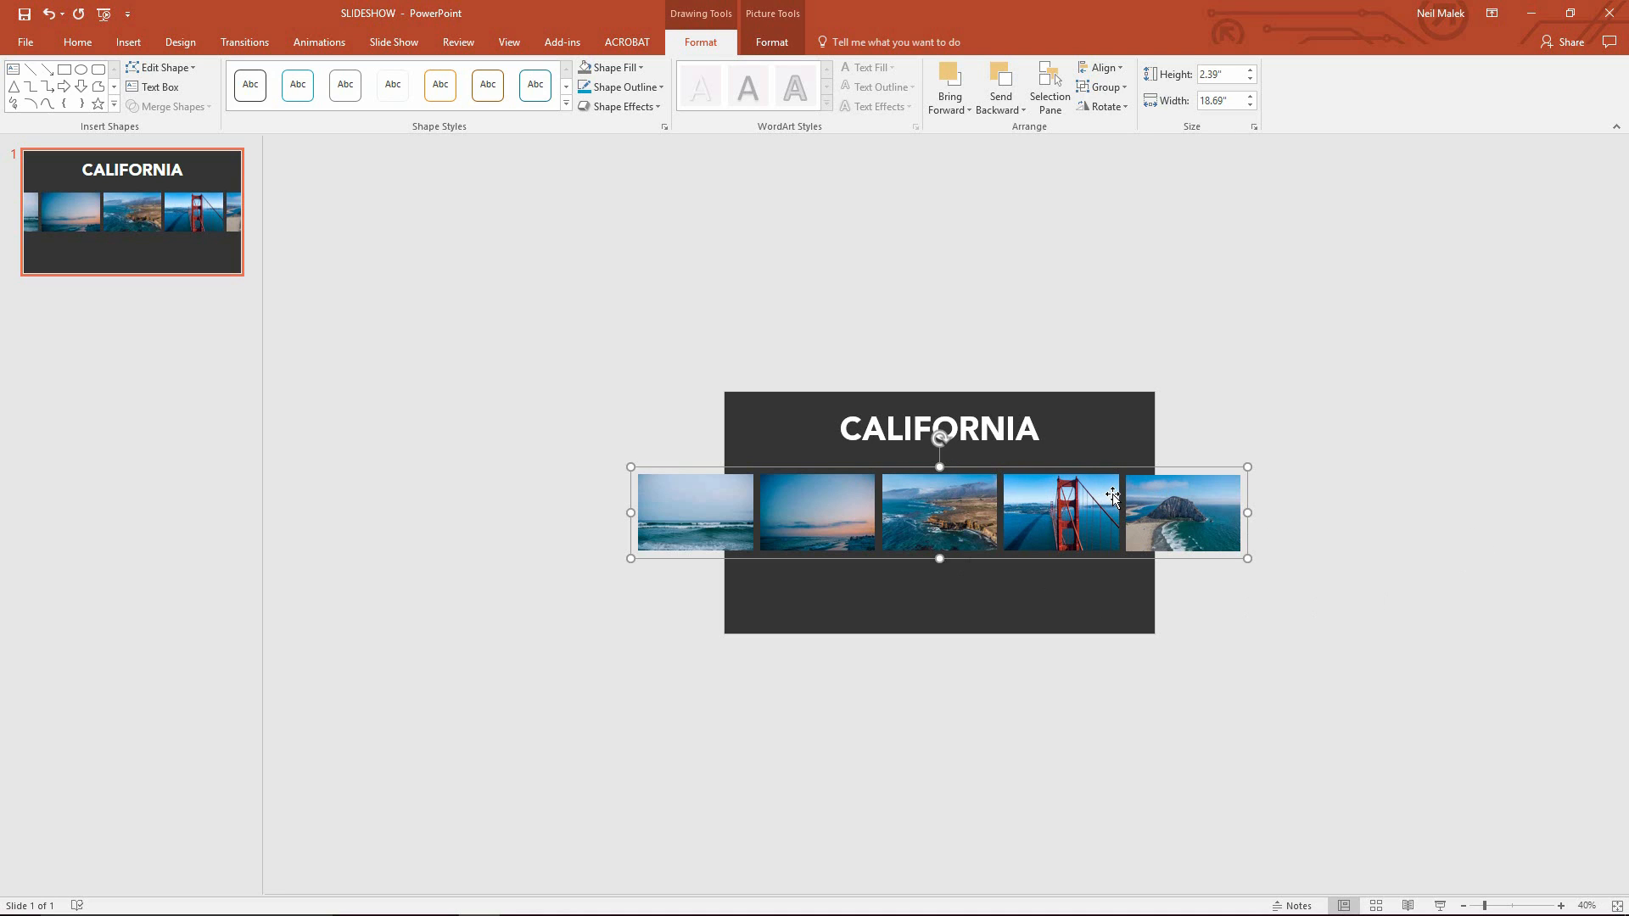
pyautogui.moveTo(984, 532)
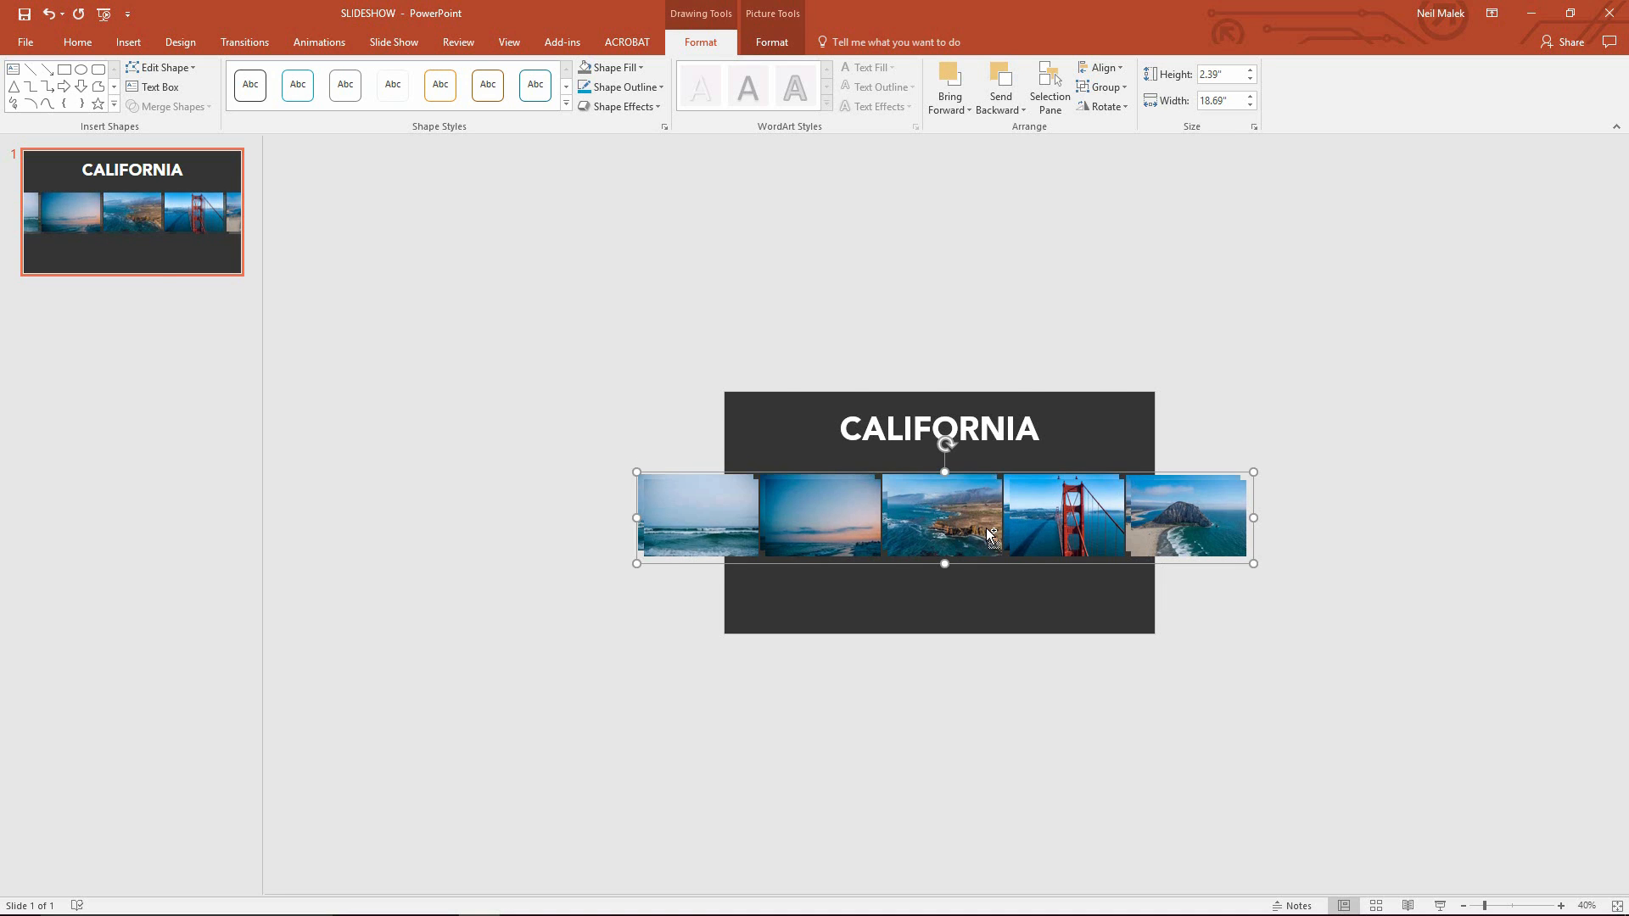
# Duplicate the grouped photo strip so a copy abuts the original's right end
pyautogui.press('ctrl+d')
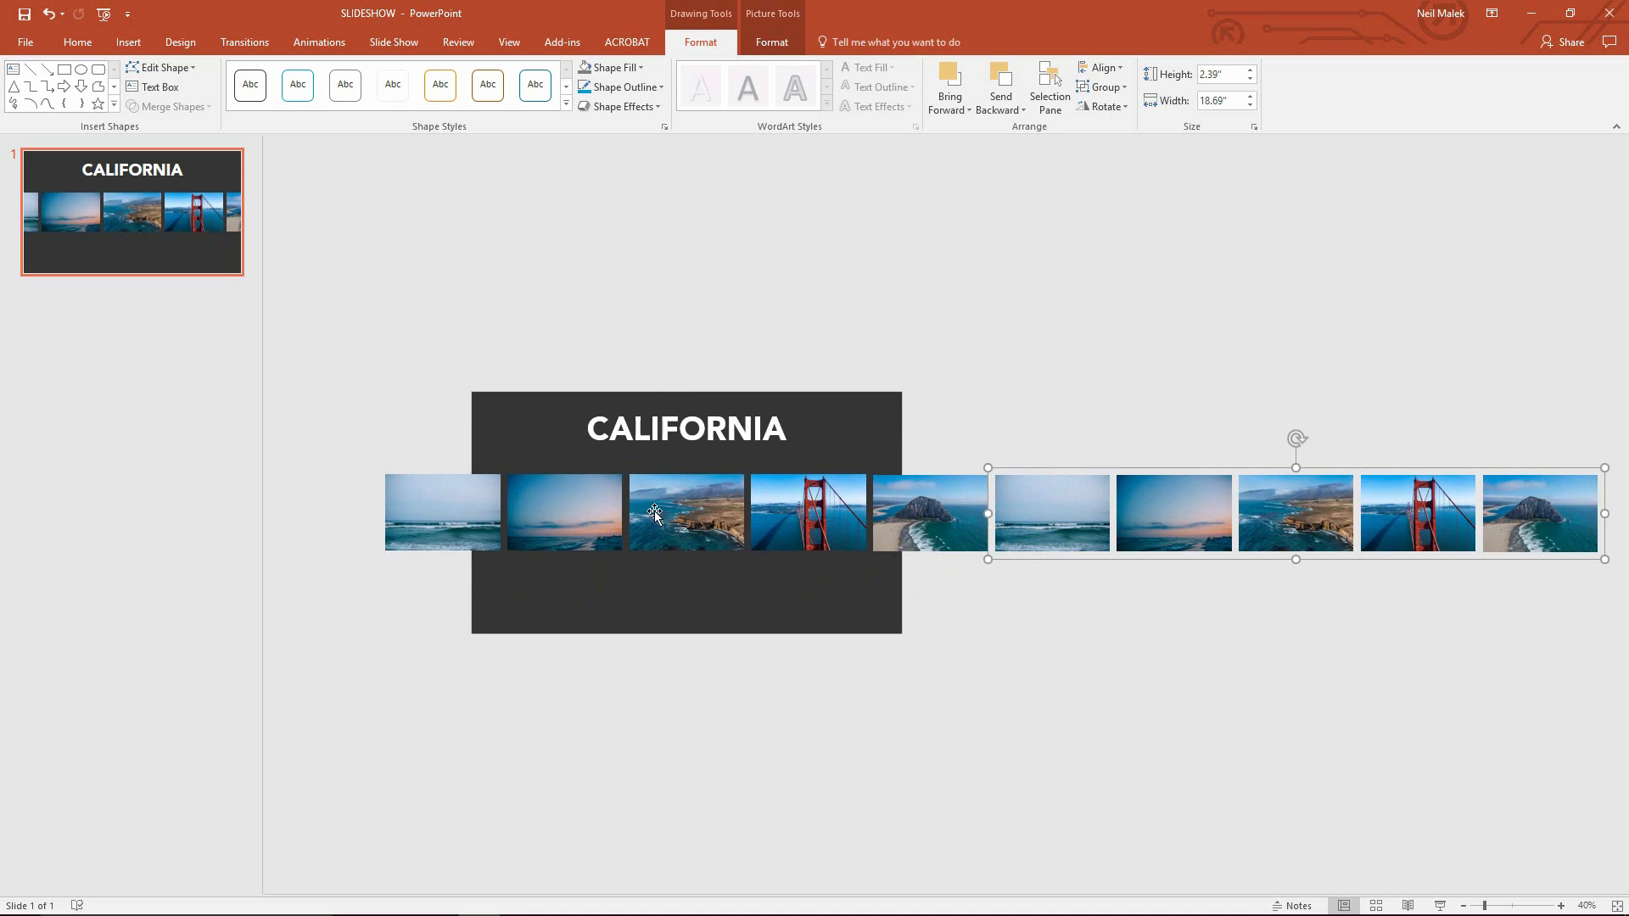
pyautogui.moveTo(1120, 487)
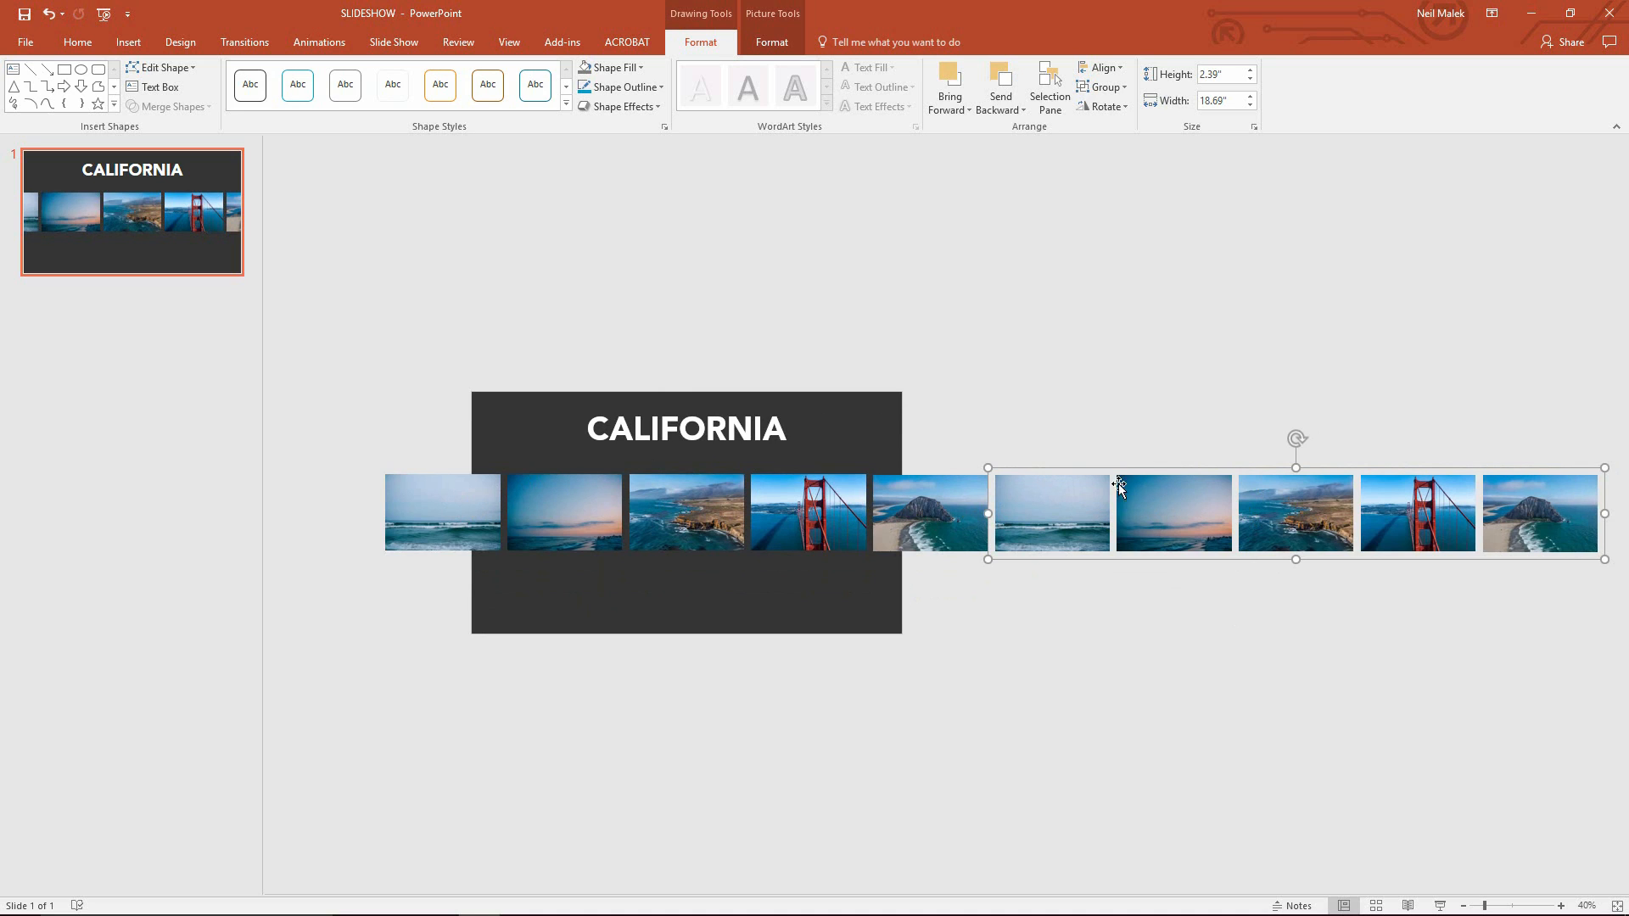
pyautogui.moveTo(729, 493)
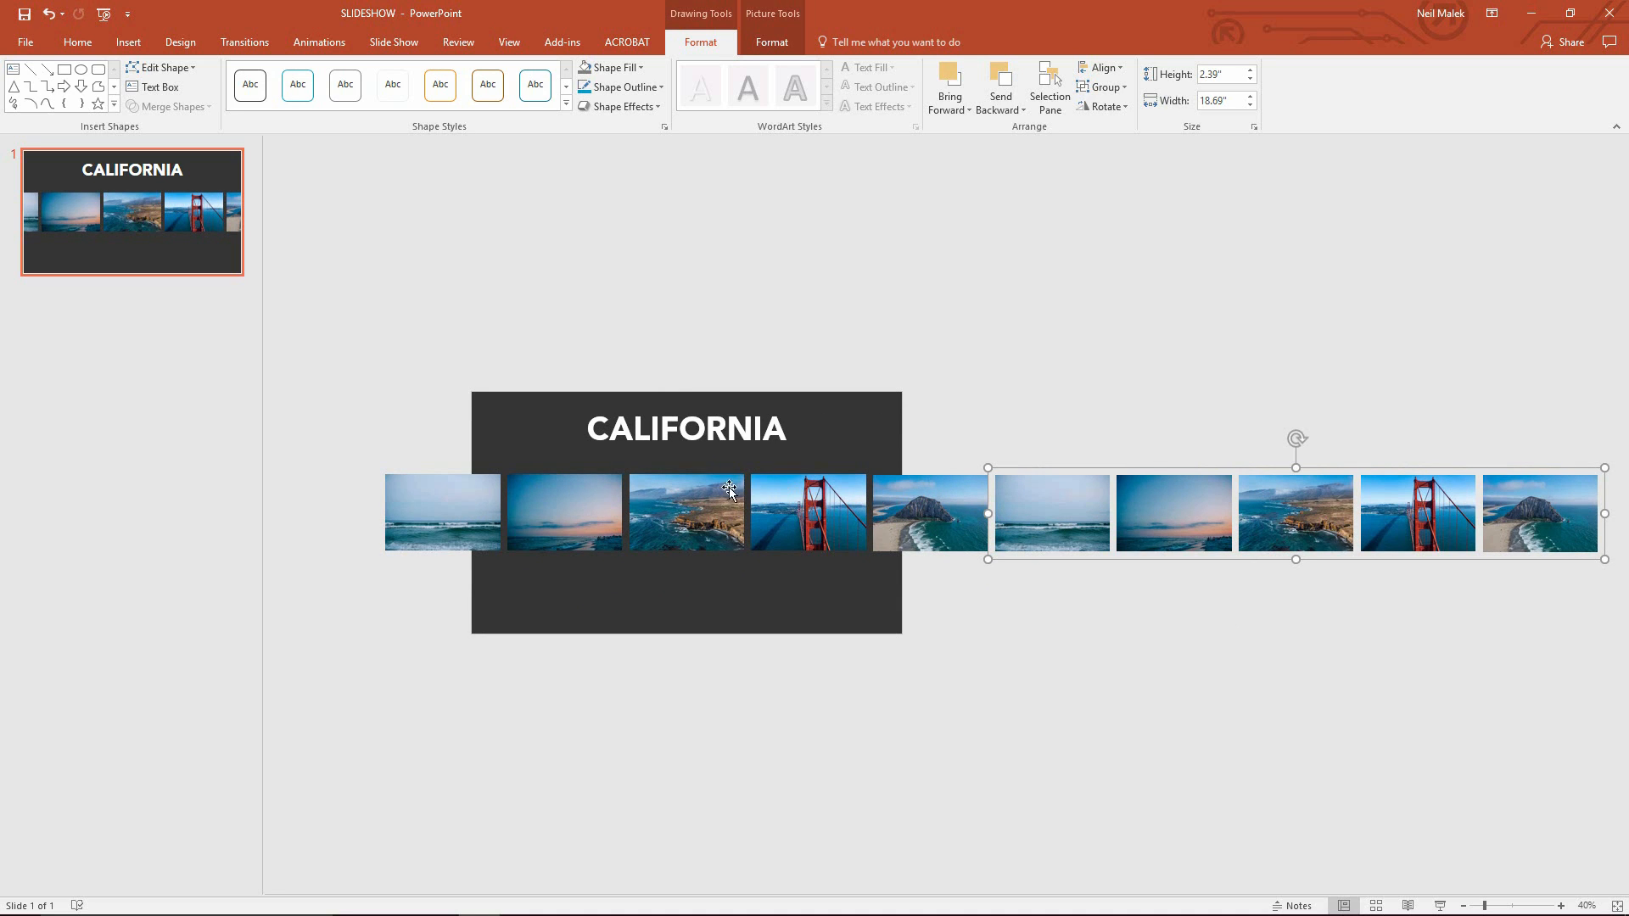
pyautogui.moveTo(690, 499)
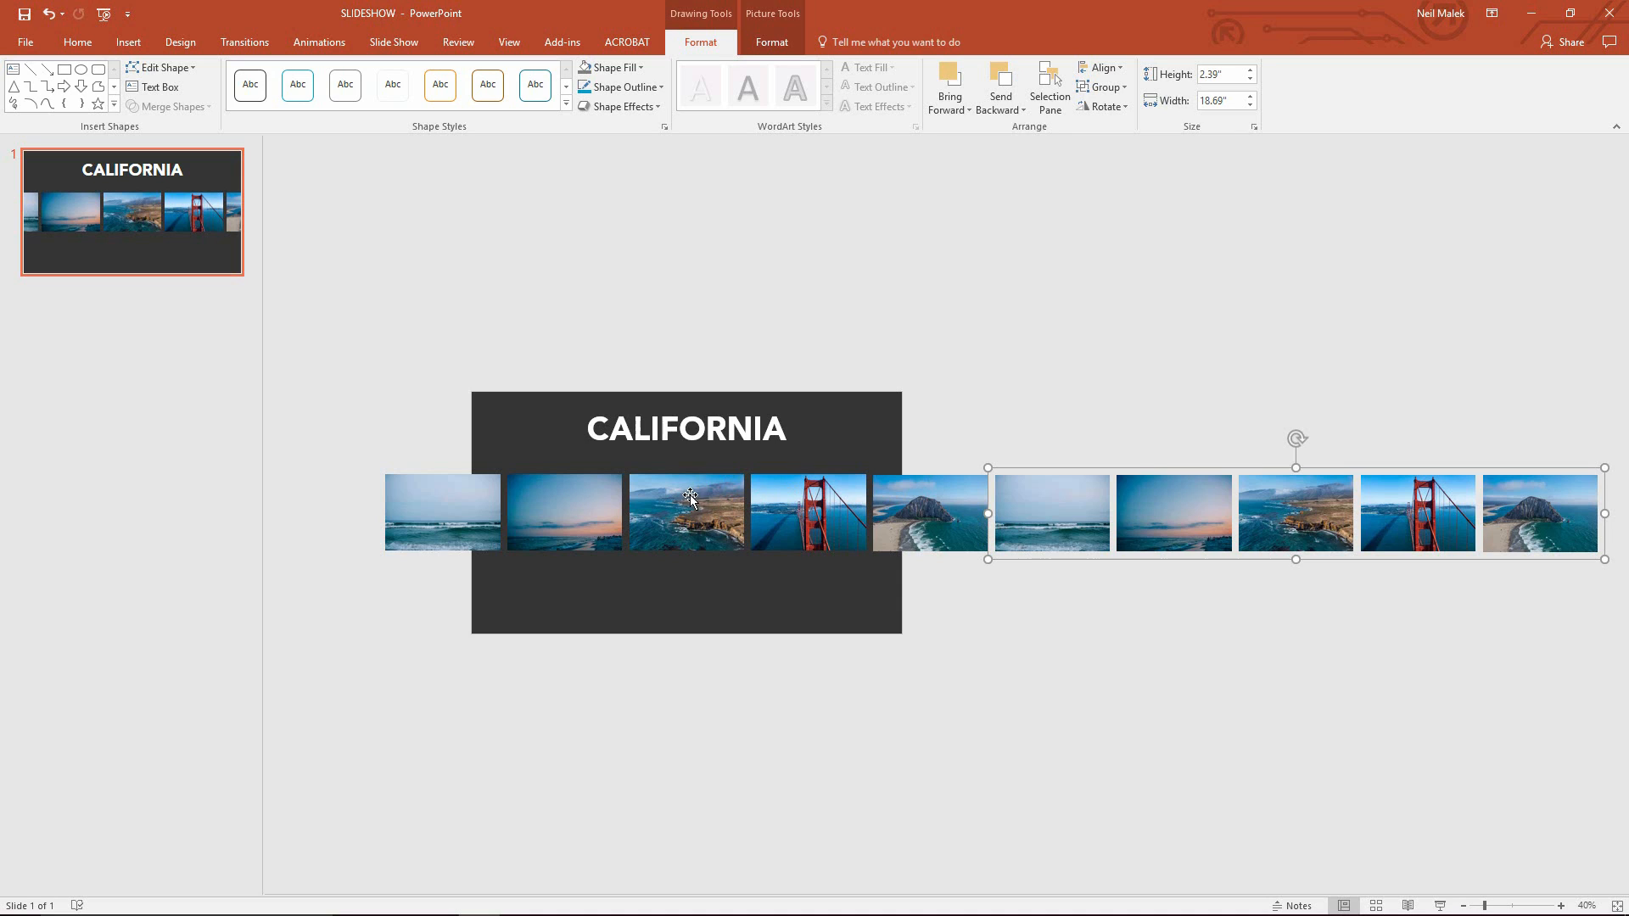
pyautogui.moveTo(689, 509)
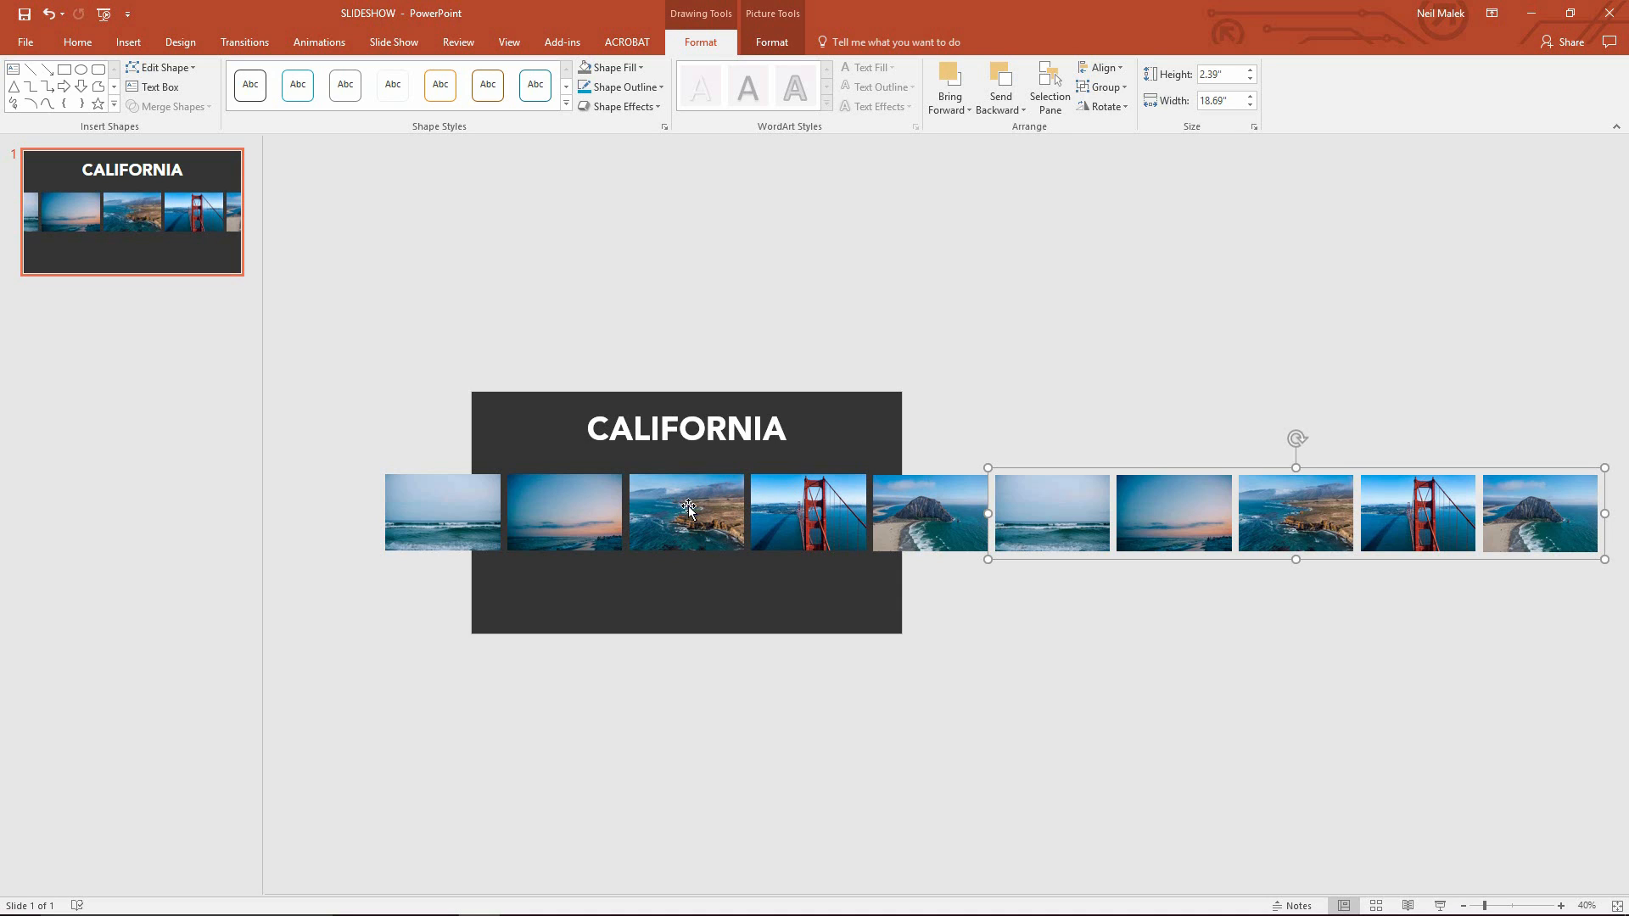
pyautogui.moveTo(748, 665)
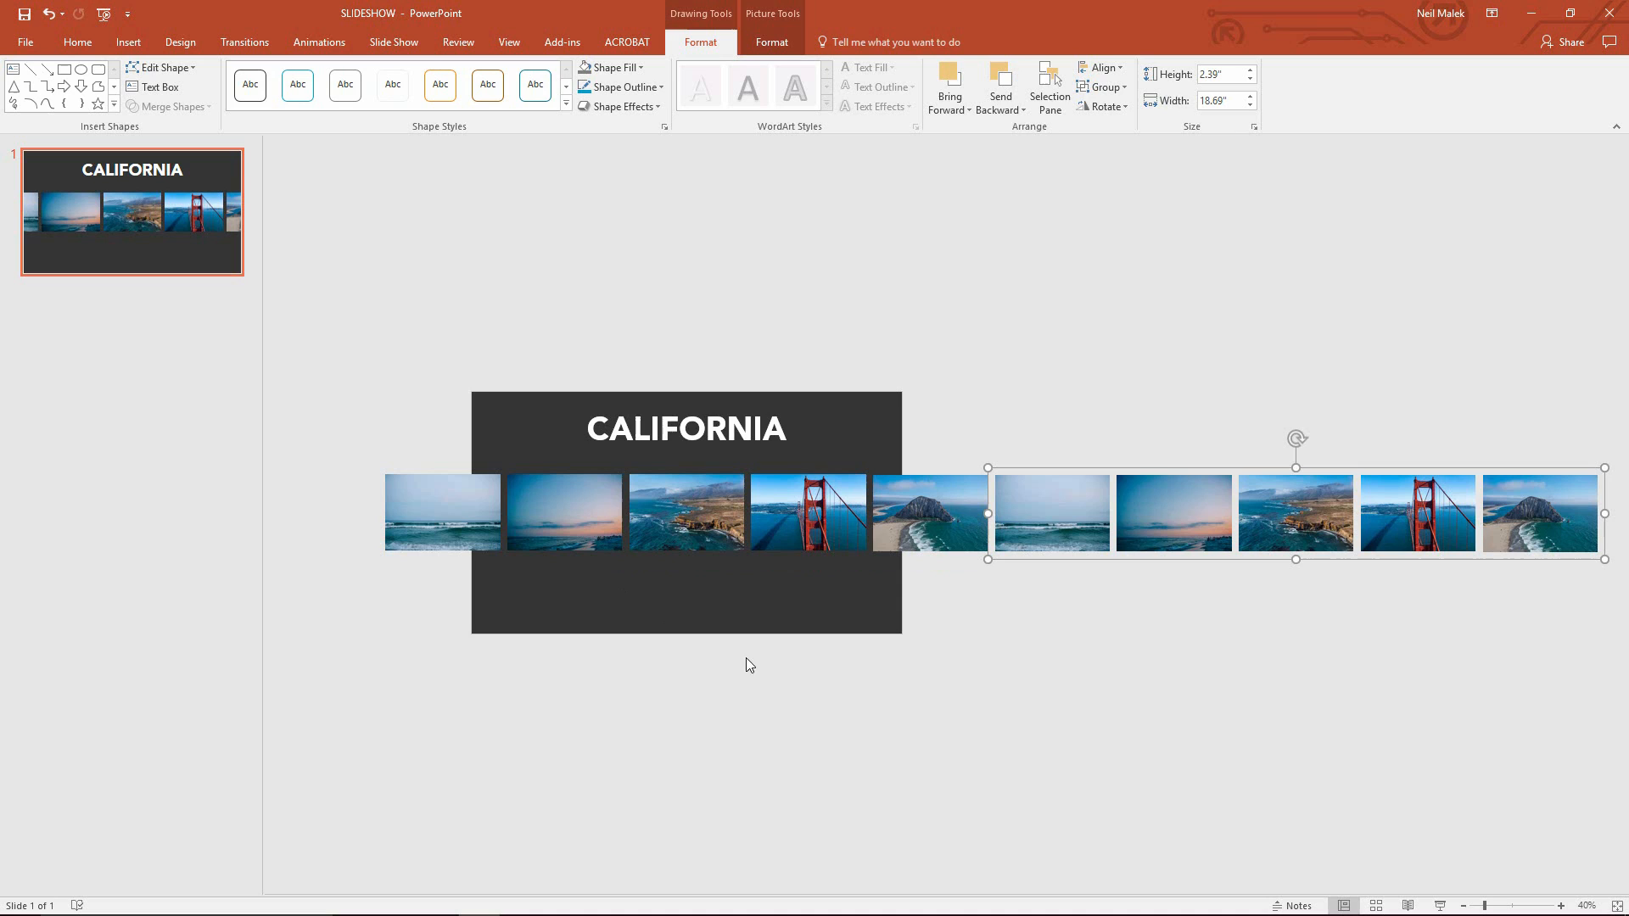
pyautogui.moveTo(685, 492)
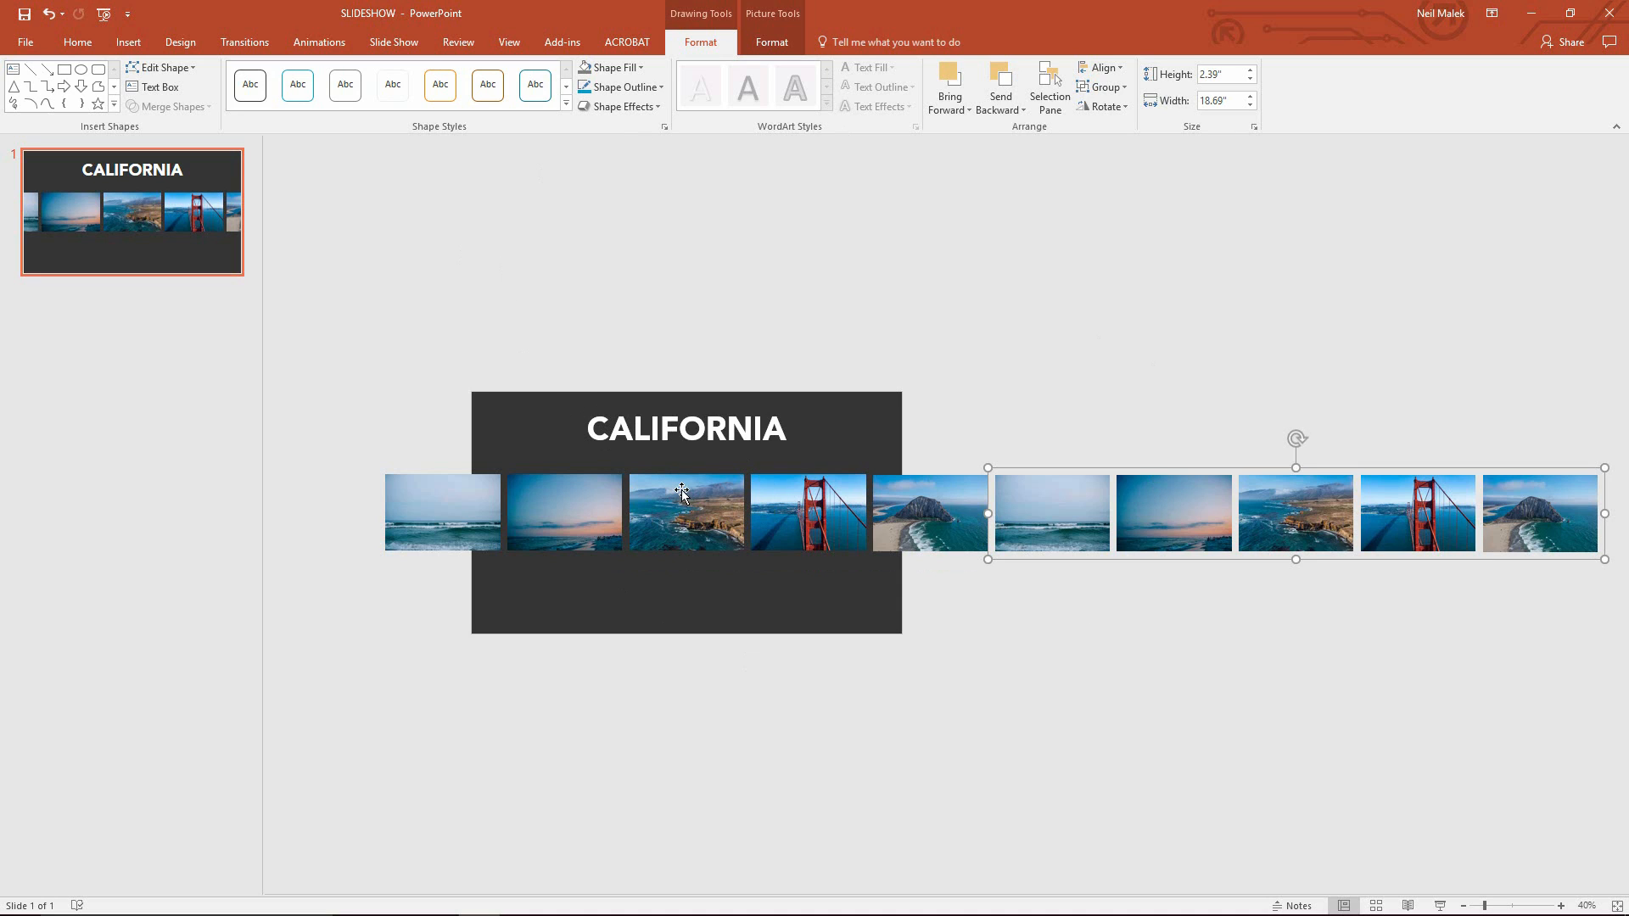
pyautogui.moveTo(687, 504)
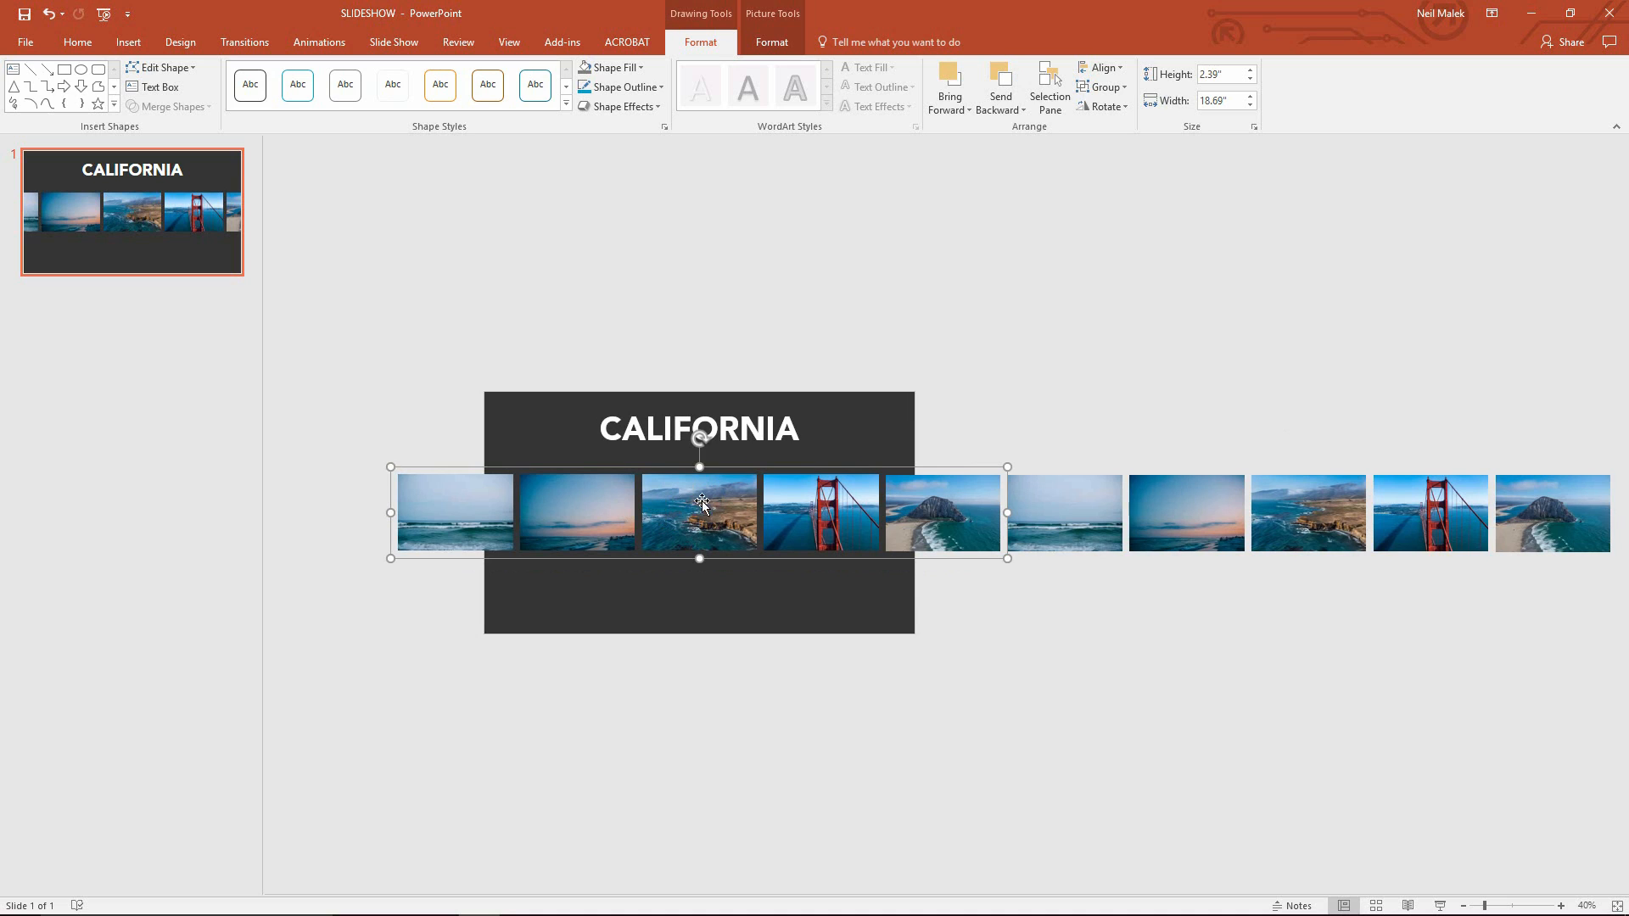
pyautogui.moveTo(1066, 553)
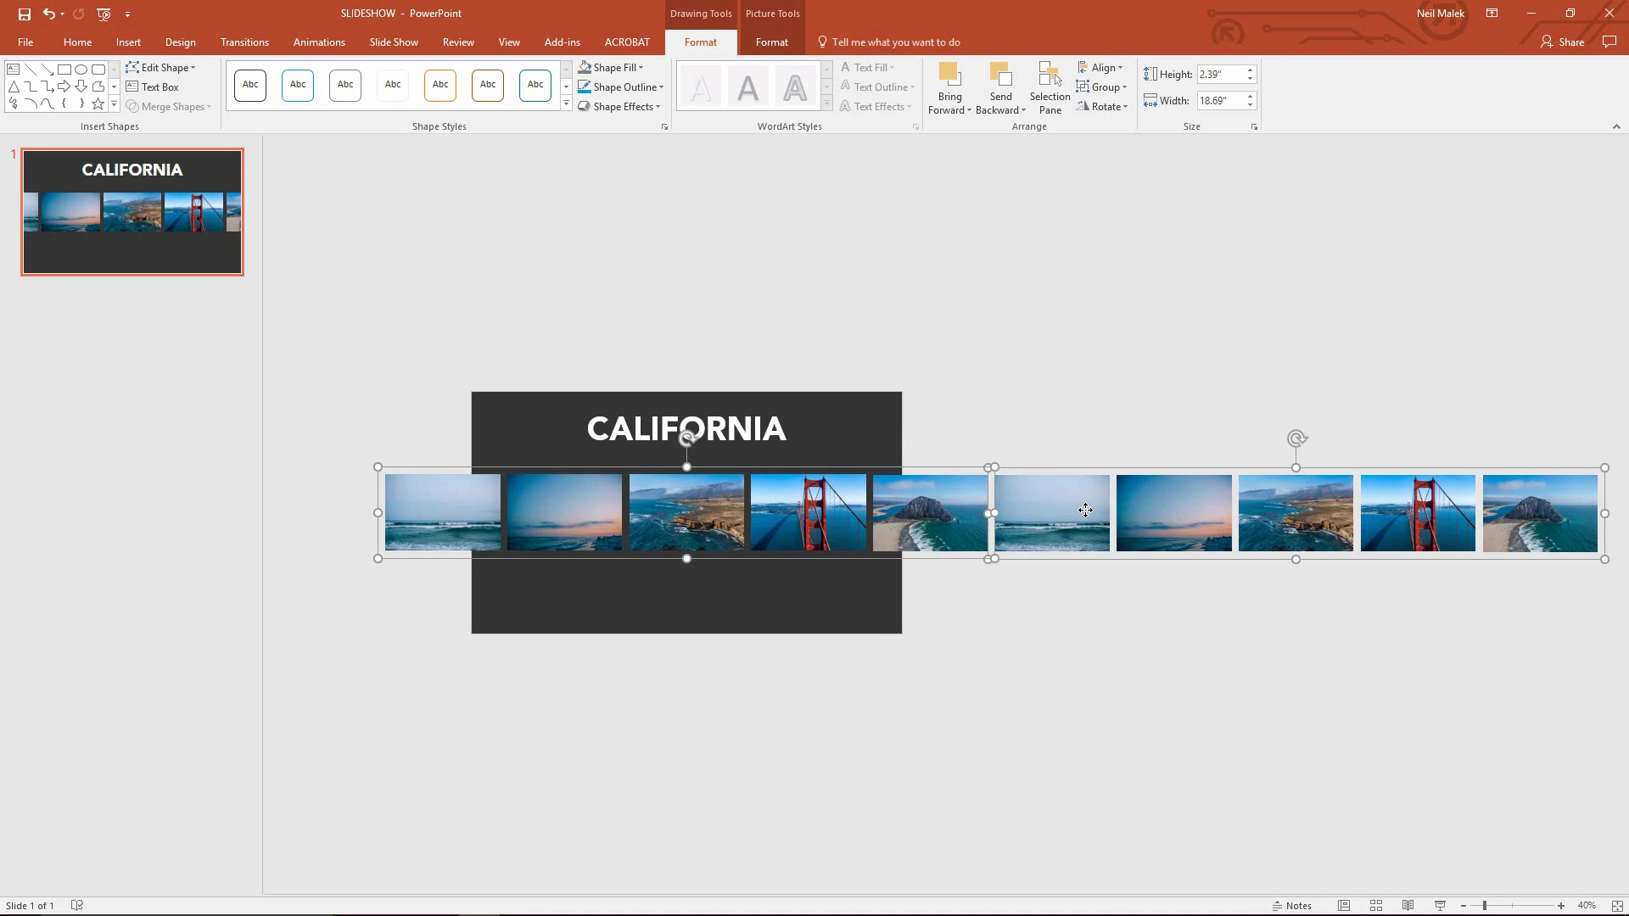
pyautogui.moveTo(1084, 521)
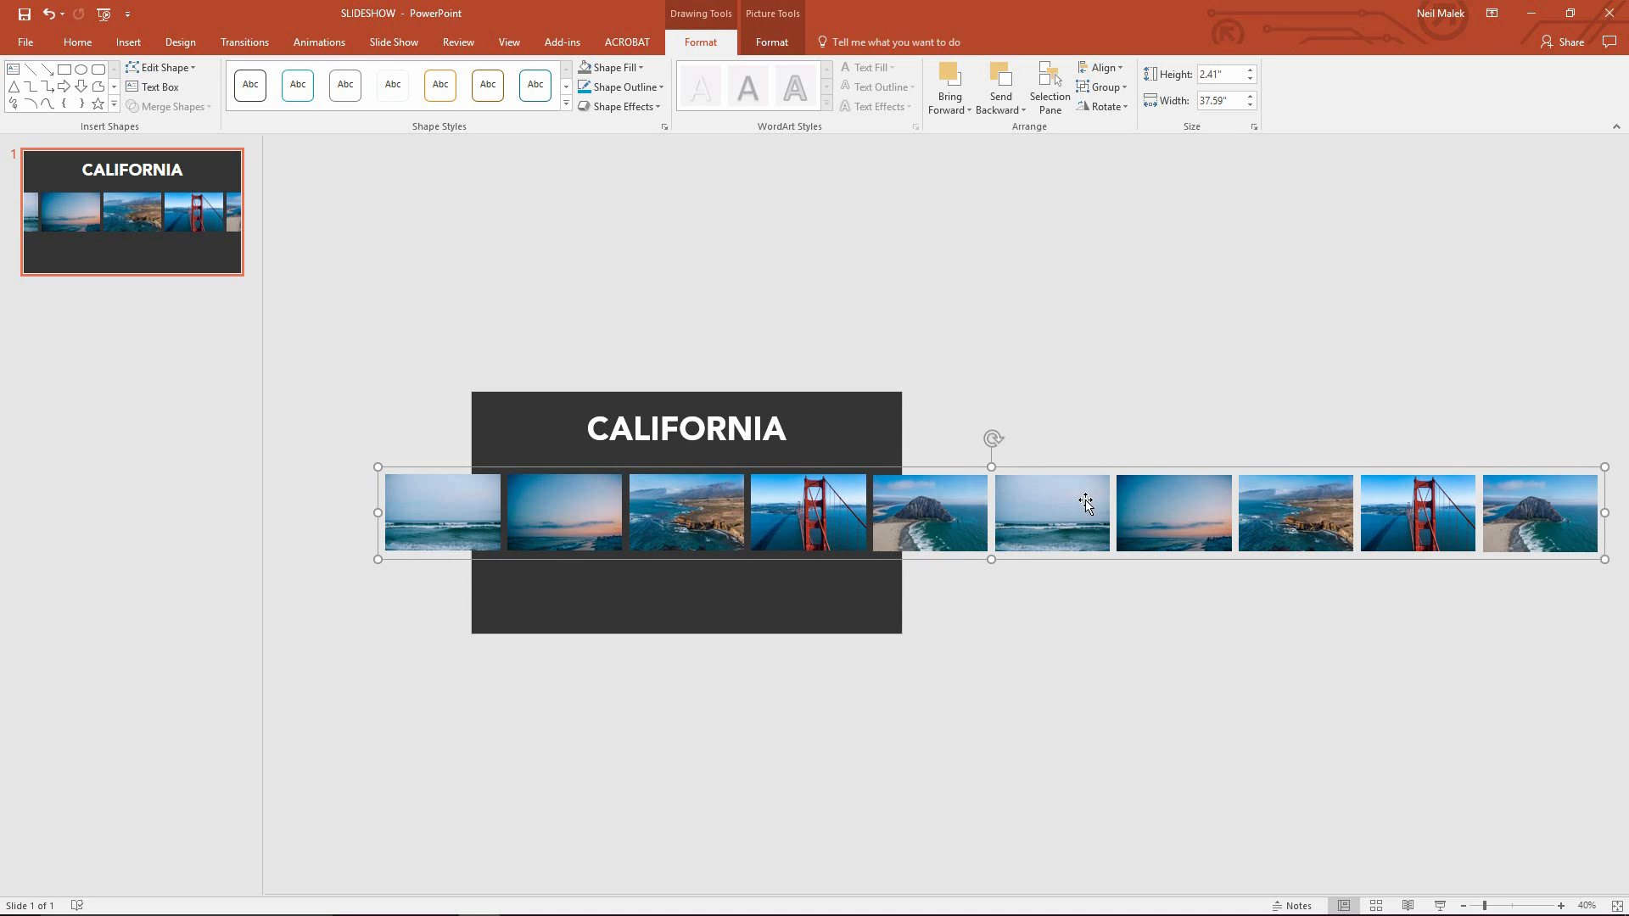
pyautogui.moveTo(687, 509)
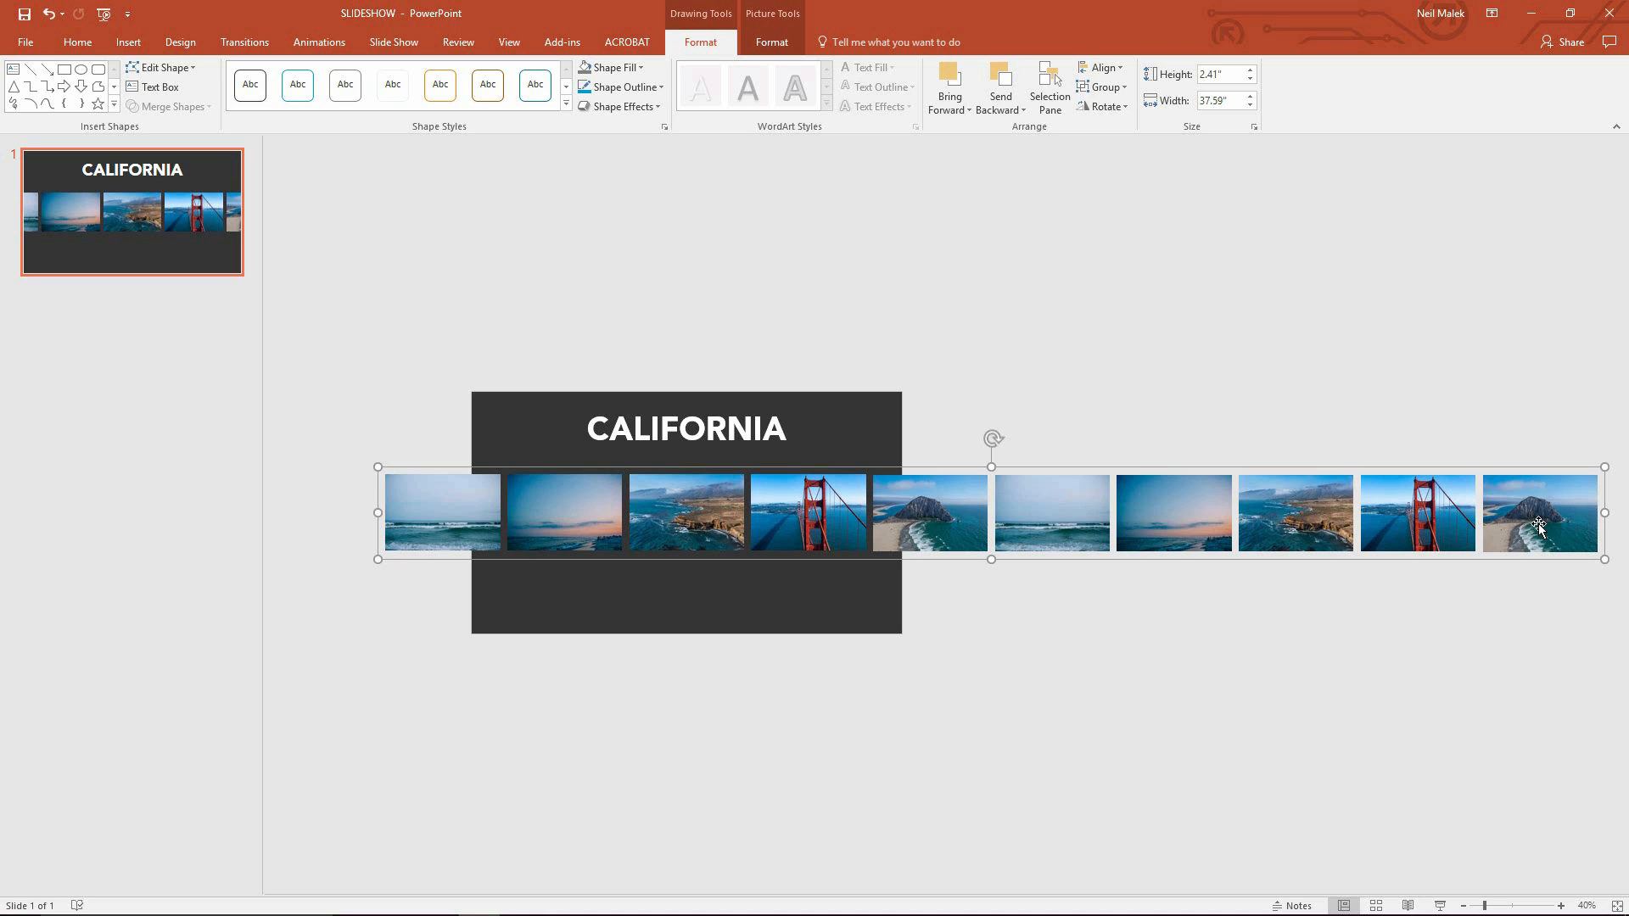
pyautogui.moveTo(1543, 514)
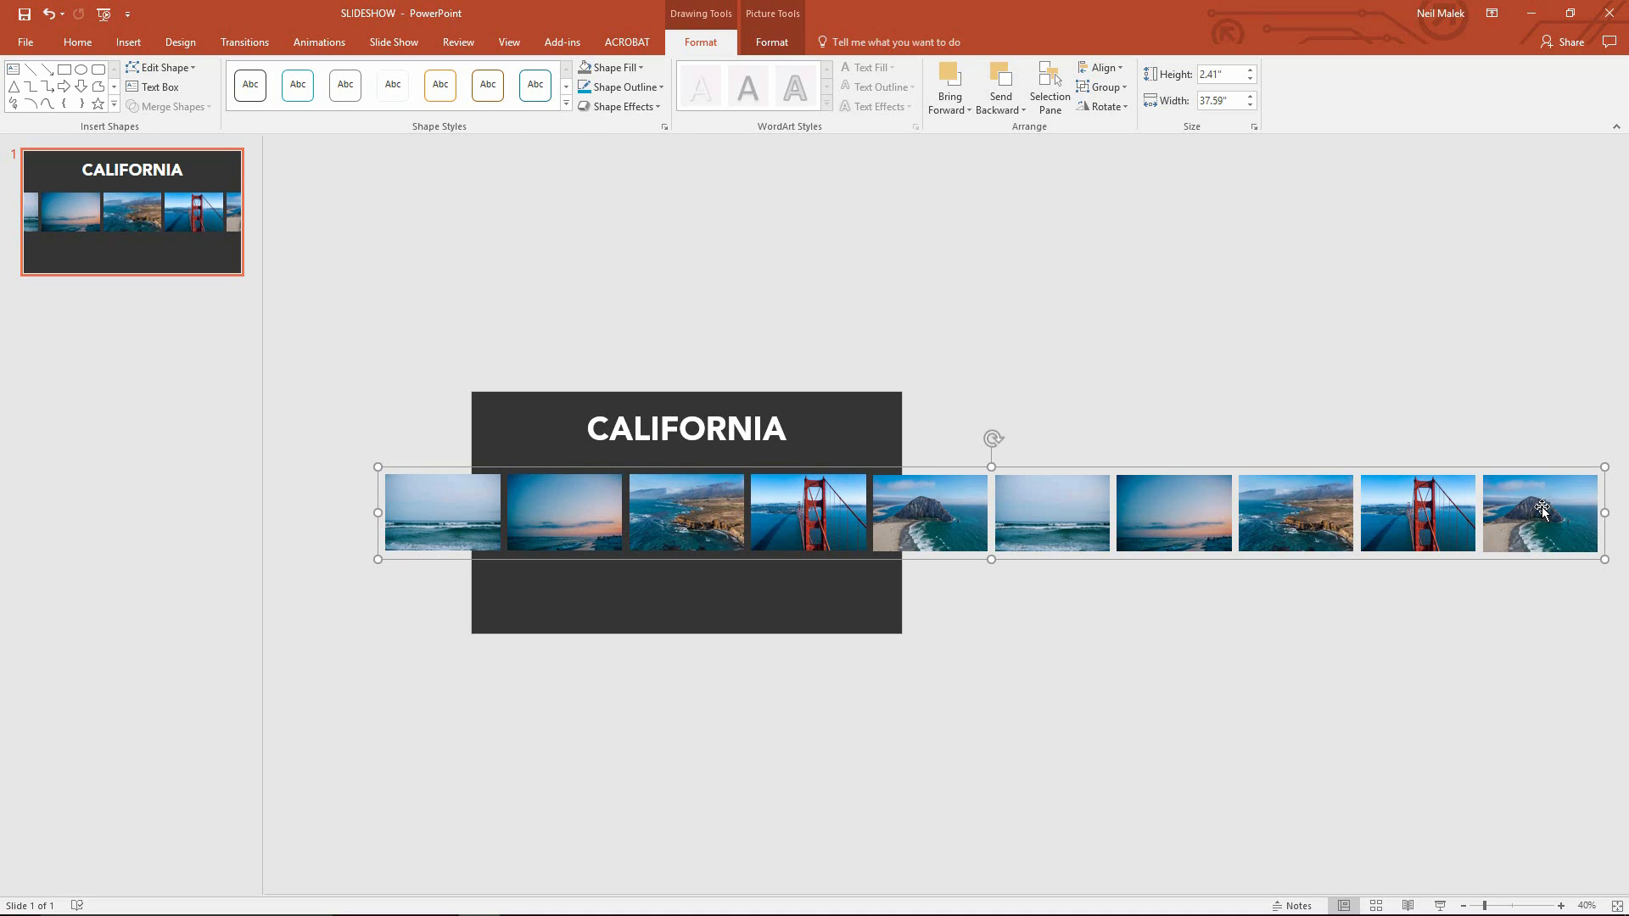
# Select the combined ten-photo strip extending past the slide's right edge
pyautogui.click(392, 41)
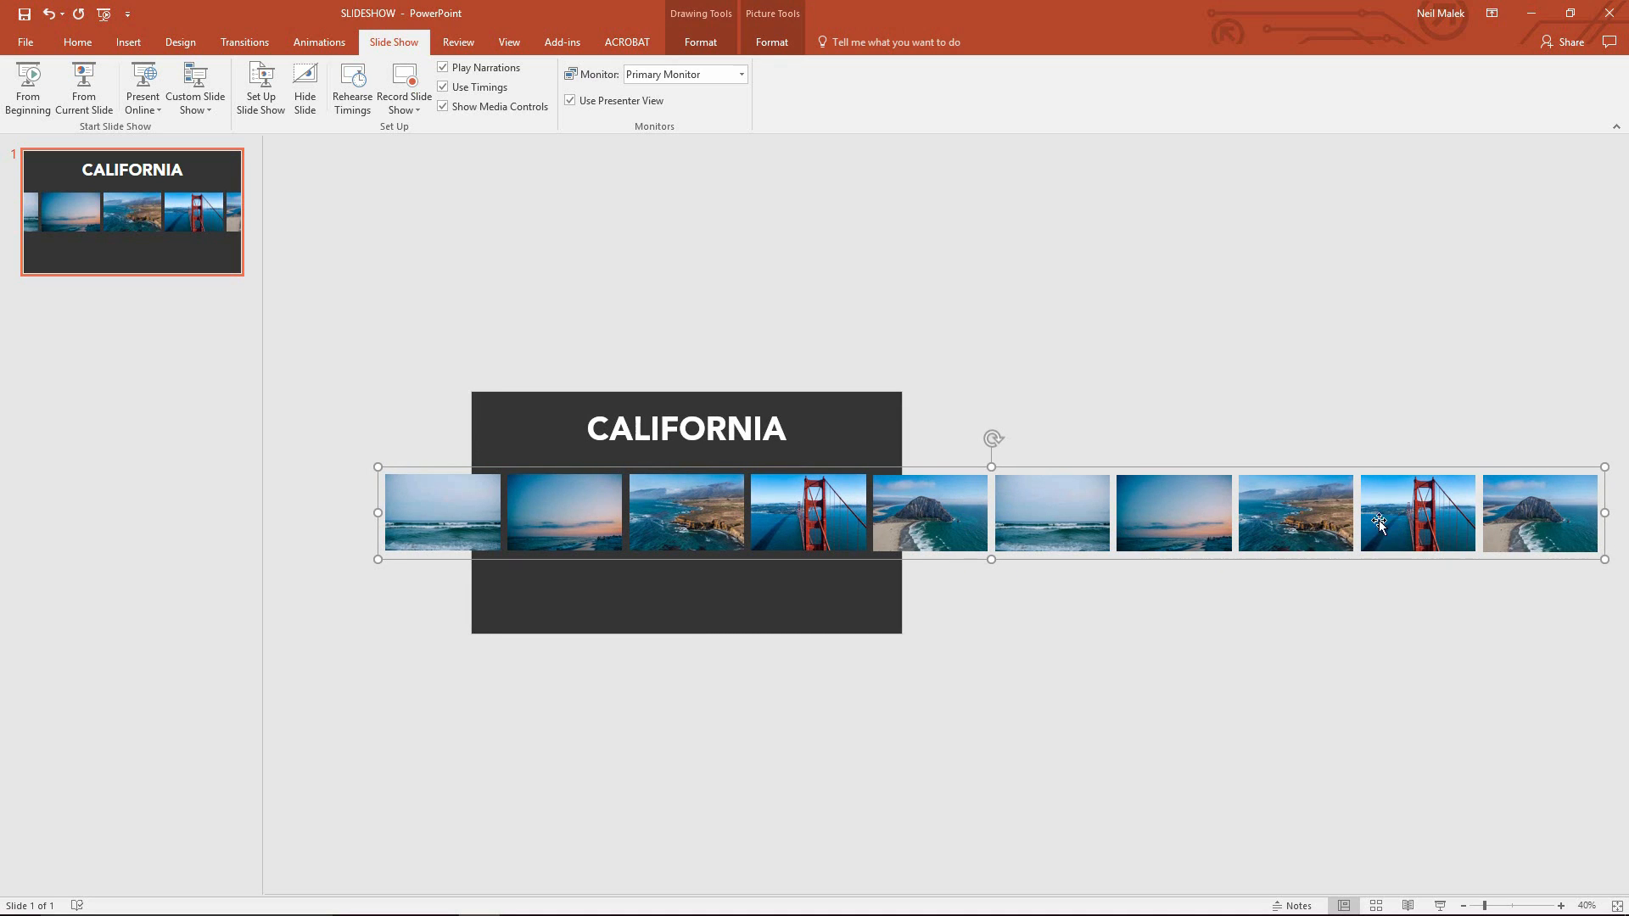
pyautogui.moveTo(887, 515)
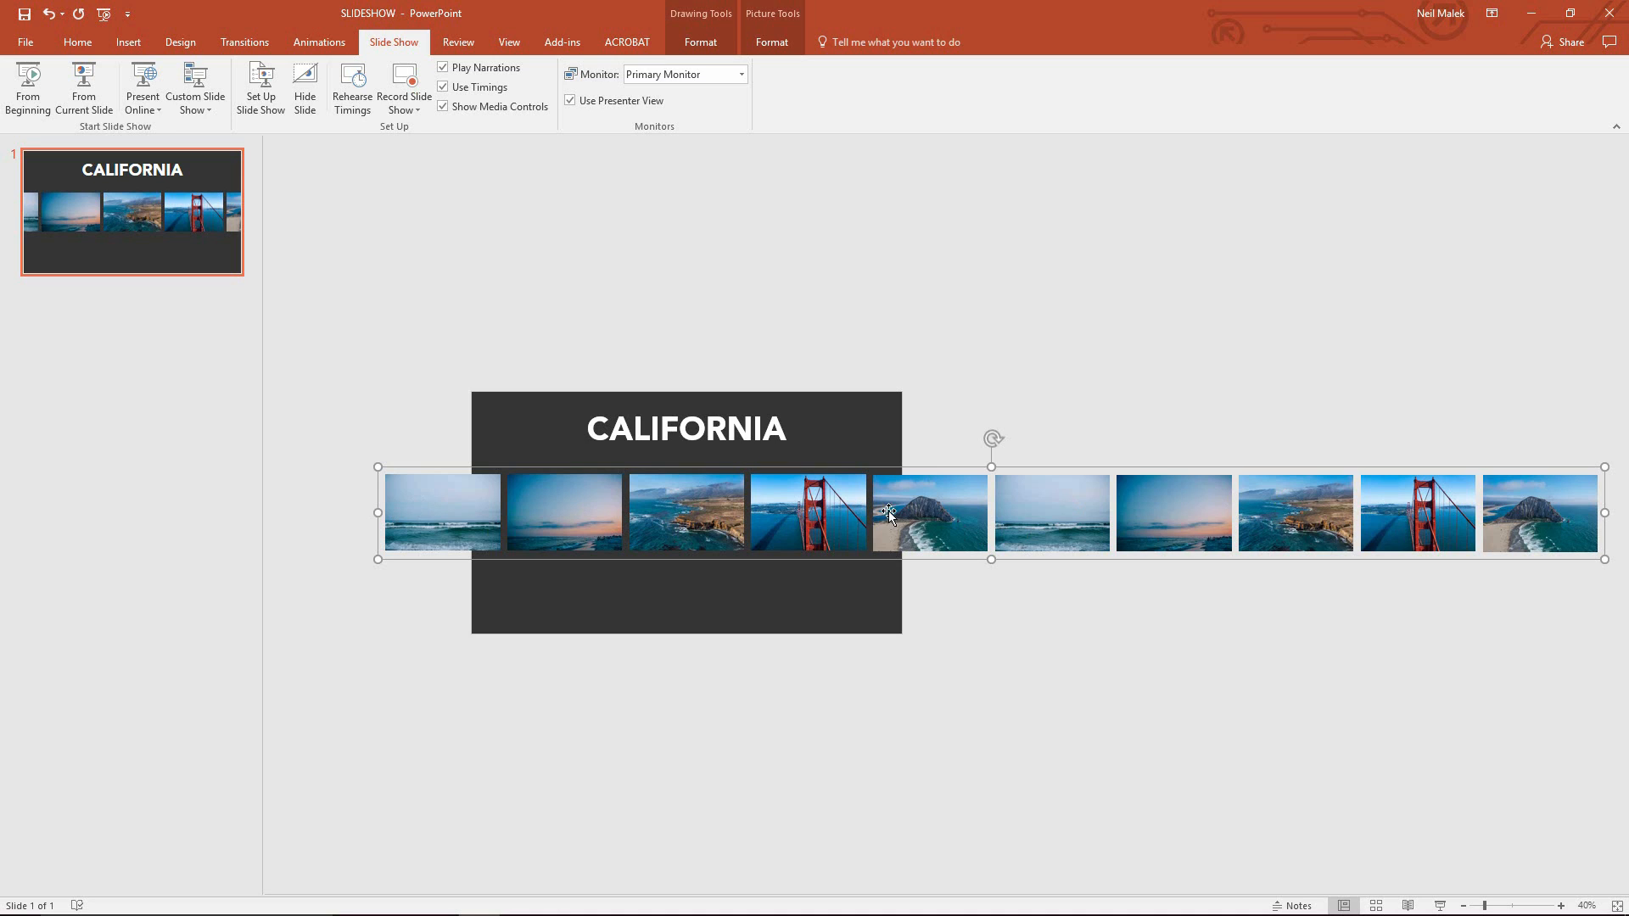
pyautogui.moveTo(319, 41)
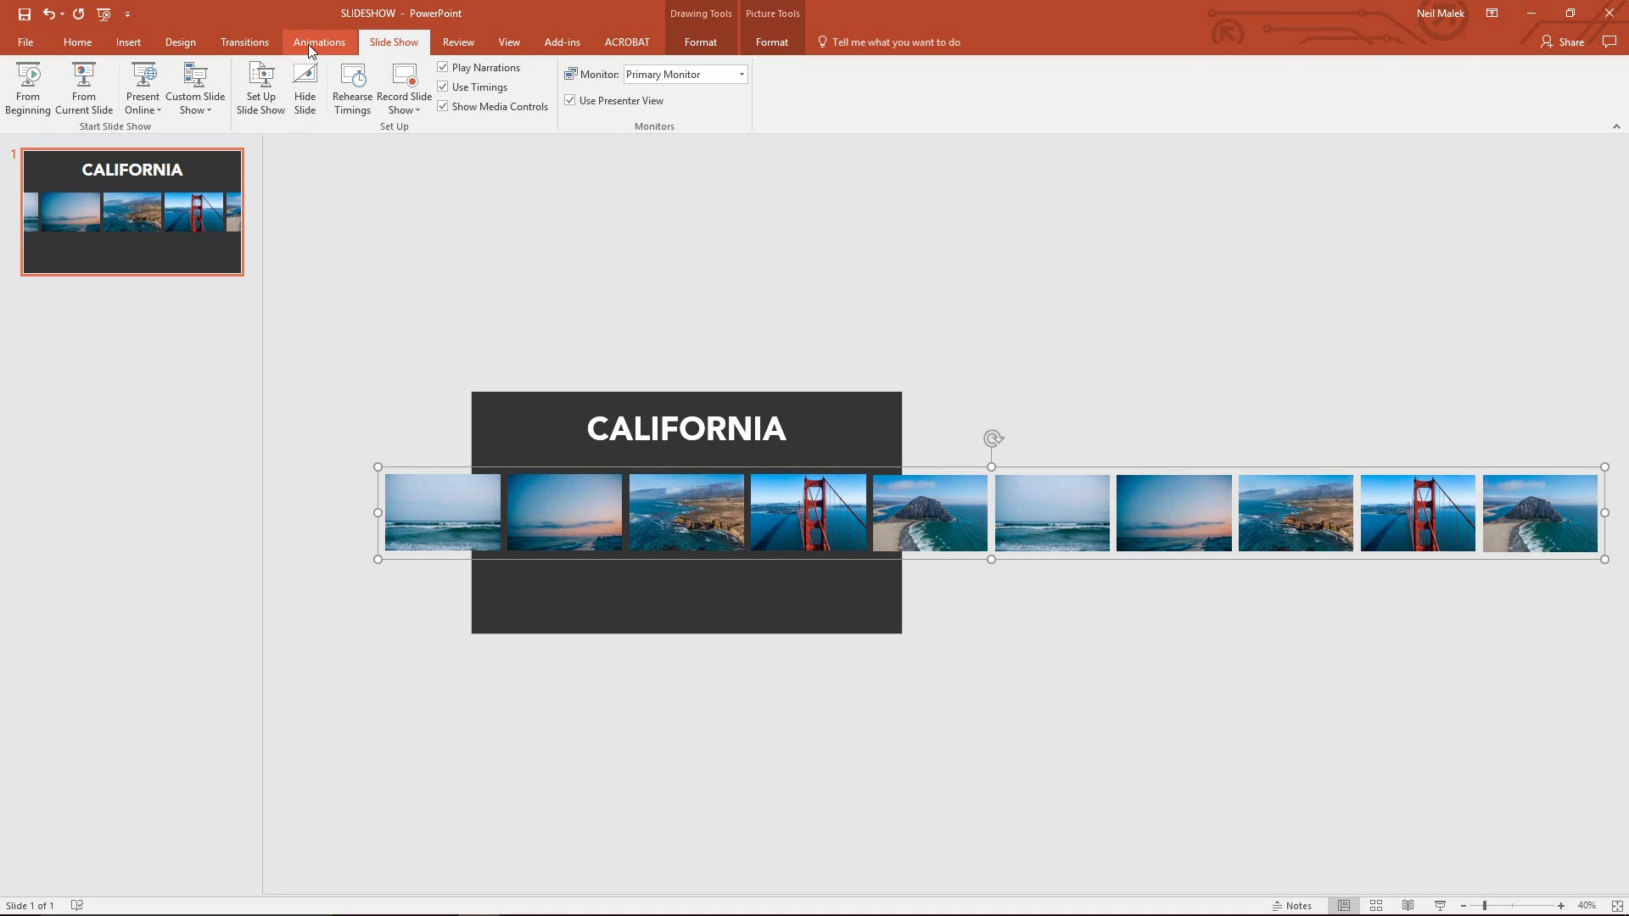
# Apply a Lines motion path animation to the ten-photo strip
pyautogui.click(319, 41)
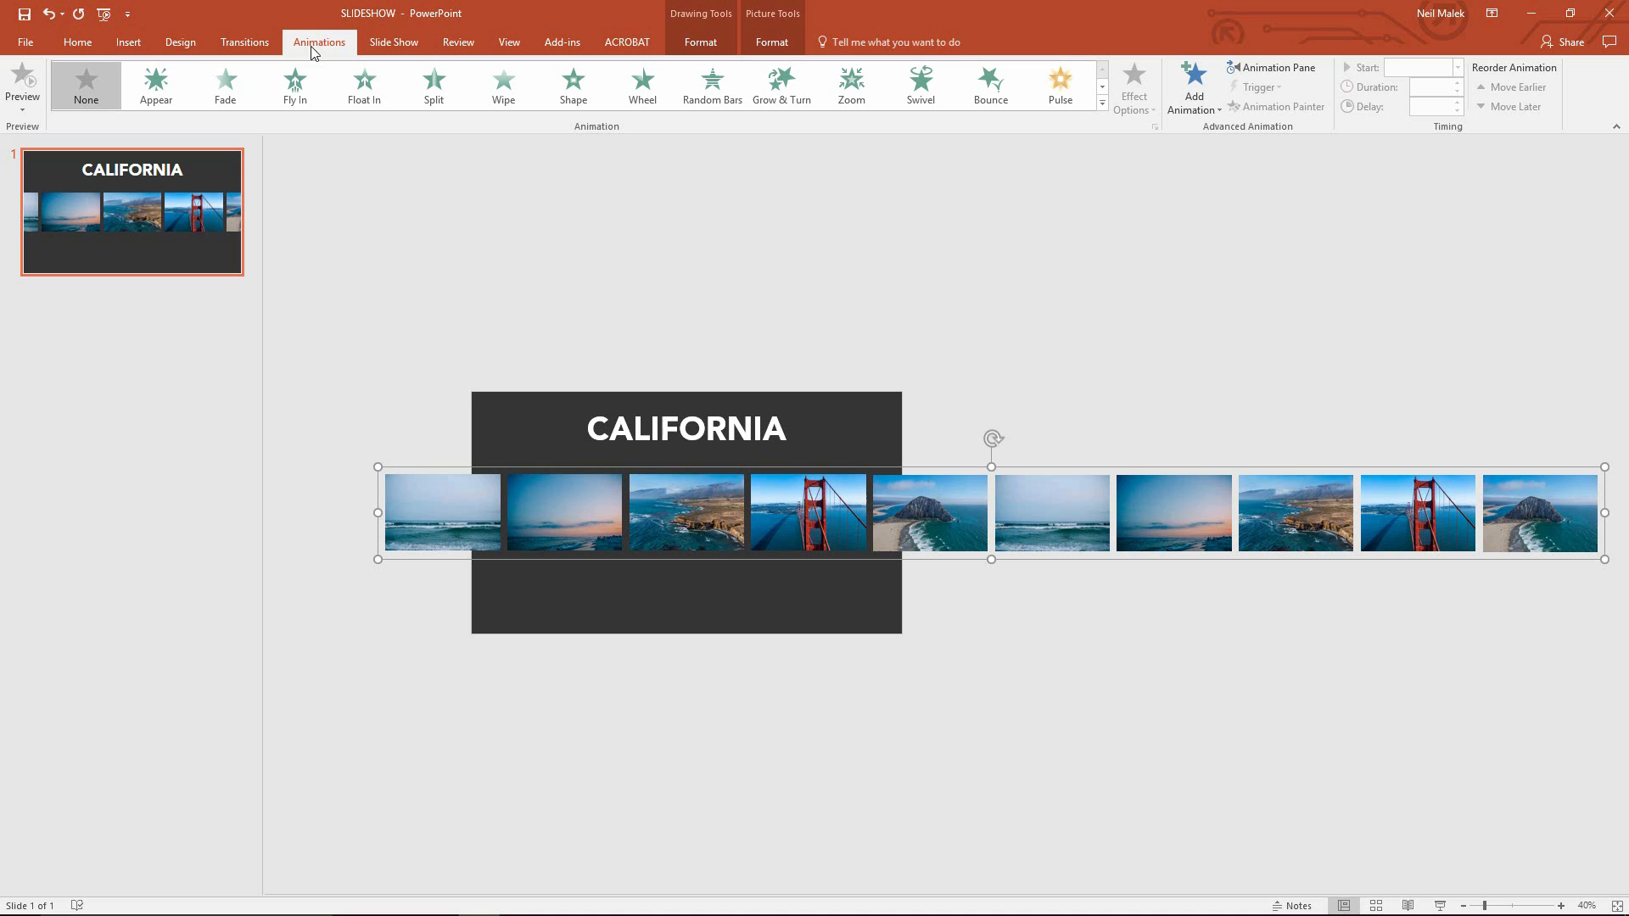
pyautogui.moveTo(1041, 139)
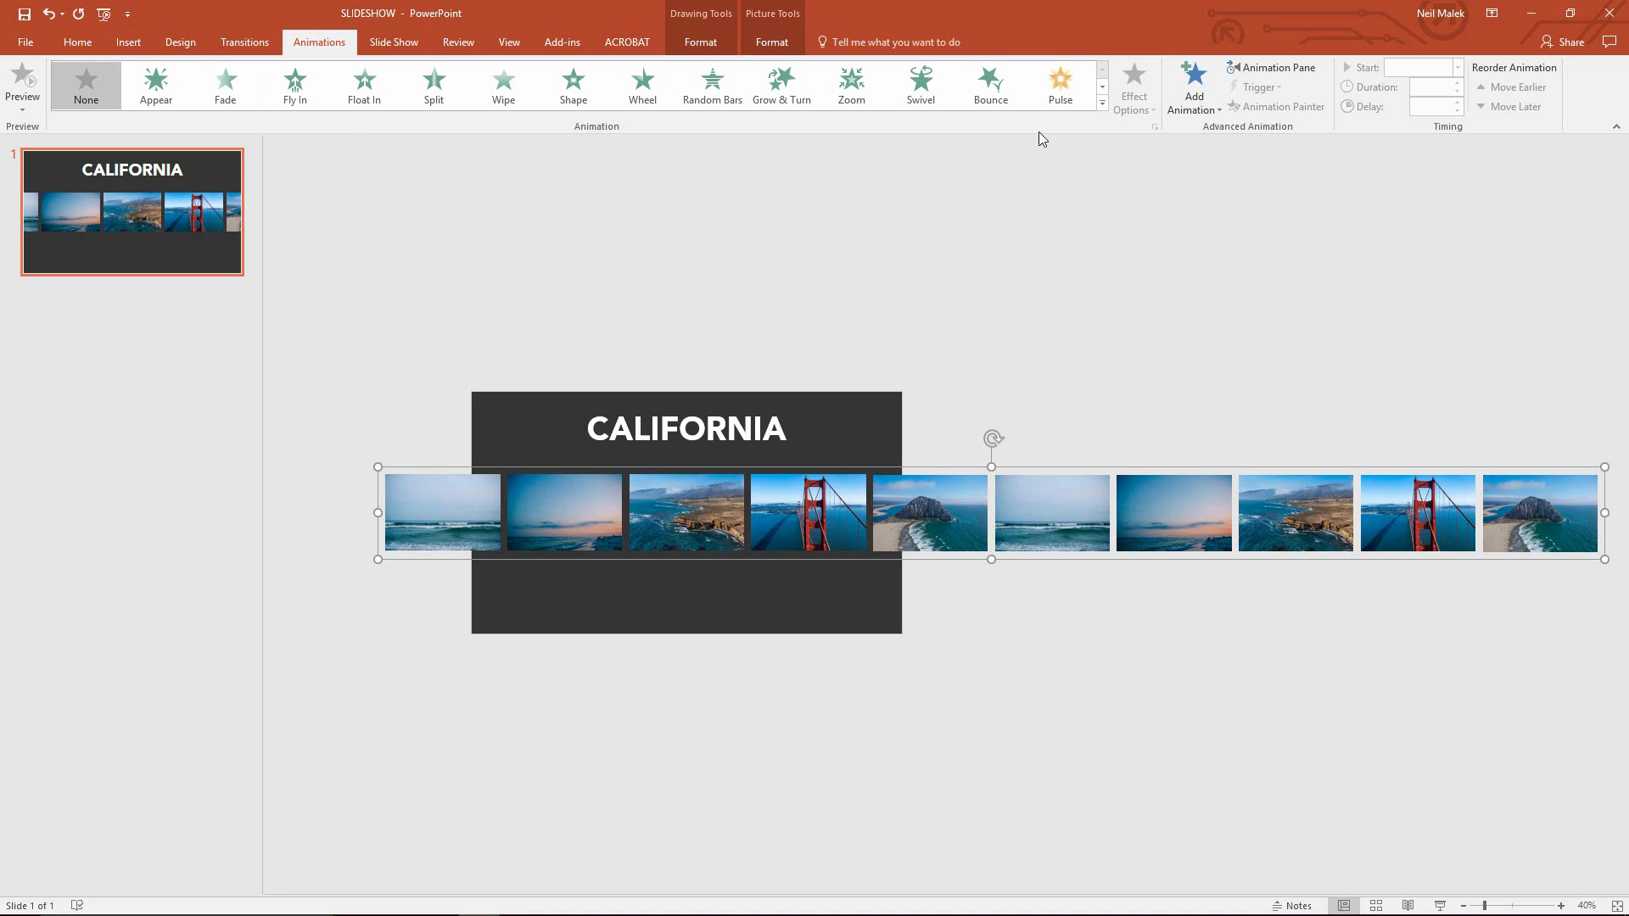
pyautogui.click(1103, 107)
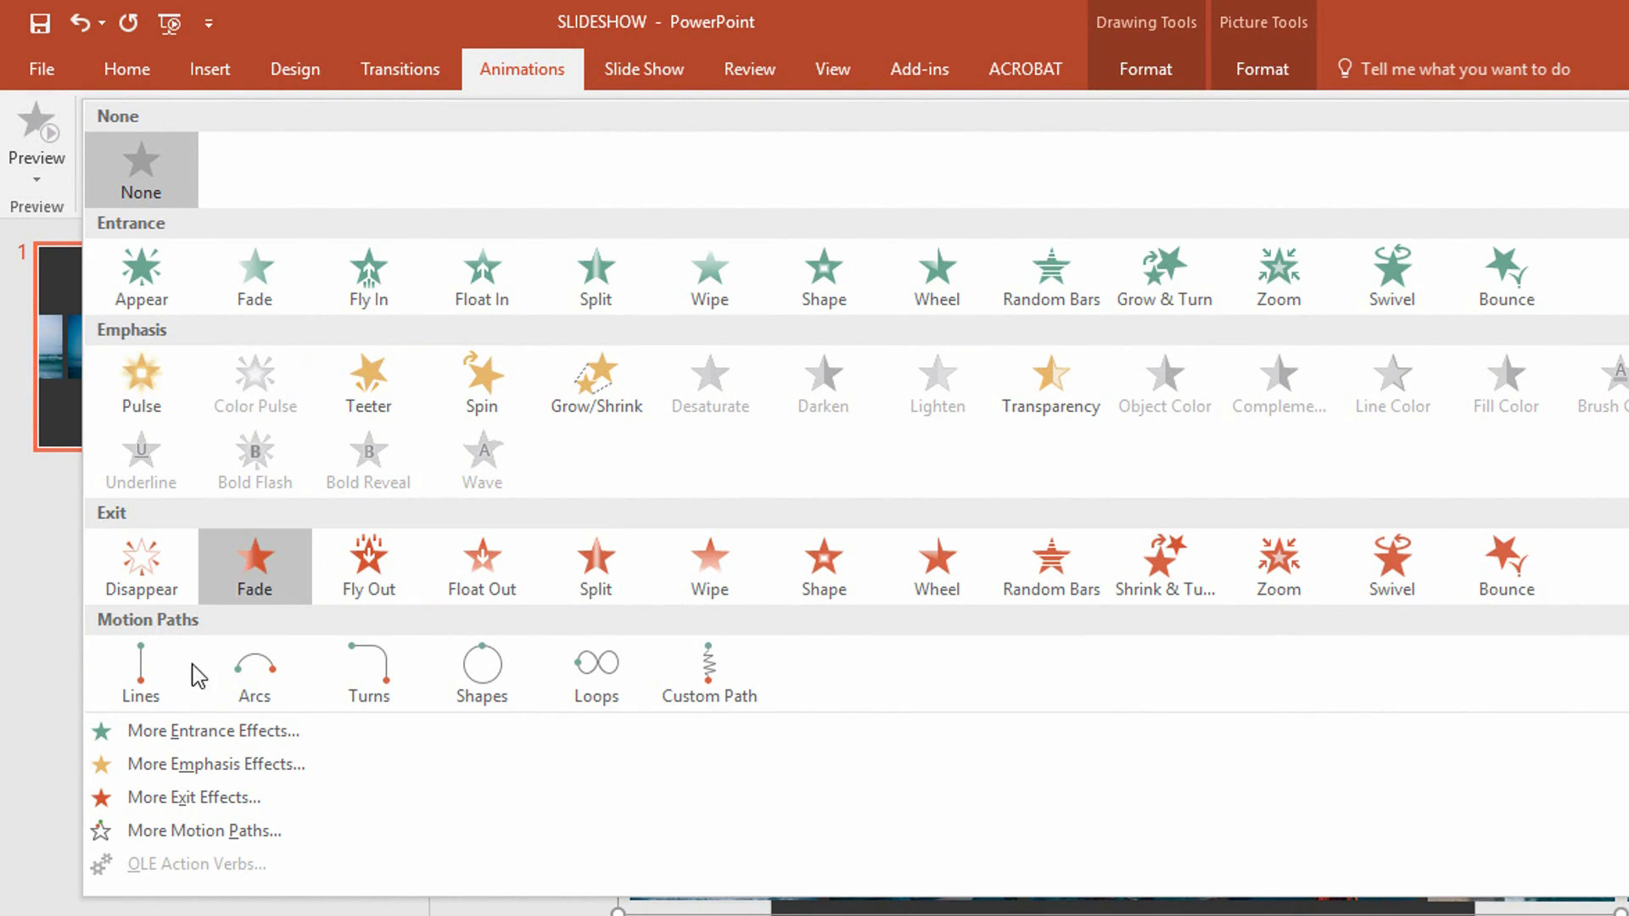
pyautogui.moveTo(173, 645)
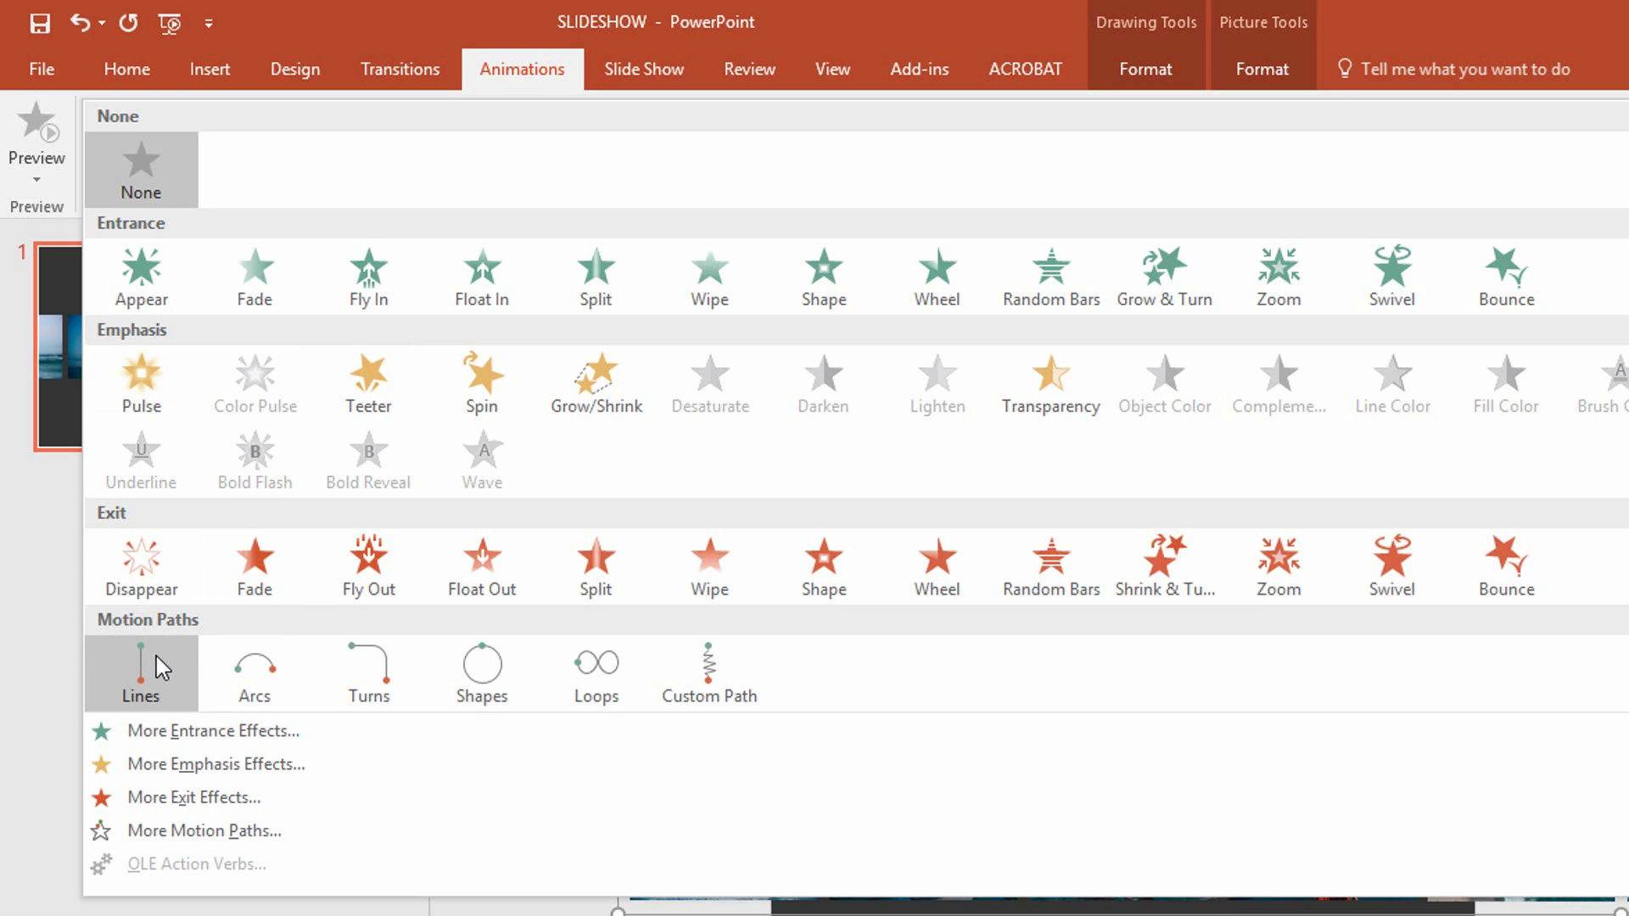
pyautogui.moveTo(140, 681)
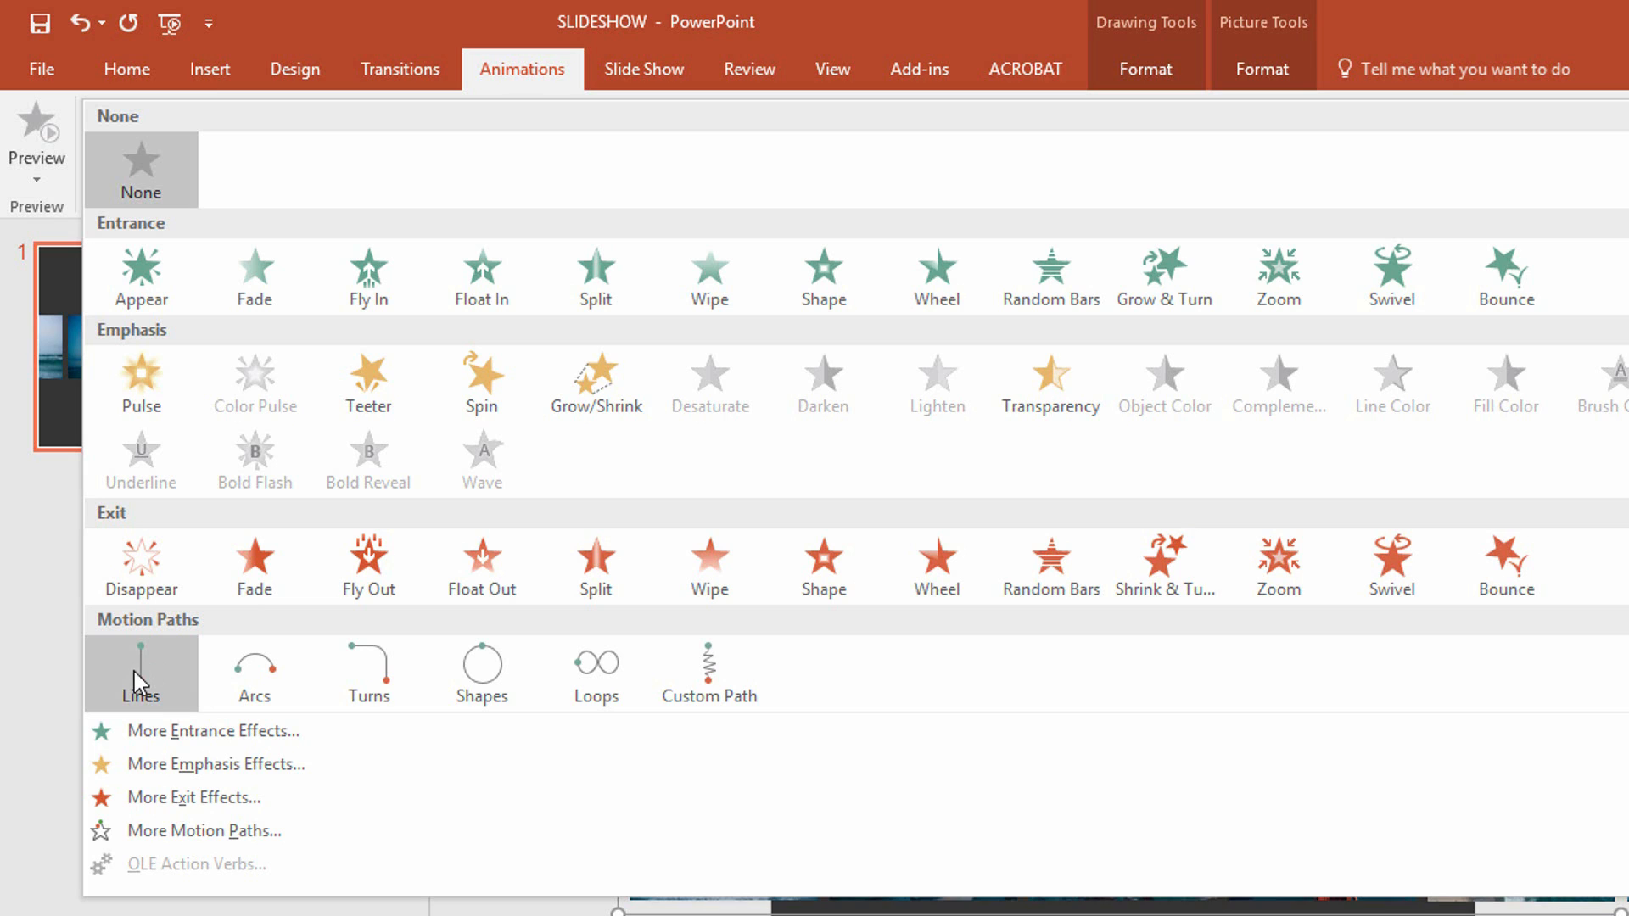
pyautogui.moveTo(154, 676)
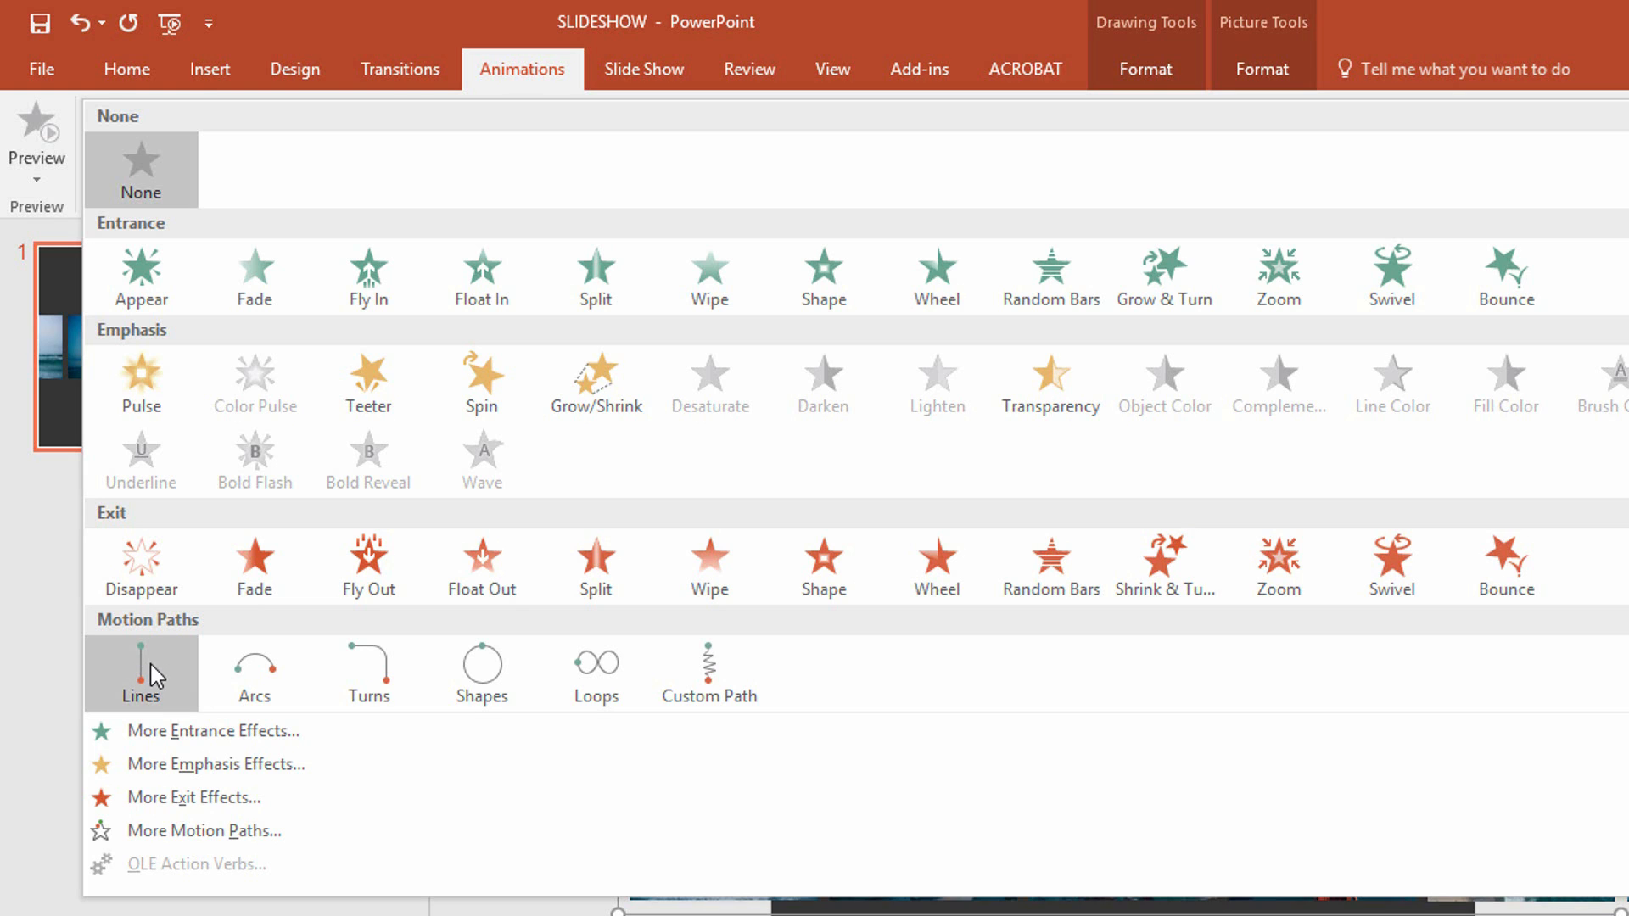
pyautogui.click(141, 672)
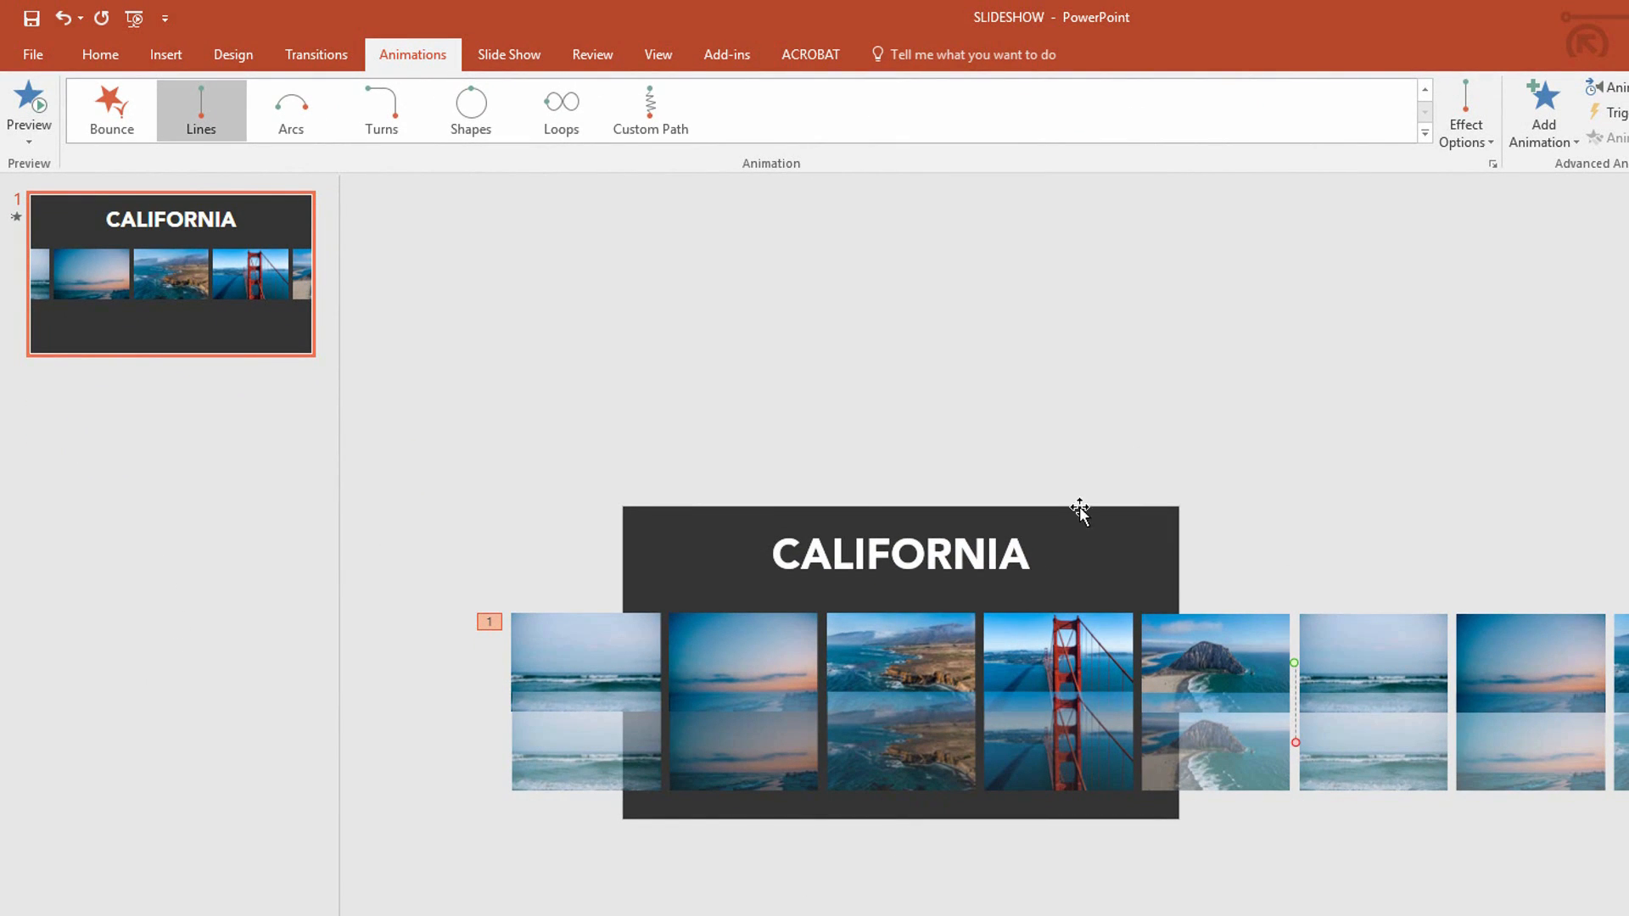
# Set the motion path's Effect Options direction to Left
pyautogui.click(1465, 113)
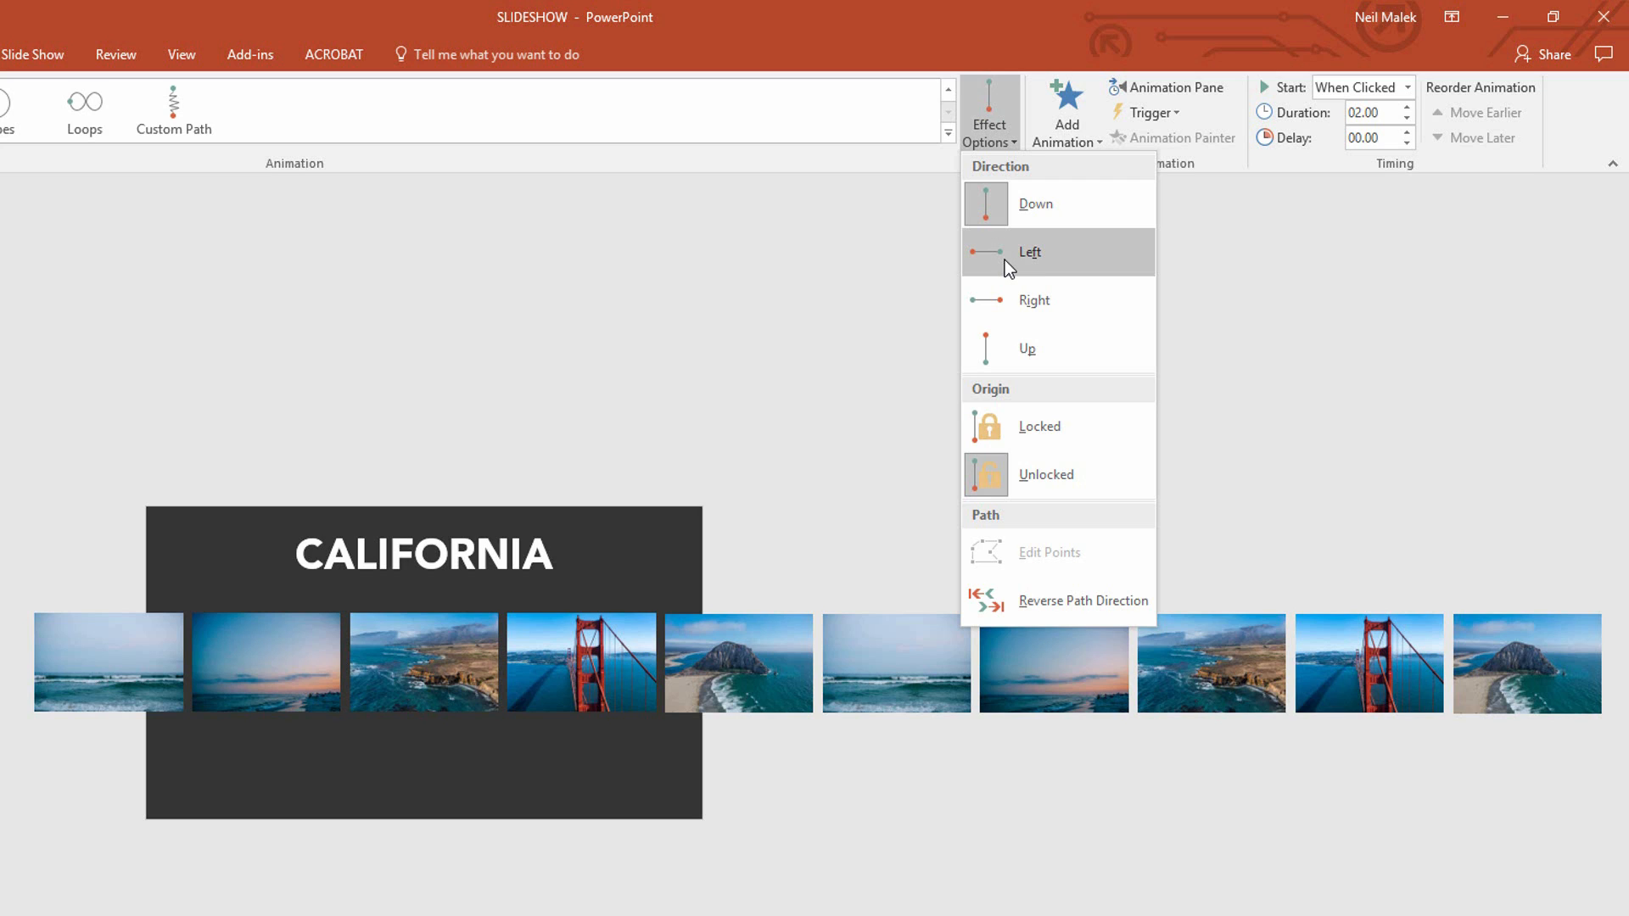
pyautogui.click(1029, 252)
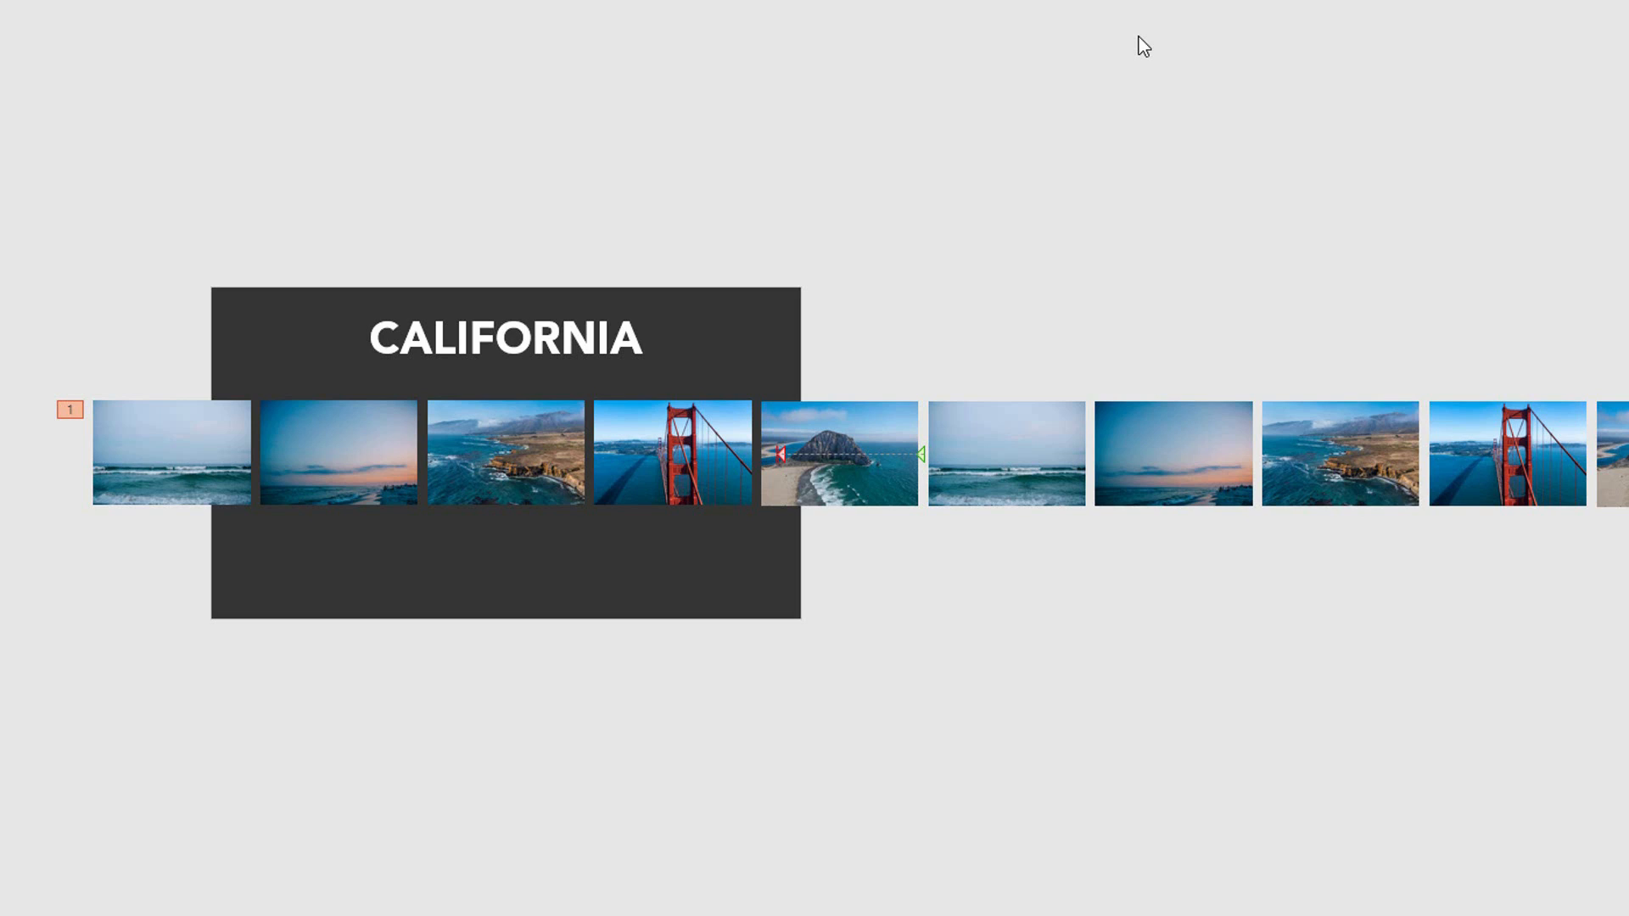
# Show the Animation Pane listing the single left motion animation on Group 27
pyautogui.click(1179, 25)
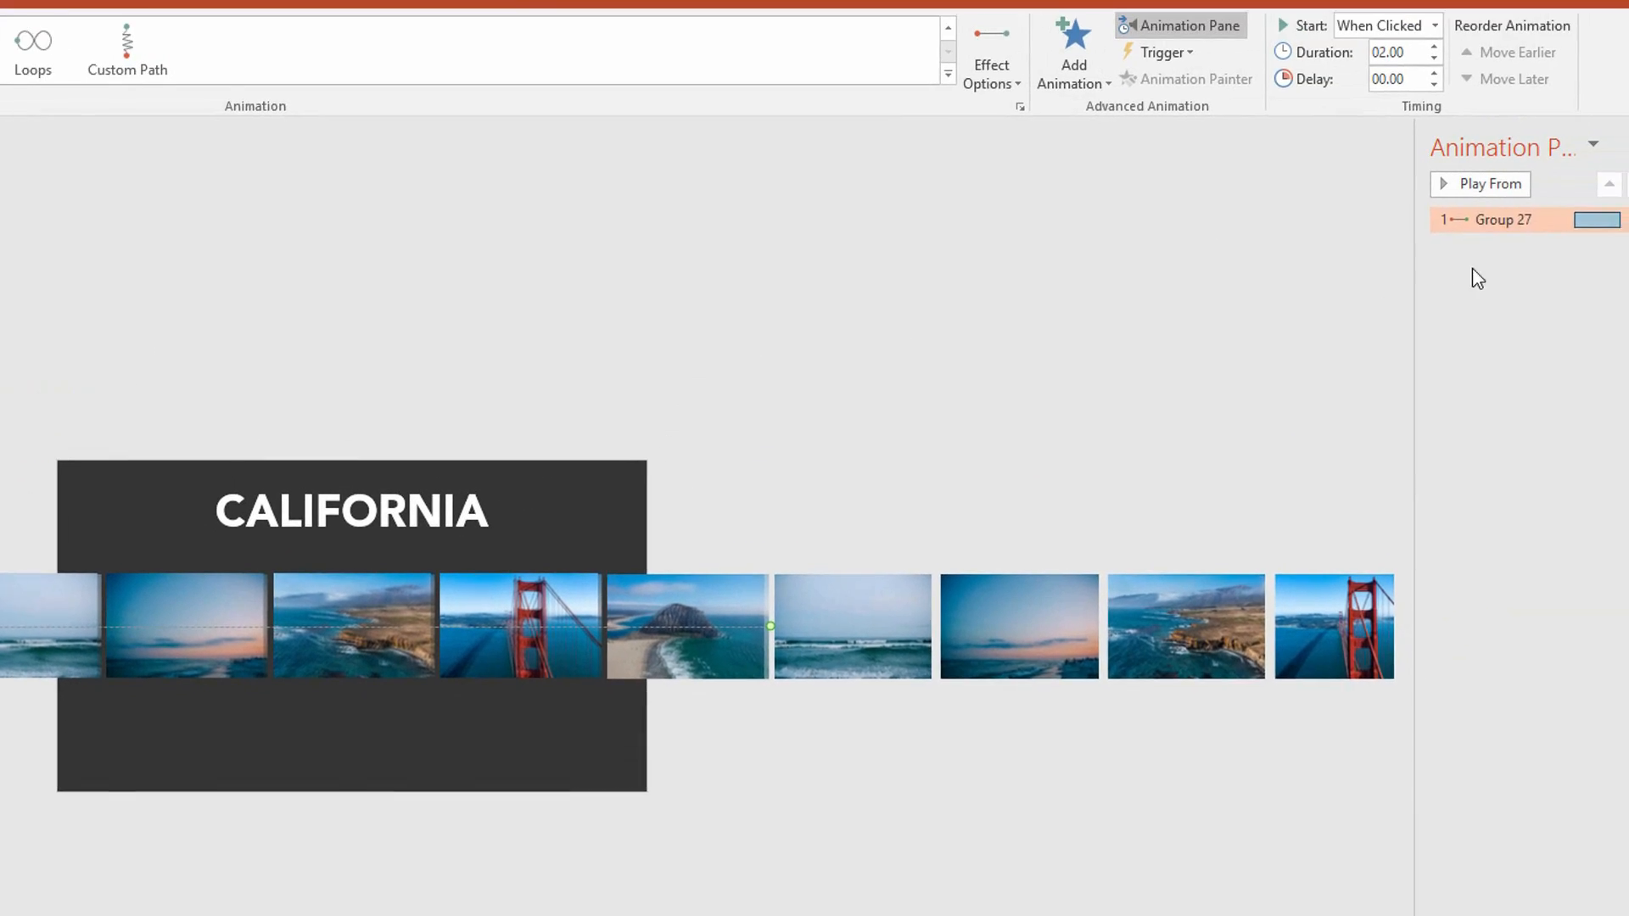
# Give the Group 27 motion path 0 sec smooth start and smooth end via Effect Options
pyautogui.click(1600, 288)
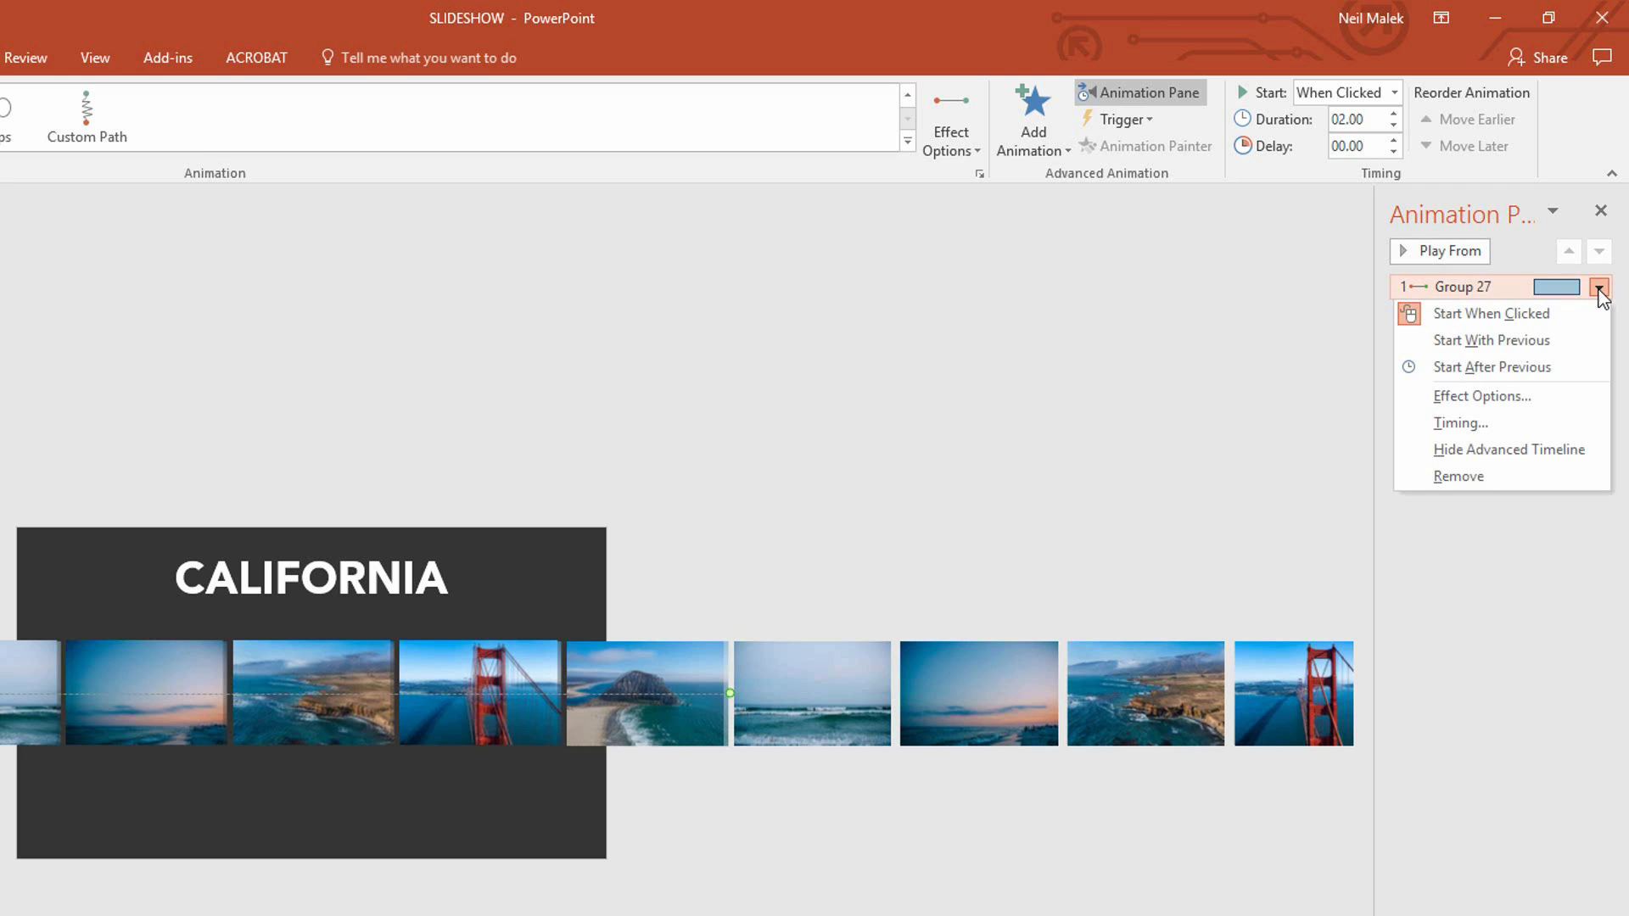
pyautogui.moveTo(1502, 366)
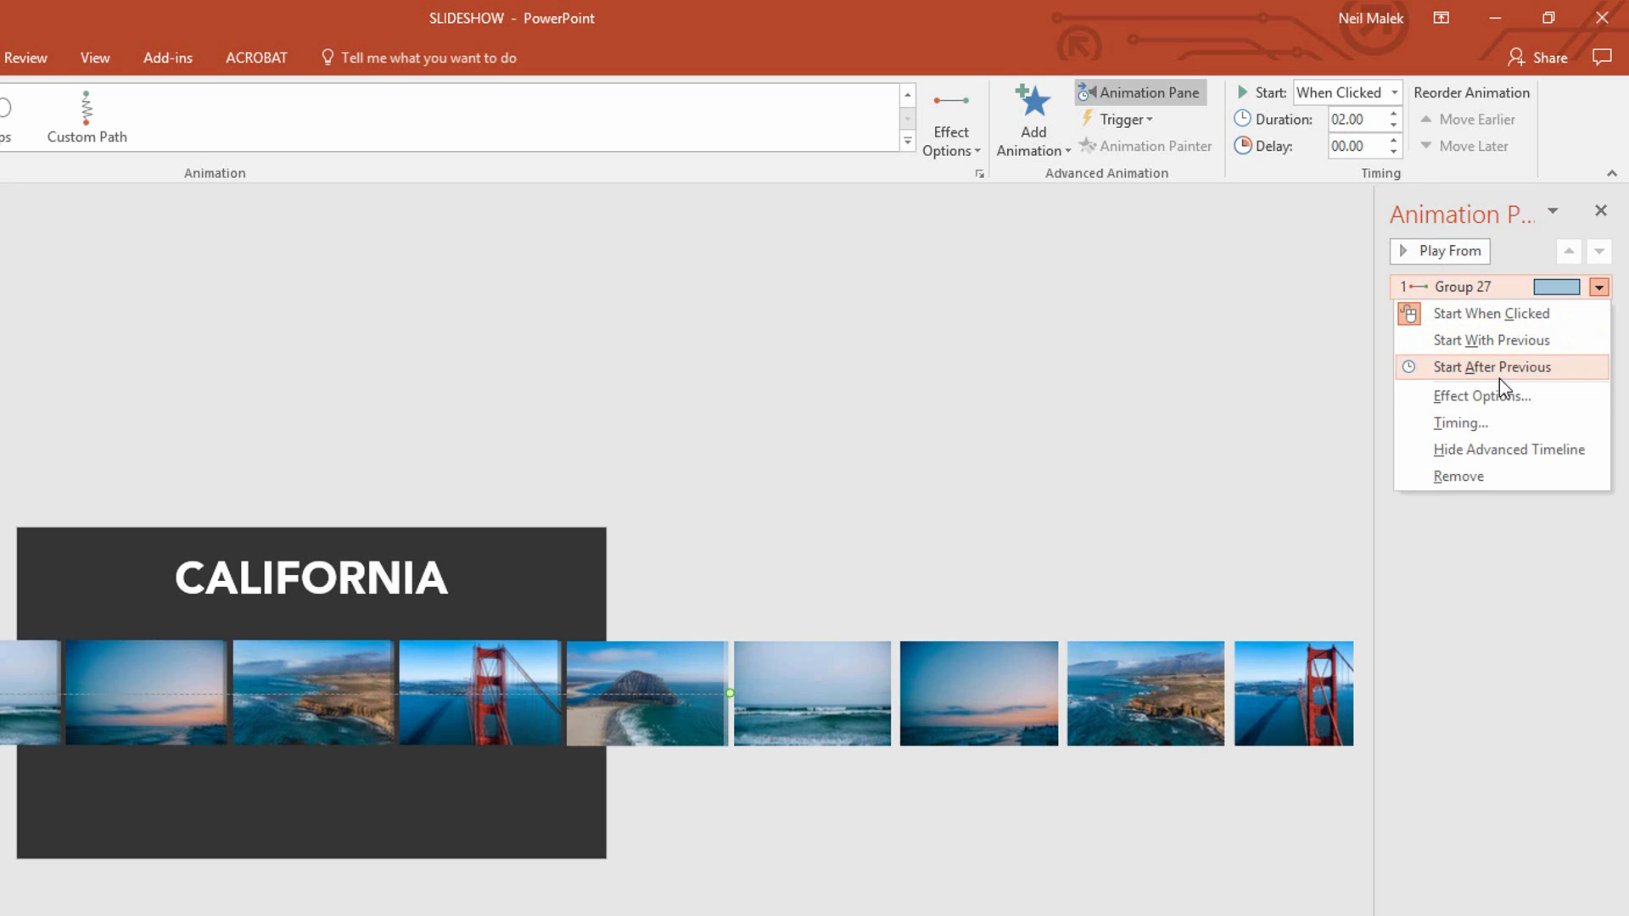
pyautogui.click(1482, 395)
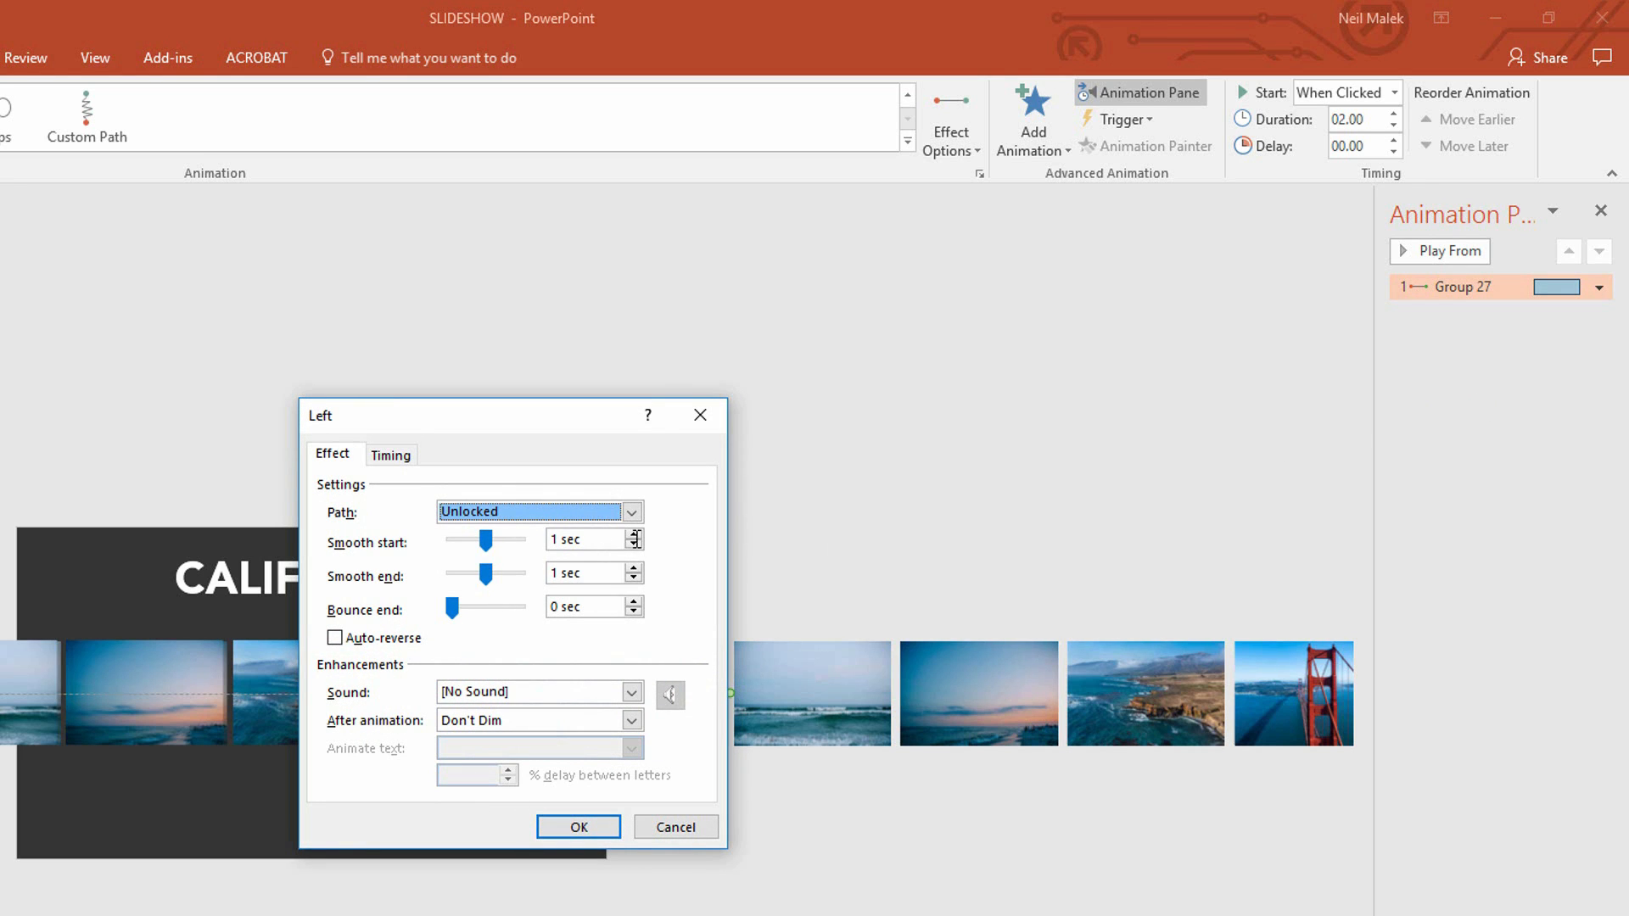
pyautogui.moveTo(413, 562)
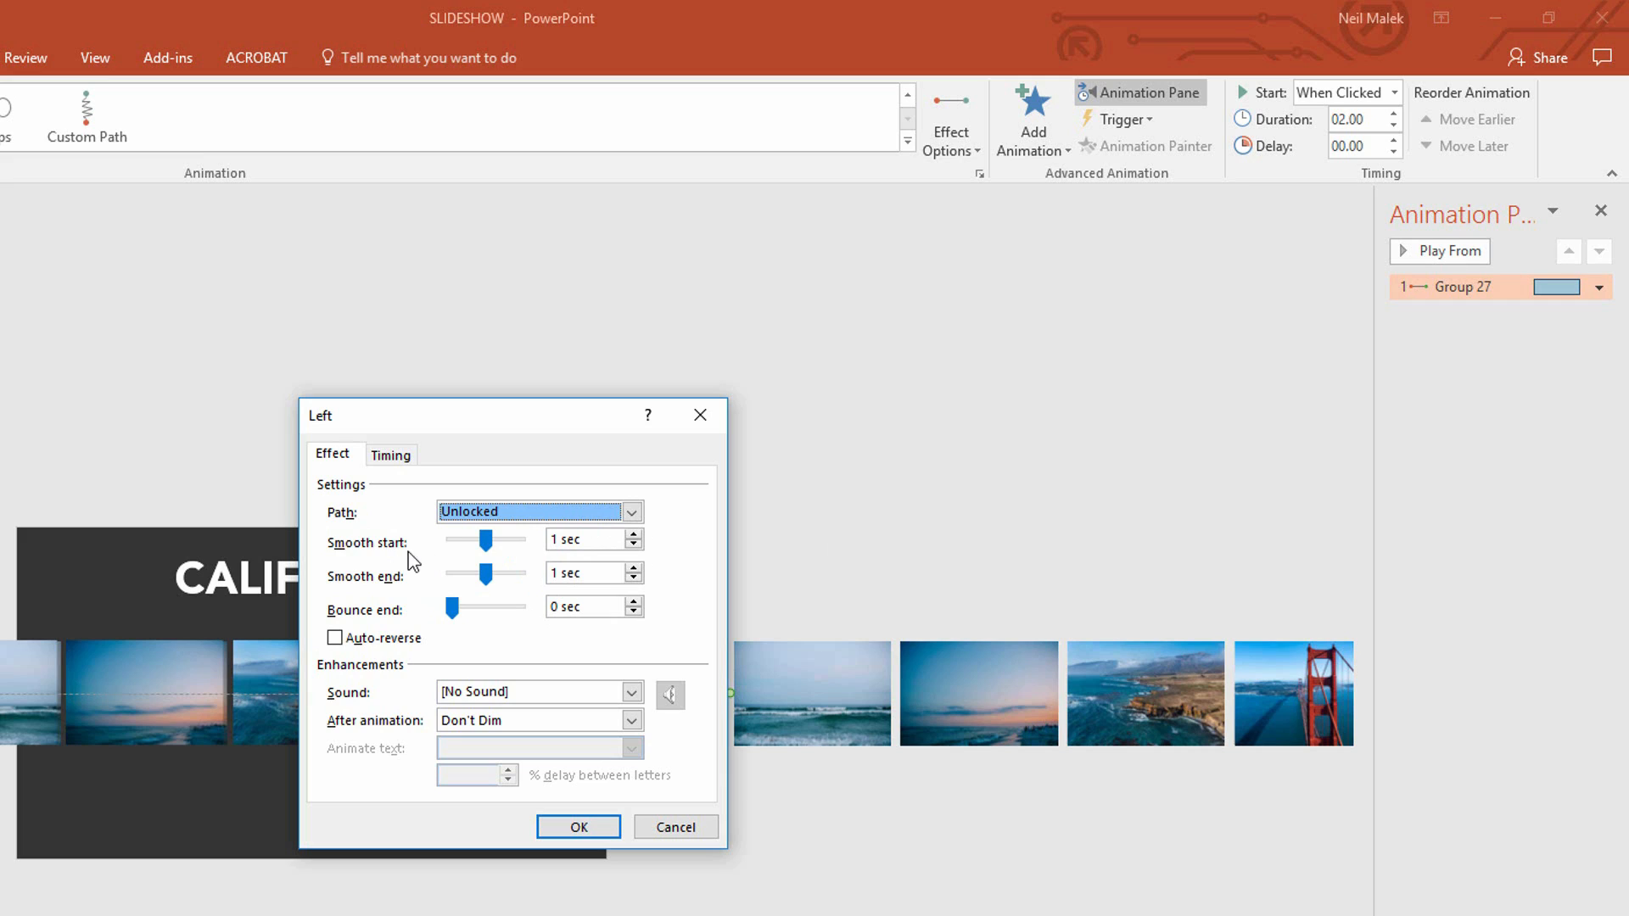
pyautogui.moveTo(453, 561)
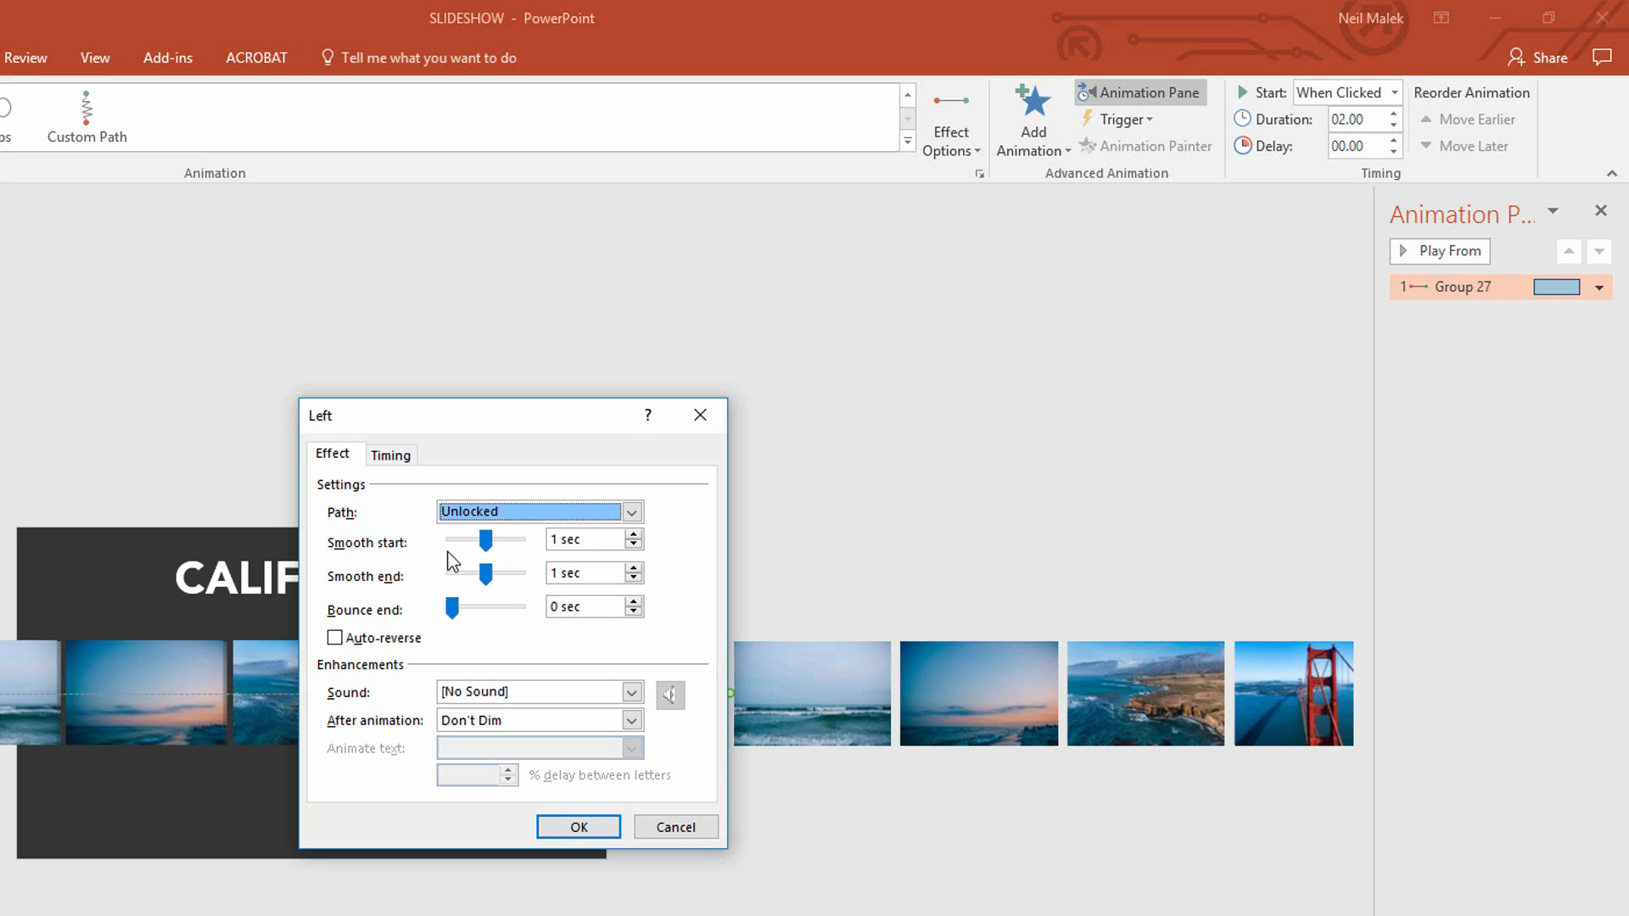
pyautogui.moveTo(475, 582)
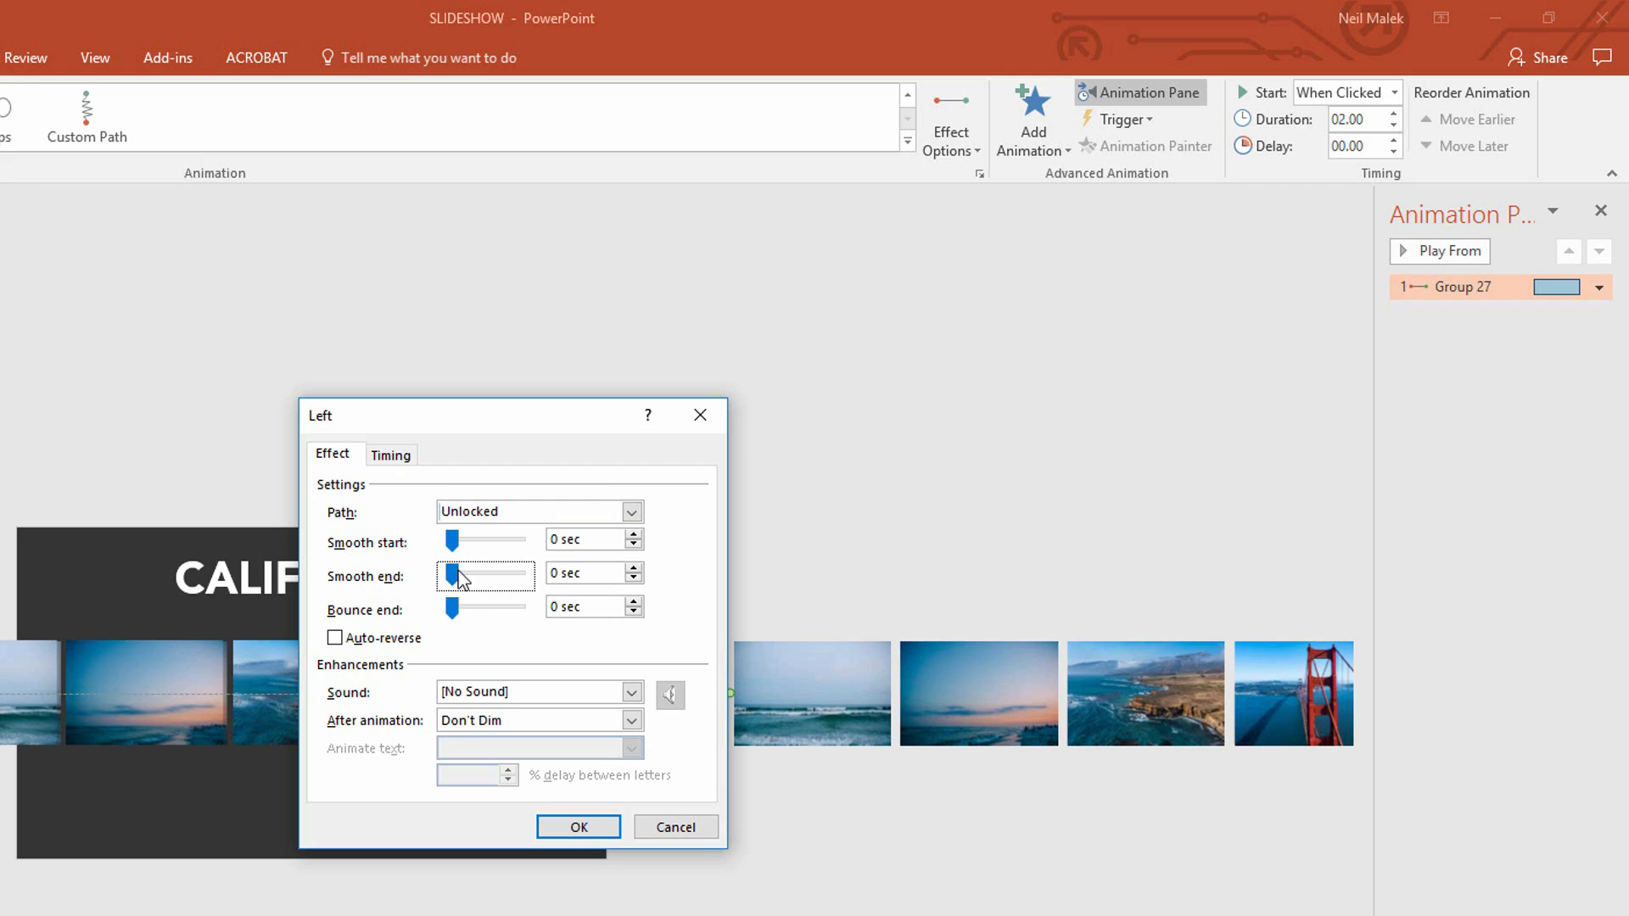
pyautogui.moveTo(432, 571)
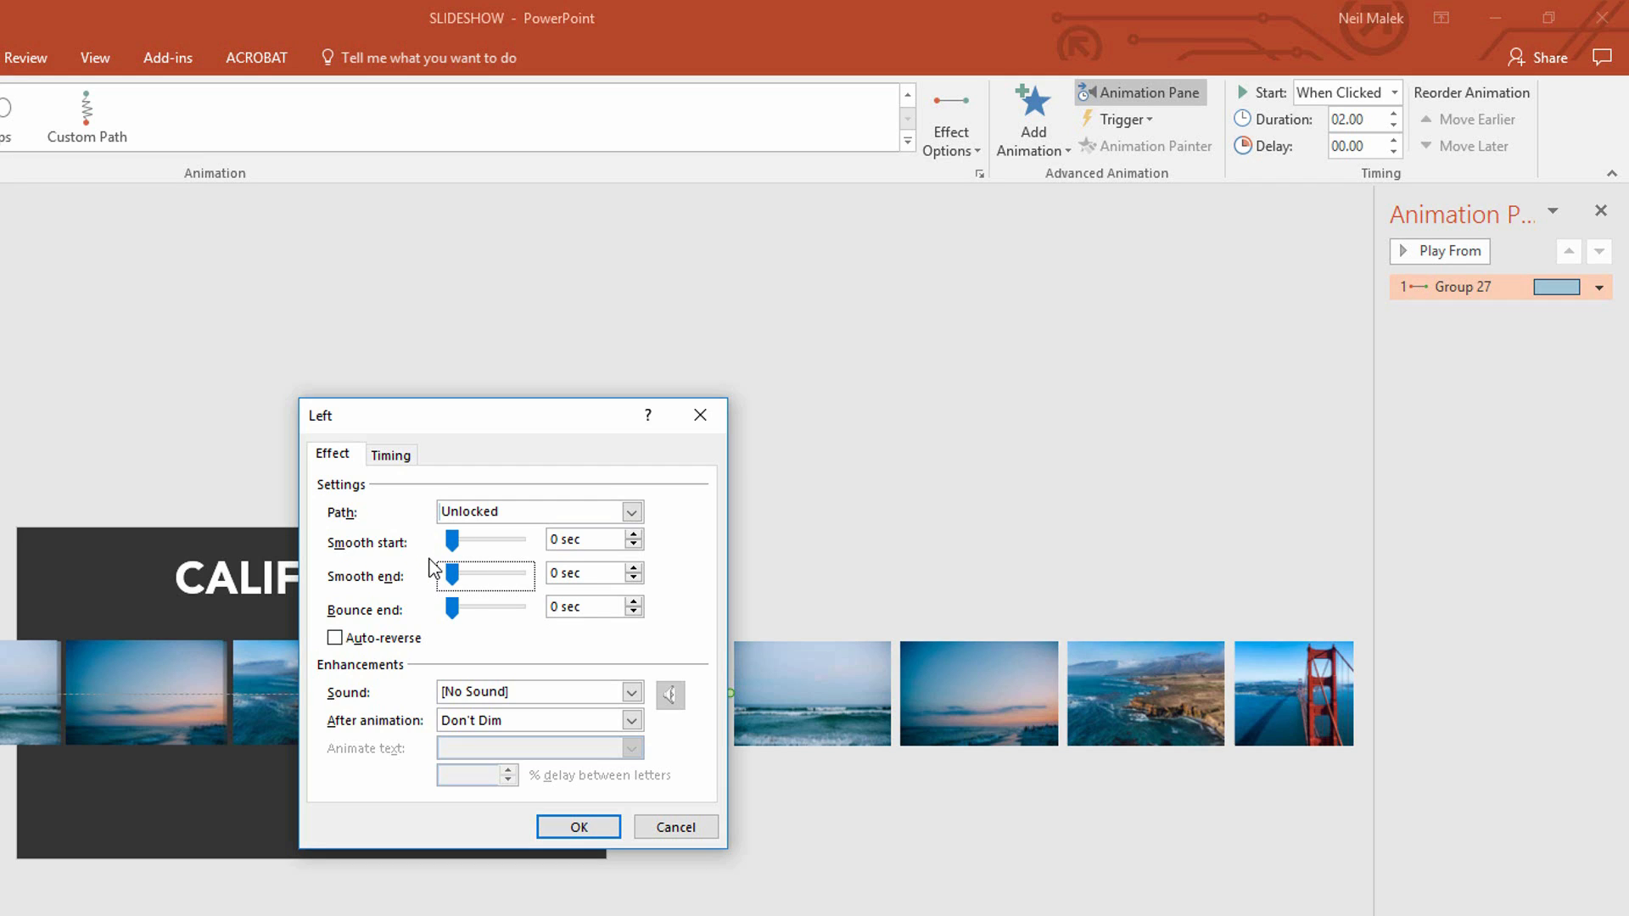
pyautogui.click(392, 455)
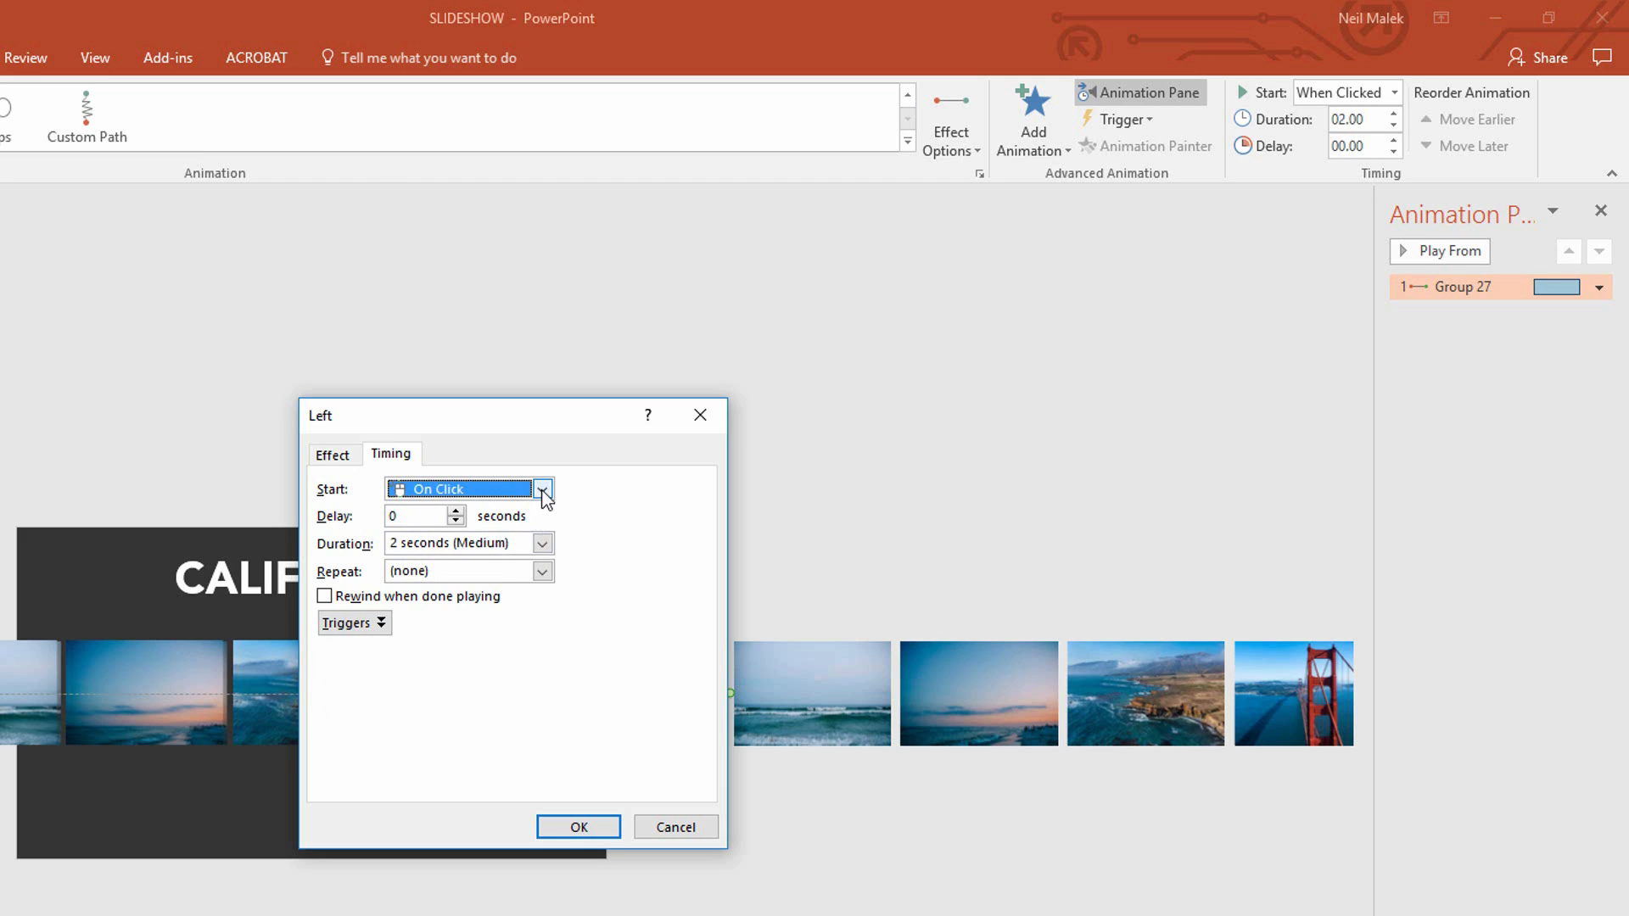
# Set Start With Previous, Duration 12 sec, Repeat Until End of Slide, and confirm
pyautogui.click(540, 489)
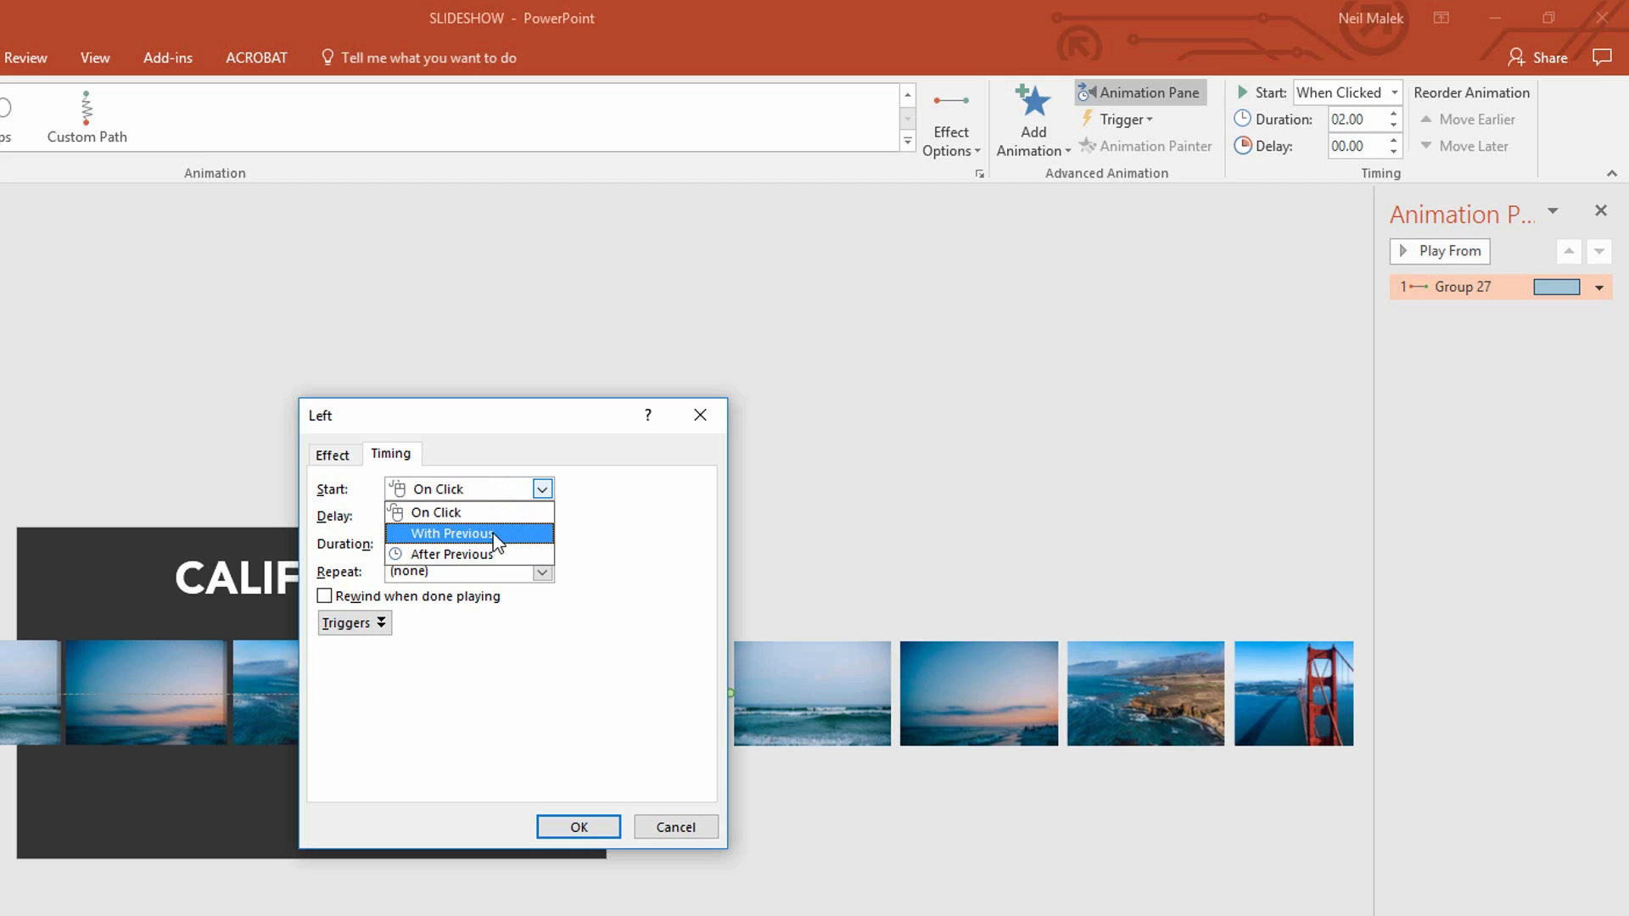
pyautogui.moveTo(462, 545)
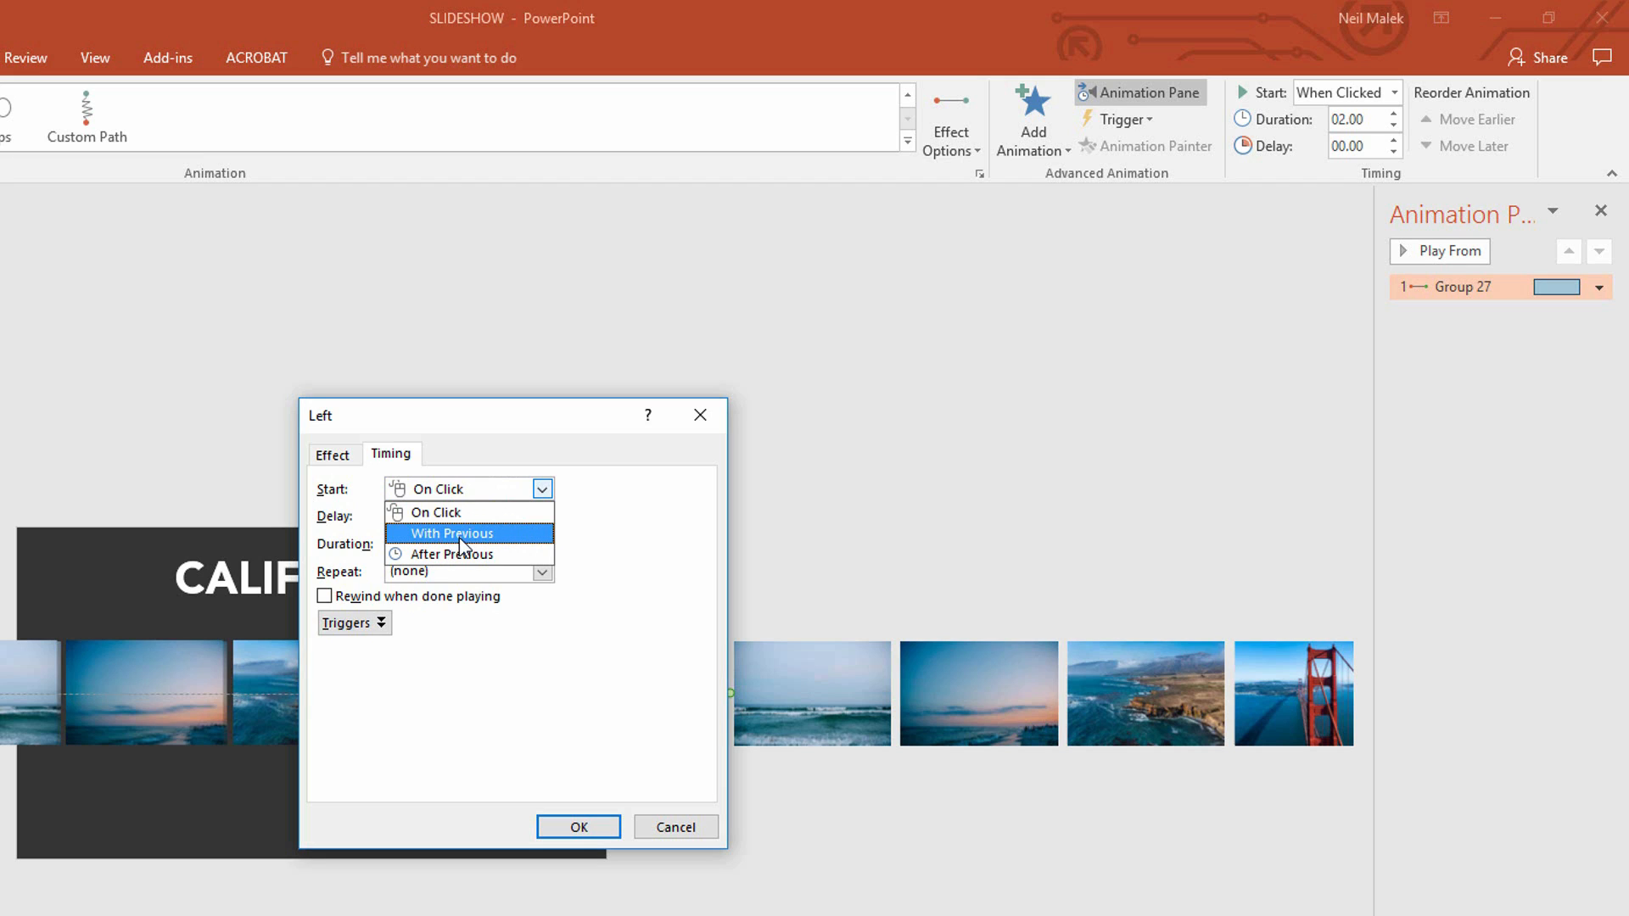
pyautogui.click(446, 533)
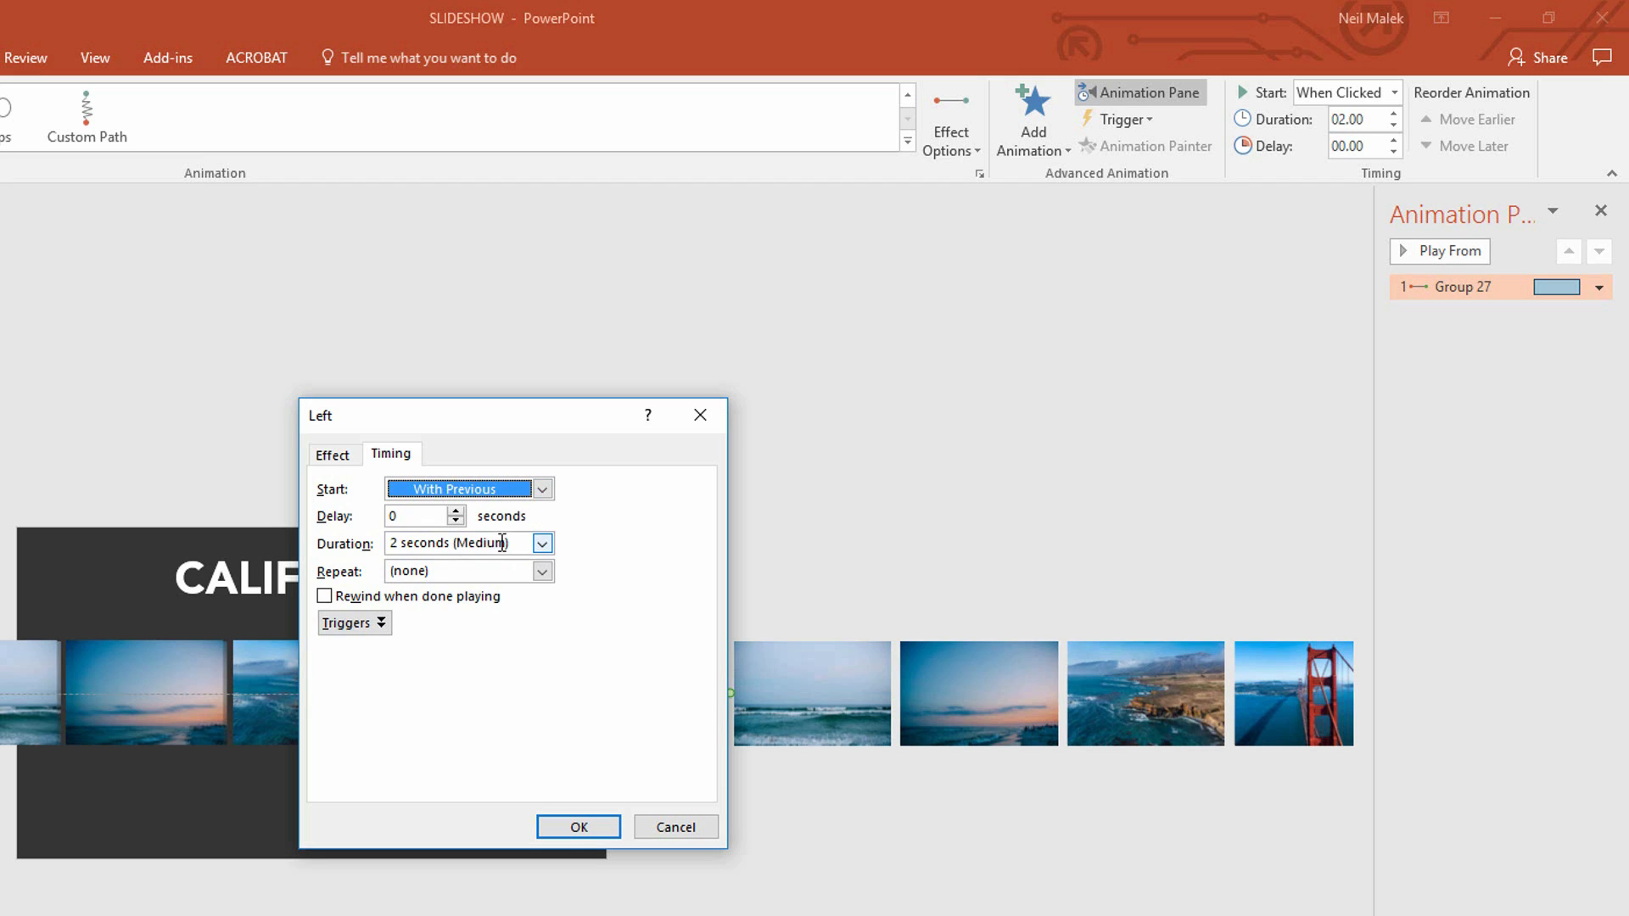
pyautogui.click(456, 543)
pyautogui.write('12')
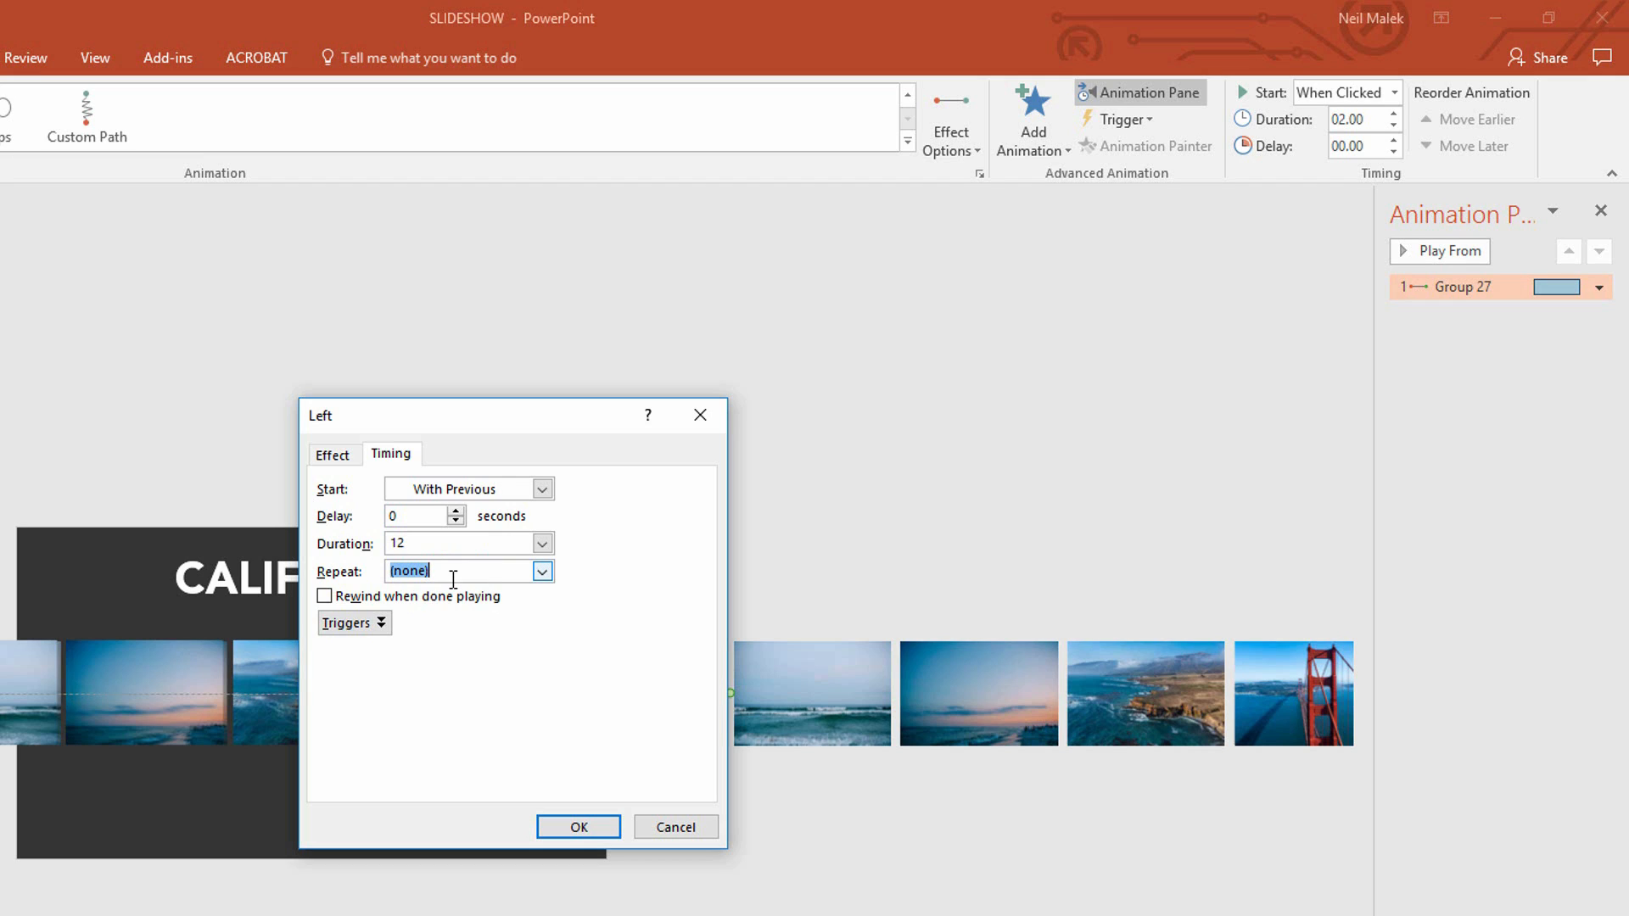
pyautogui.moveTo(541, 572)
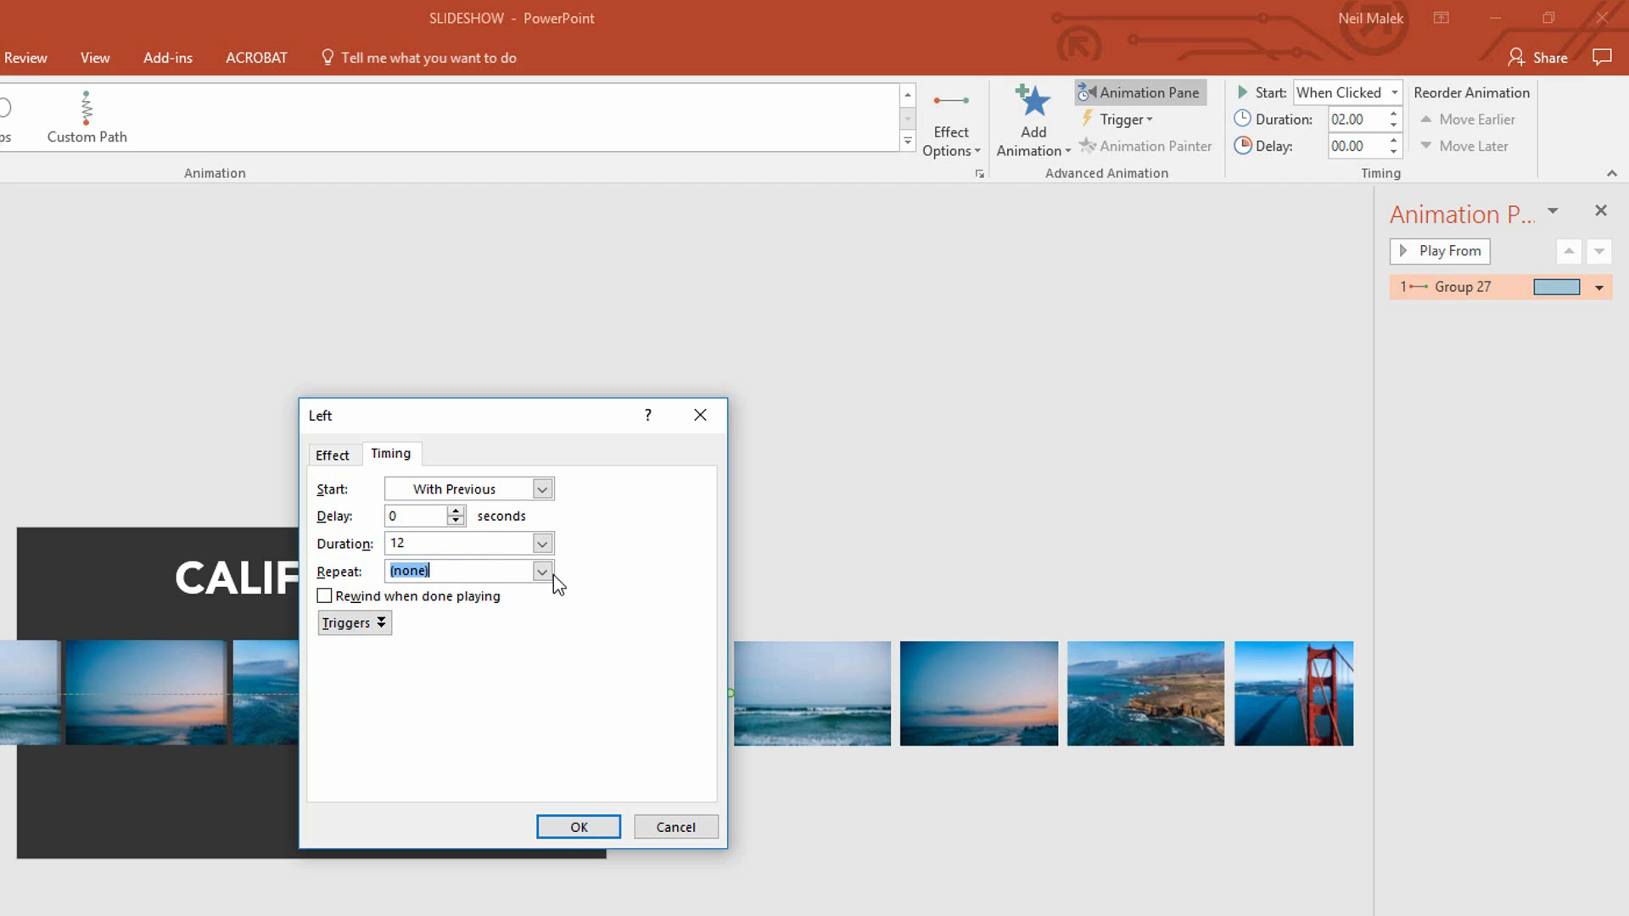
pyautogui.click(539, 572)
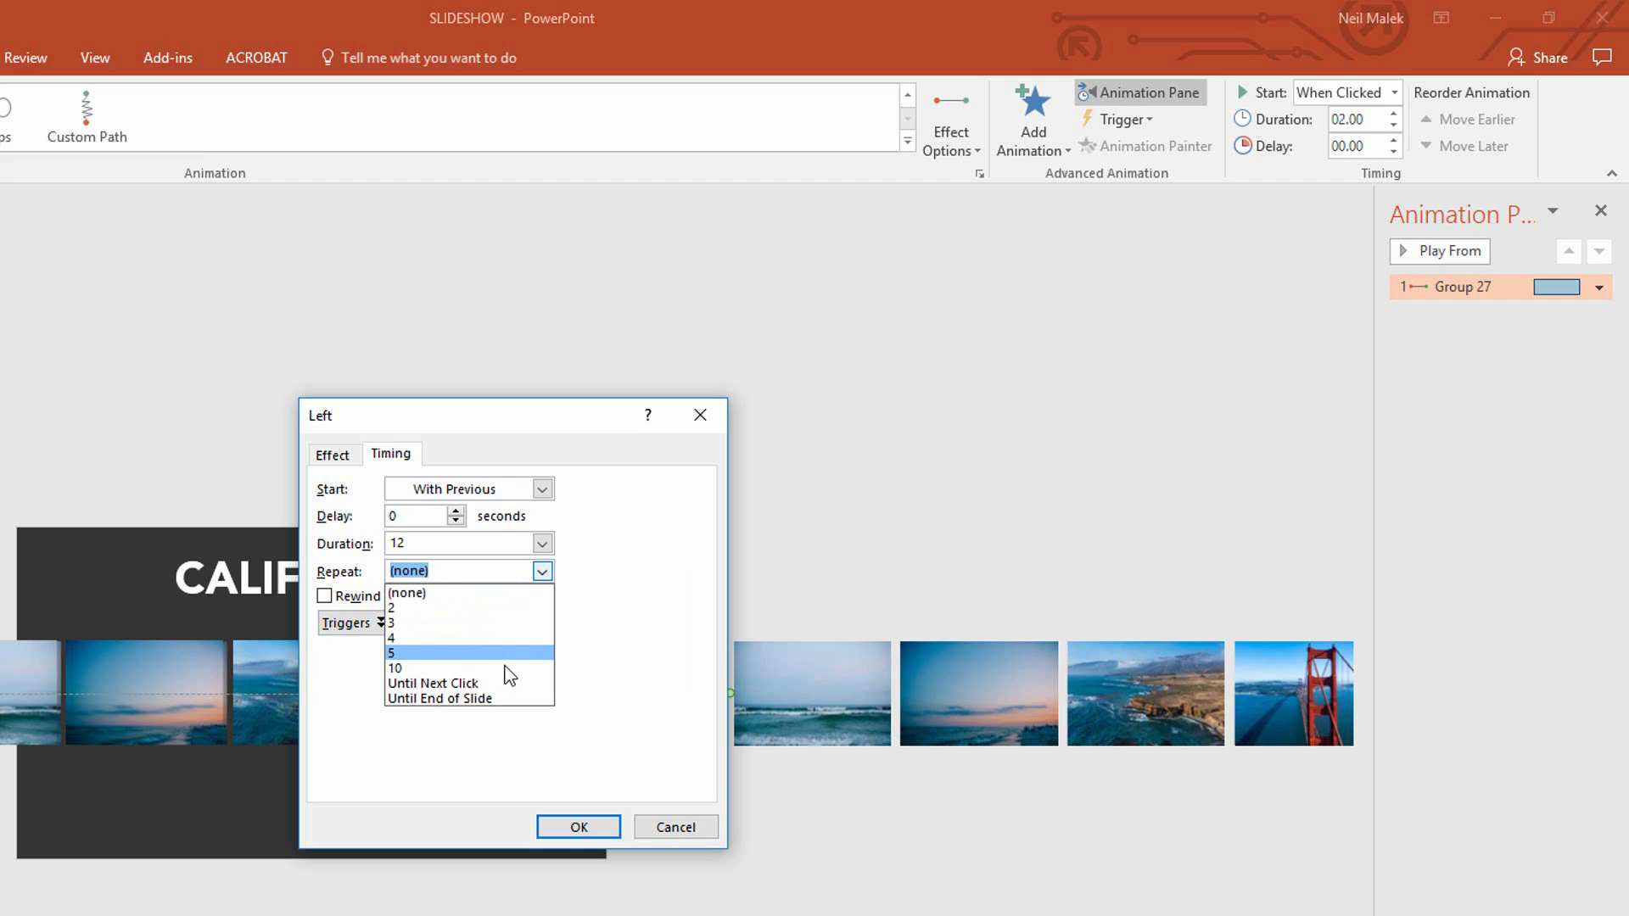
pyautogui.moveTo(470, 697)
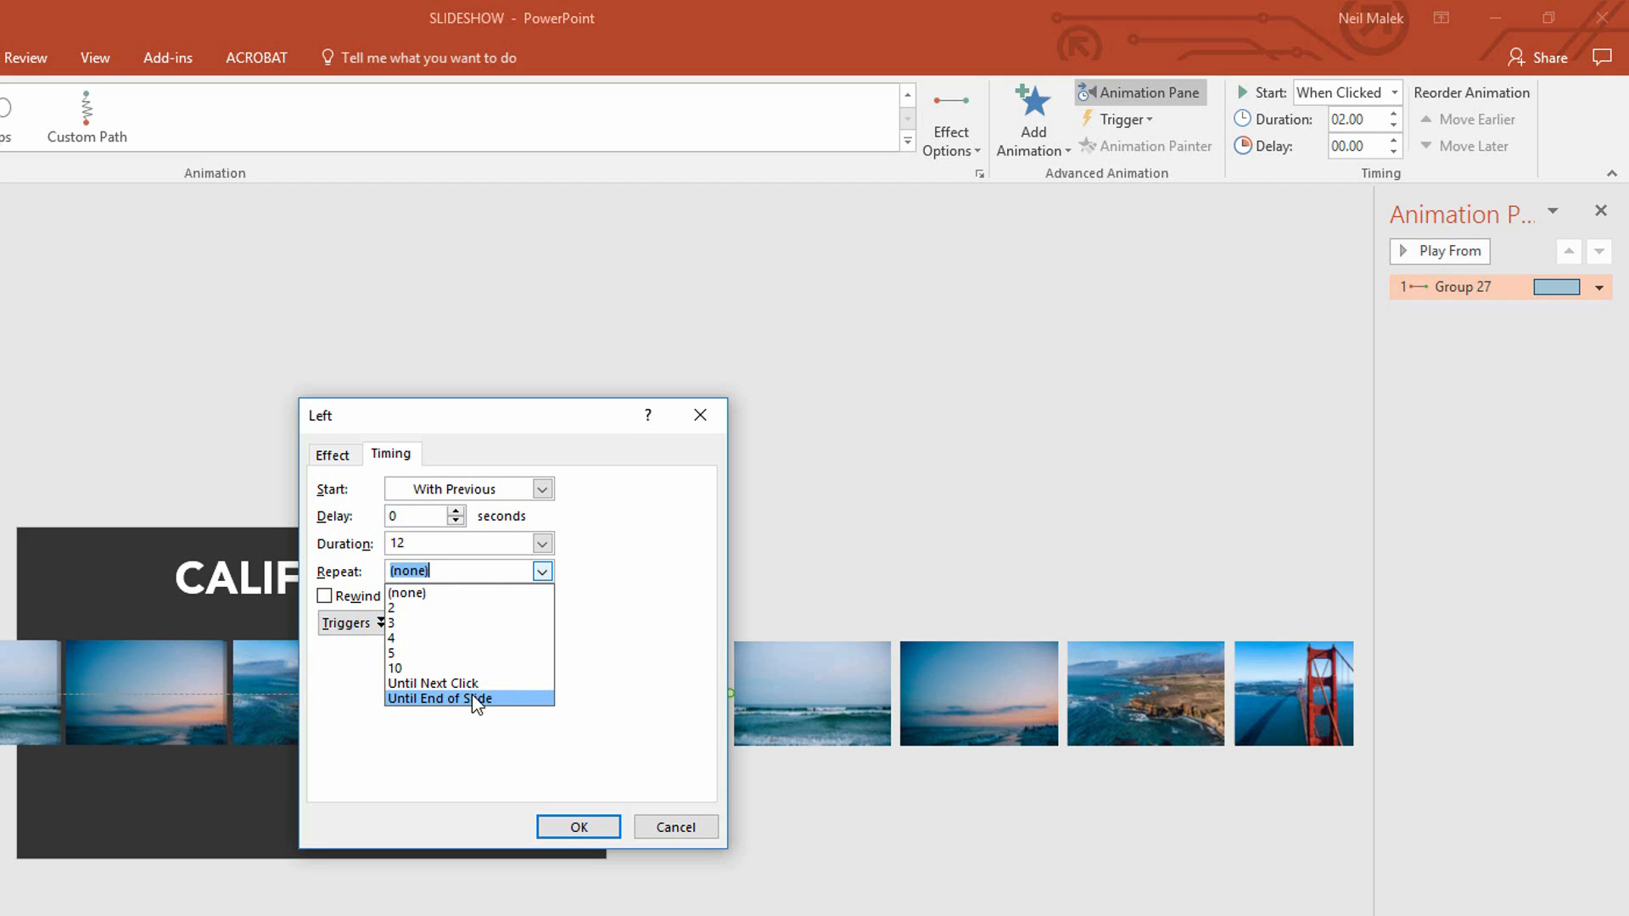
pyautogui.moveTo(511, 709)
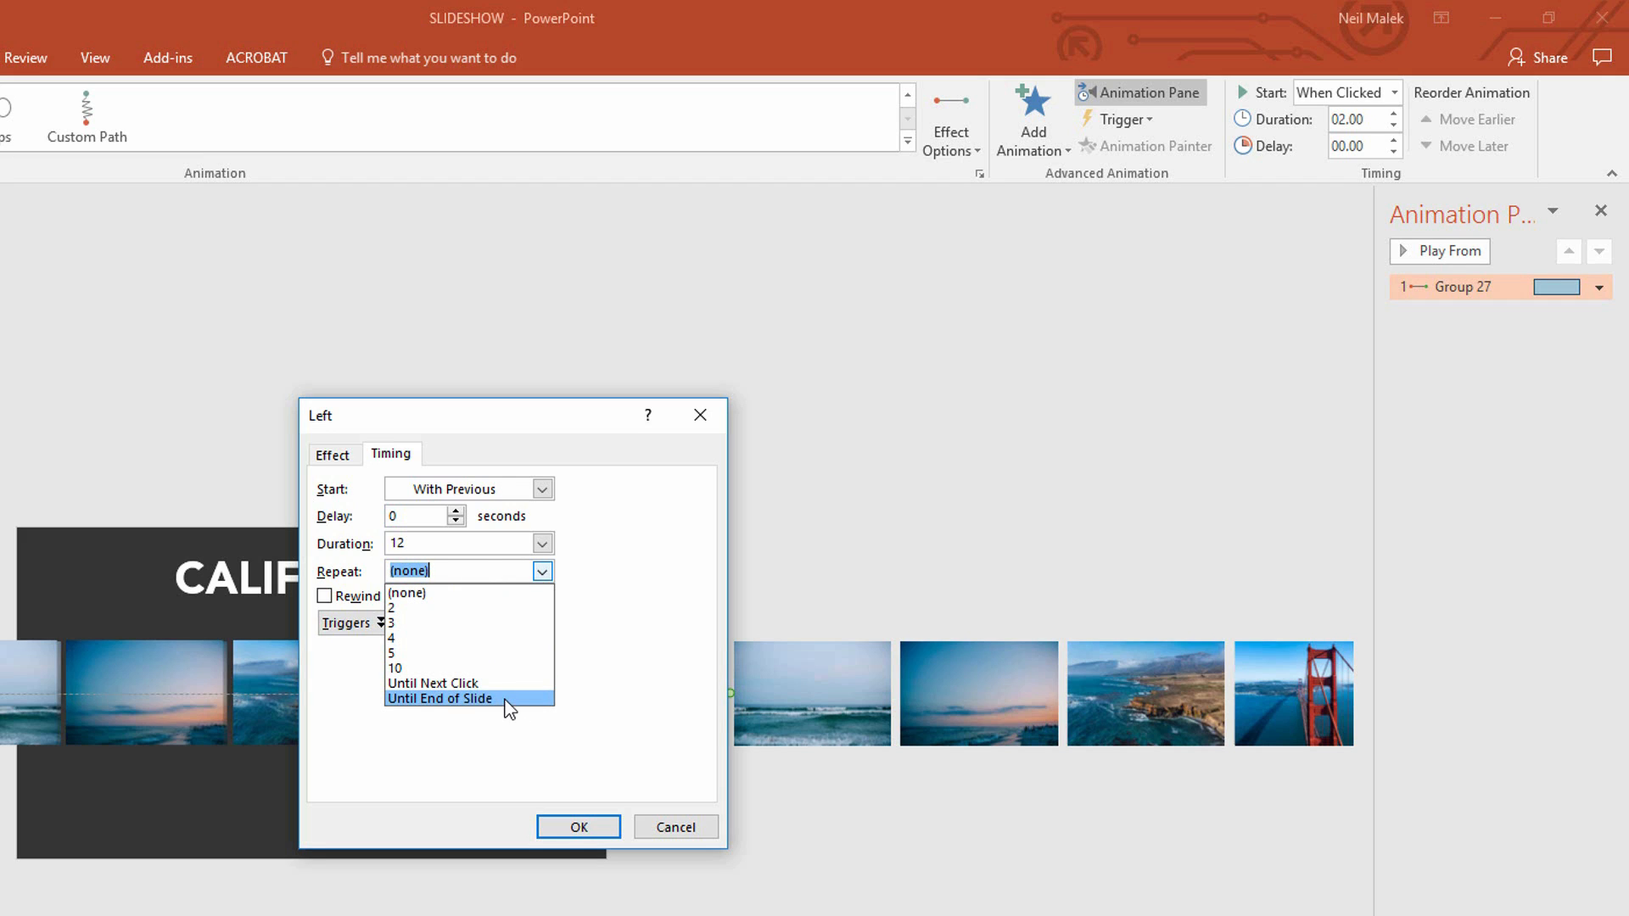
pyautogui.click(441, 697)
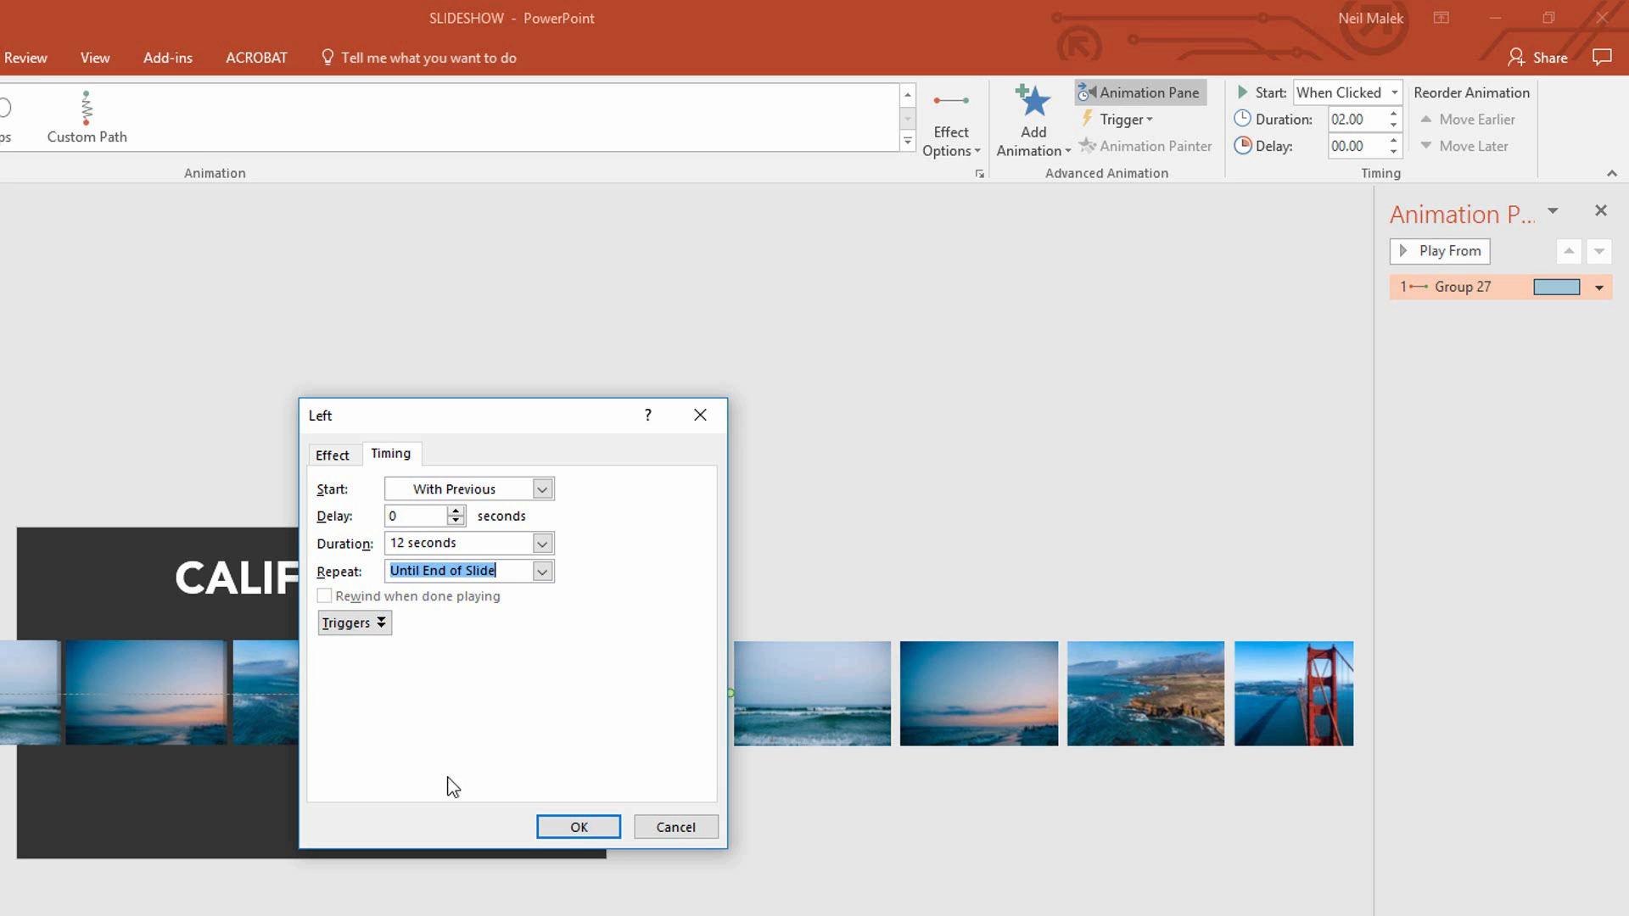
pyautogui.click(577, 826)
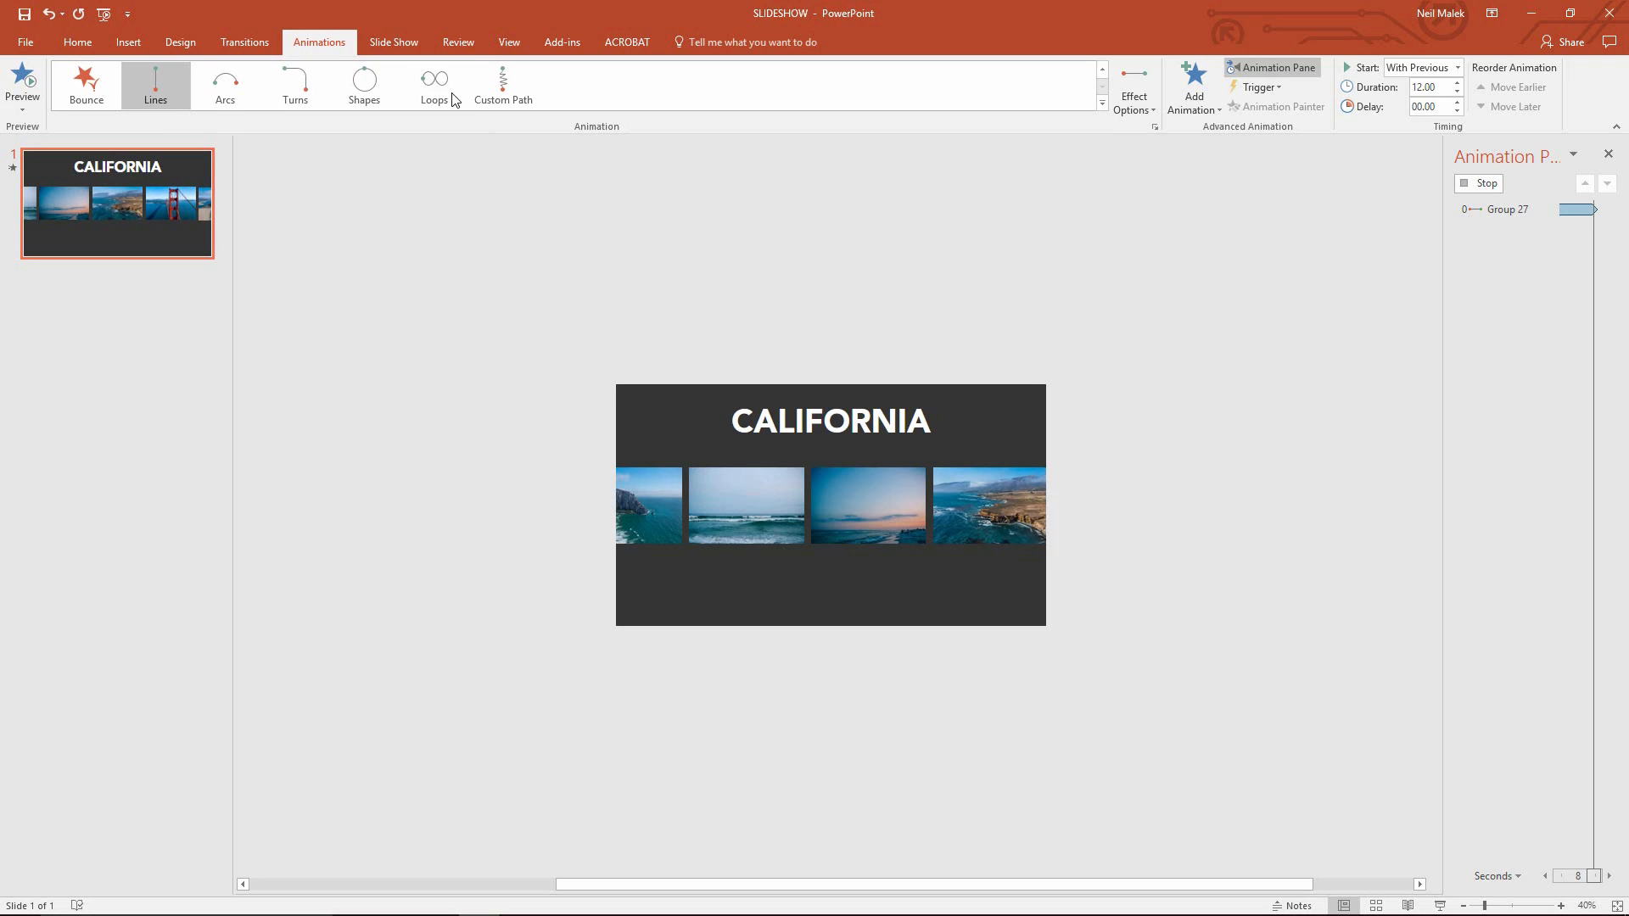
# Run the slideshow from the current CALIFORNIA slide
pyautogui.click(392, 41)
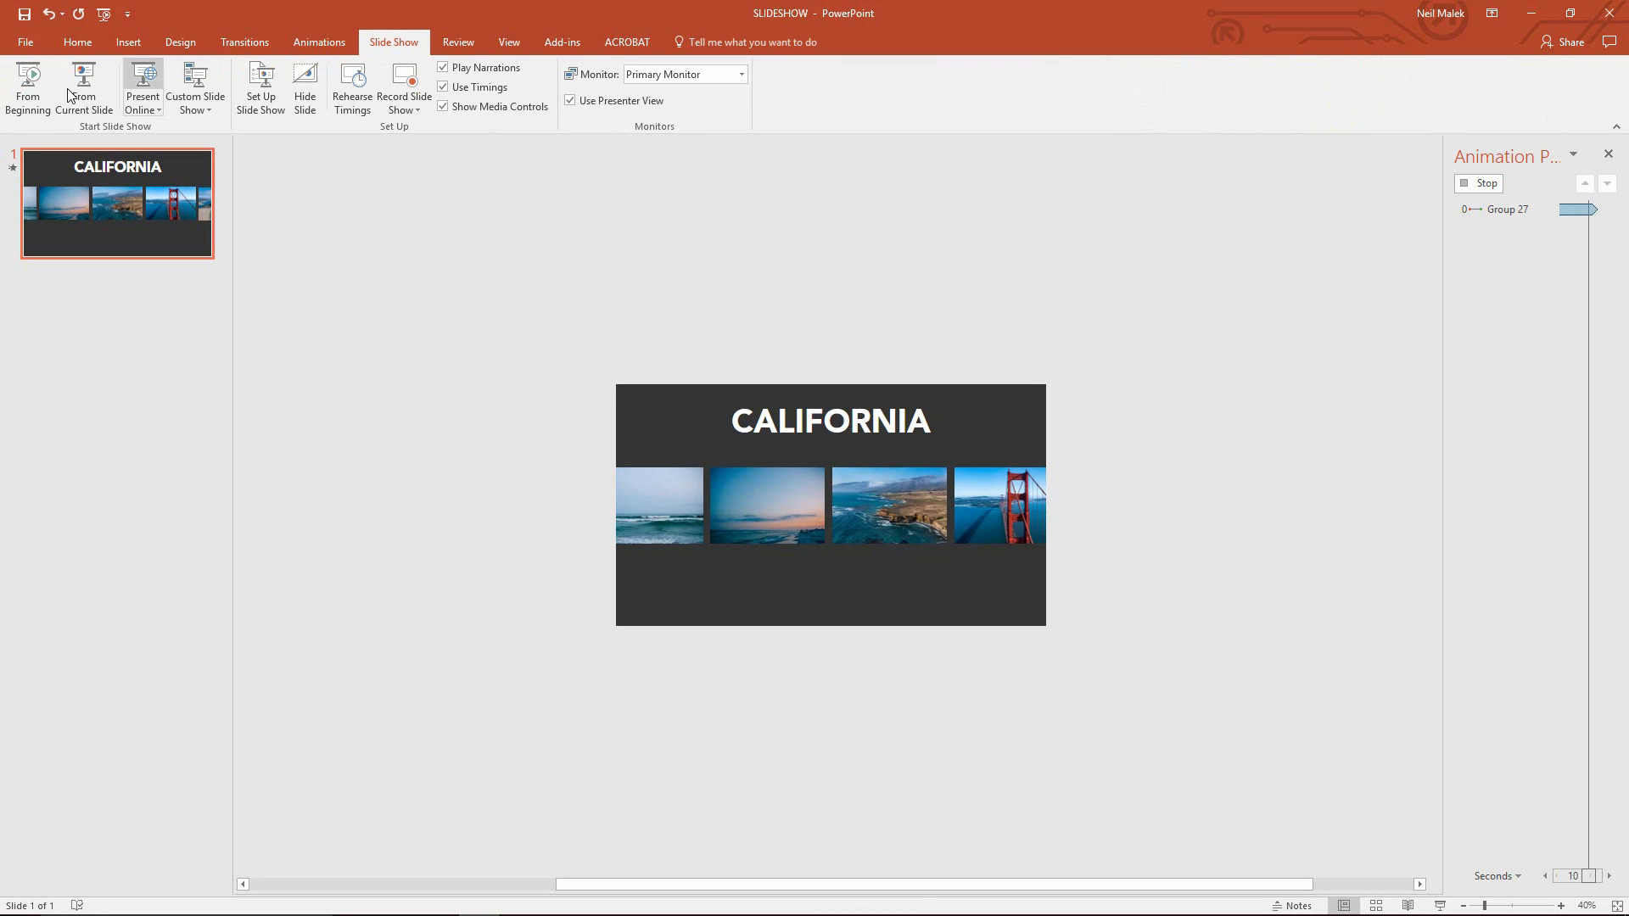
pyautogui.click(81, 88)
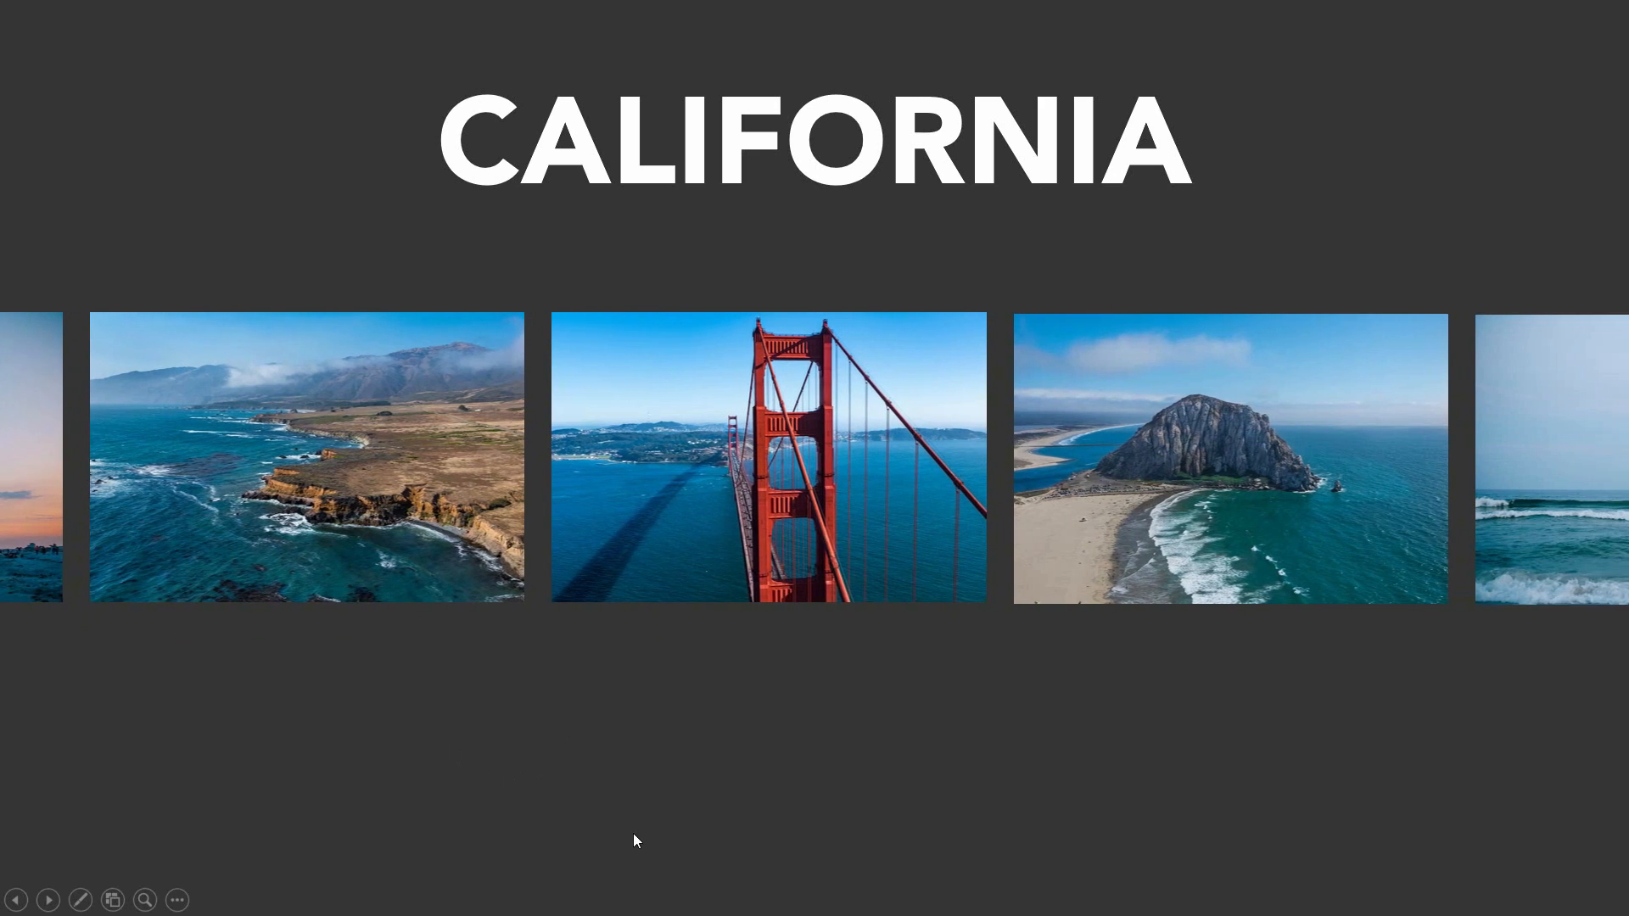